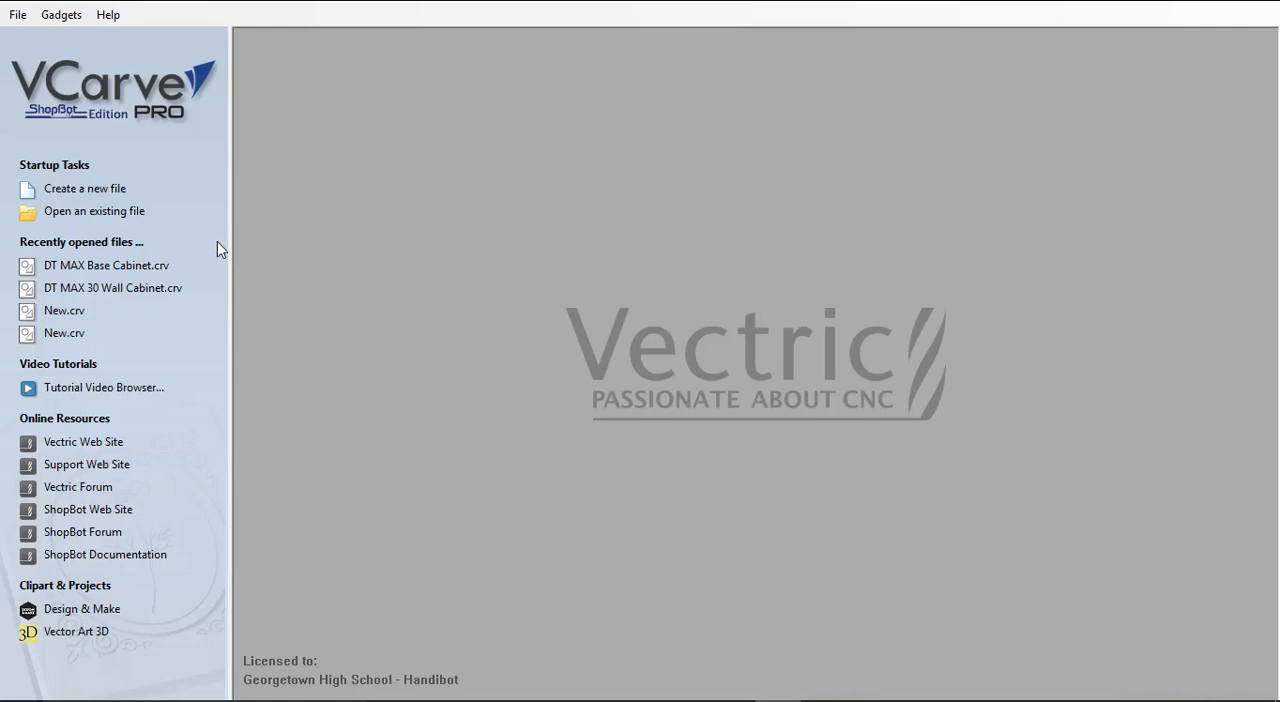
mouse_move(84, 188)
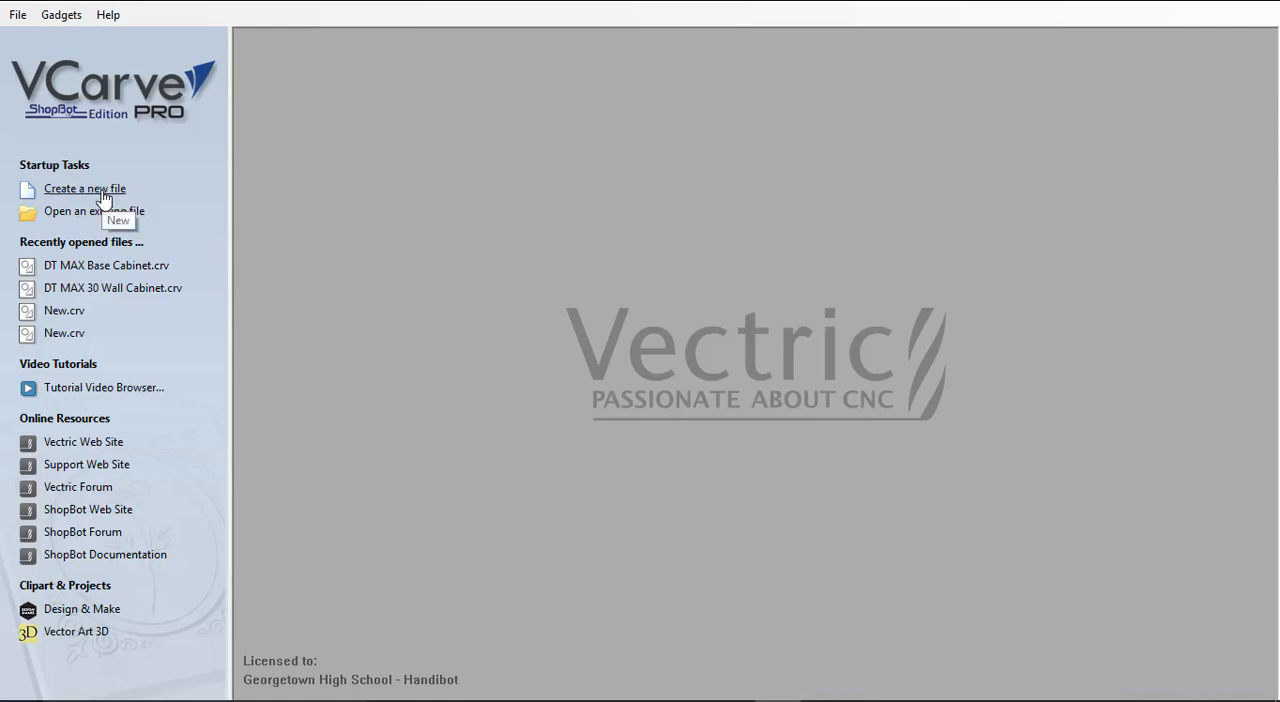
Start a new job file and review its 24-inch height, 0.7-inch thickness in inches
left_click(84, 188)
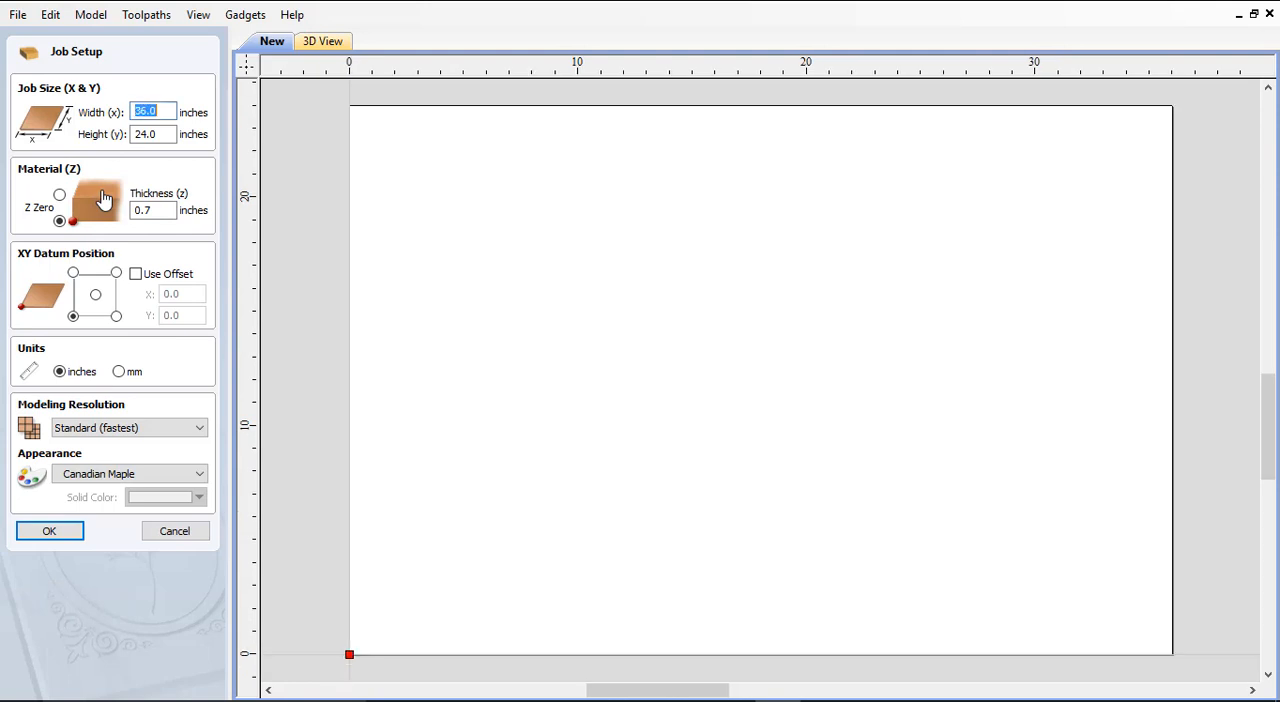
mouse_move(192, 186)
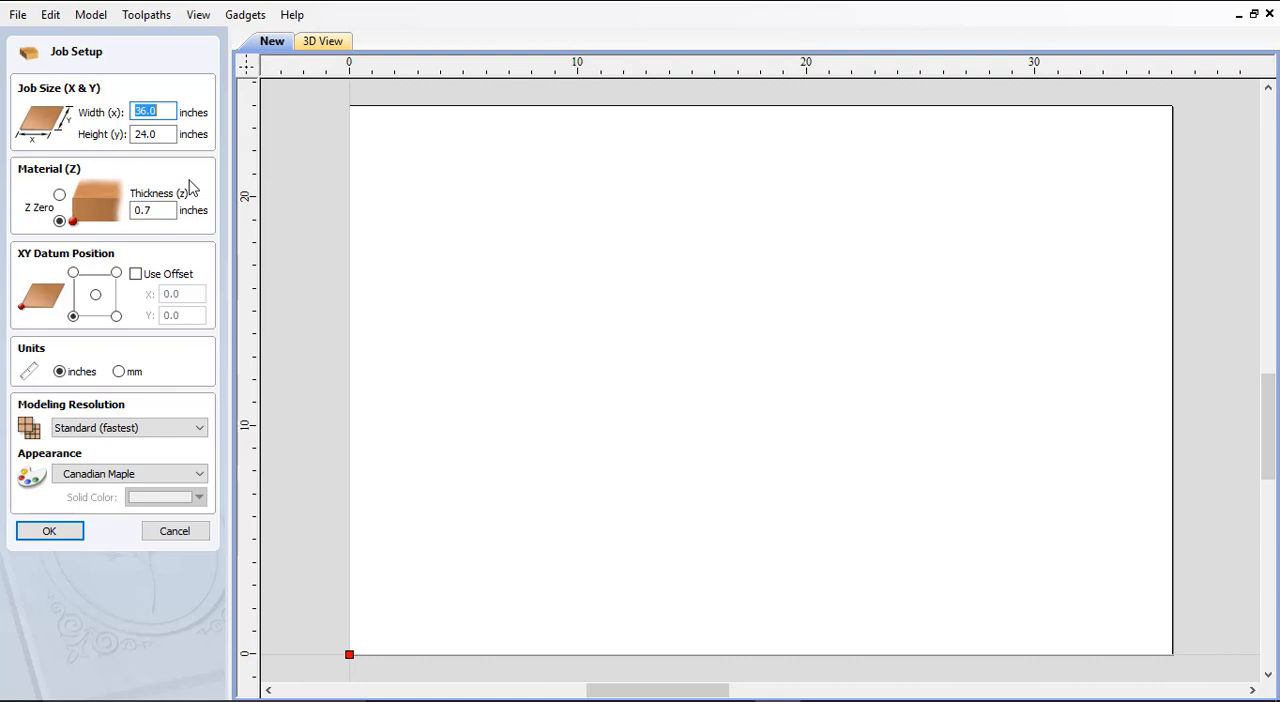
mouse_move(178, 404)
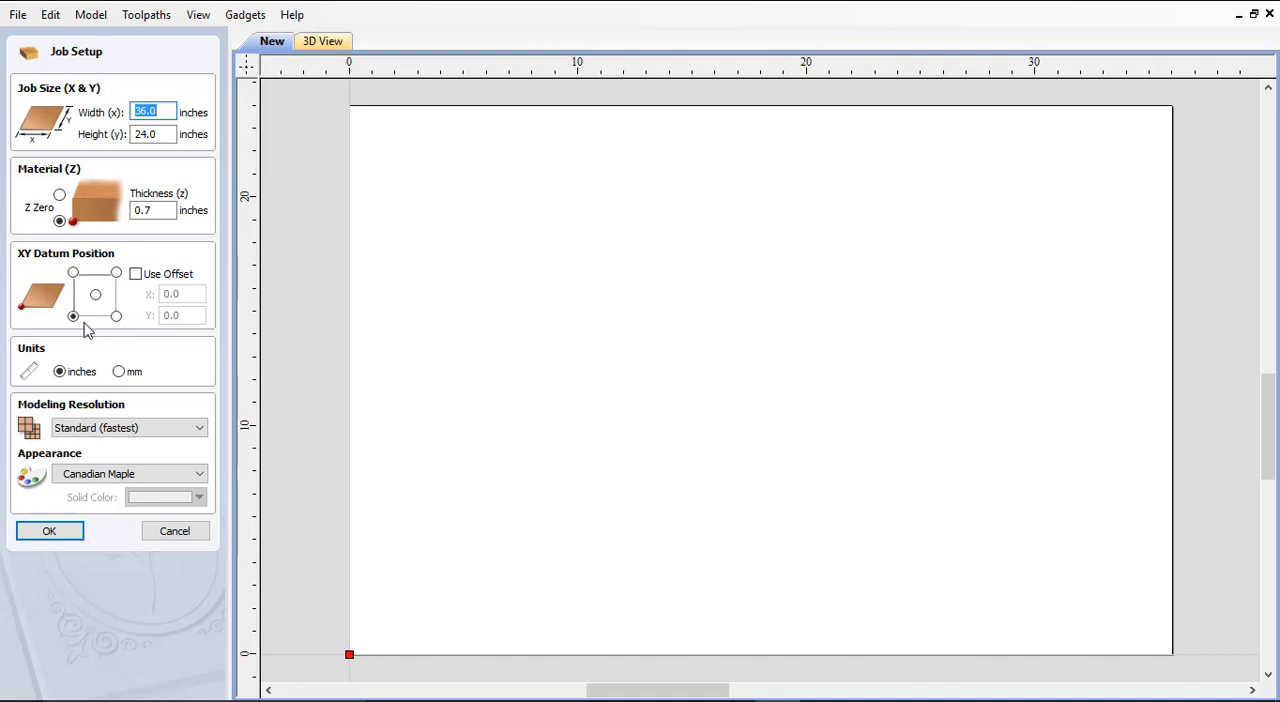
mouse_move(90, 352)
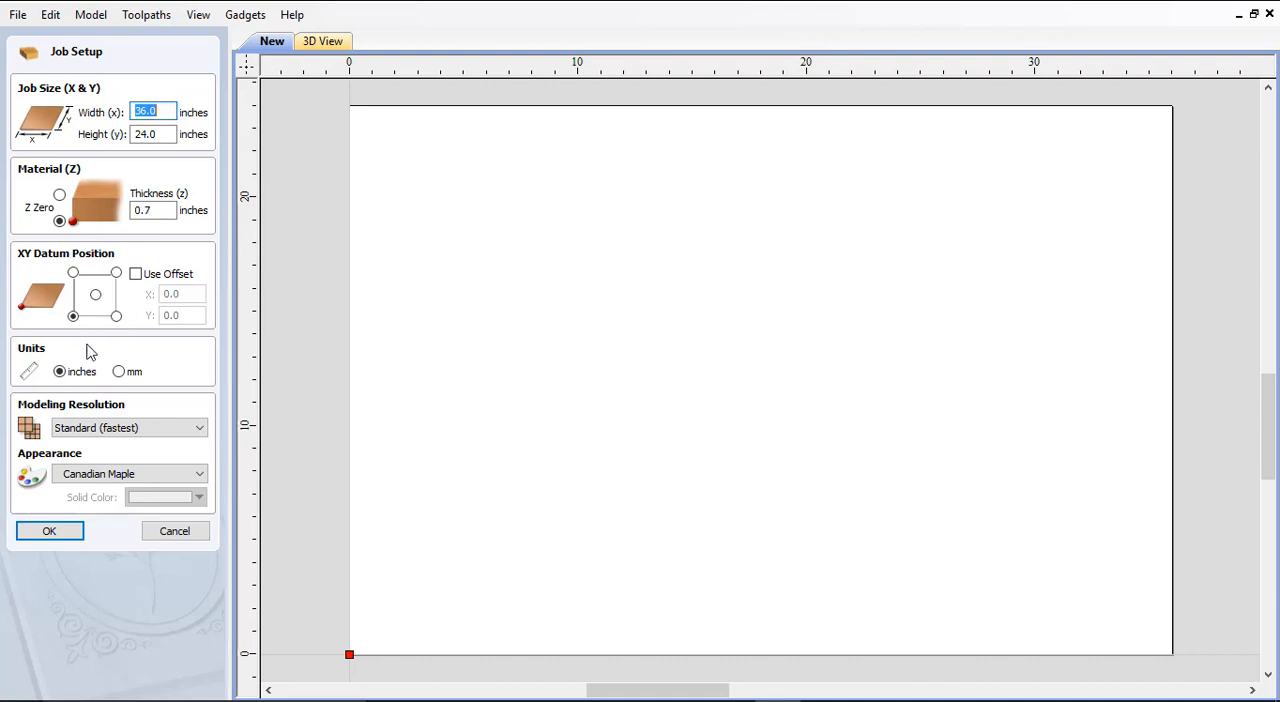
mouse_move(164, 428)
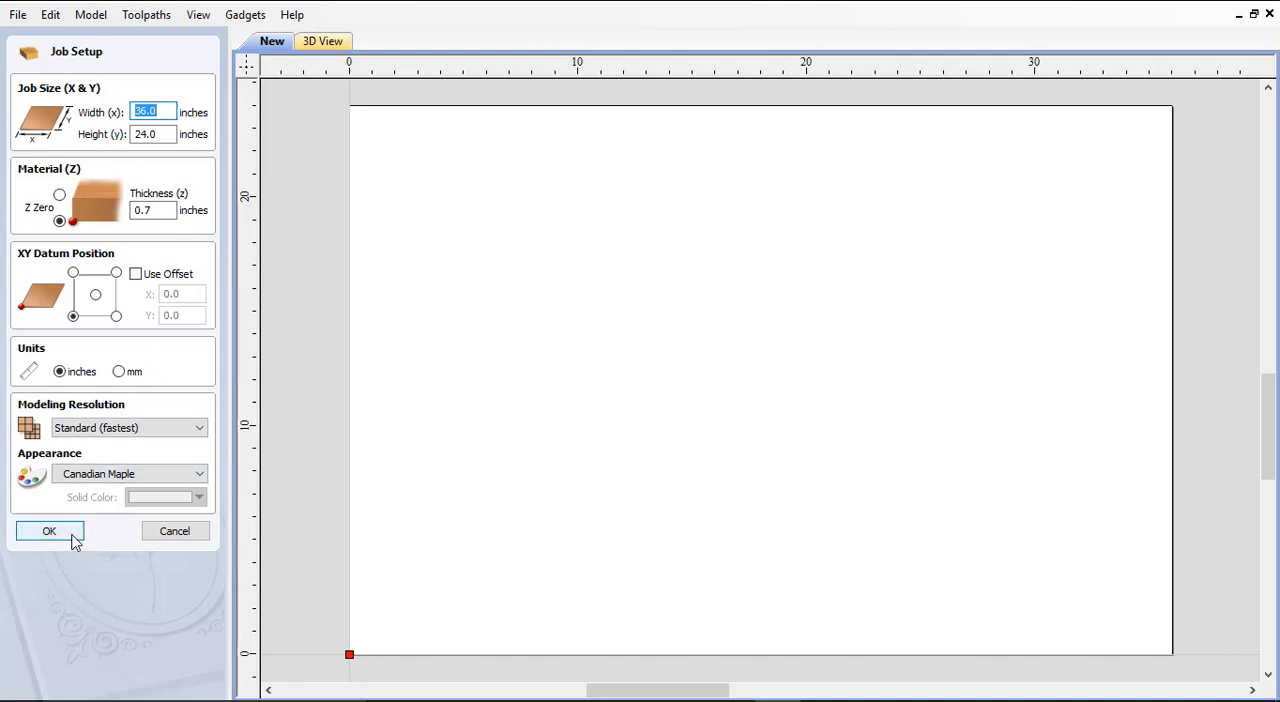
mouse_move(72, 538)
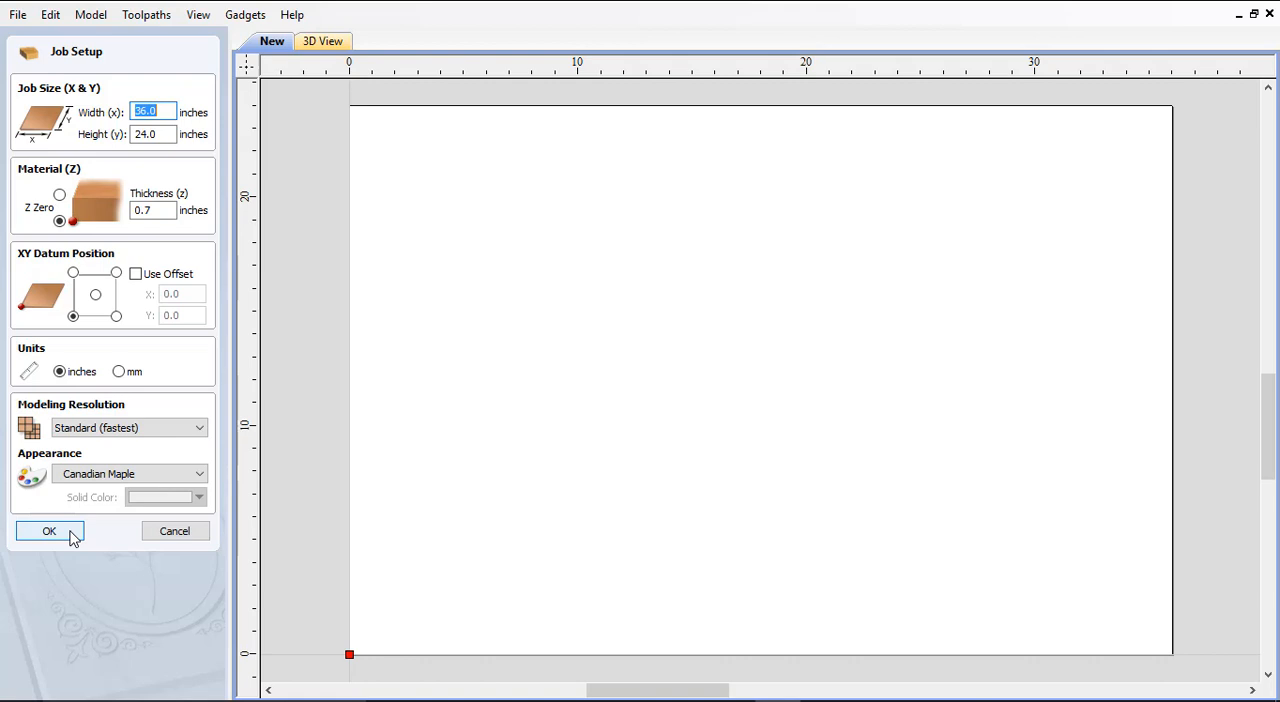
Accept the job setup and create a 30 by 11.25 inch rectangle anchored bottom-left
left_click(48, 532)
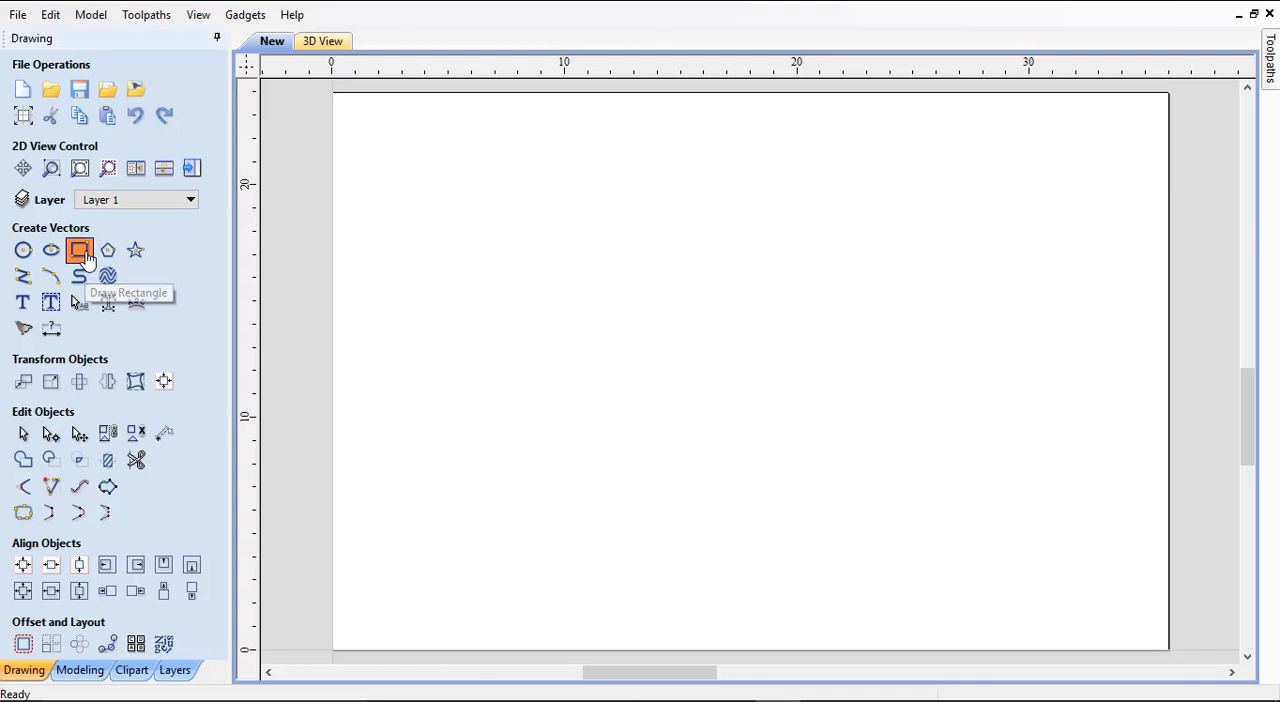
left_click(80, 250)
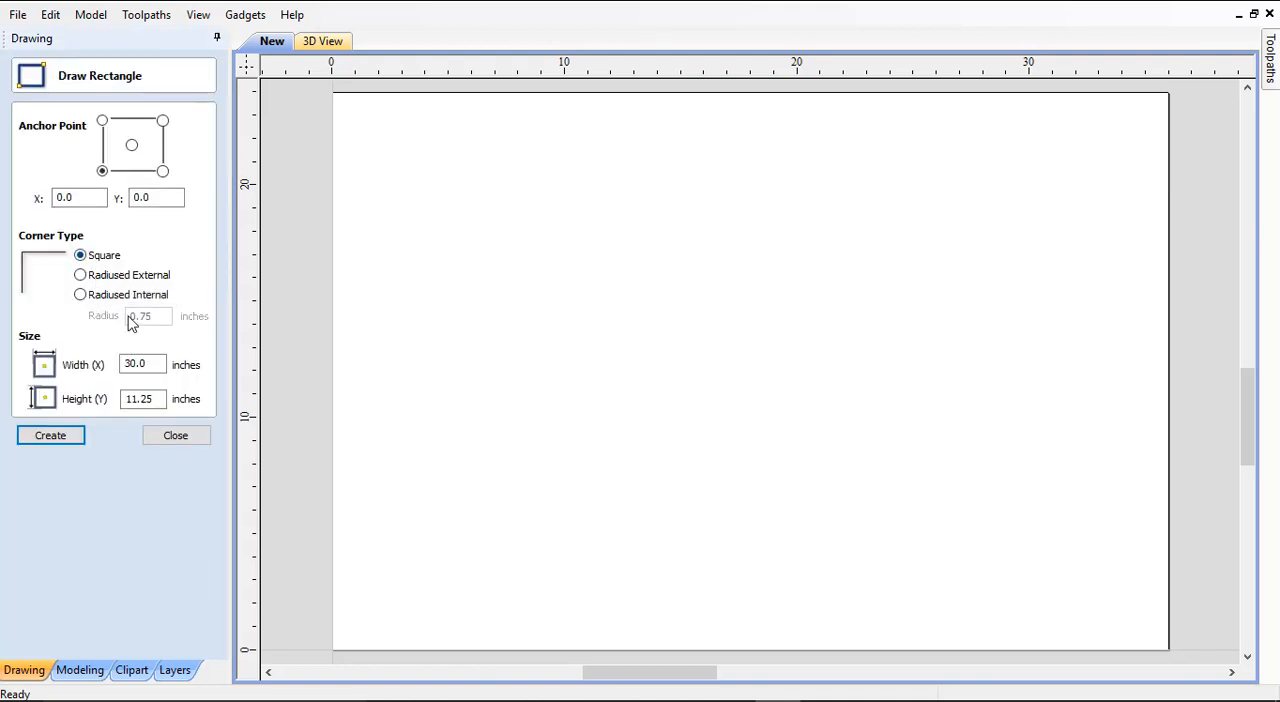
left_click(142, 364)
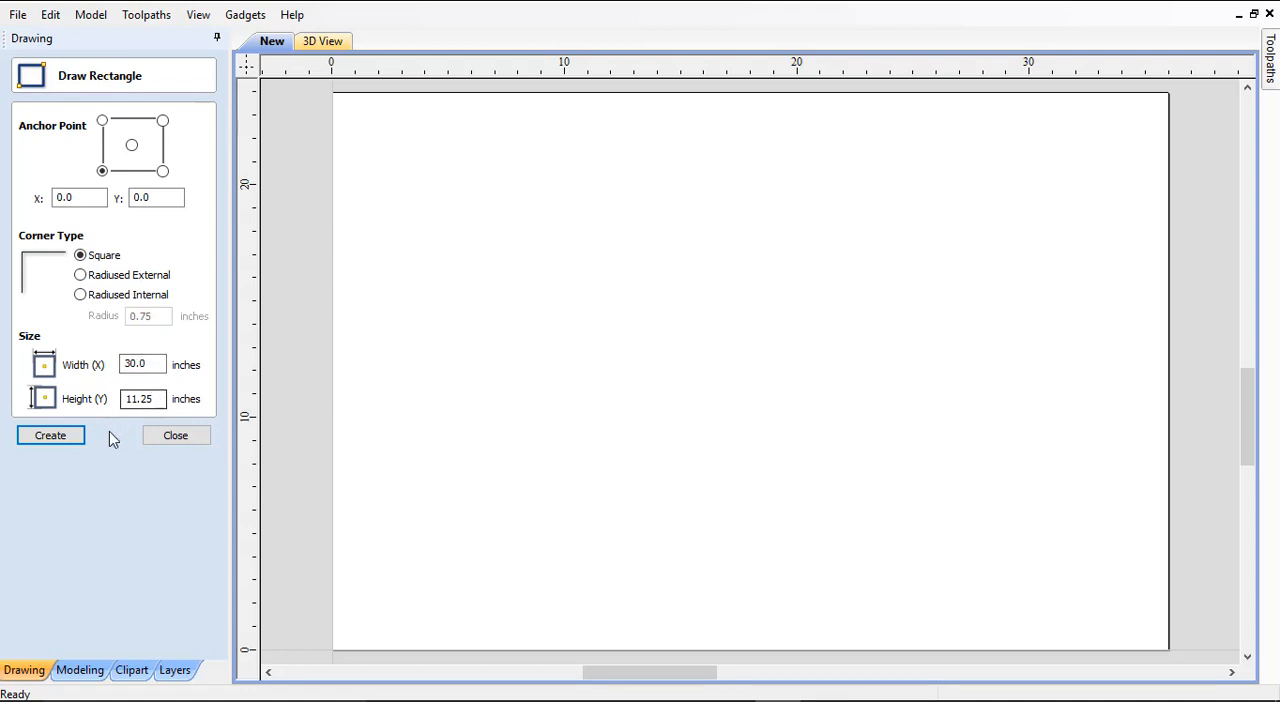
mouse_move(104, 446)
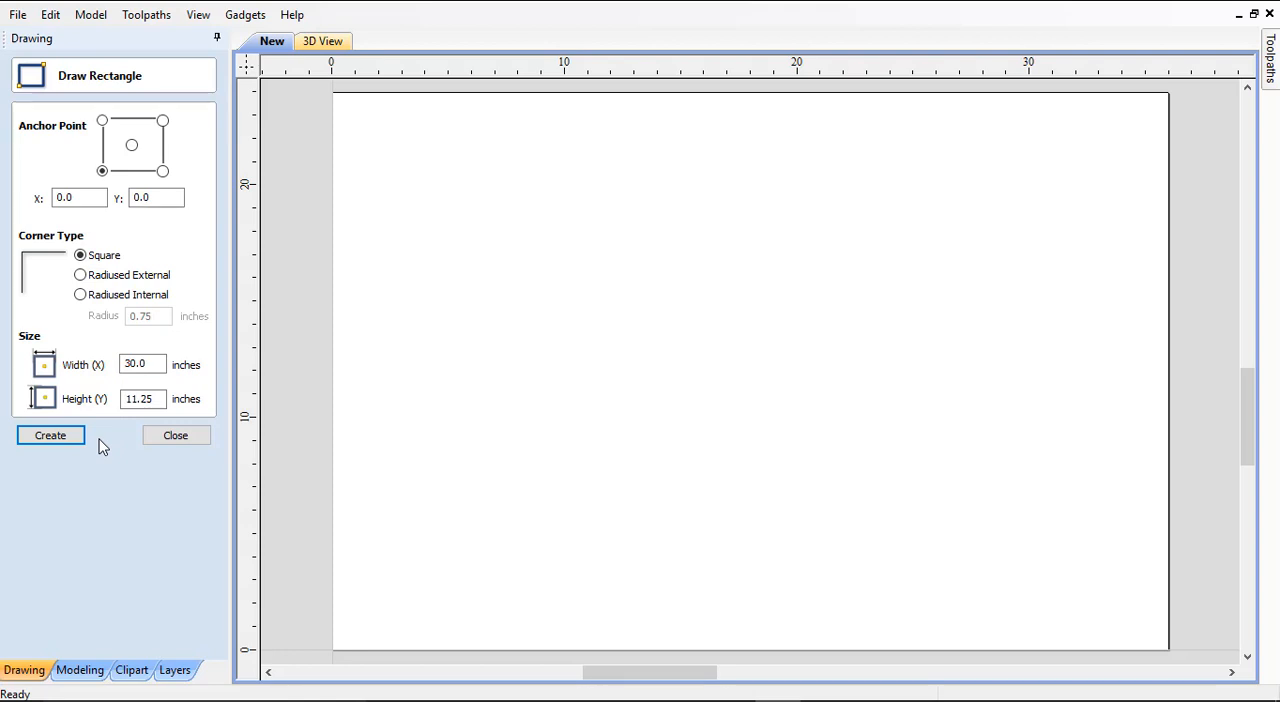
mouse_move(88, 448)
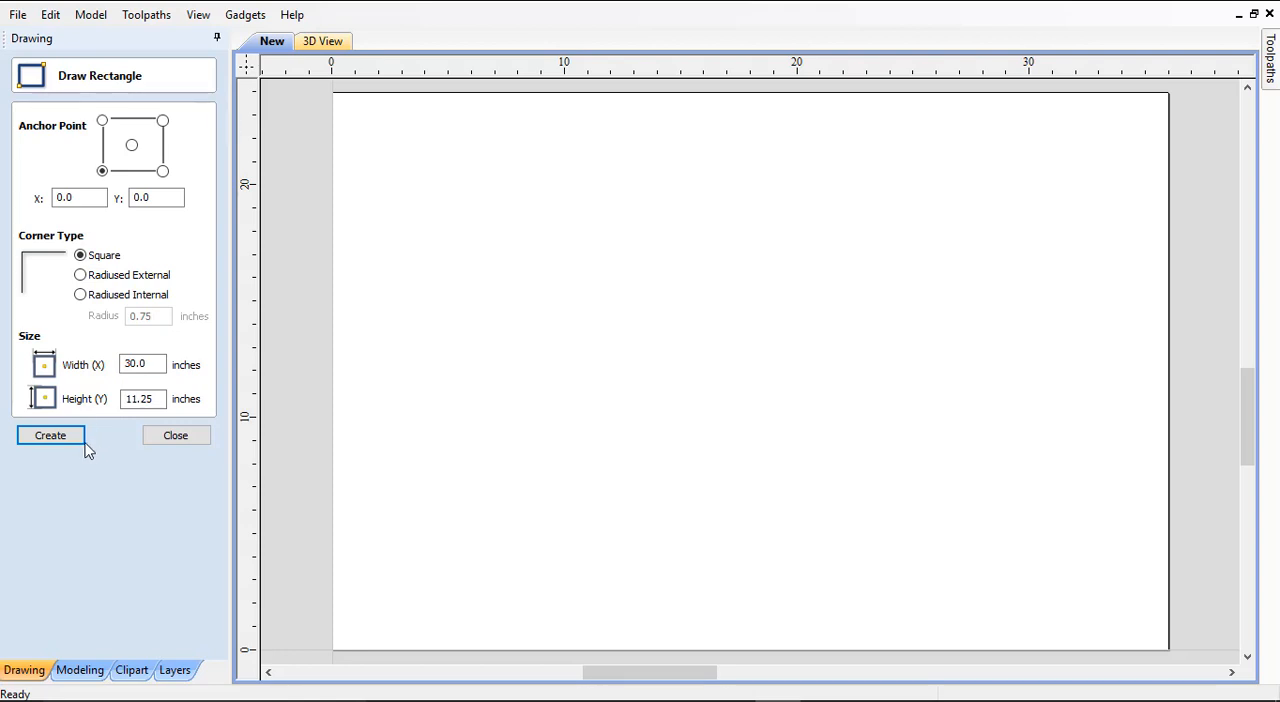
left_click(50, 436)
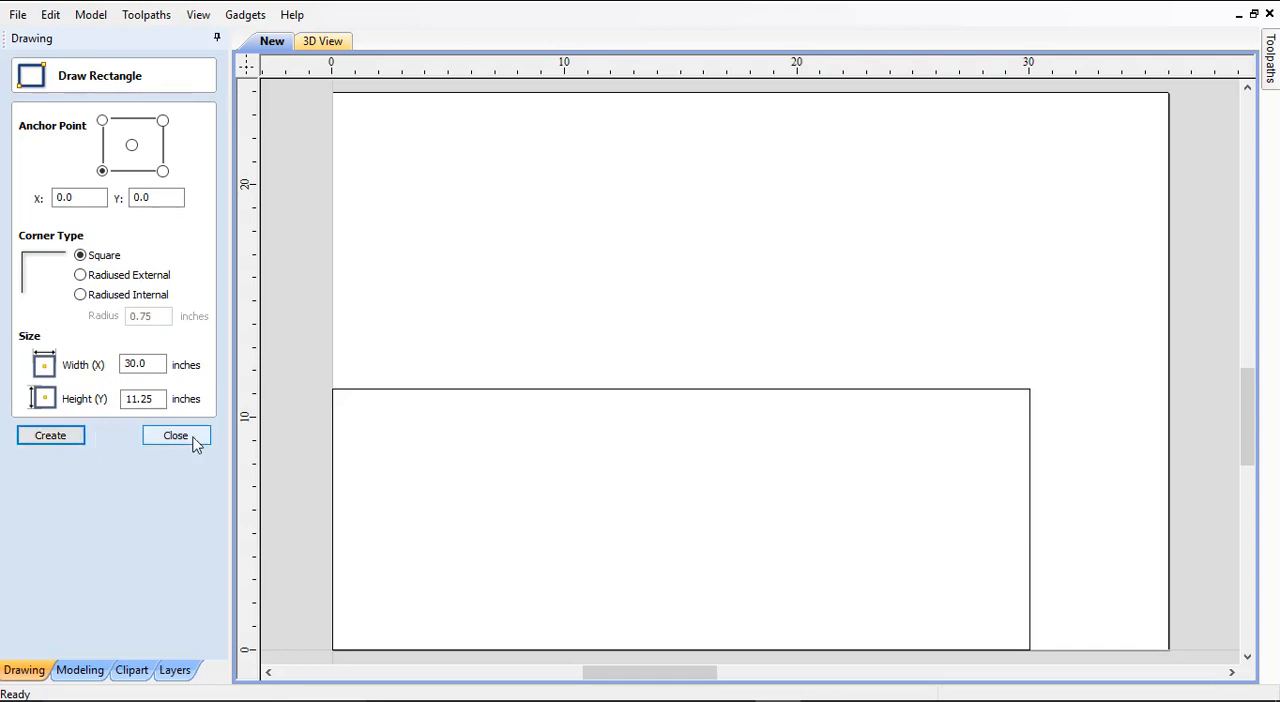
Close the Draw Rectangle form, leaving the 30 by 11.25 rectangle on the sheet
left_click(176, 436)
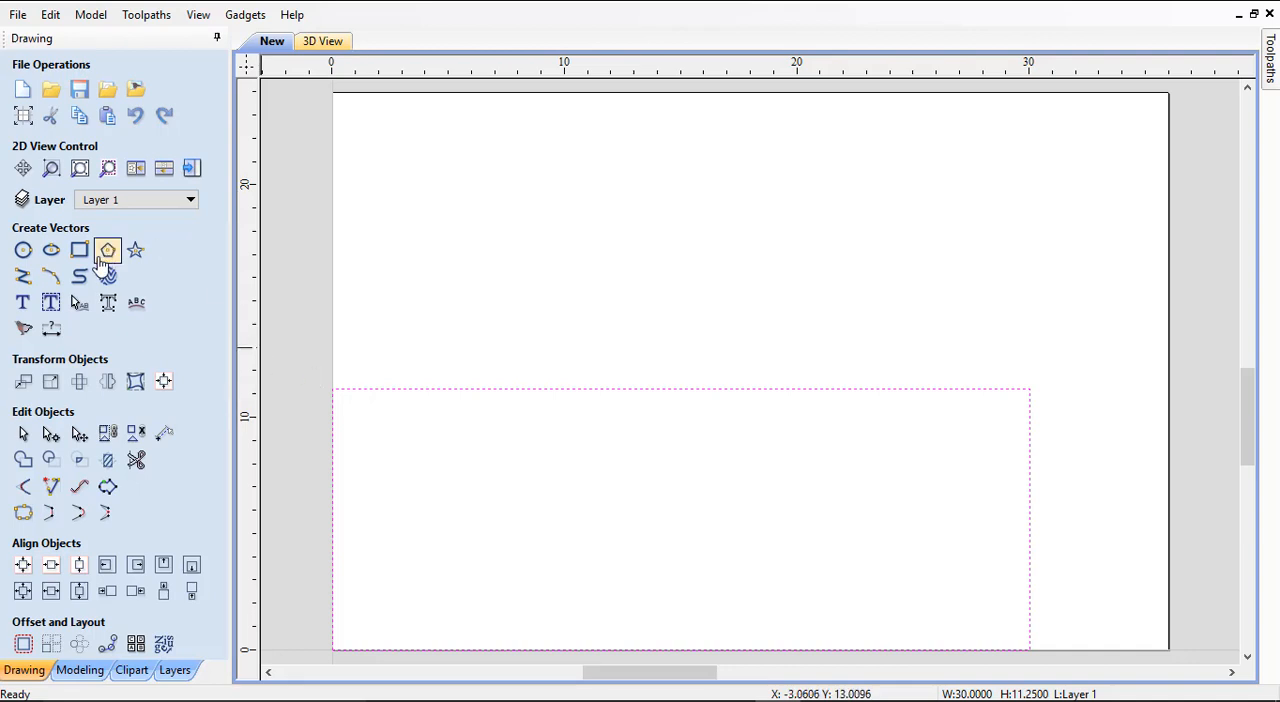
mouse_move(80, 250)
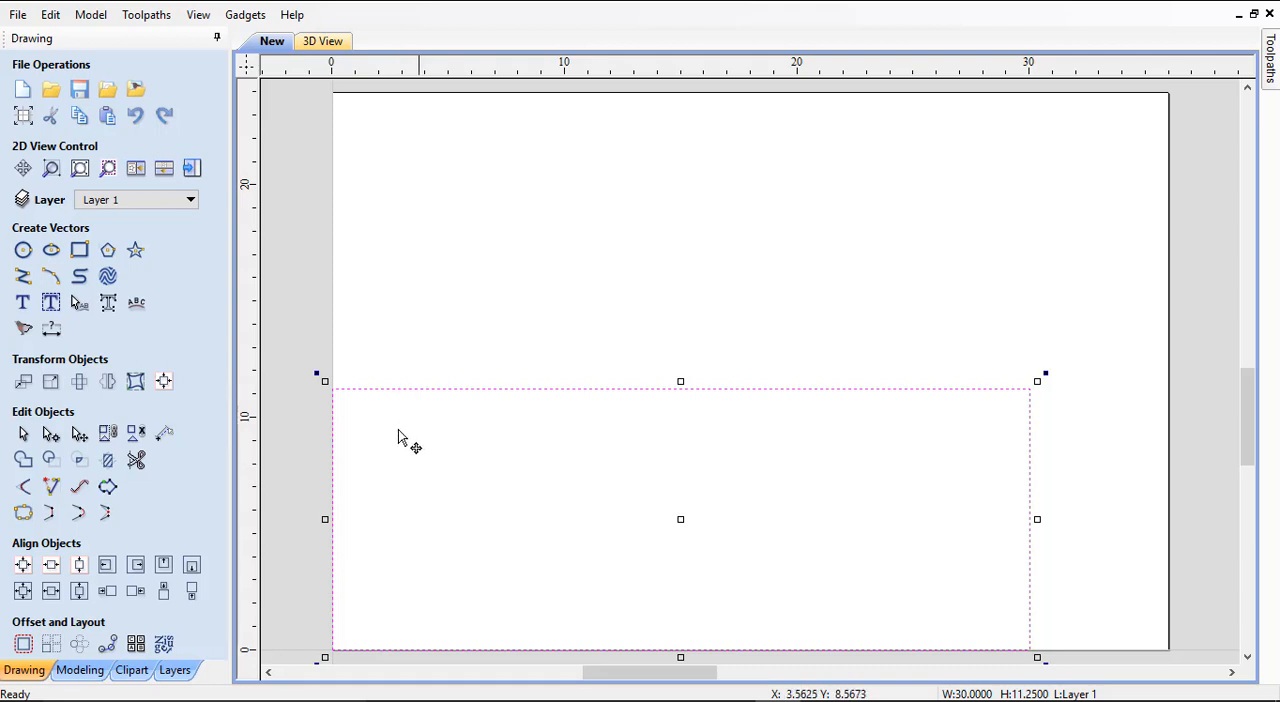
mouse_move(388, 420)
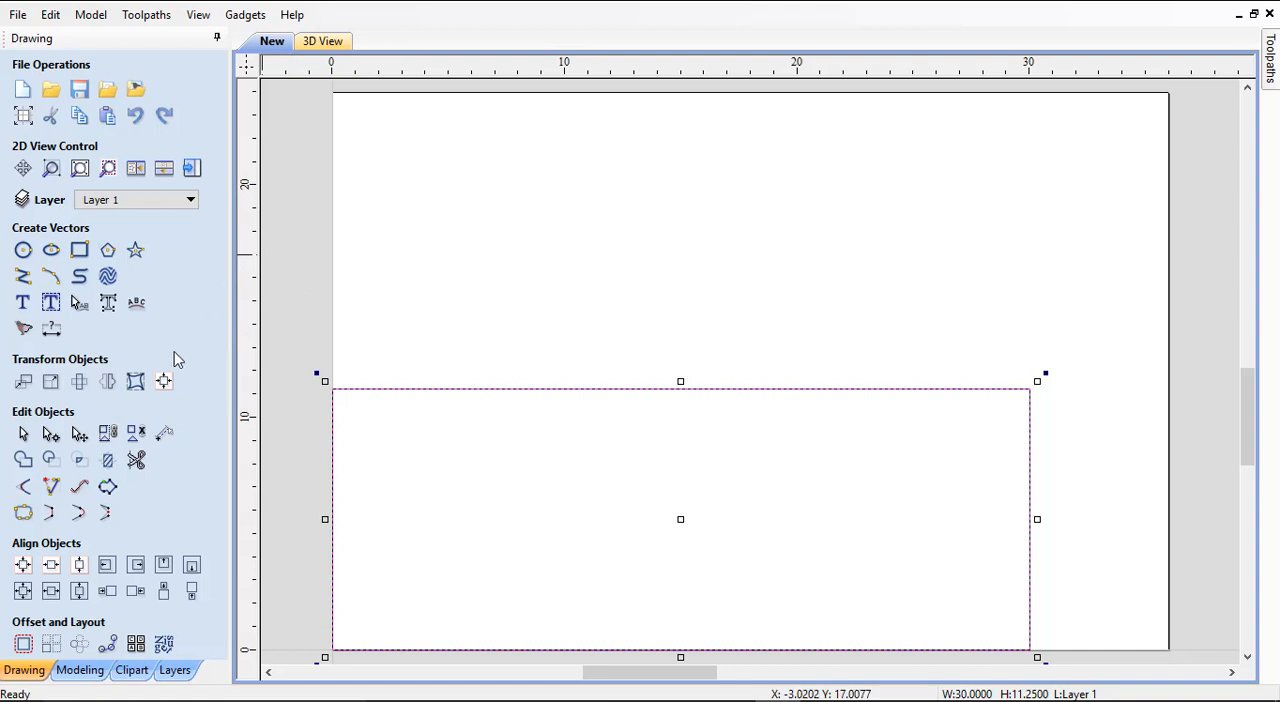
mouse_move(52, 382)
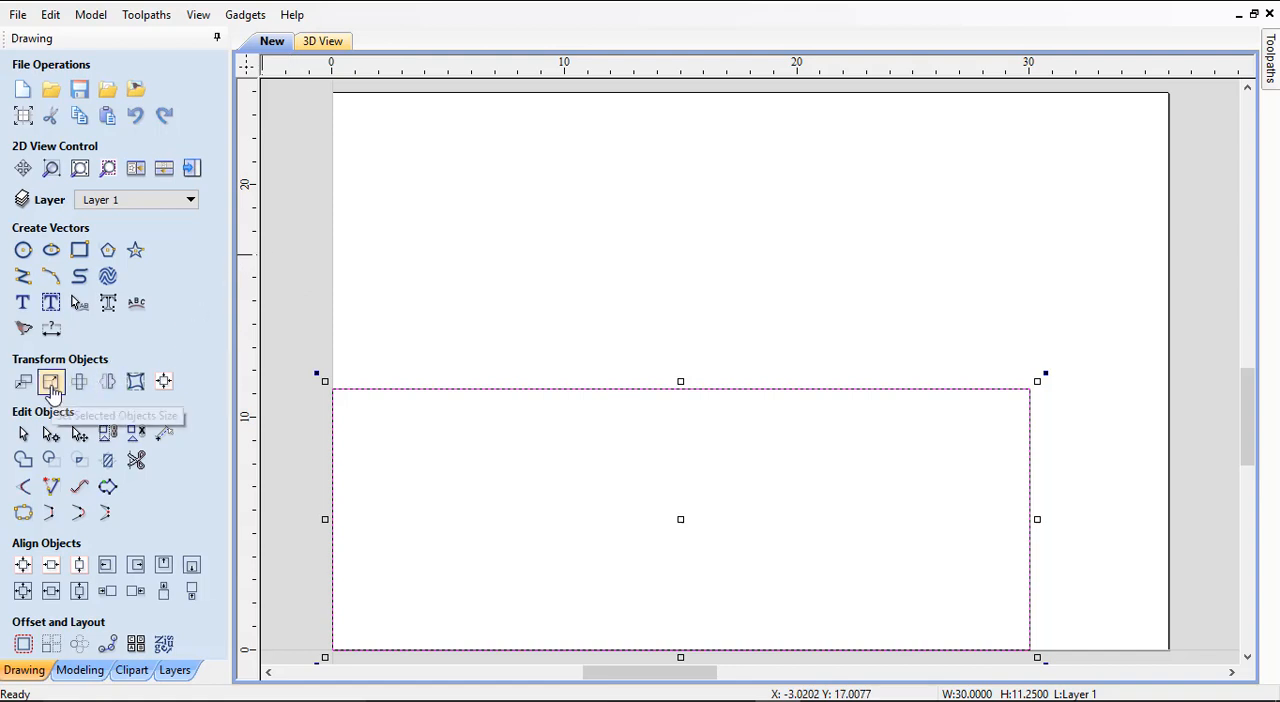
Resize the selected rectangle copy into a 0.71-inch-wide end strip
left_click(50, 382)
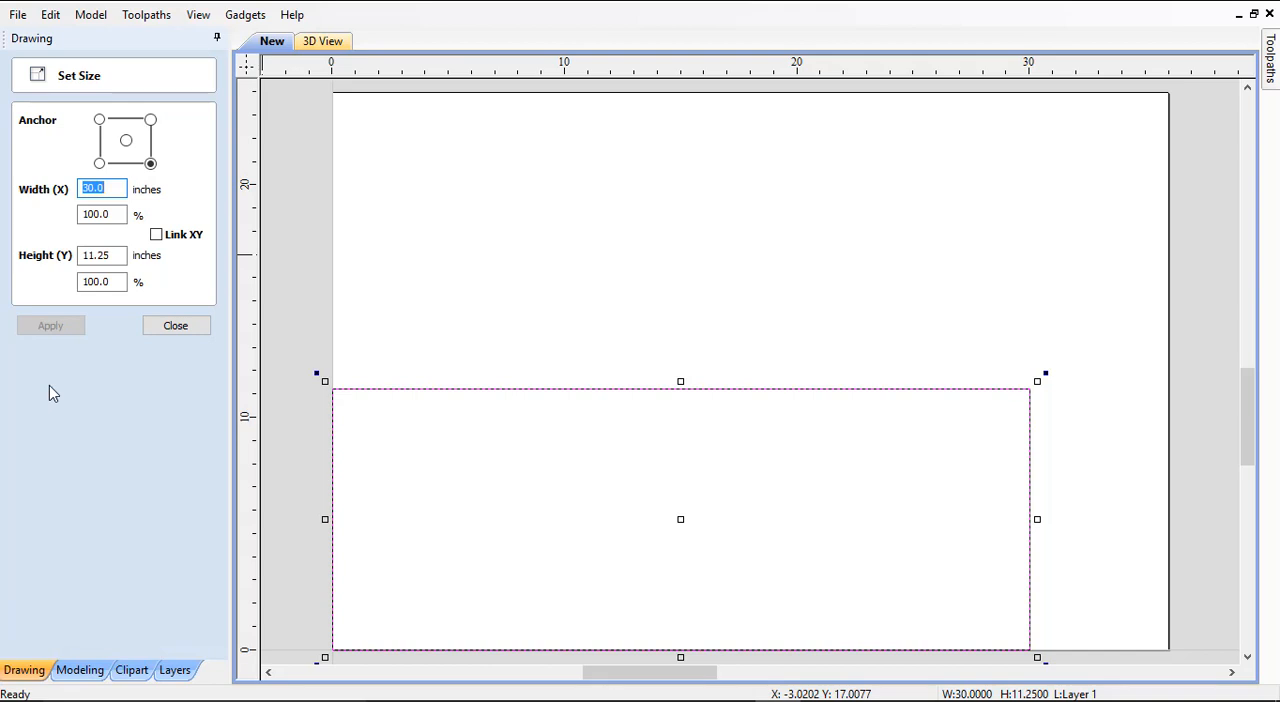
mouse_move(166, 184)
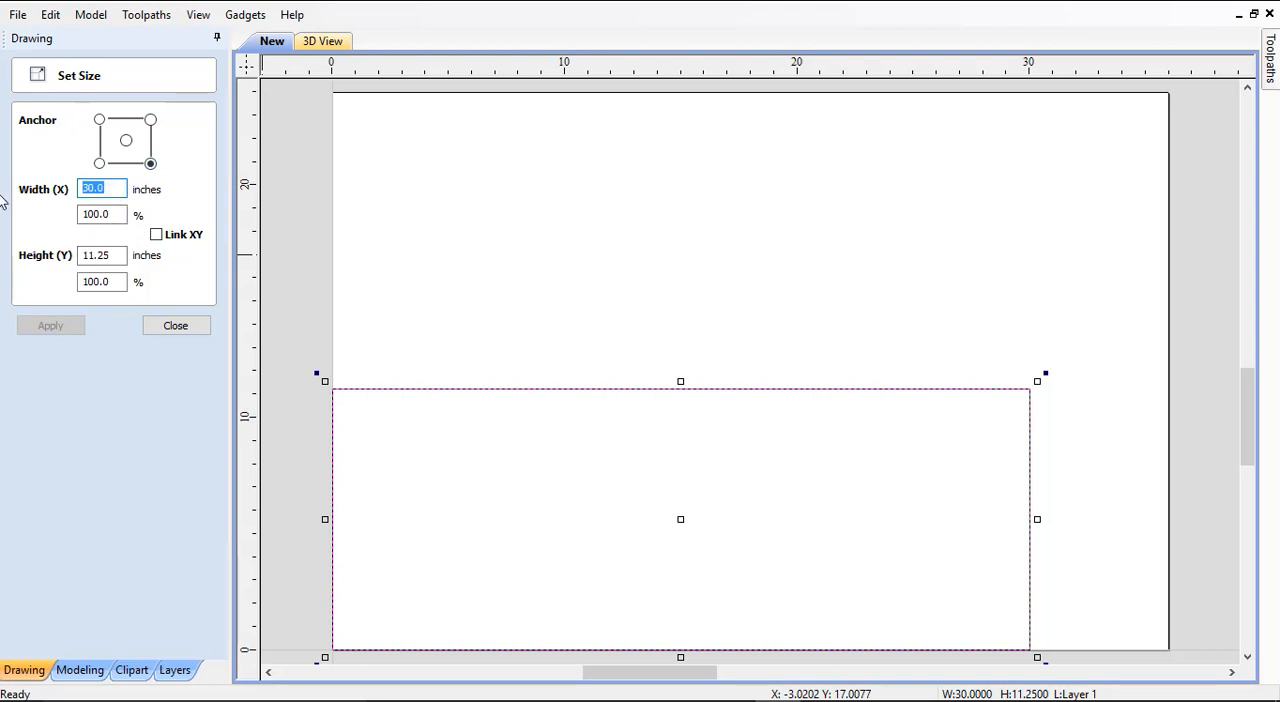
type(".7")
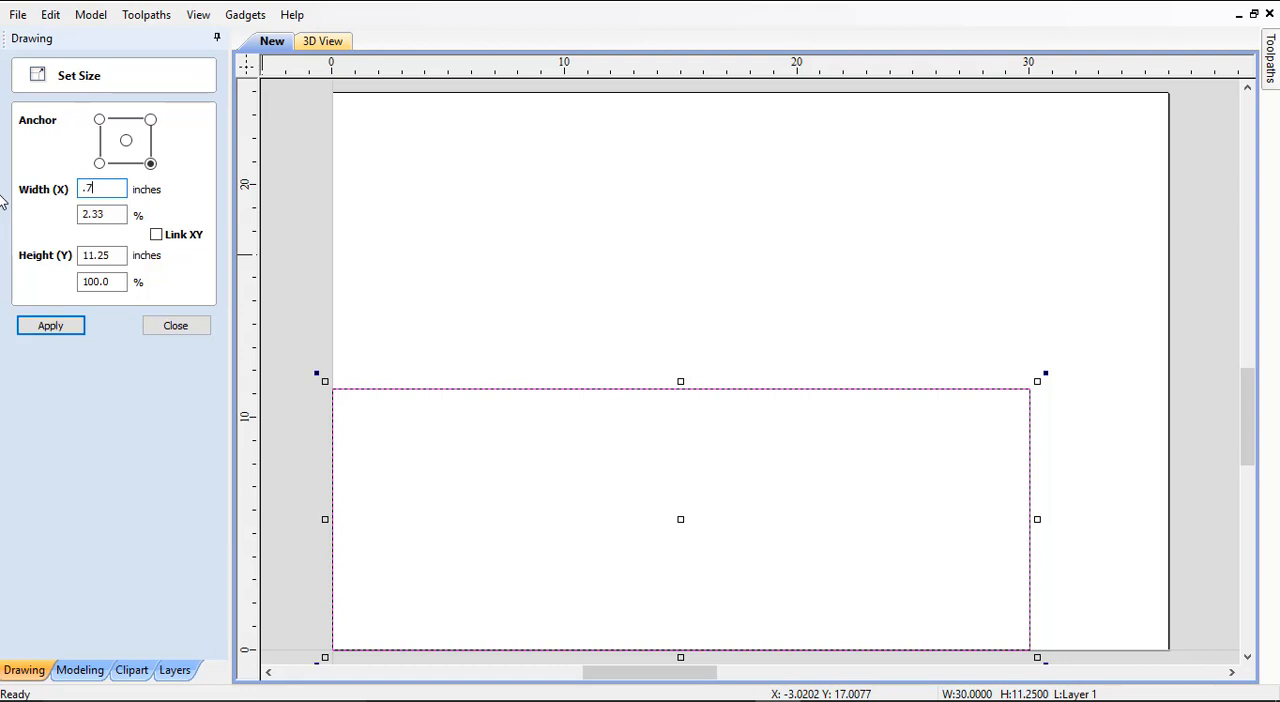
type("1")
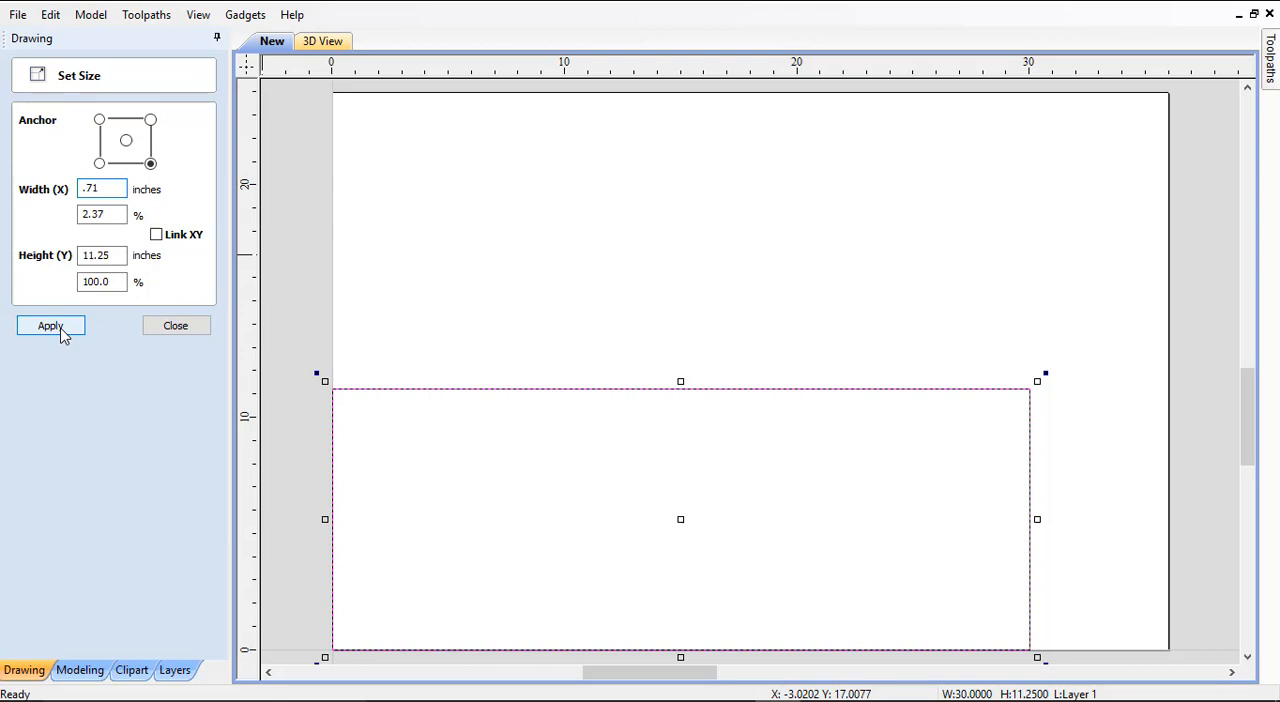
left_click(50, 324)
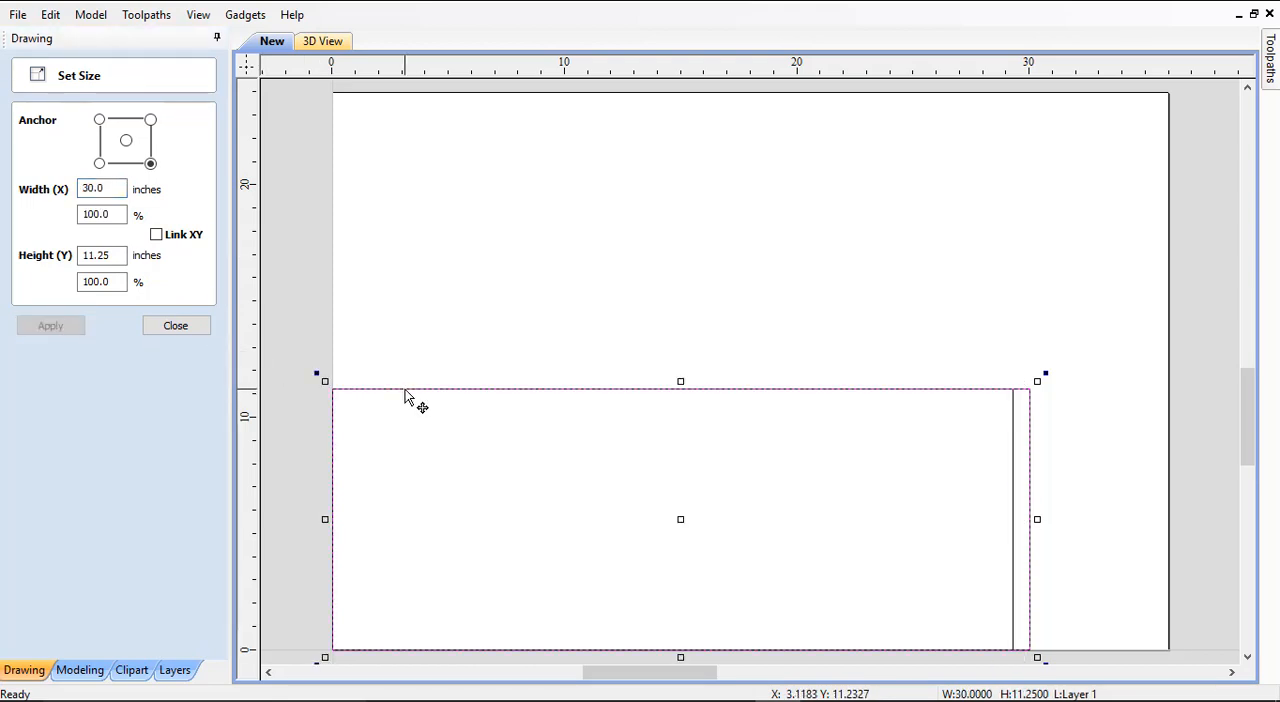
mouse_move(416, 440)
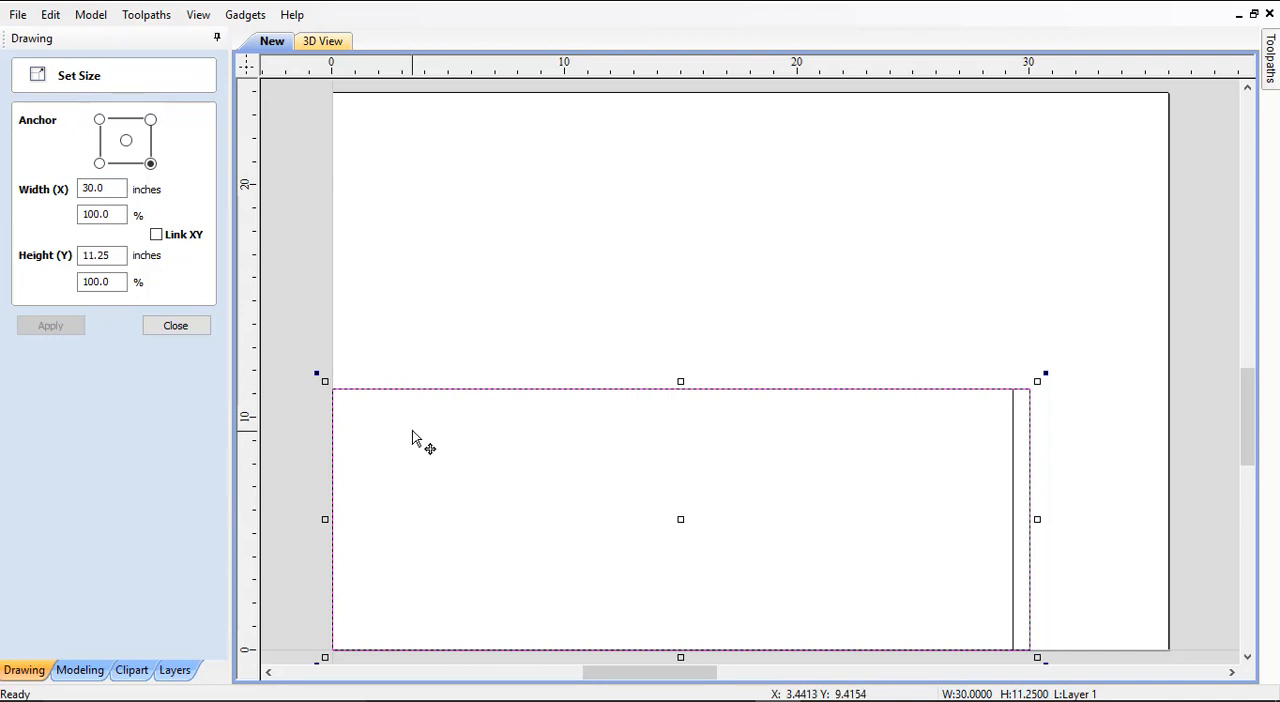
mouse_move(508, 388)
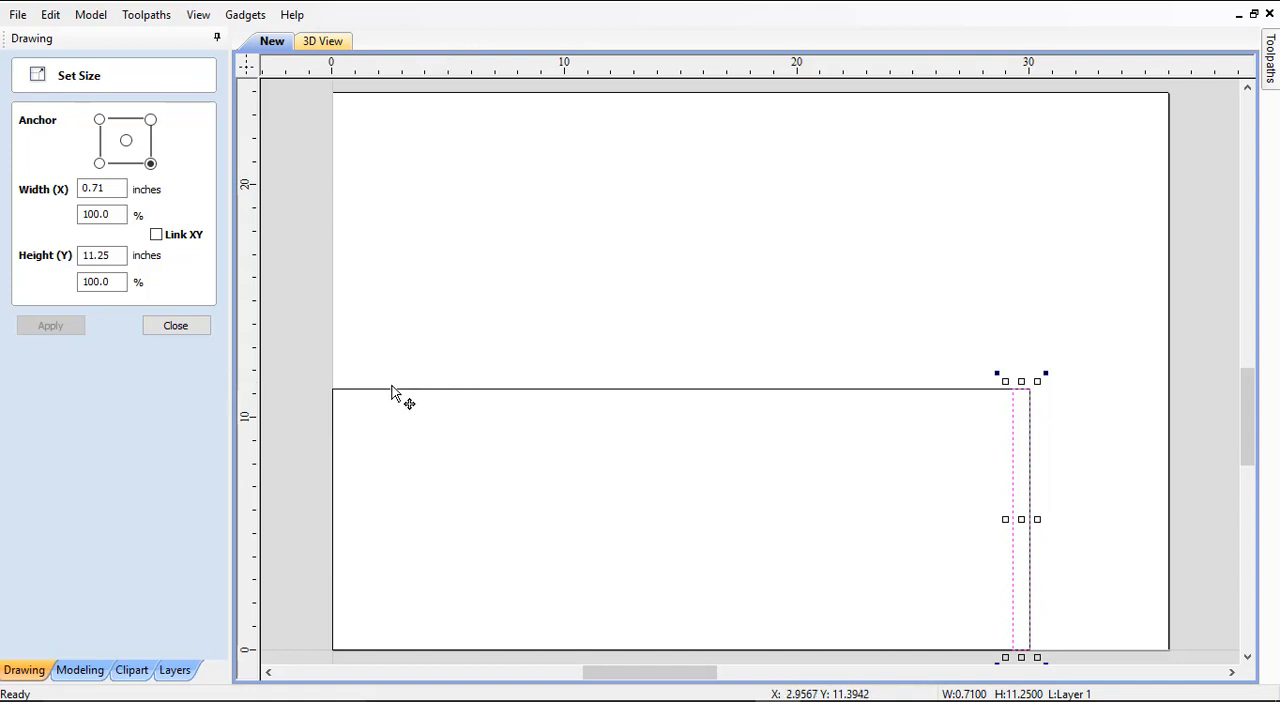
Add a second 0.71 by 11.25 inch strip at the panel's other end
type("30.0")
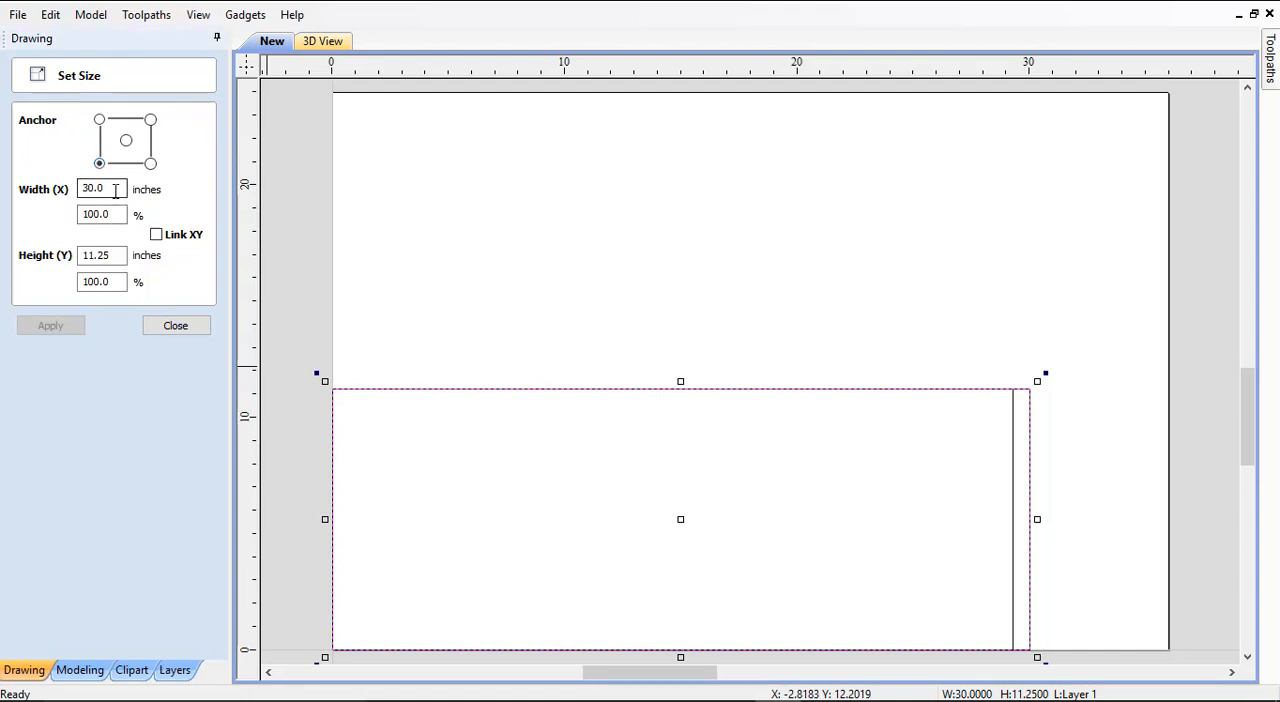
type(".71")
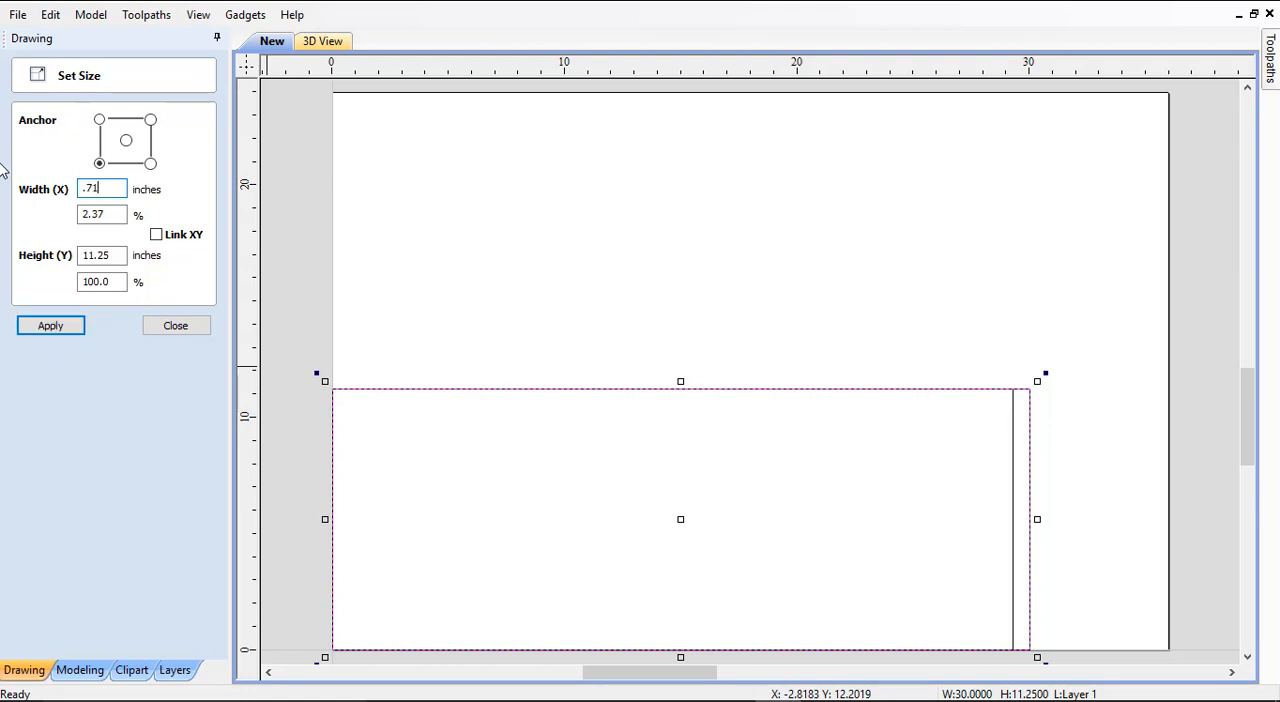
left_click(50, 324)
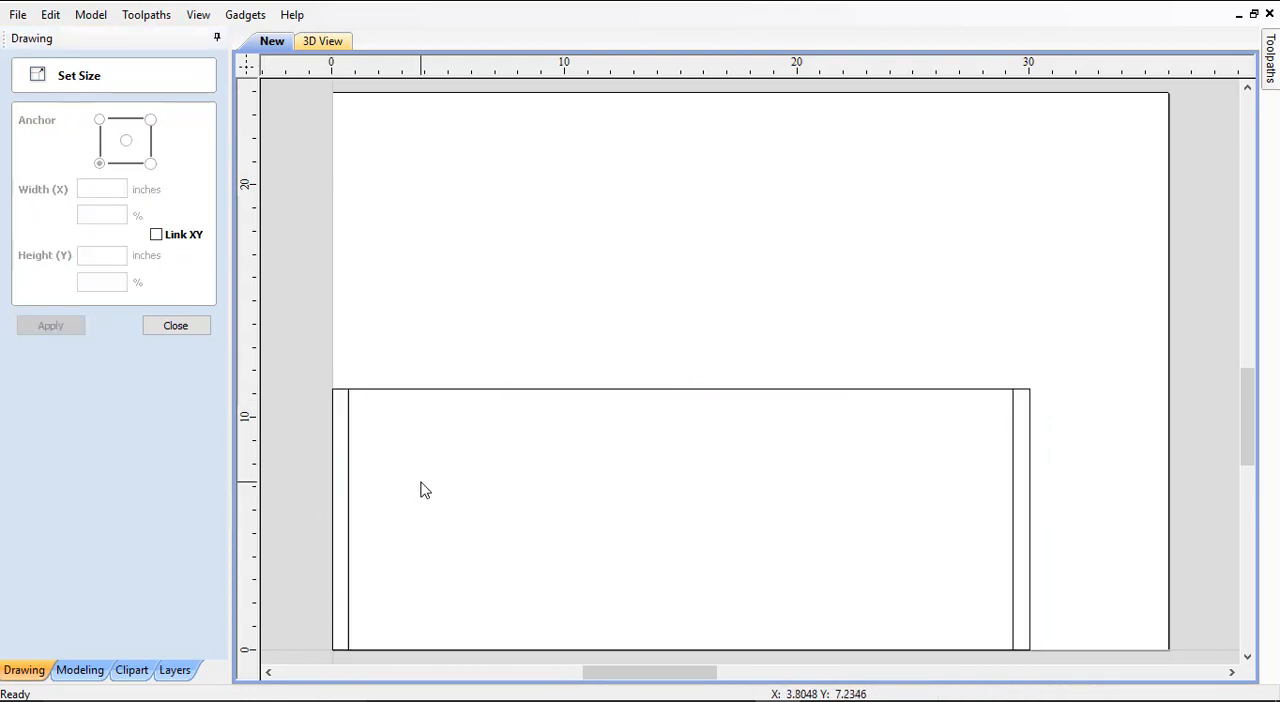
mouse_move(420, 436)
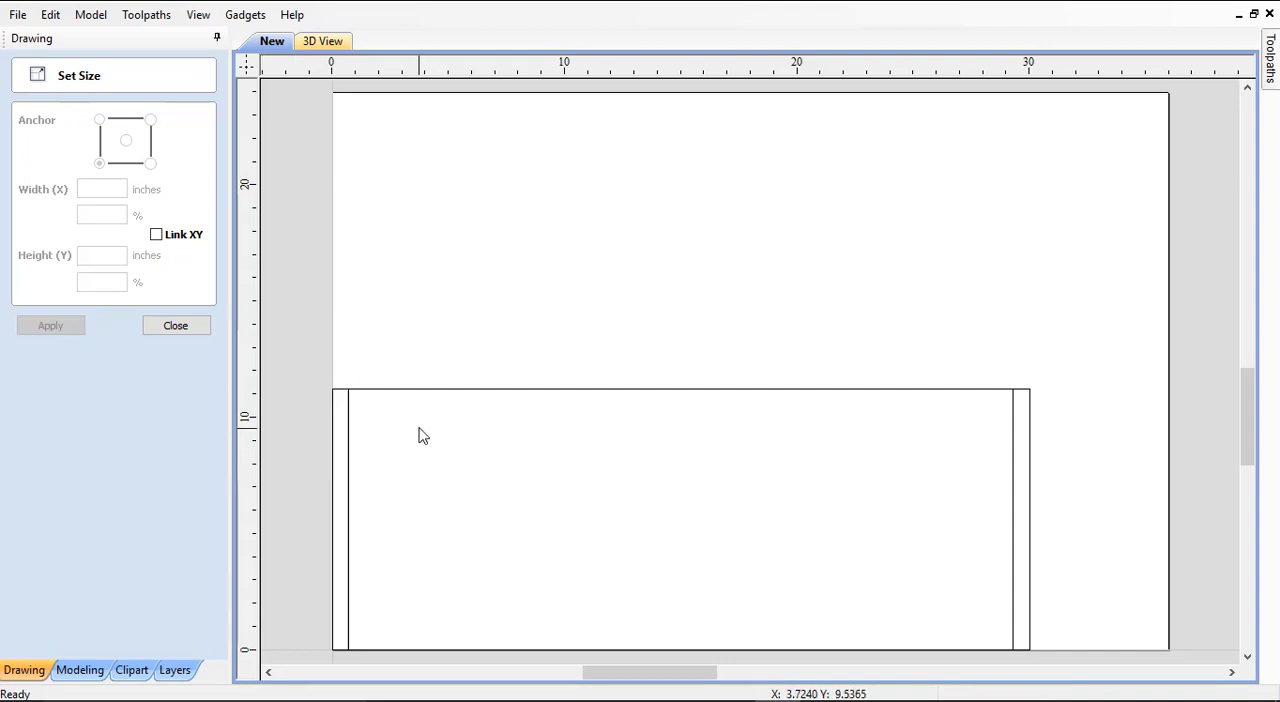
mouse_move(336, 372)
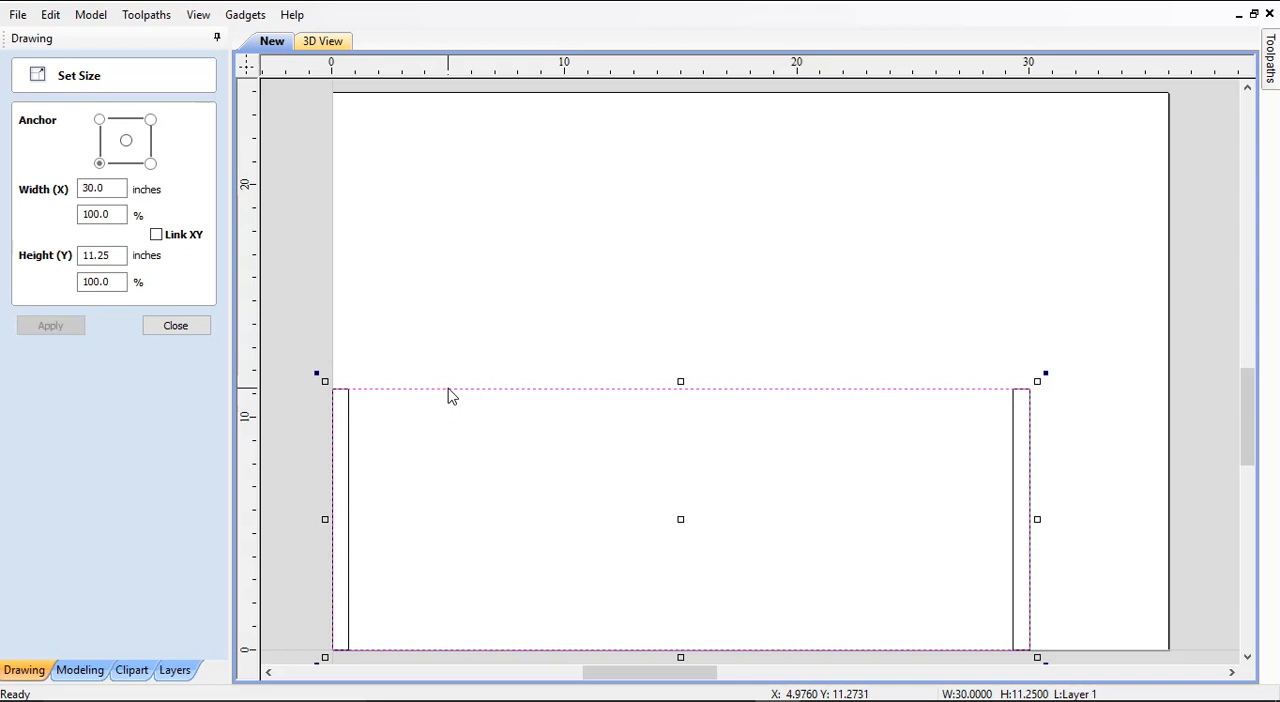
Resize the copied panel outline to a 30 by 0.25 inch strip along the bottom edge
left_click(176, 324)
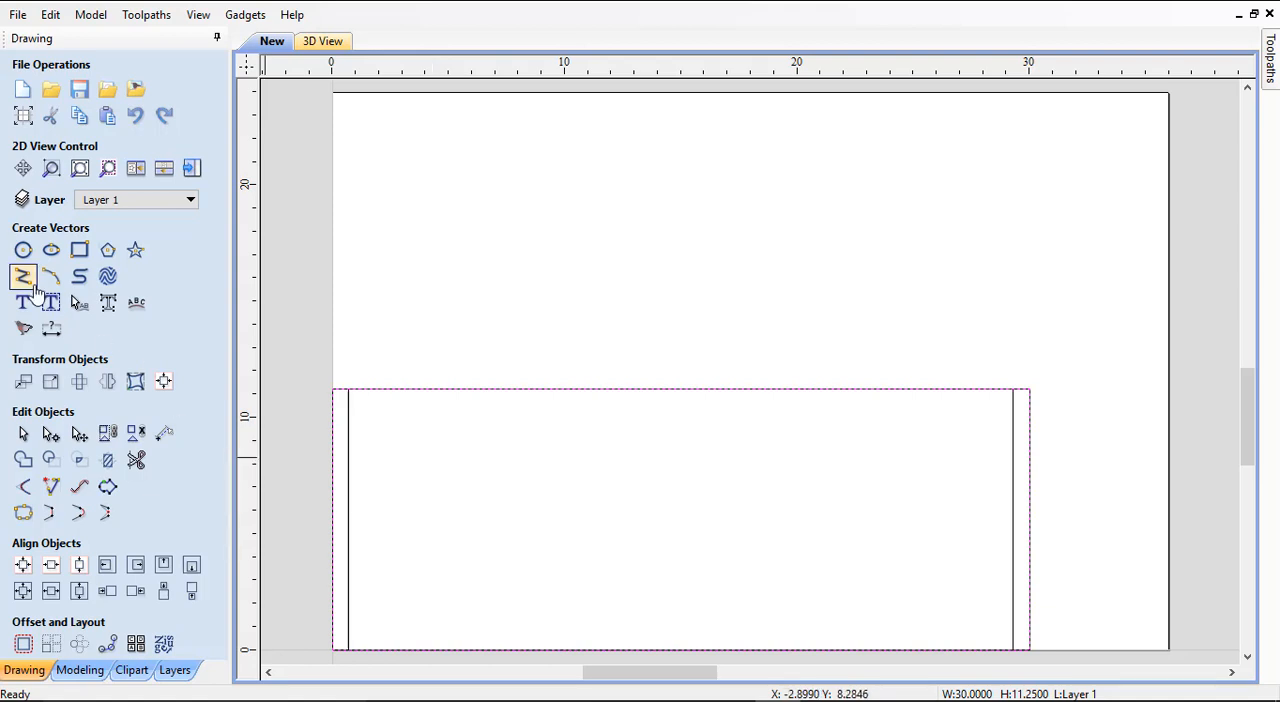
mouse_move(52, 380)
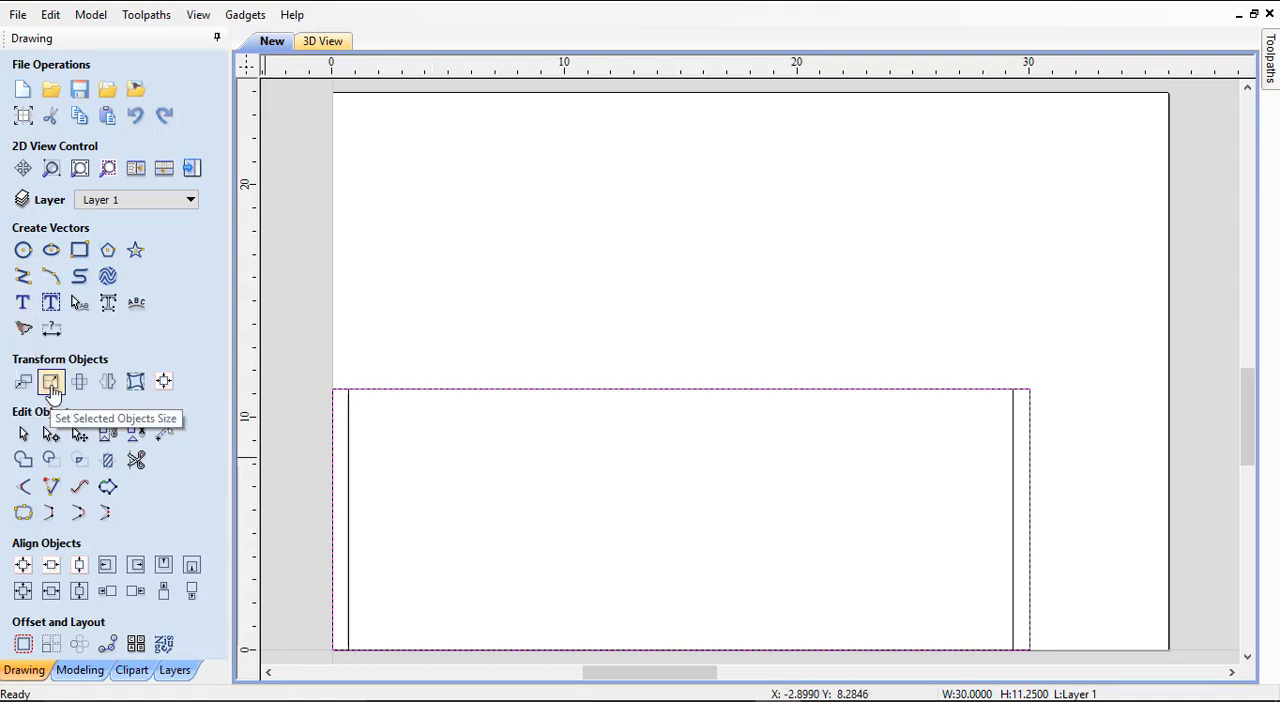
left_click(52, 380)
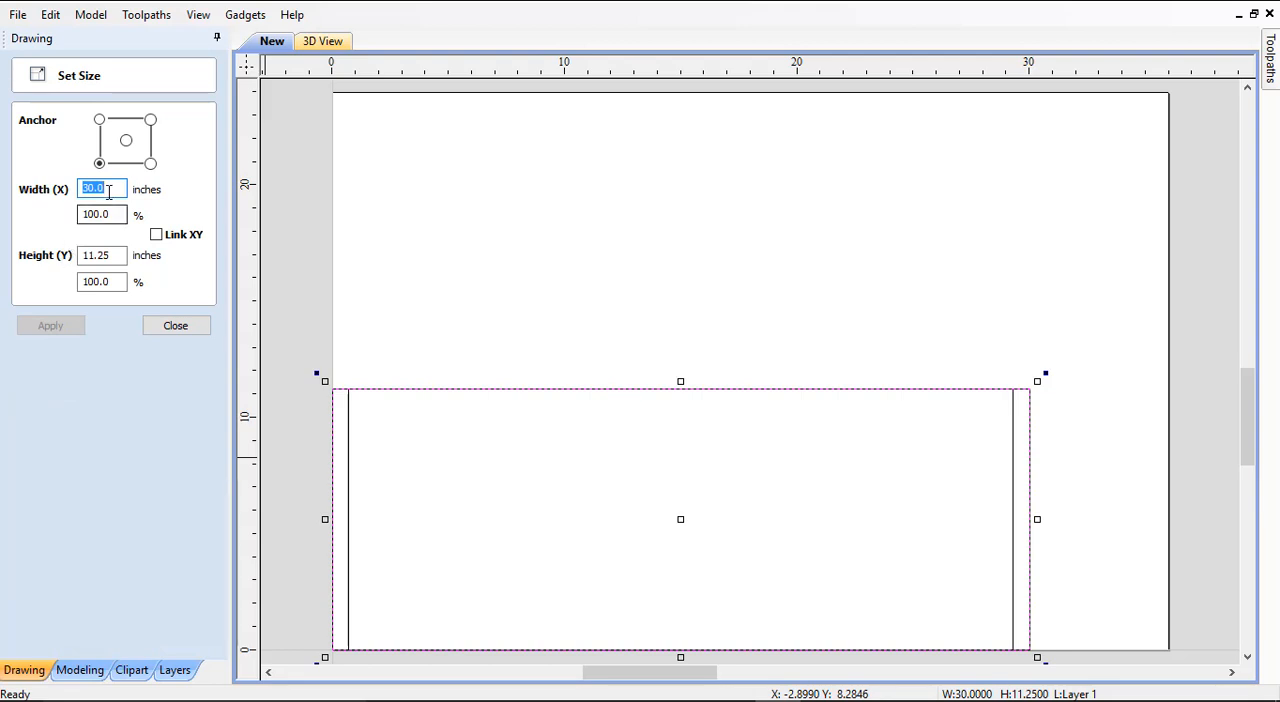
mouse_move(140, 208)
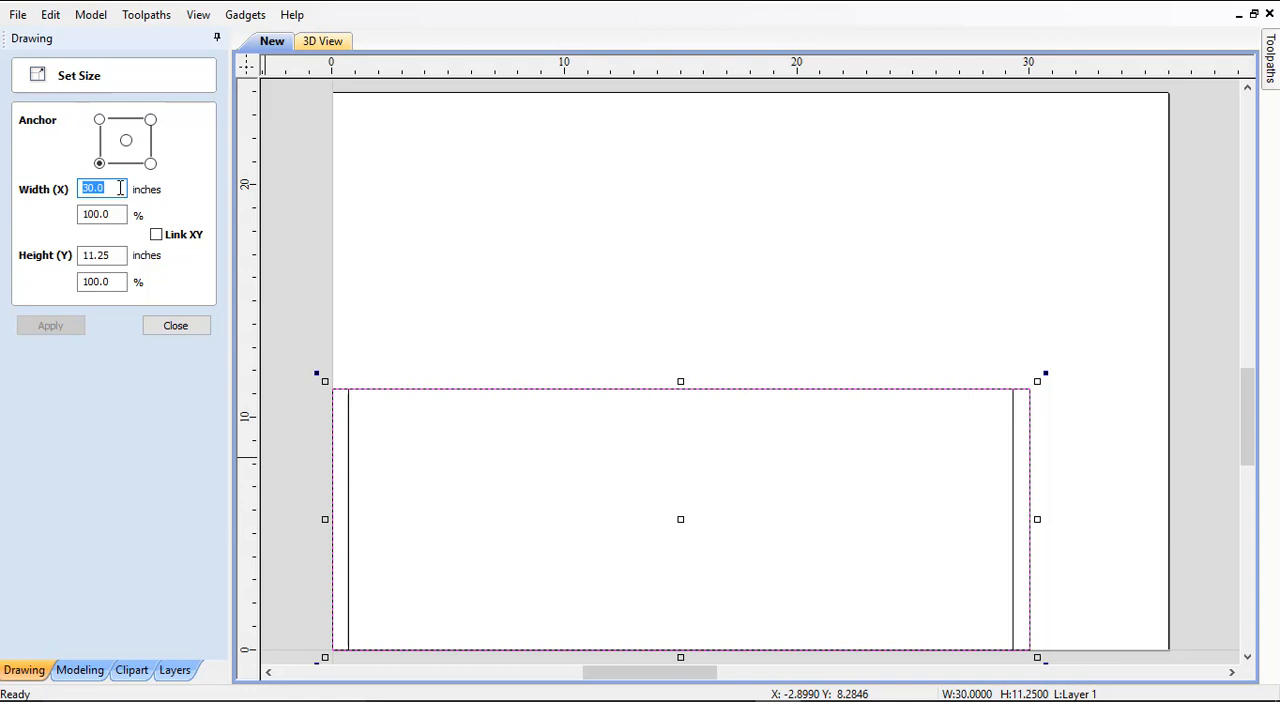
left_click(98, 256)
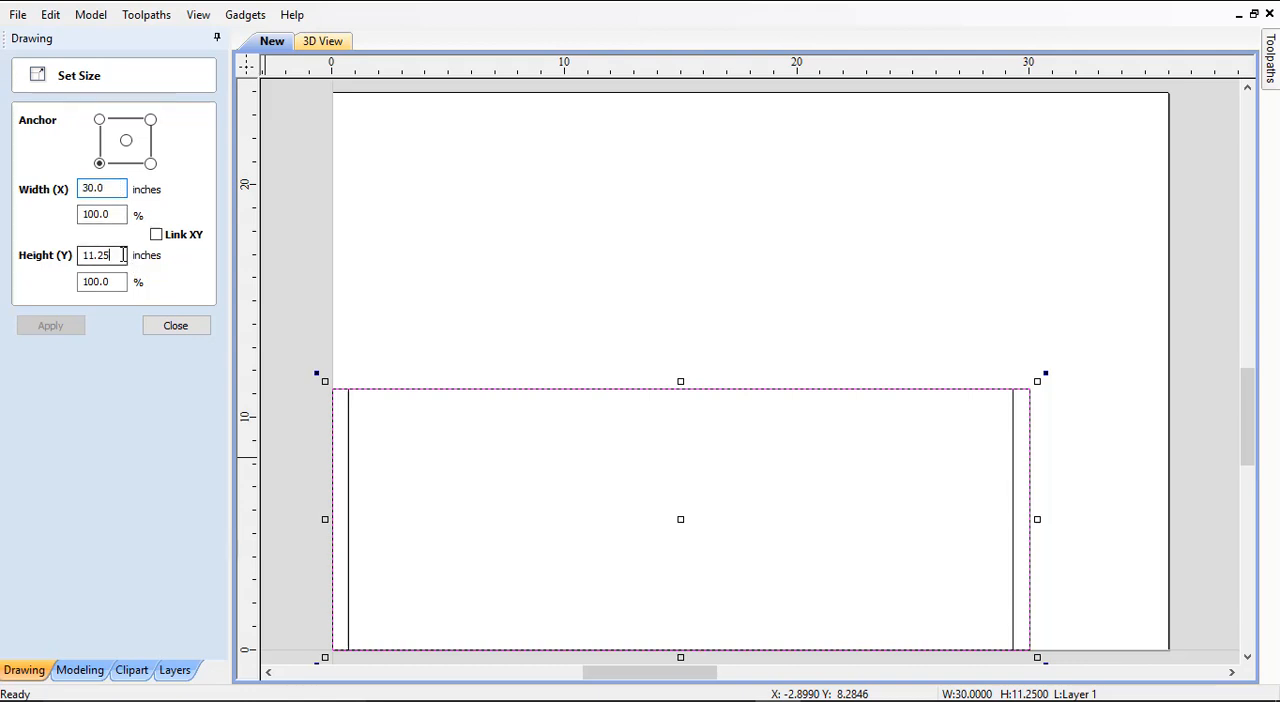
type(".25")
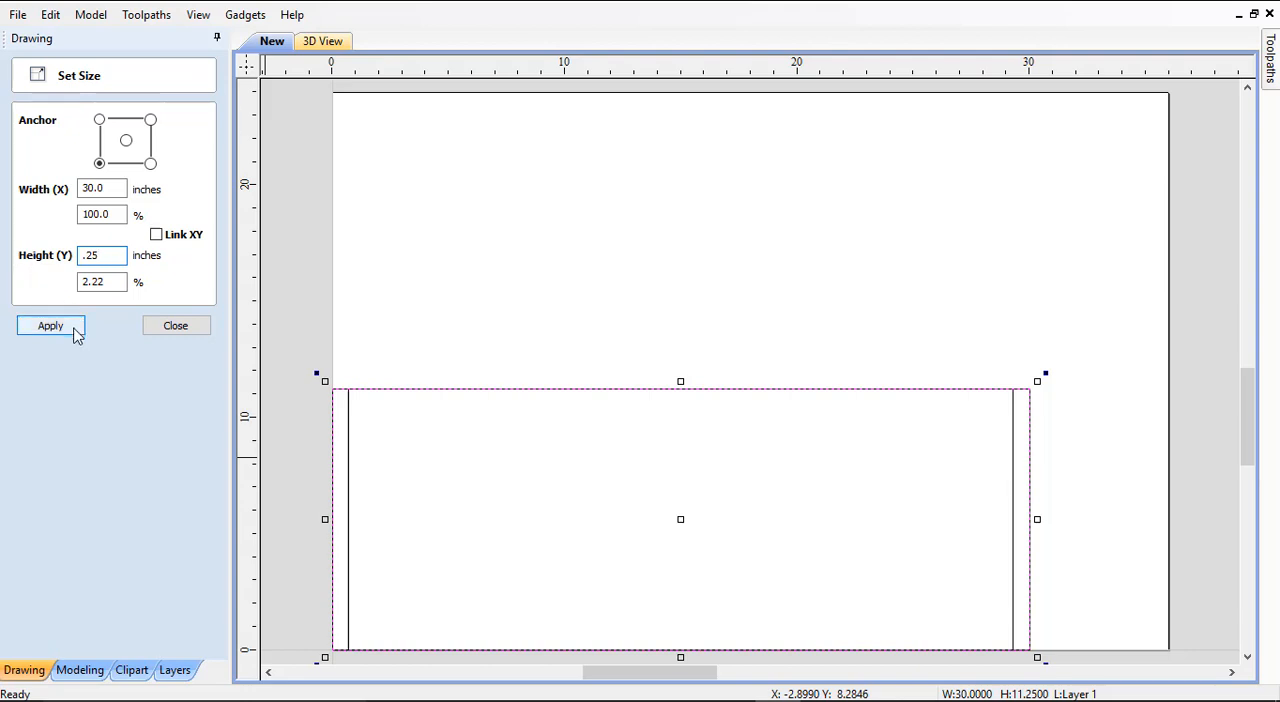
left_click(48, 324)
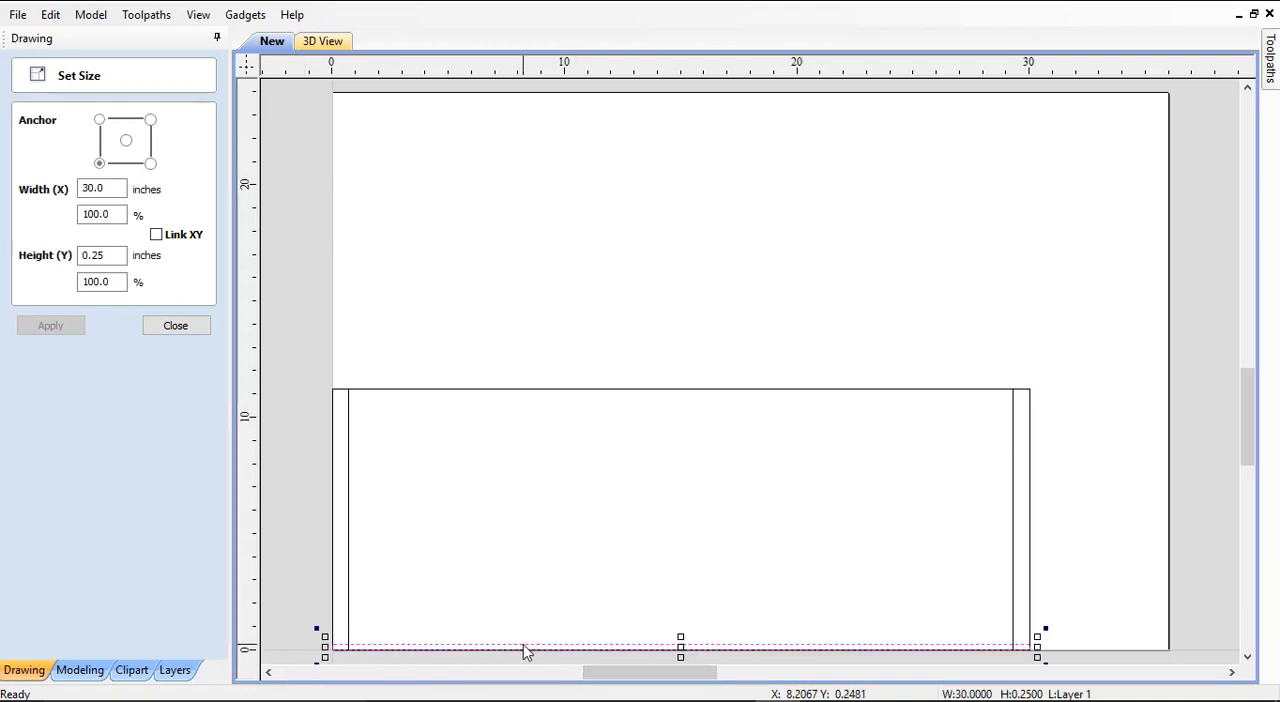
Move the bottom strip down by a relative Y of -0.05 inches
left_click(176, 324)
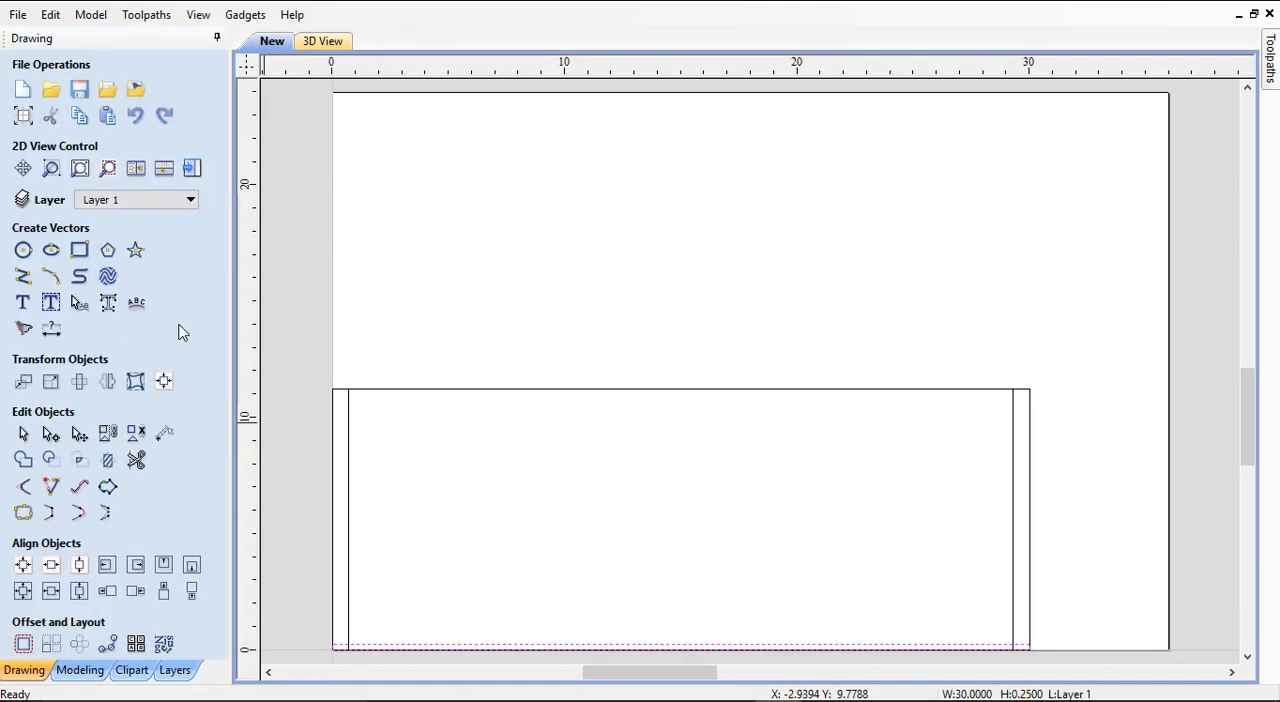
mouse_move(448, 658)
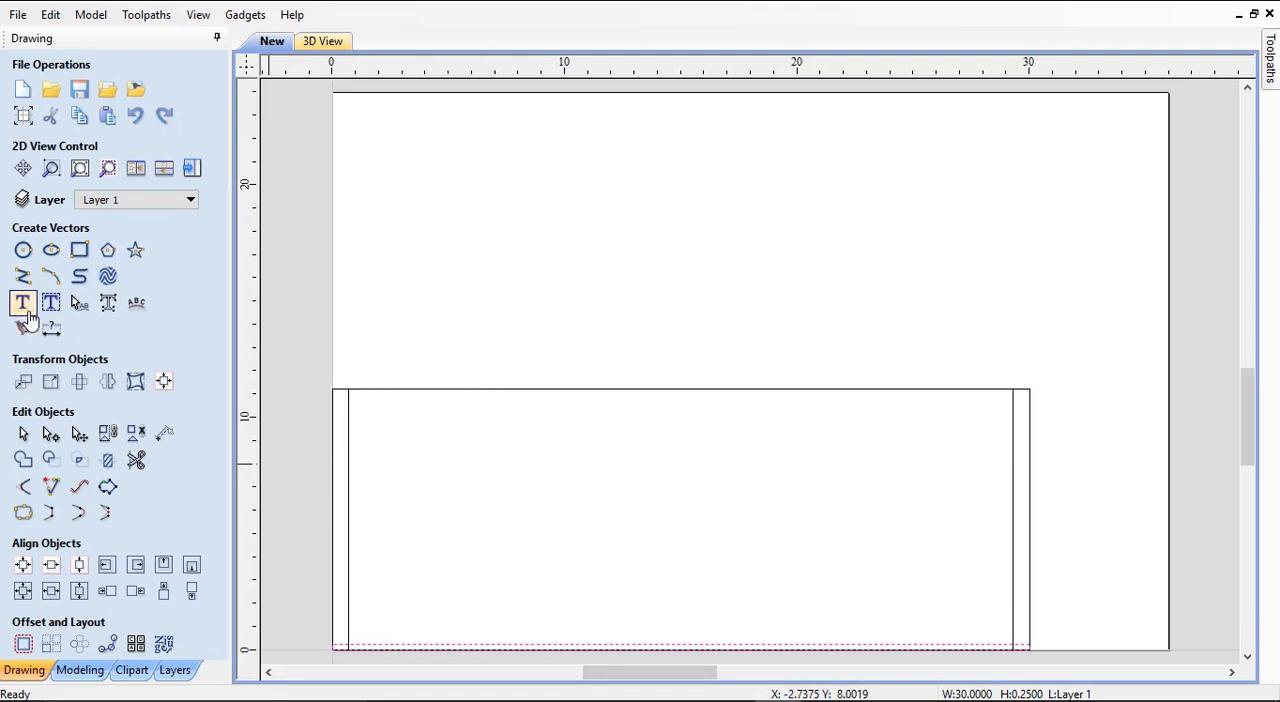
mouse_move(50, 382)
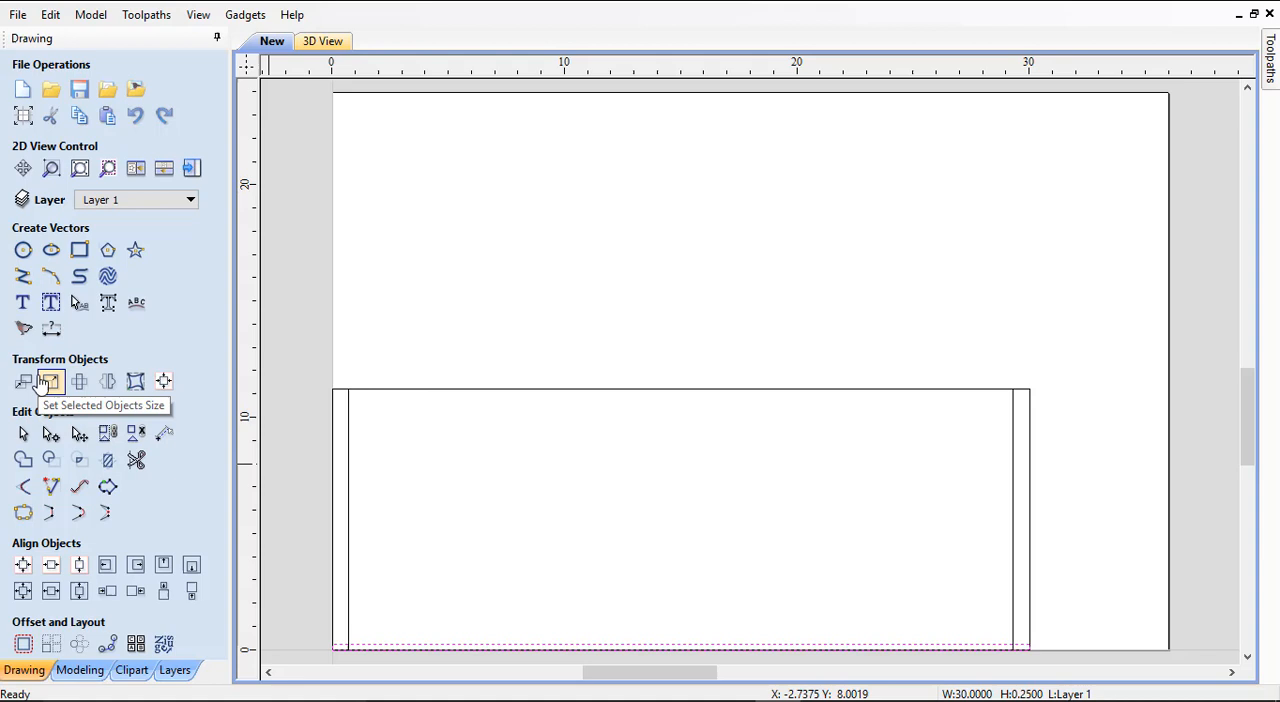
mouse_move(24, 380)
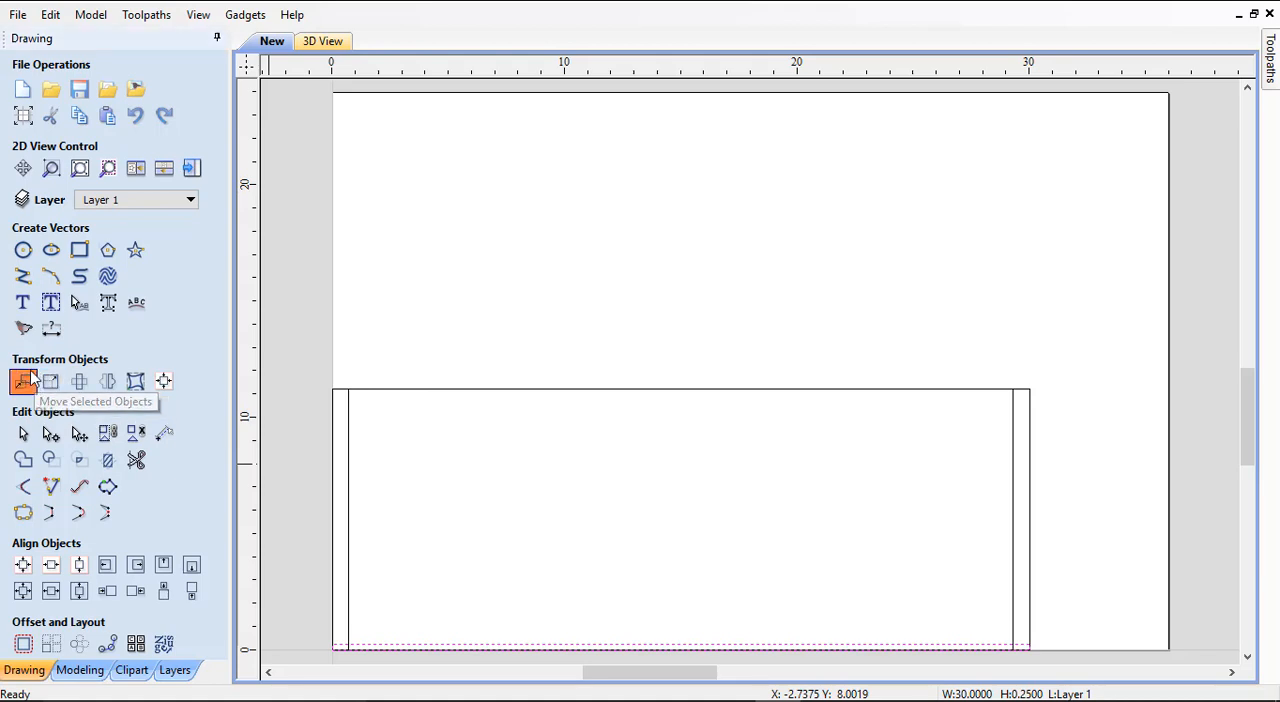
left_click(24, 380)
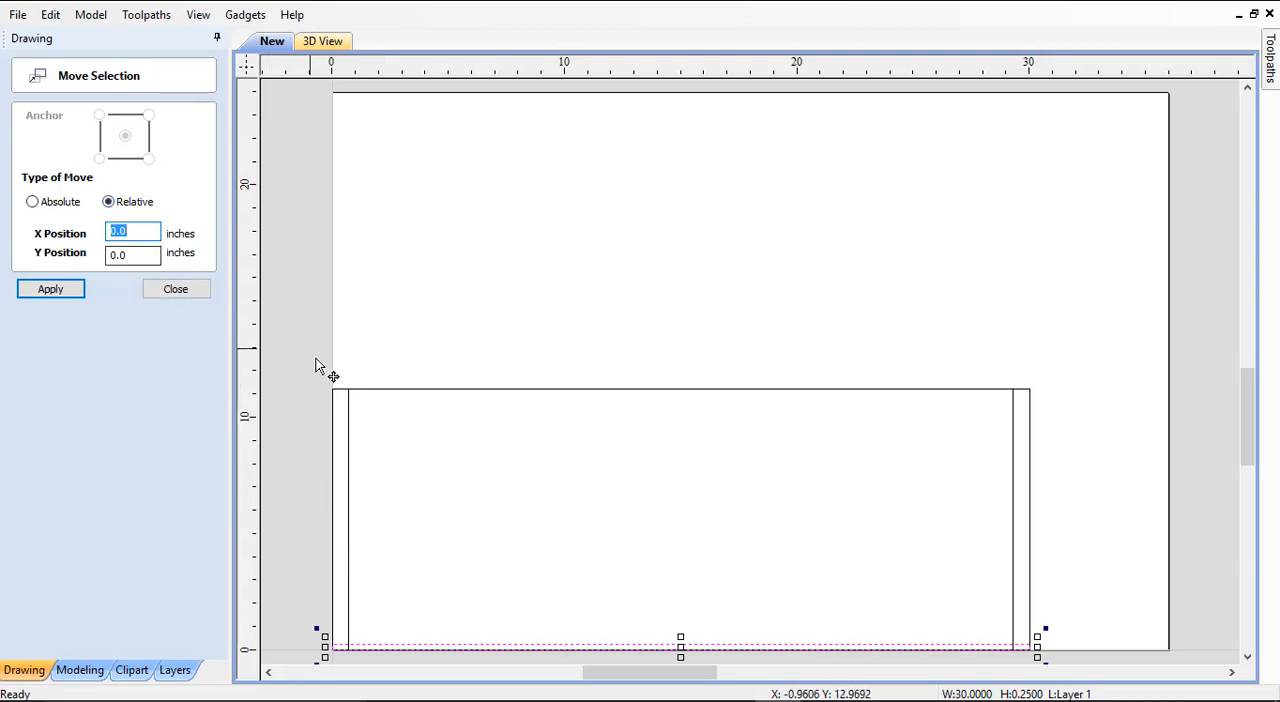
mouse_move(352, 430)
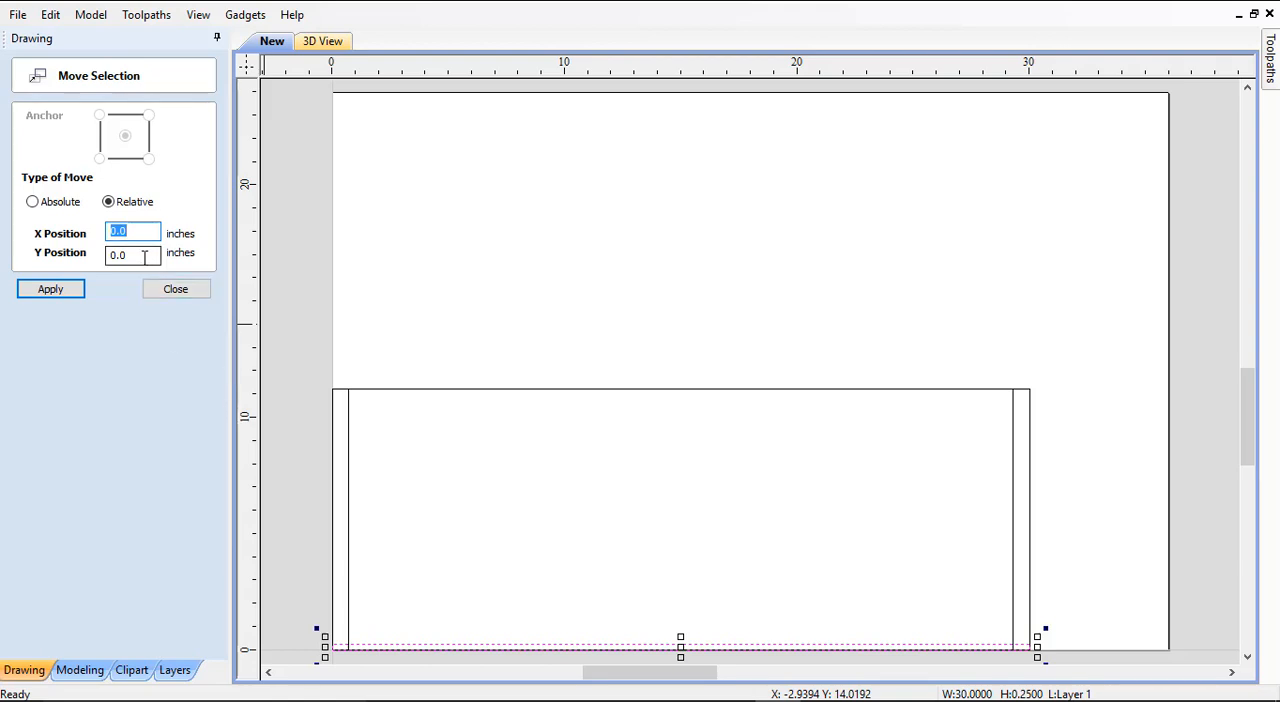
left_click(132, 254)
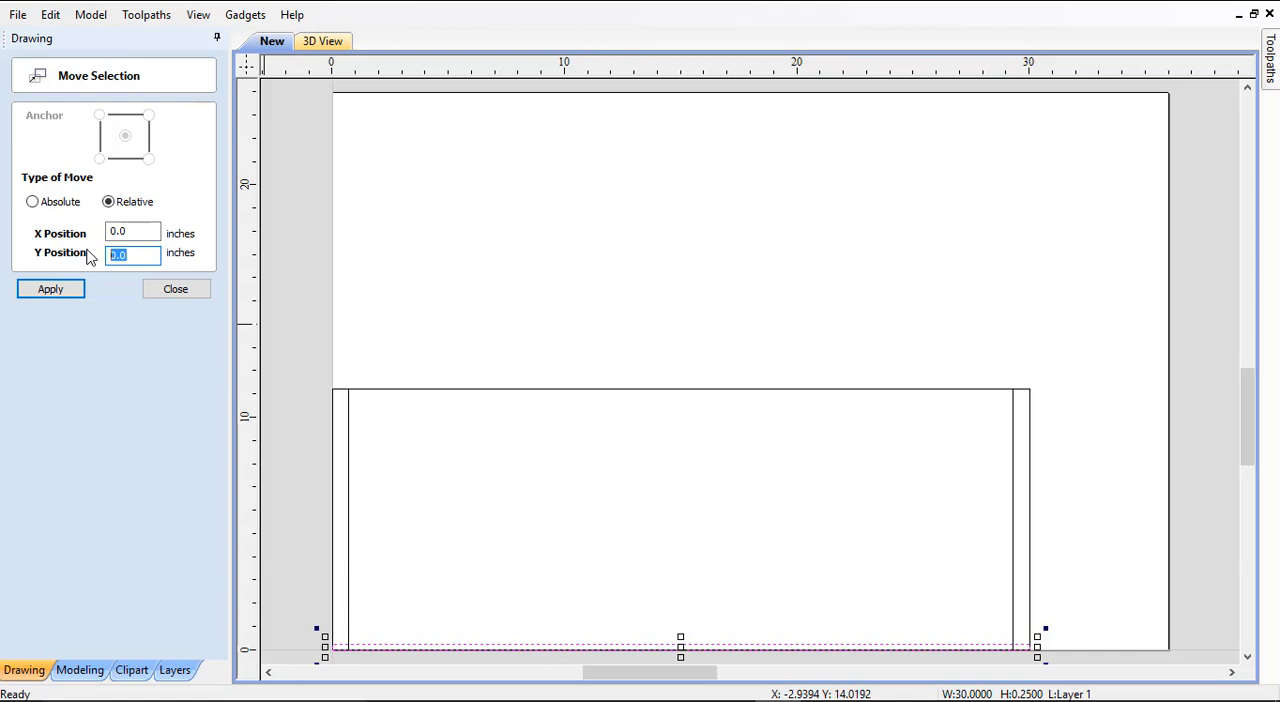
type("-.02")
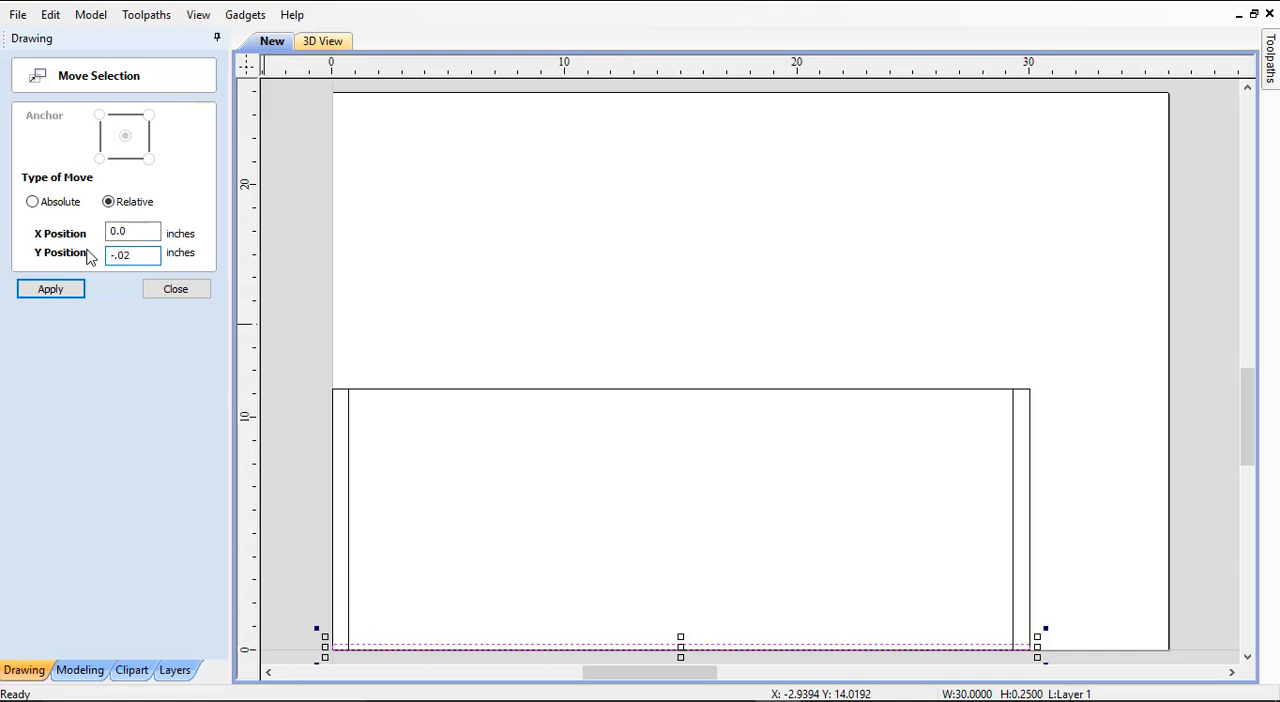
type("-.05")
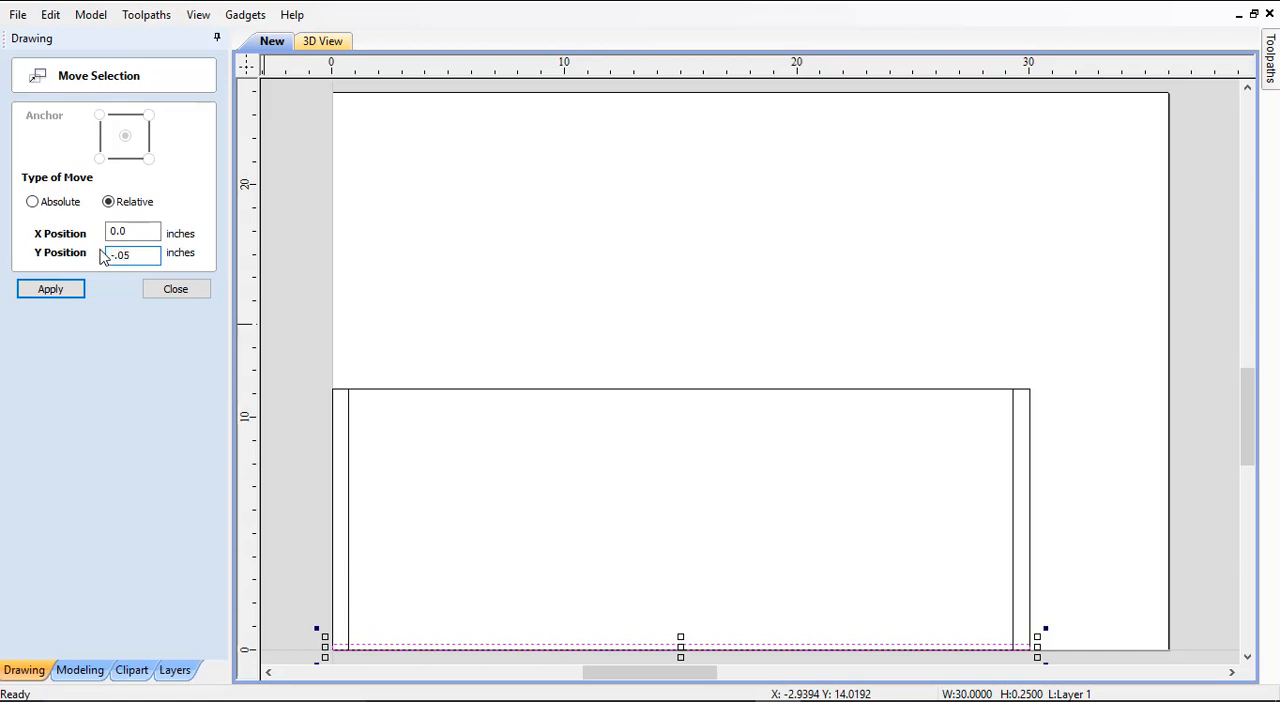
left_click(50, 288)
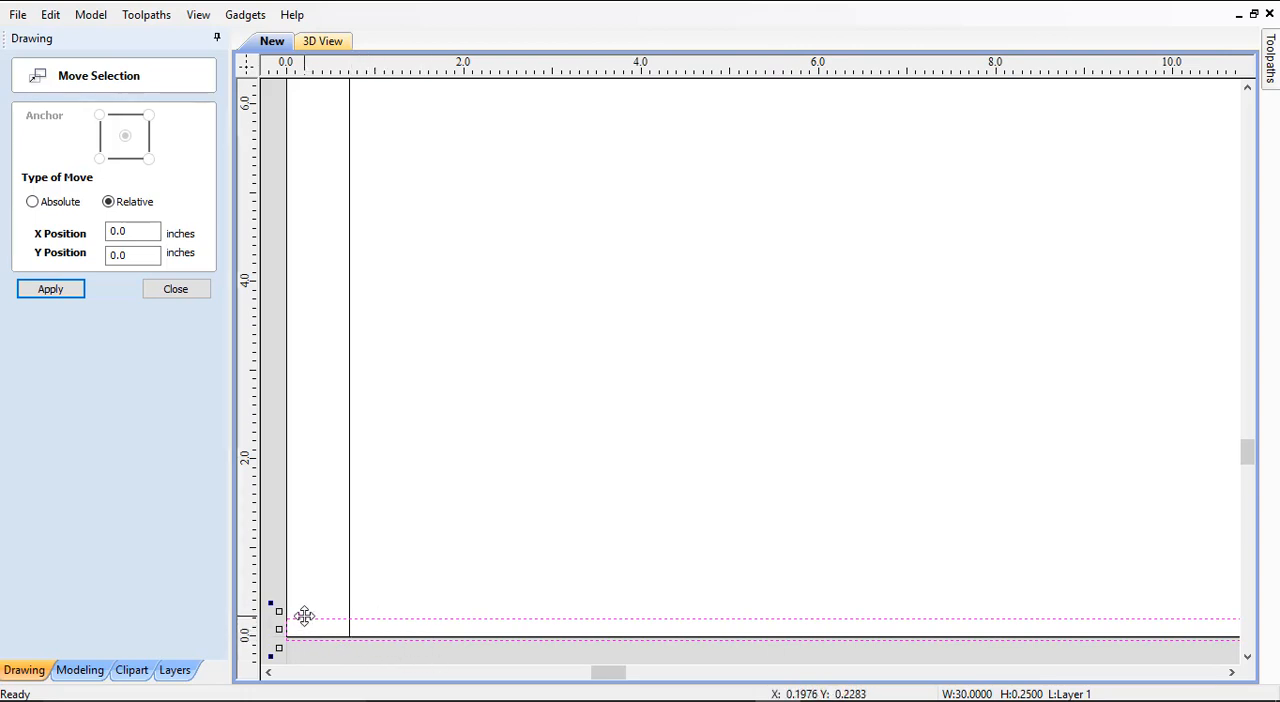
mouse_move(472, 524)
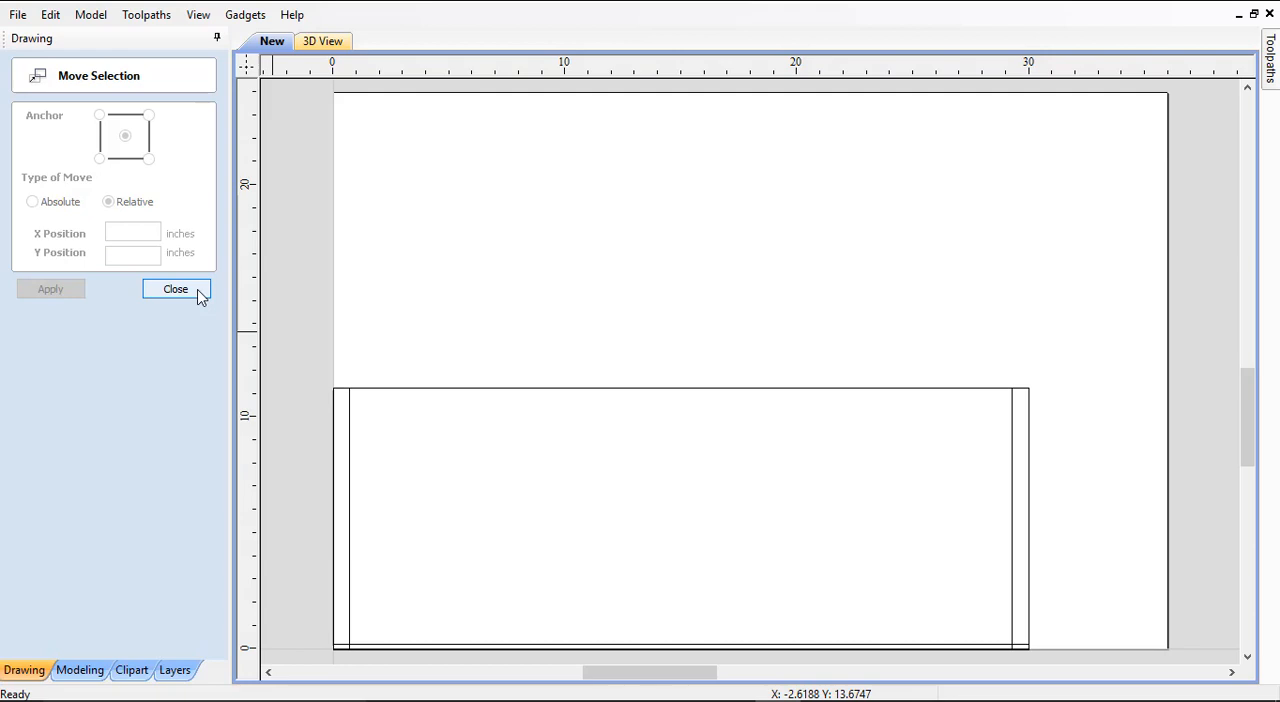
left_click(176, 288)
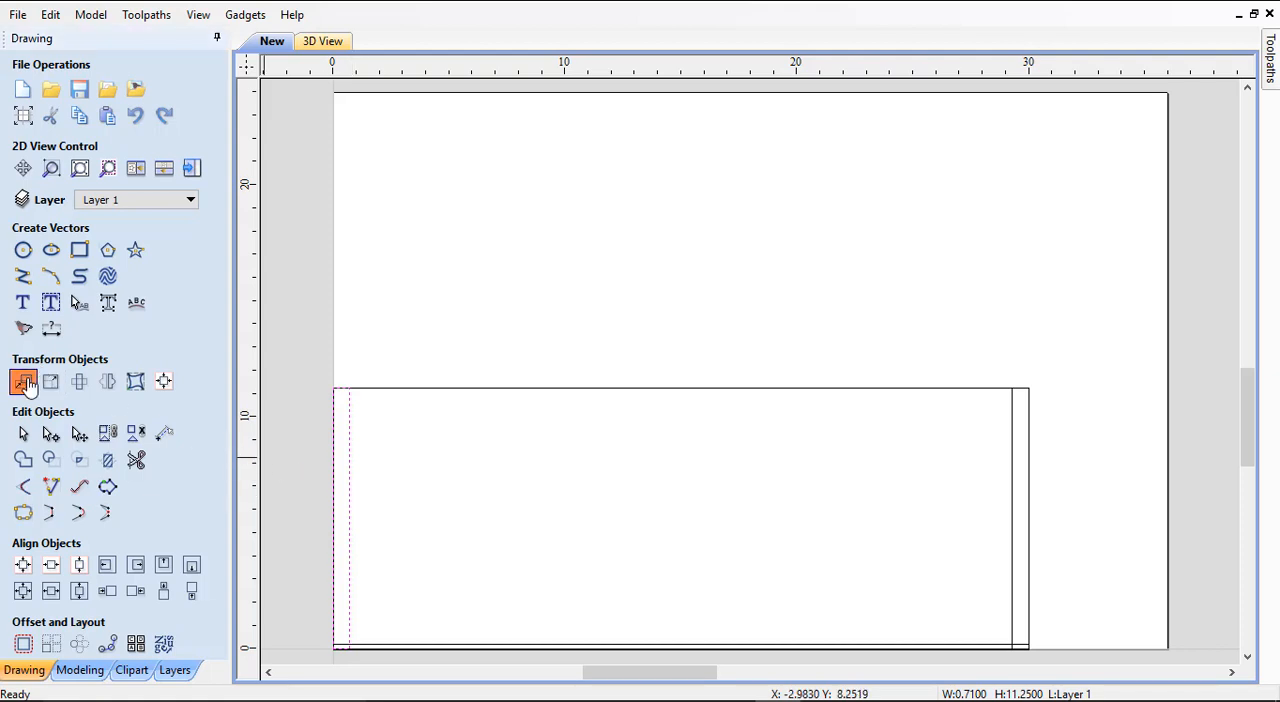
Shift the left end strip 0.5 inches toward the middle with a relative move
left_click(24, 380)
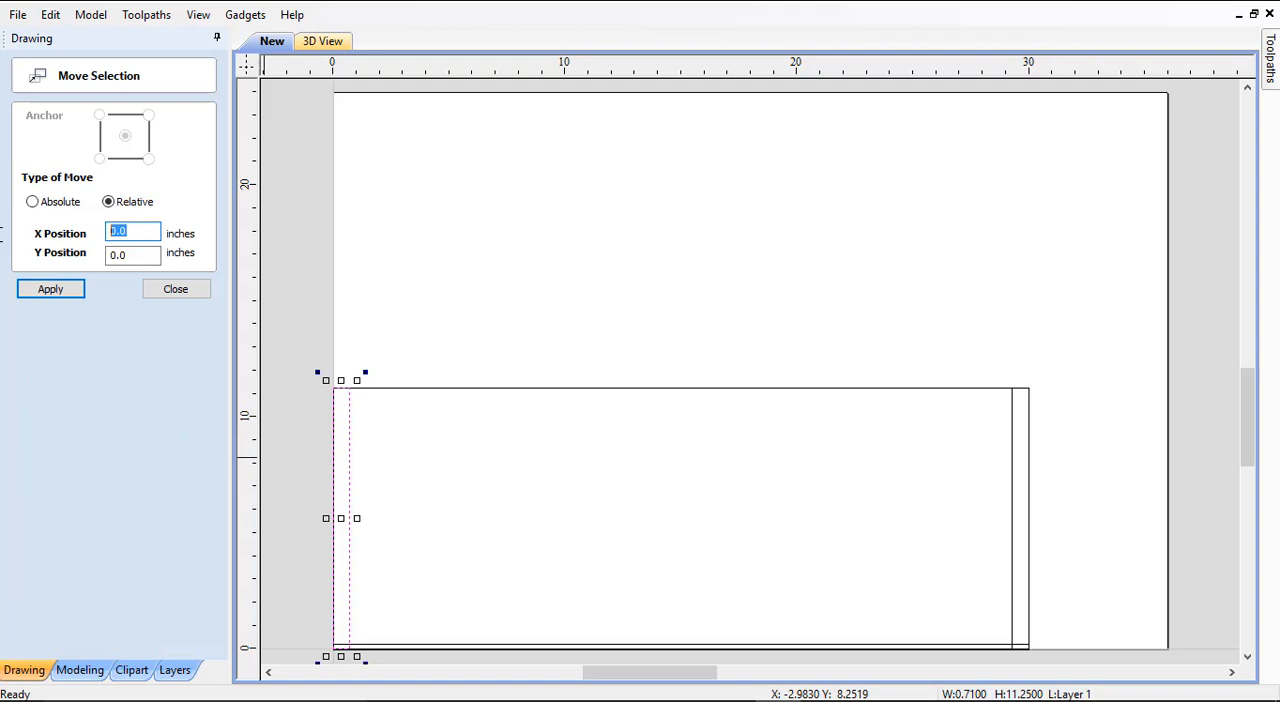
type(".5")
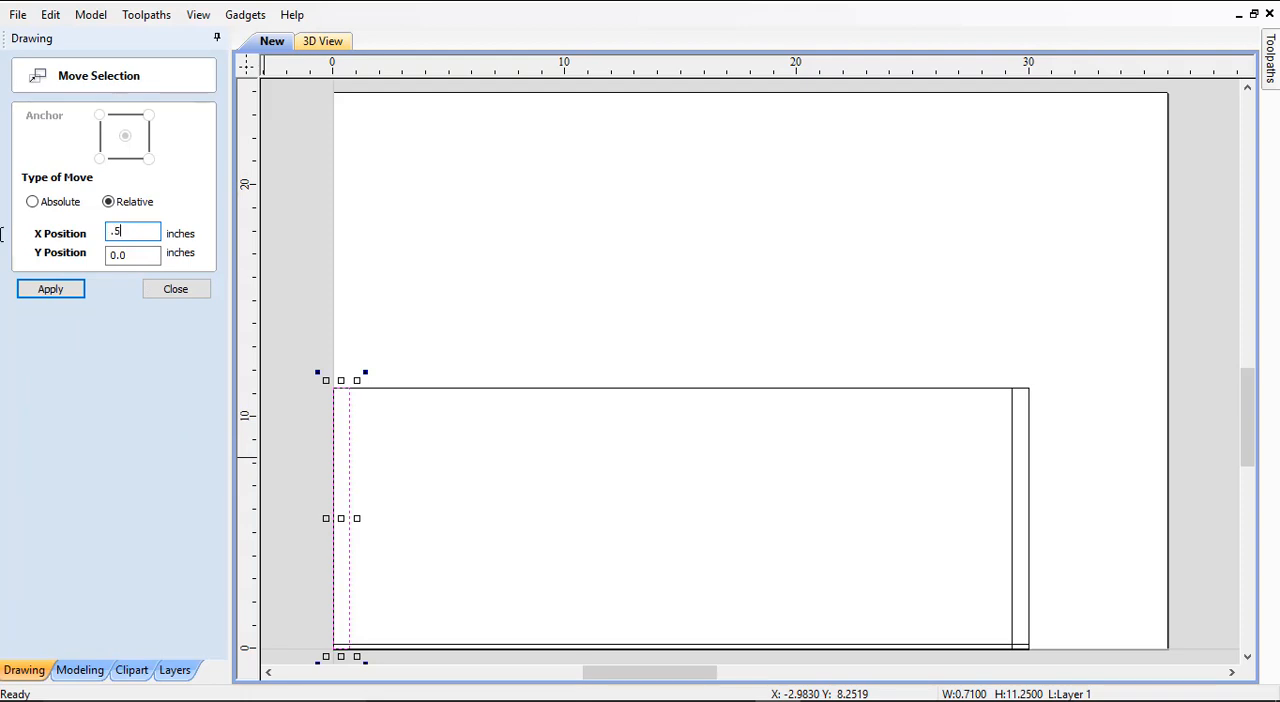
left_click(50, 288)
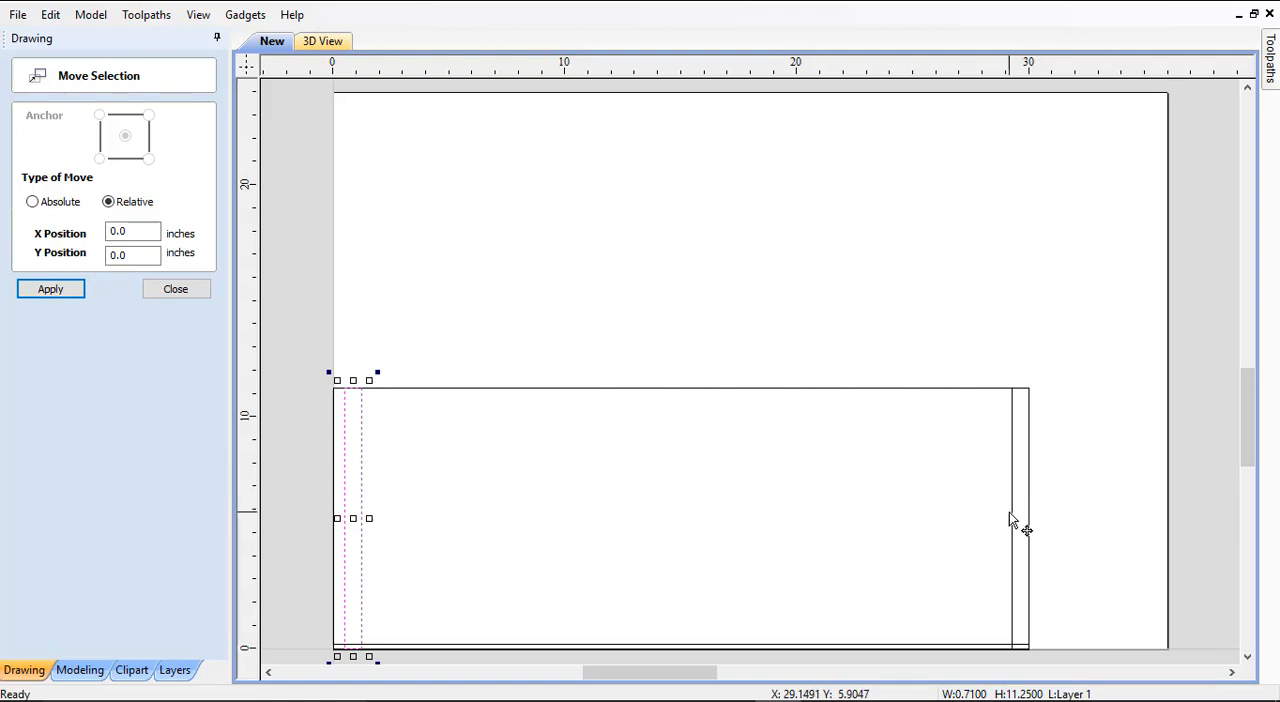
Shift the right end strip inward with a negative relative X move
left_click_drag(352, 518, 1020, 518)
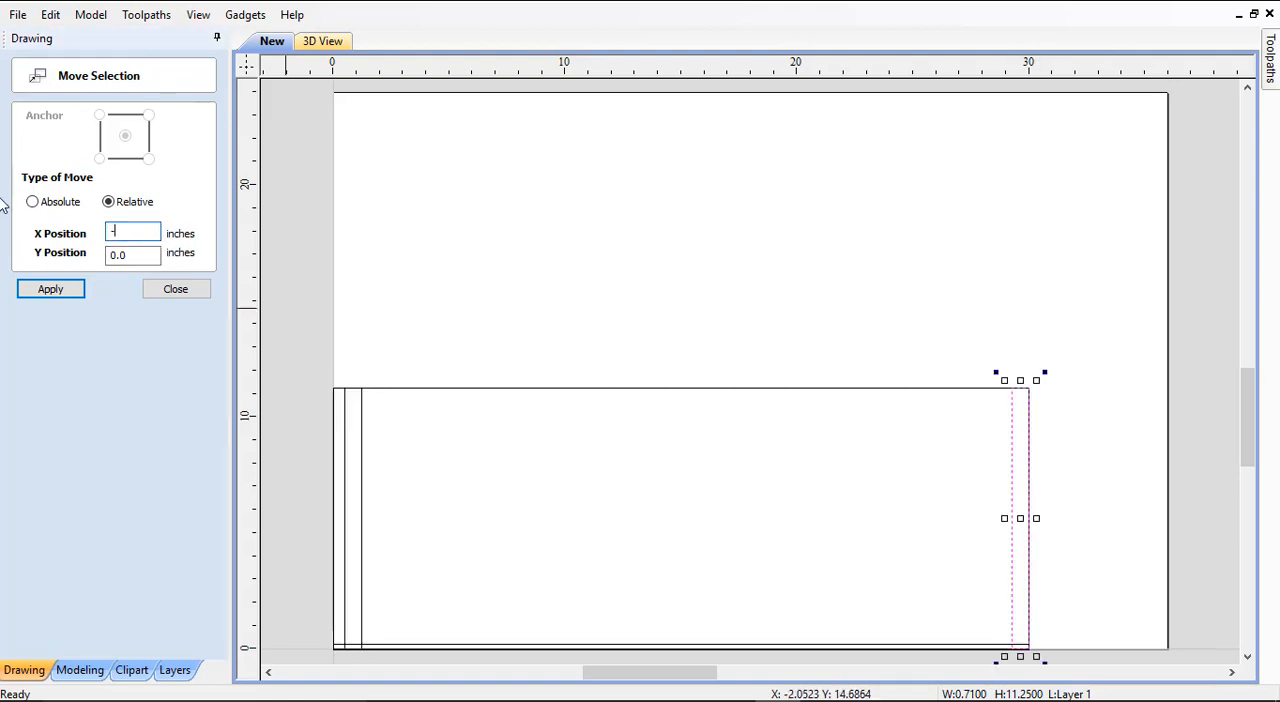
type("-")
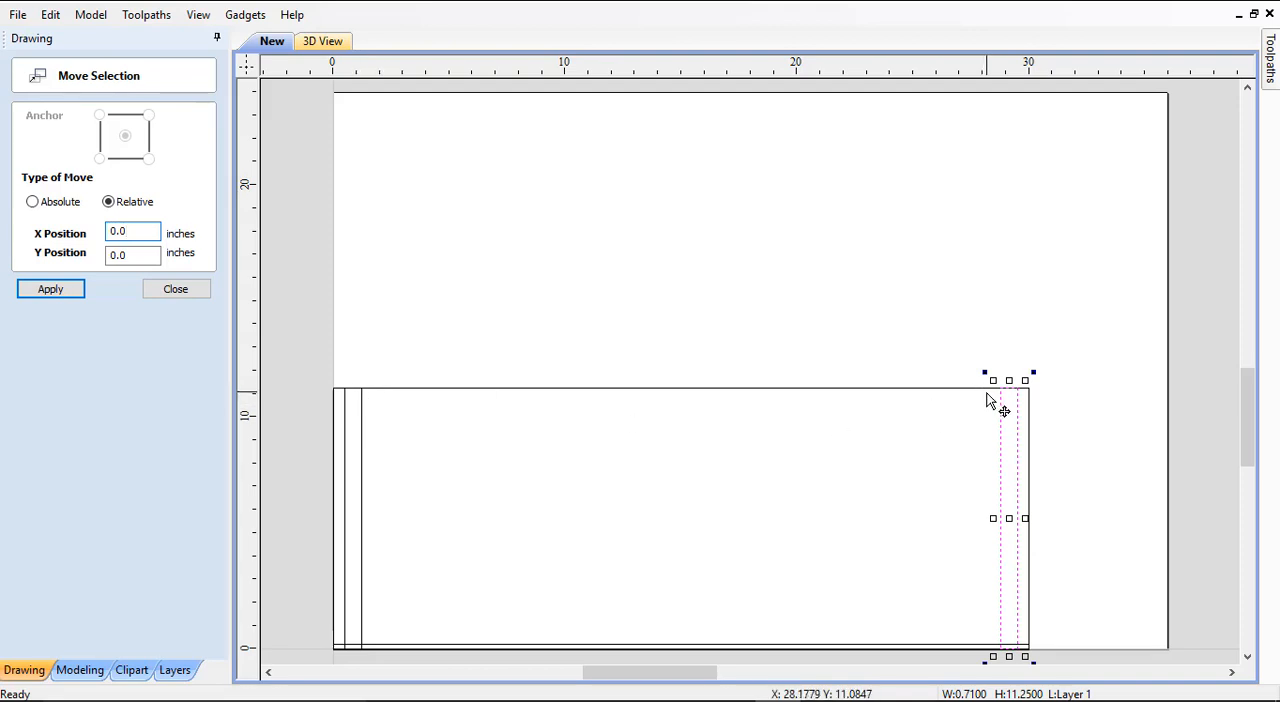
left_click(132, 232)
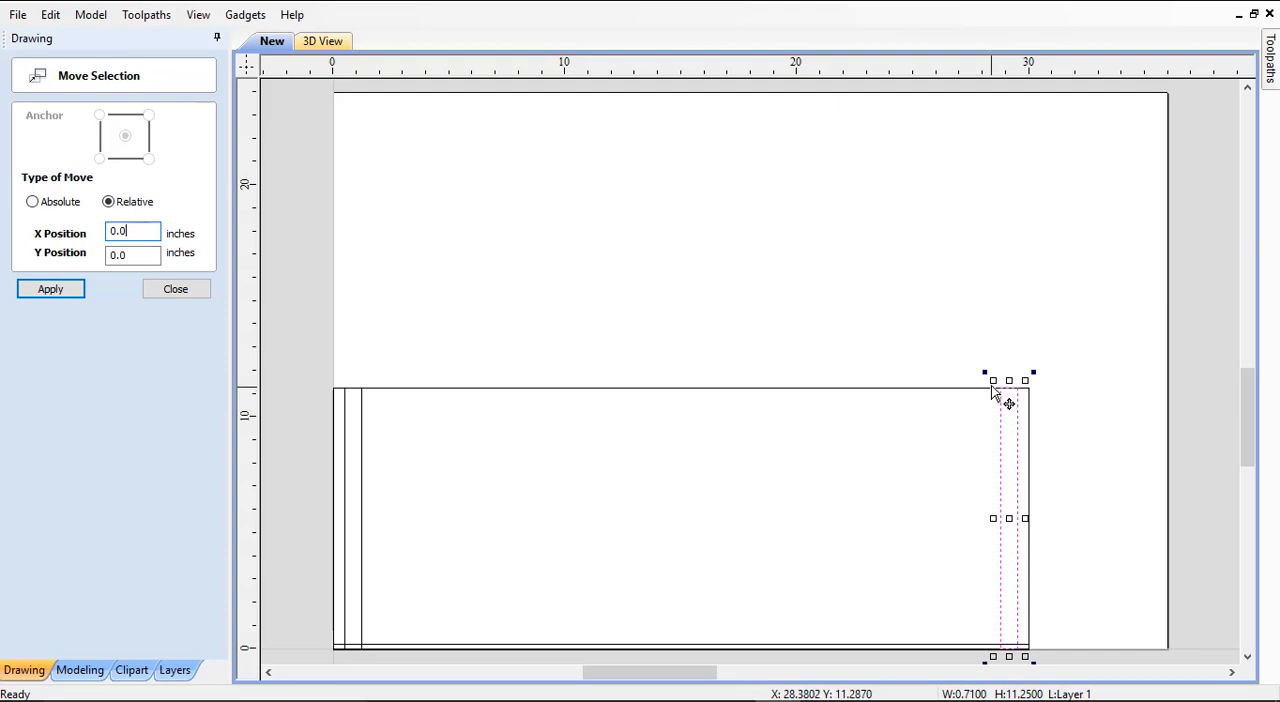
mouse_move(490, 356)
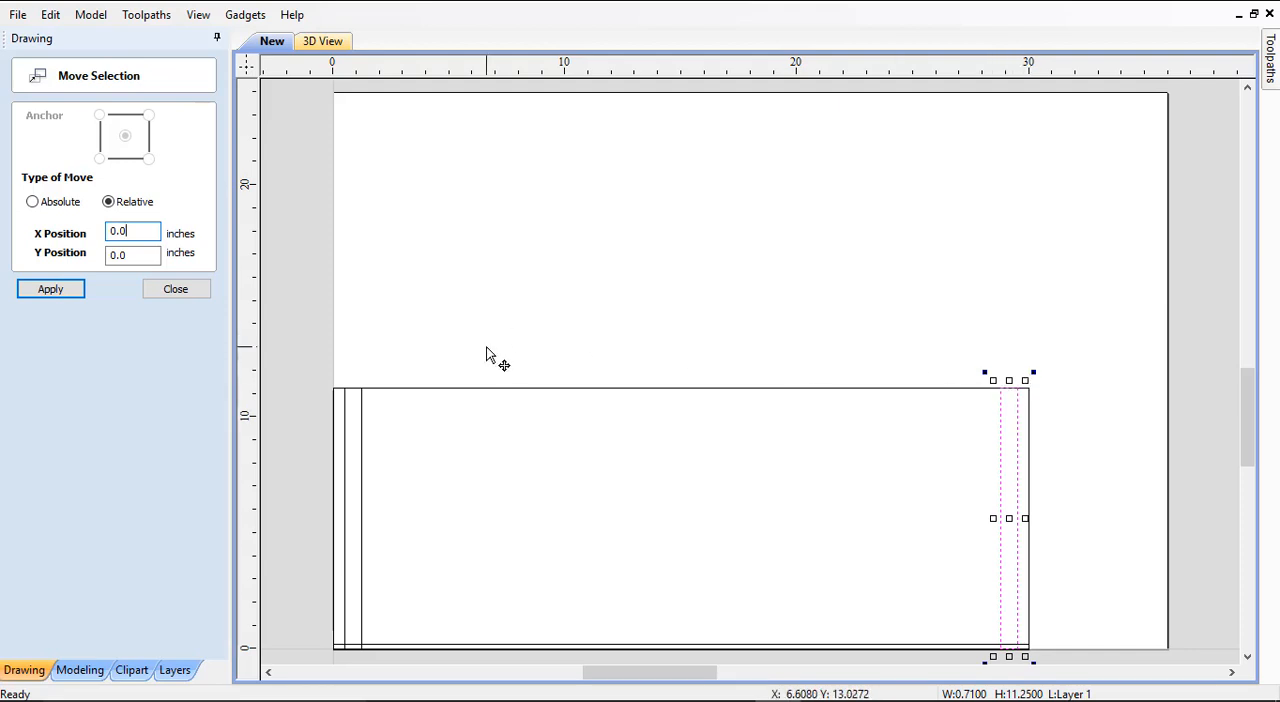
mouse_move(496, 404)
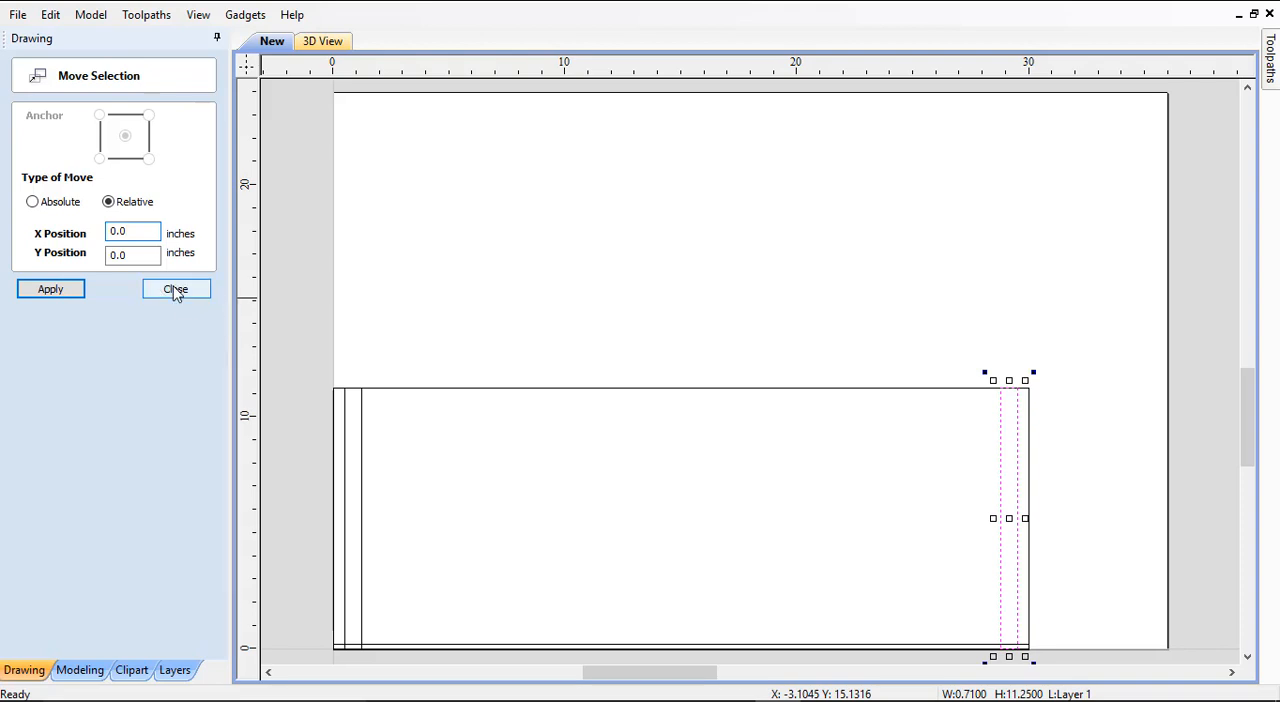
left_click(176, 288)
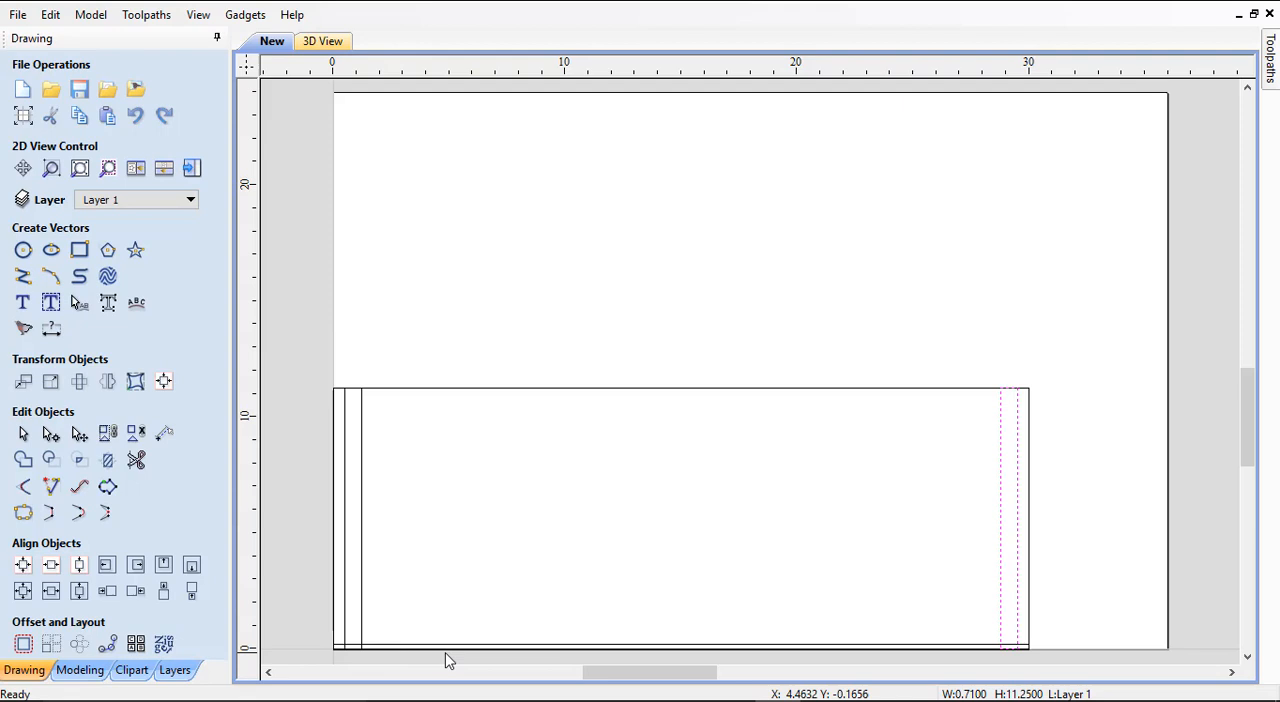
mouse_move(436, 404)
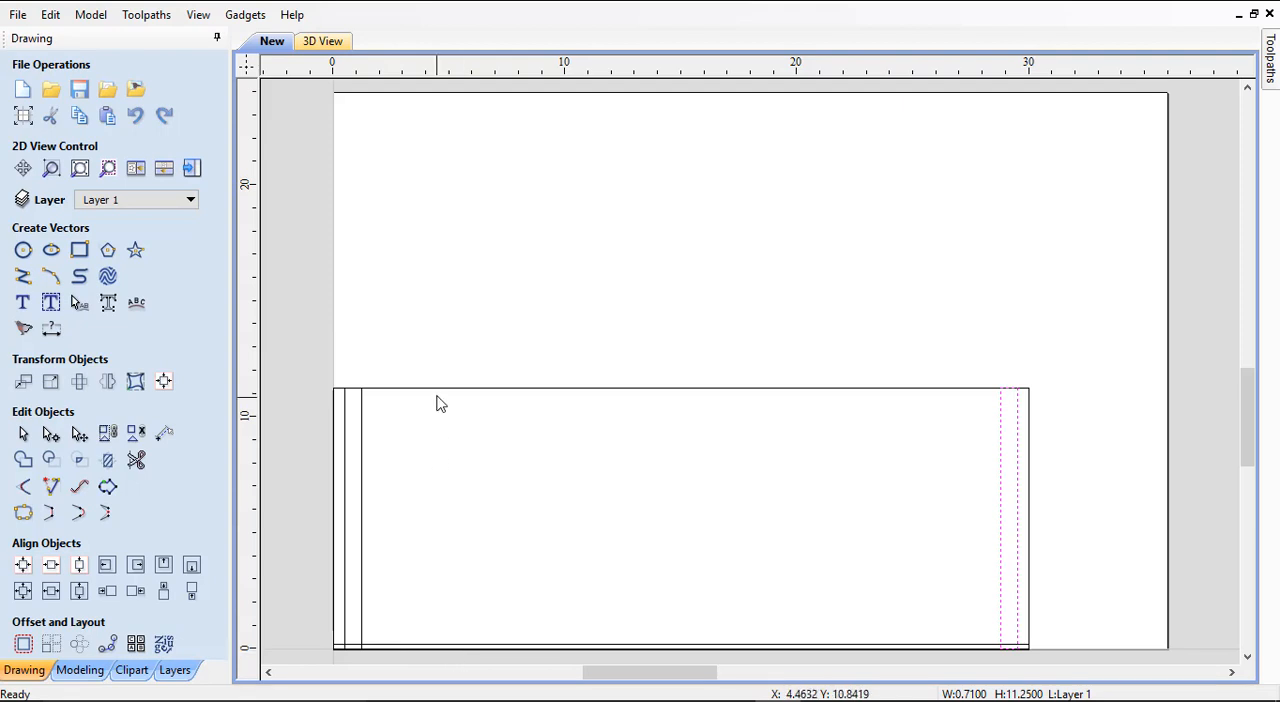
mouse_move(496, 400)
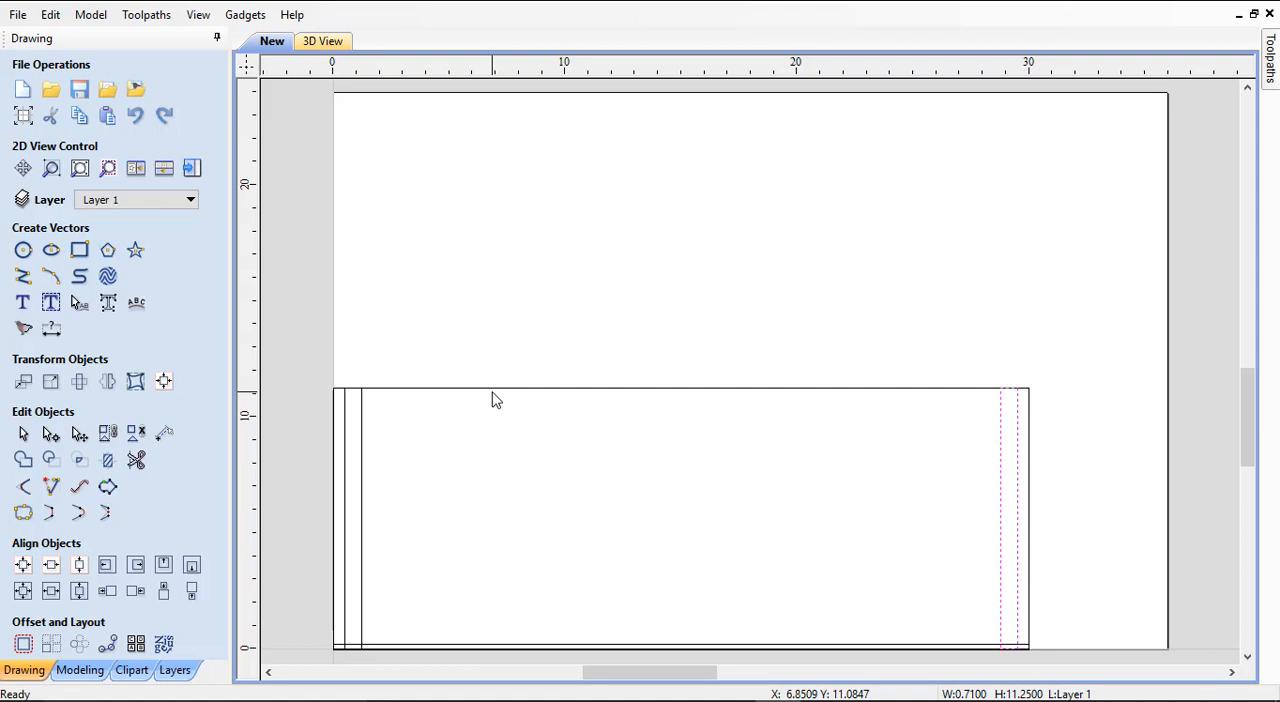
mouse_move(400, 436)
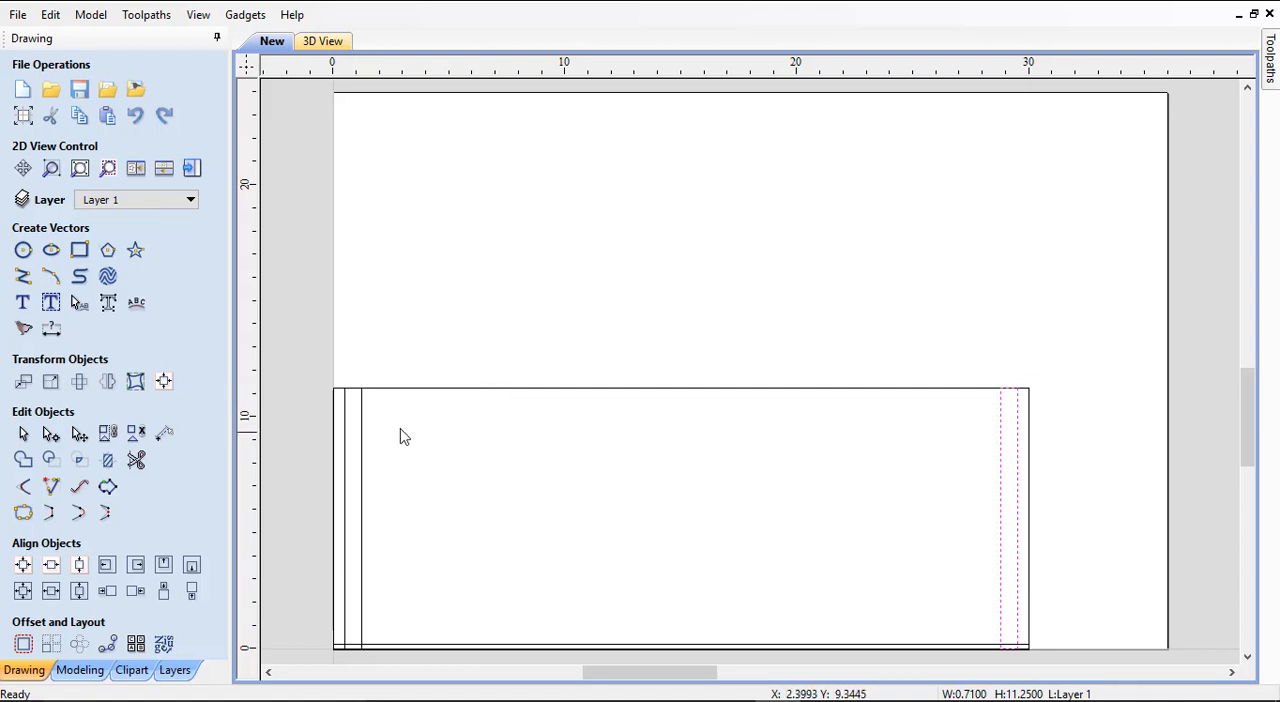
mouse_move(438, 614)
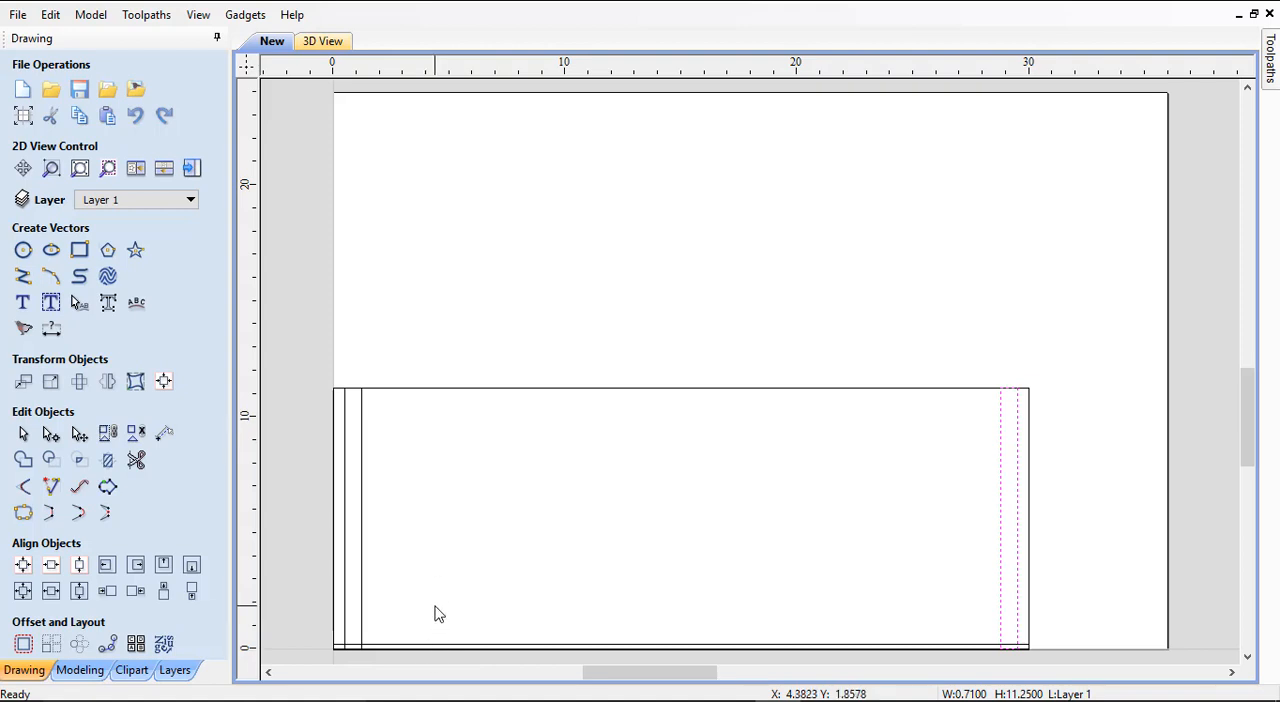
mouse_move(564, 468)
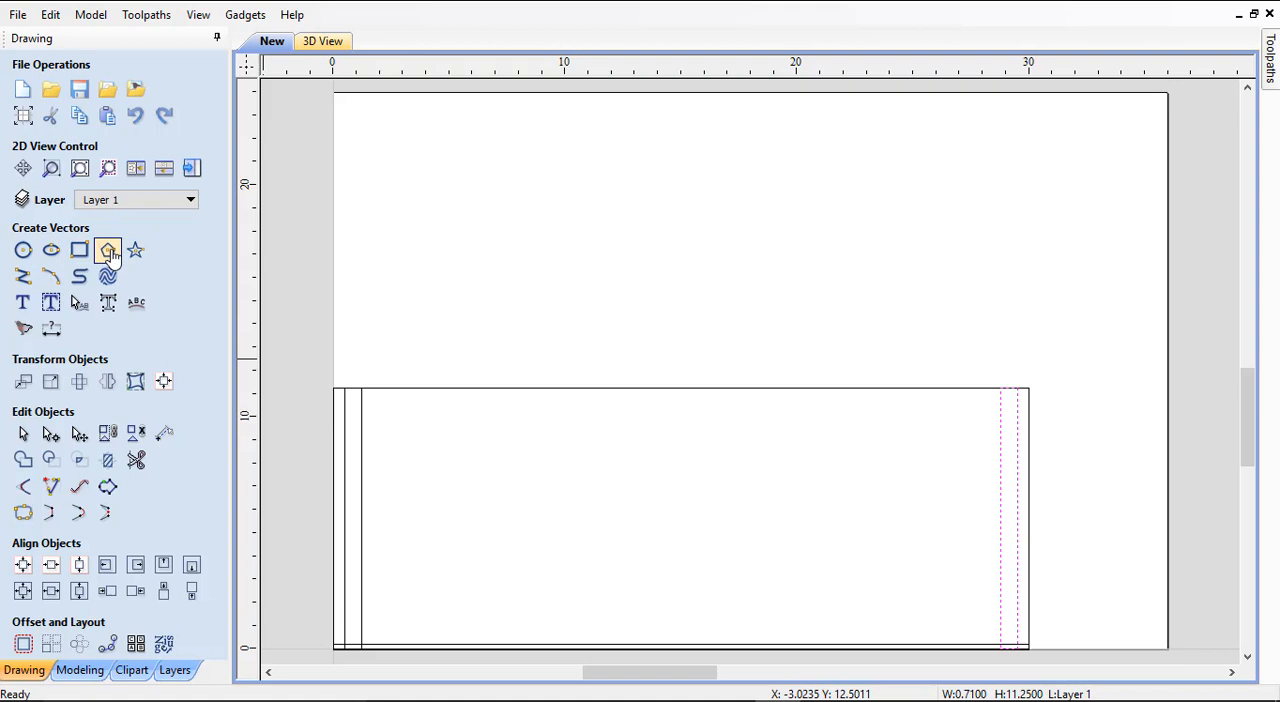
mouse_move(24, 250)
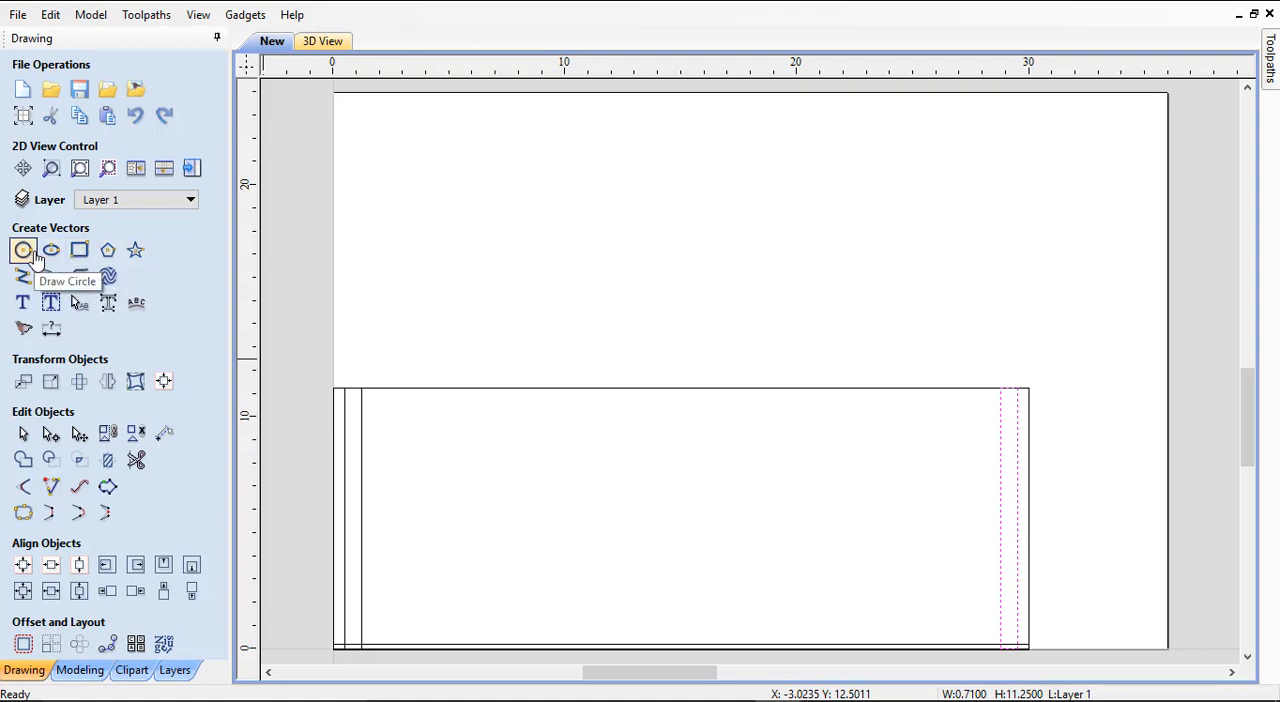
Place a 0.25-inch diameter circle near the panel's top-left corner
left_click(24, 250)
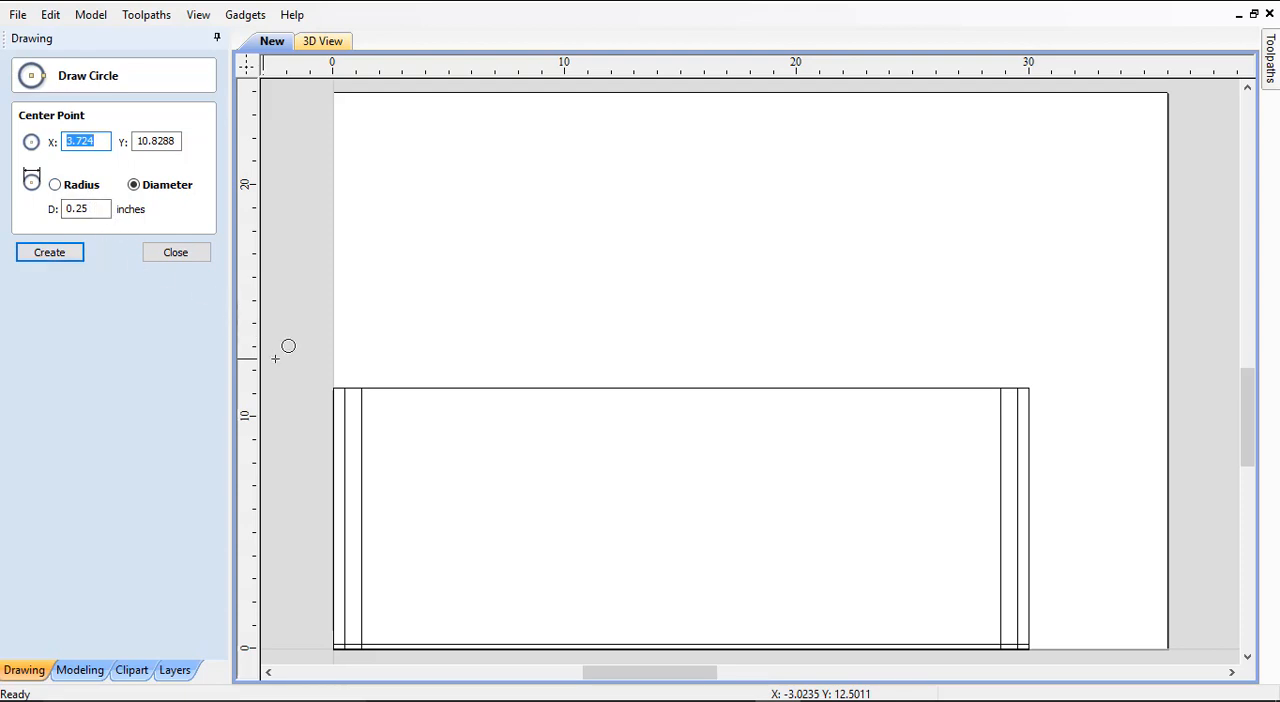
mouse_move(428, 388)
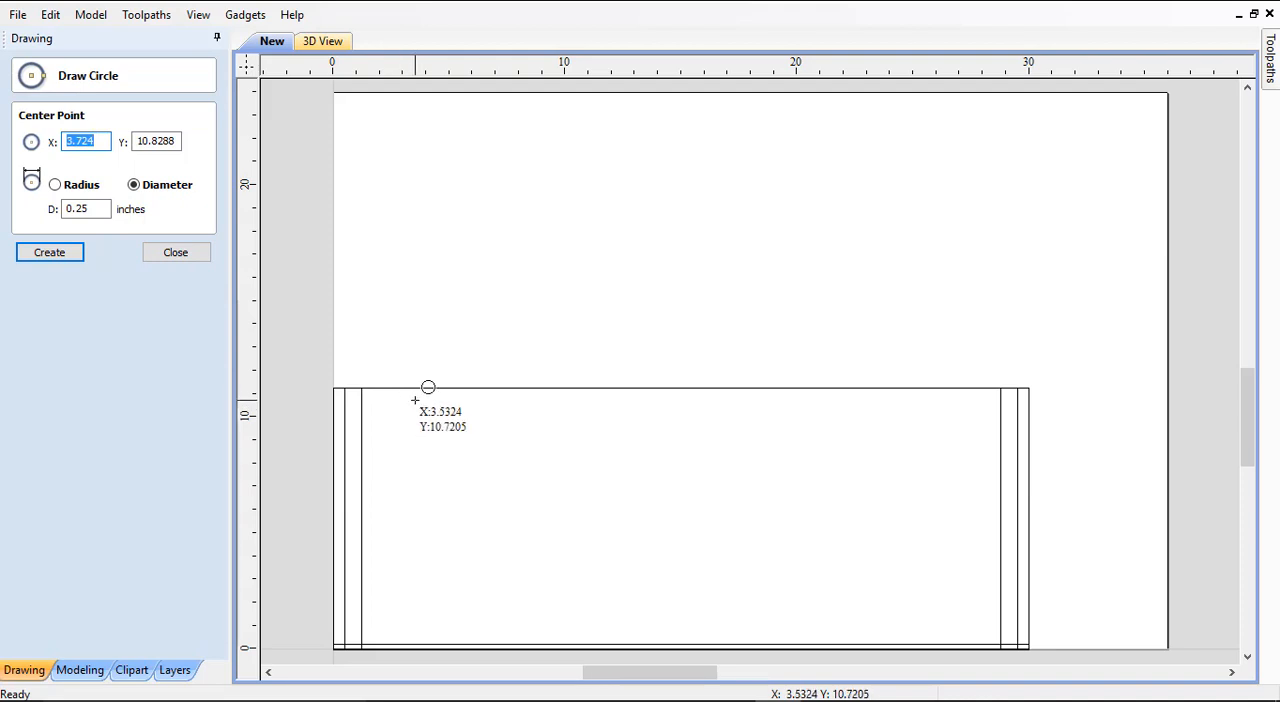
left_click(428, 388)
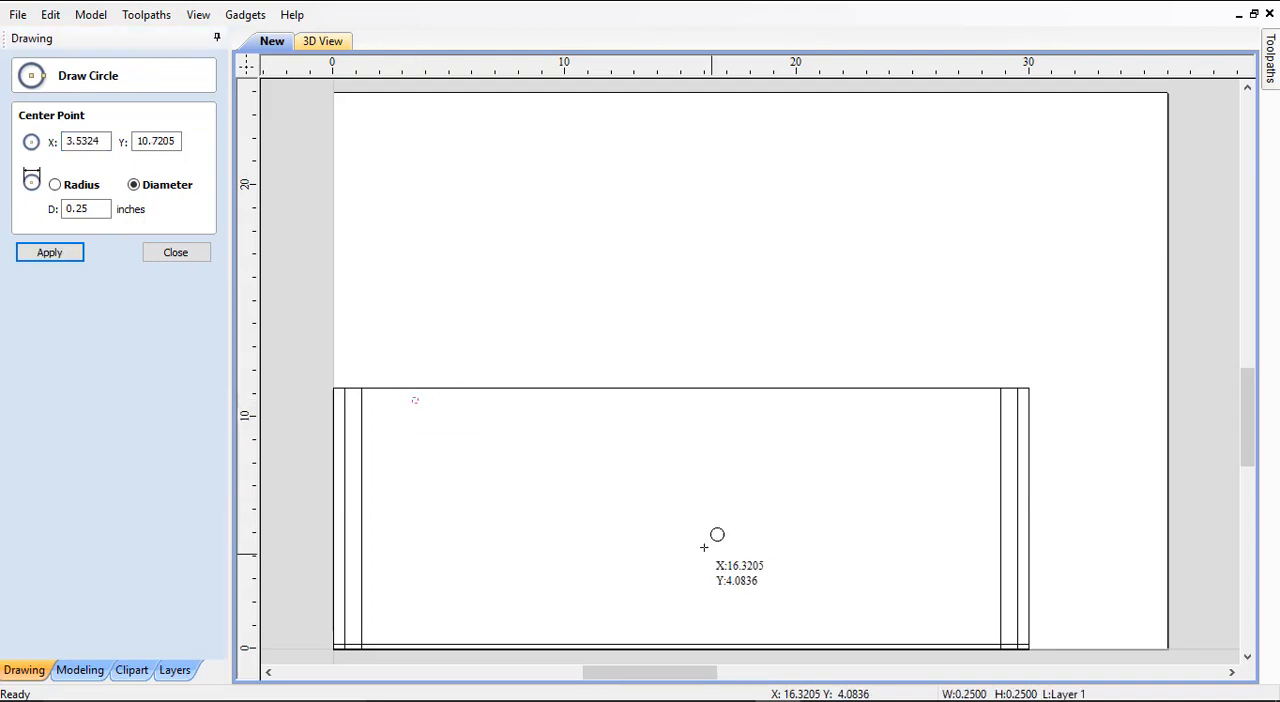
left_click(176, 252)
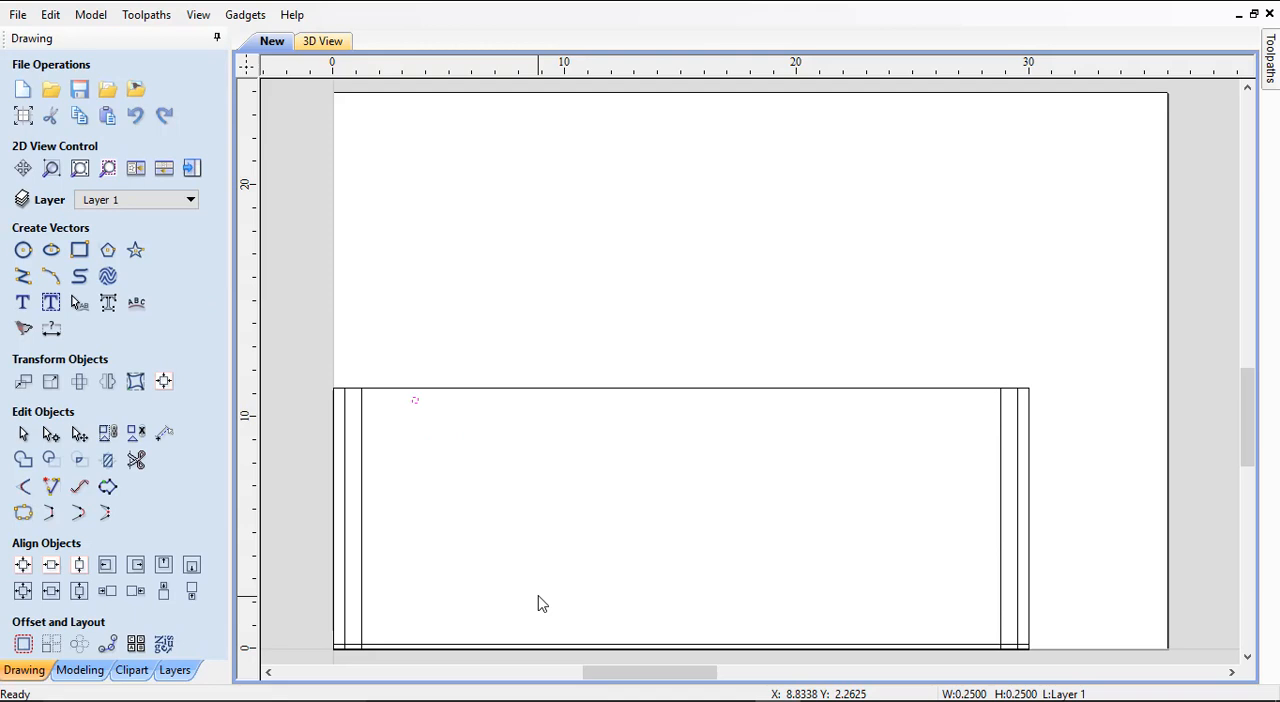
mouse_move(422, 412)
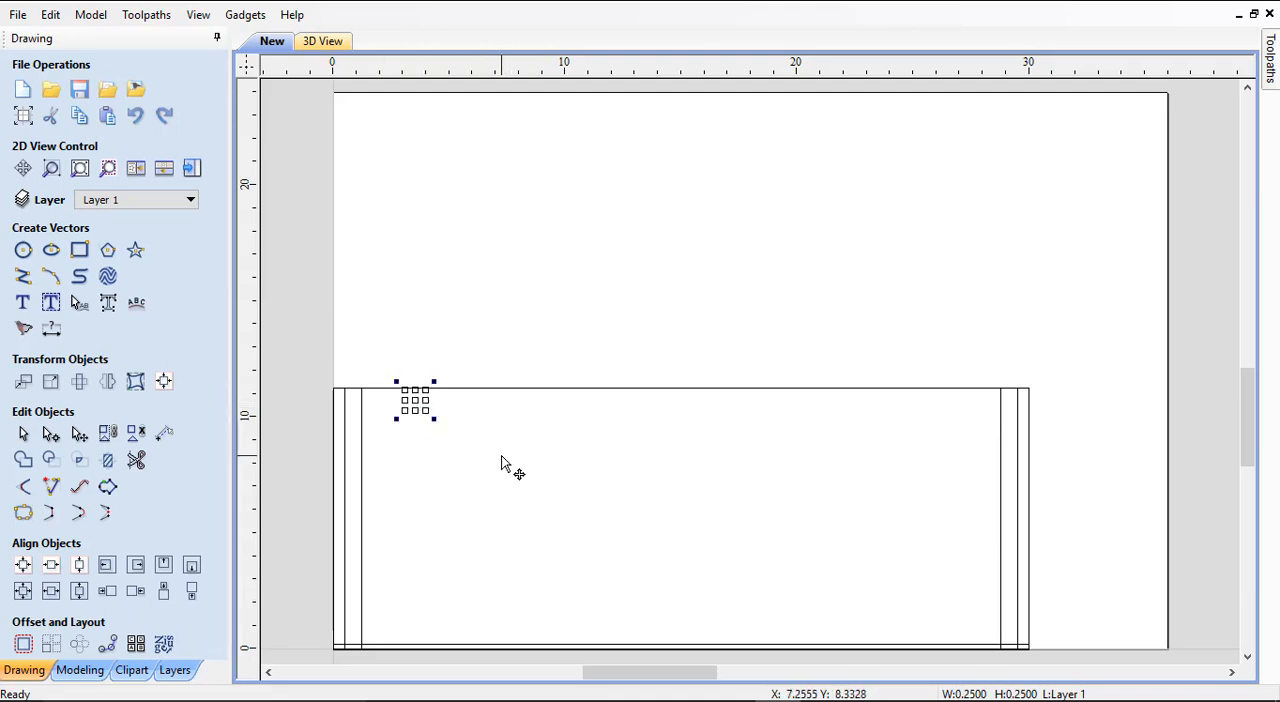
mouse_move(376, 524)
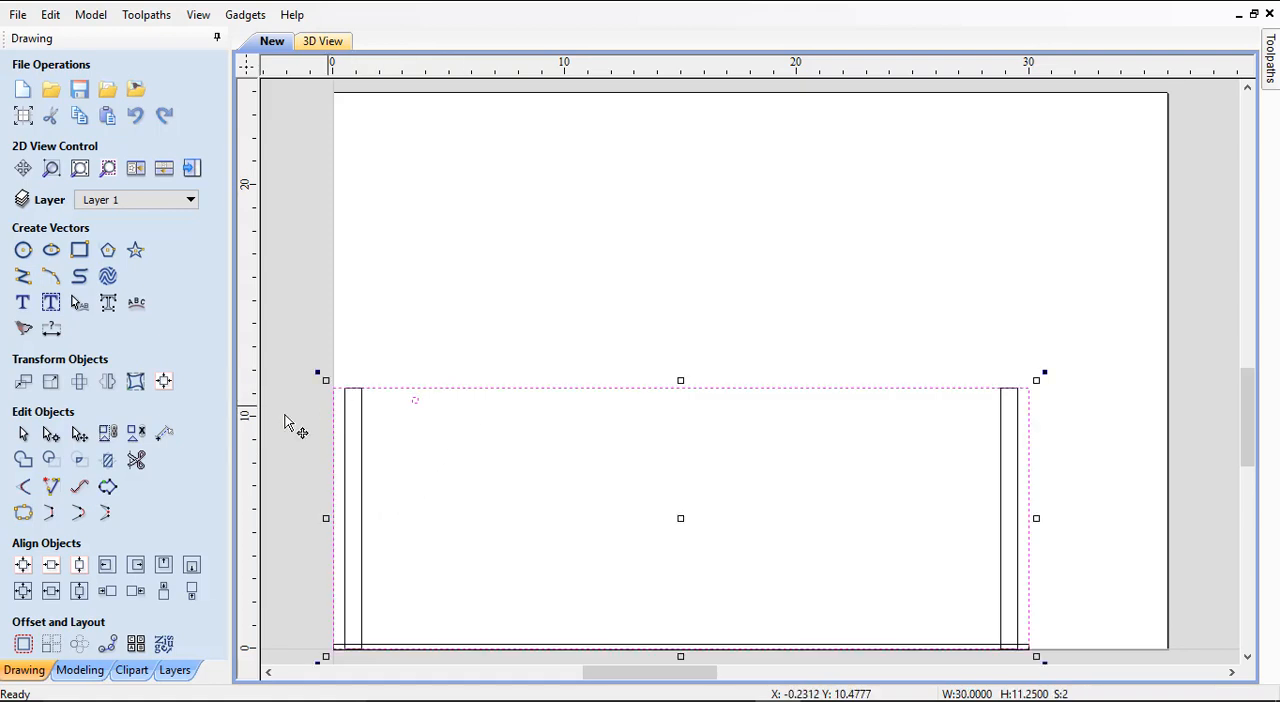
mouse_move(136, 590)
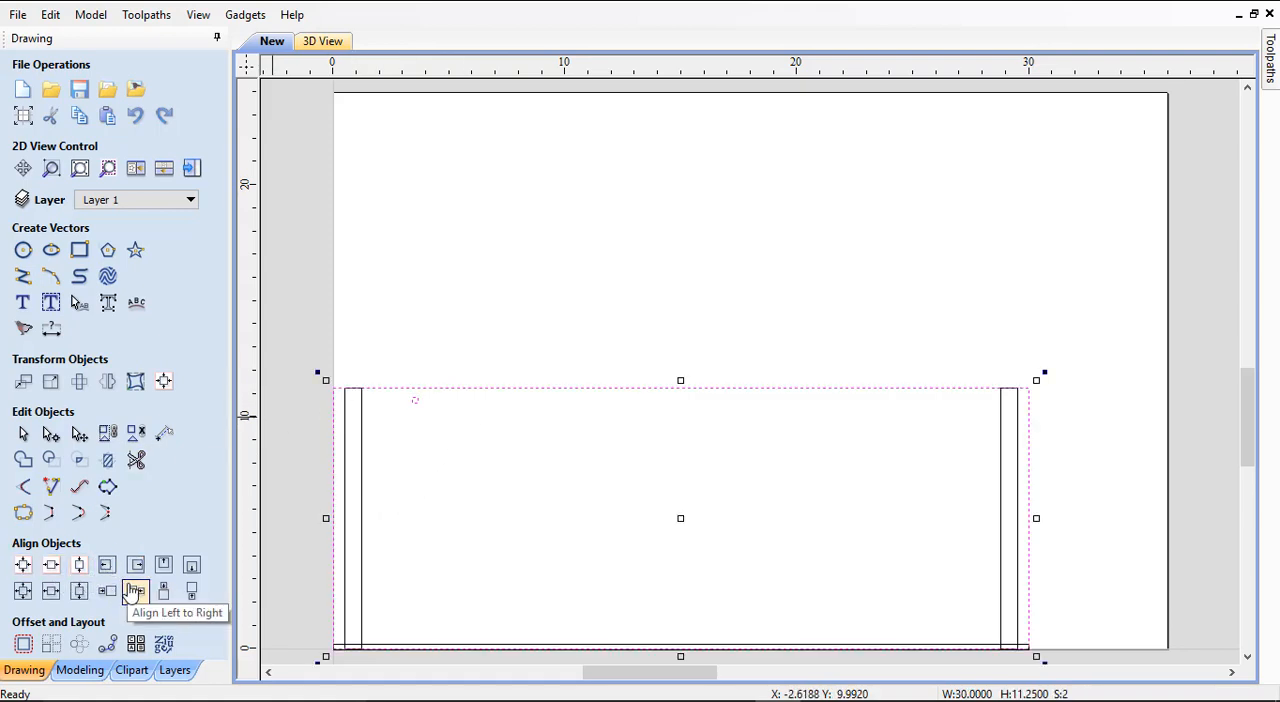
mouse_move(164, 564)
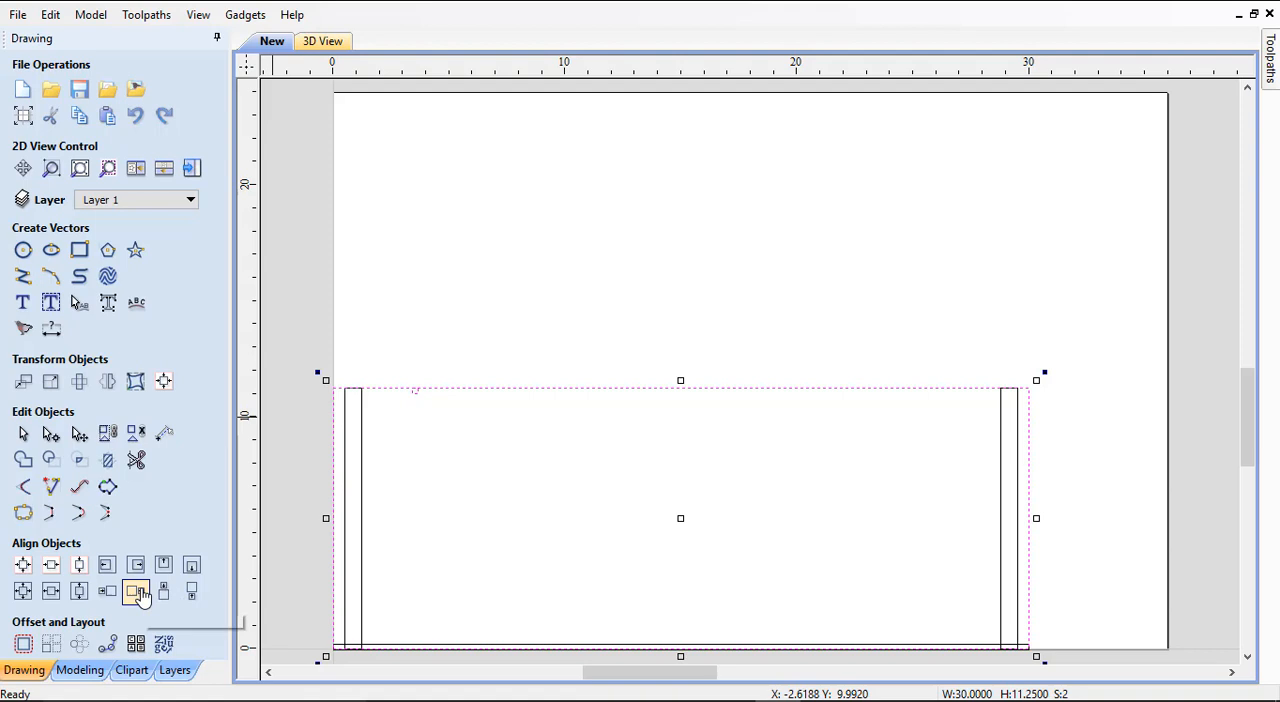
mouse_move(136, 592)
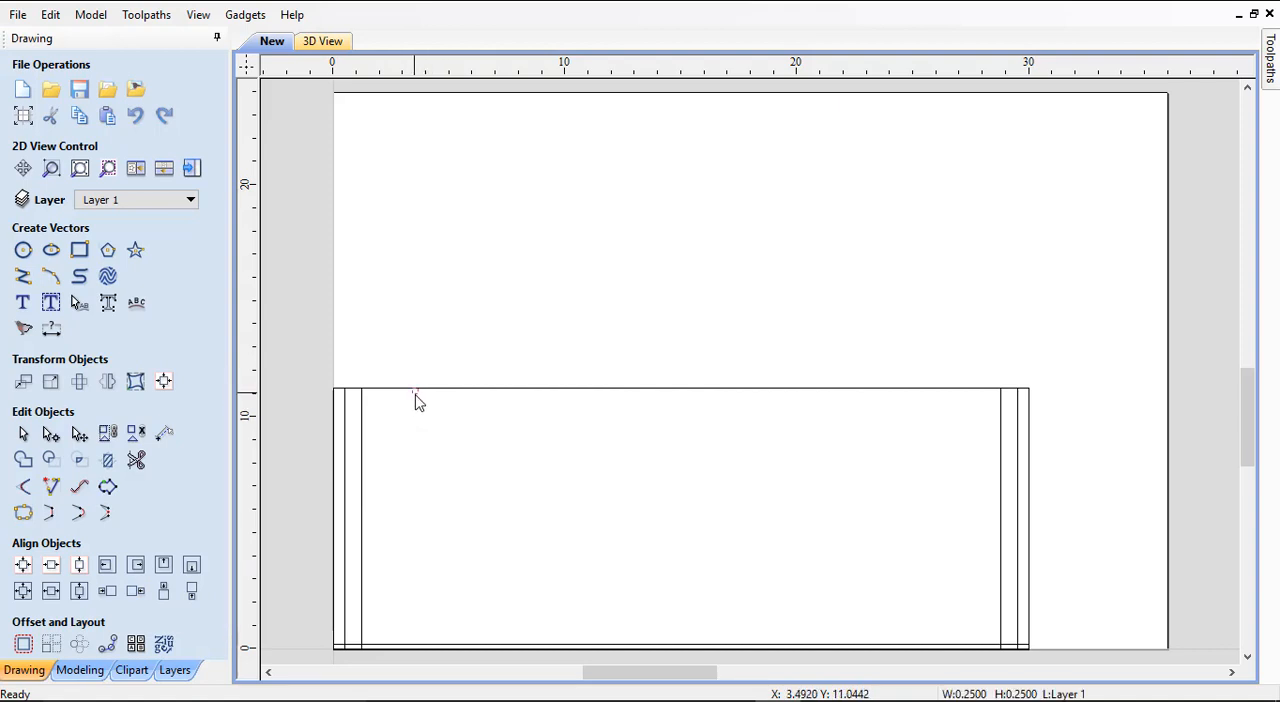
mouse_move(364, 422)
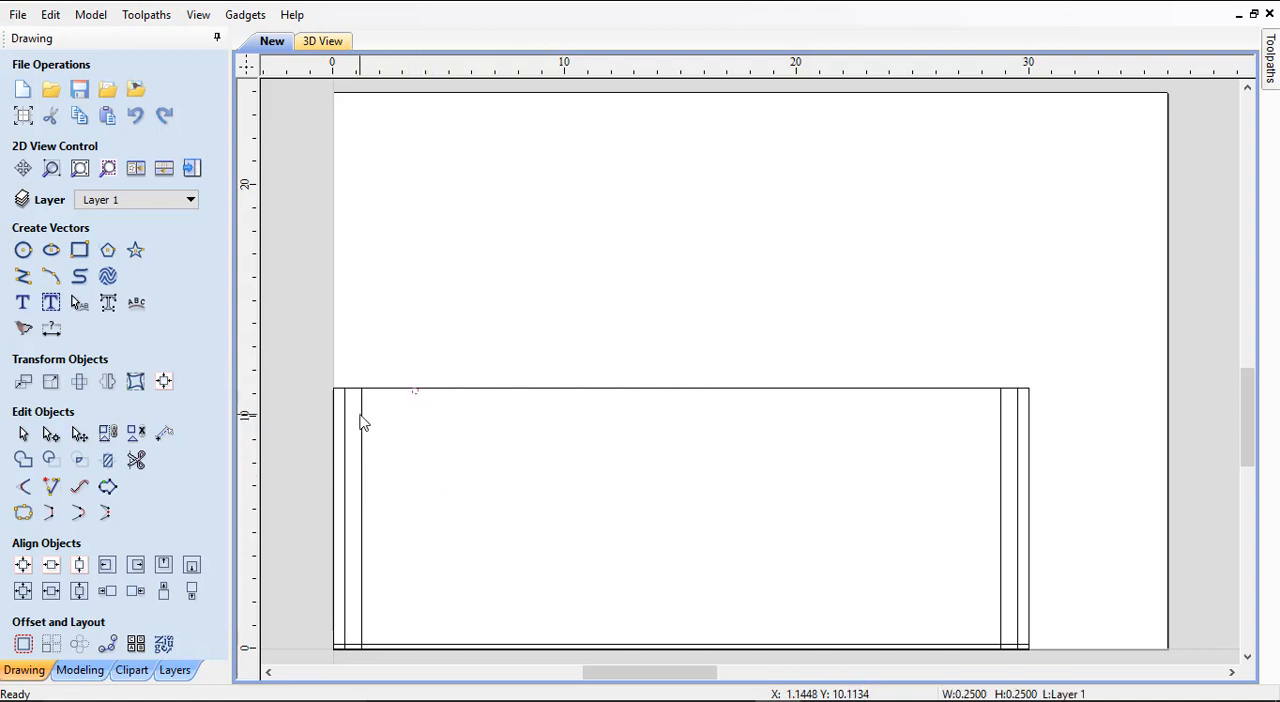
Align the small circle left with the left dado strip
left_click(108, 564)
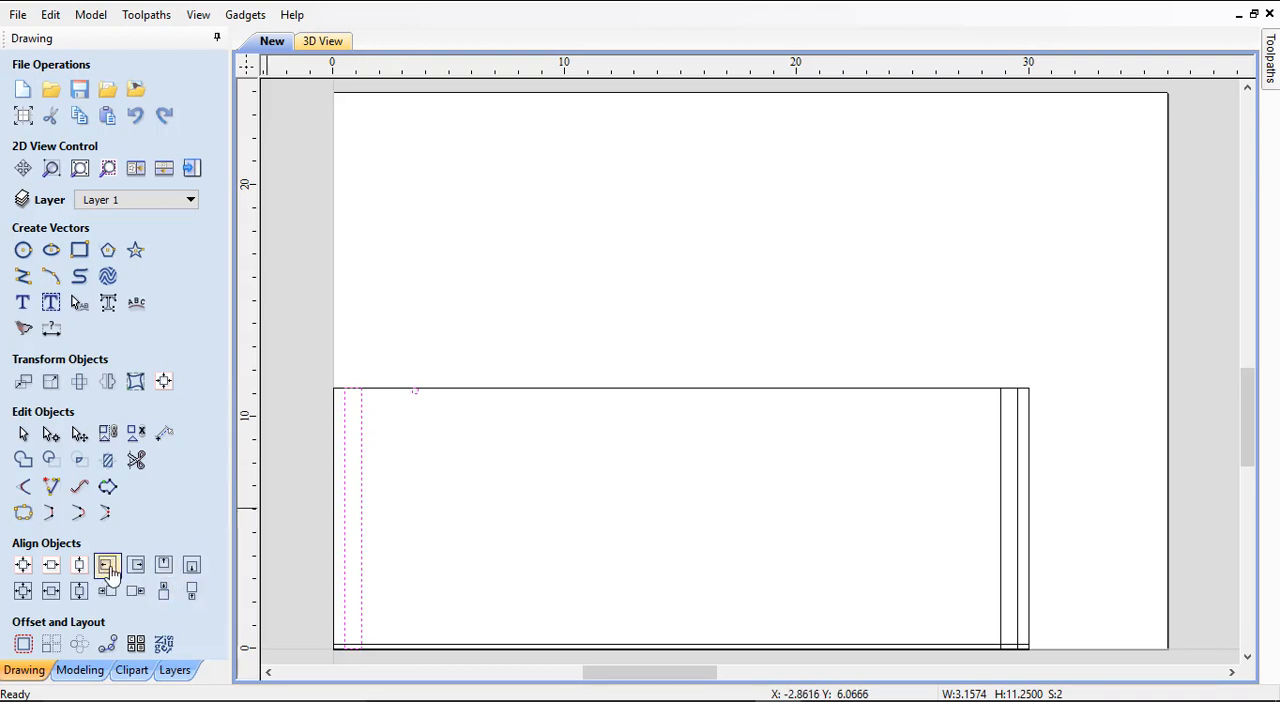
mouse_move(136, 592)
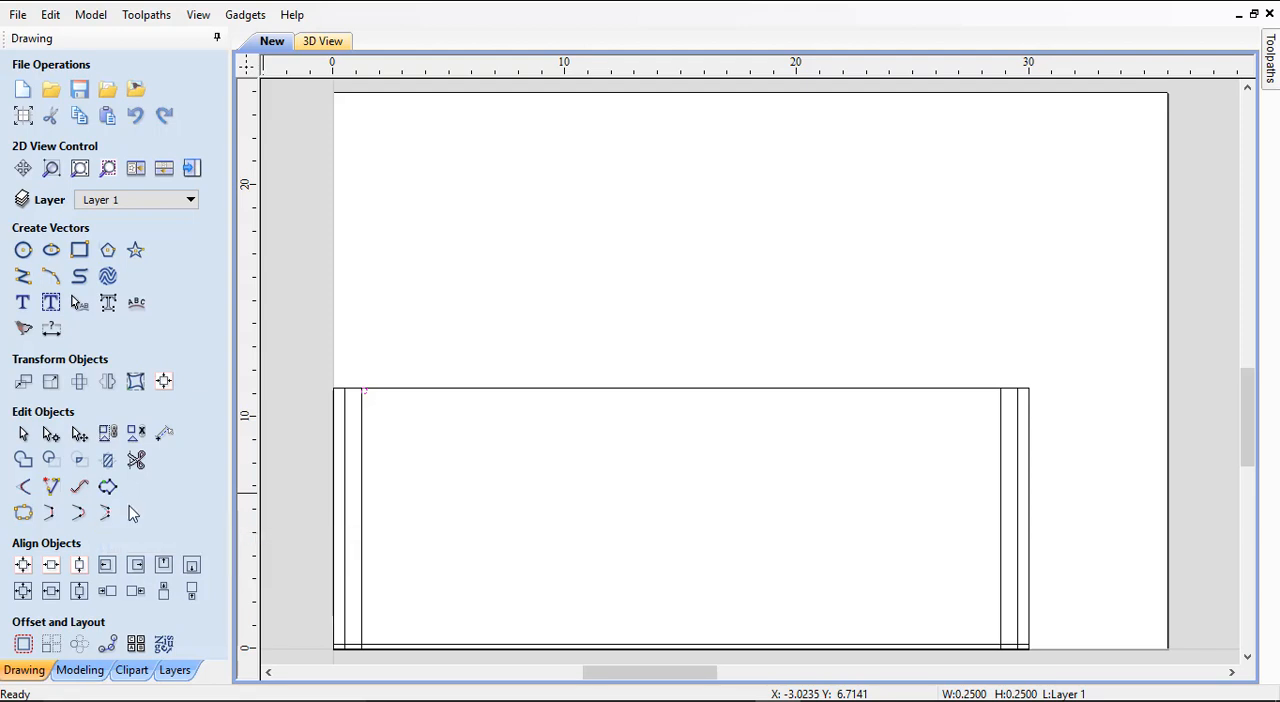
mouse_move(24, 380)
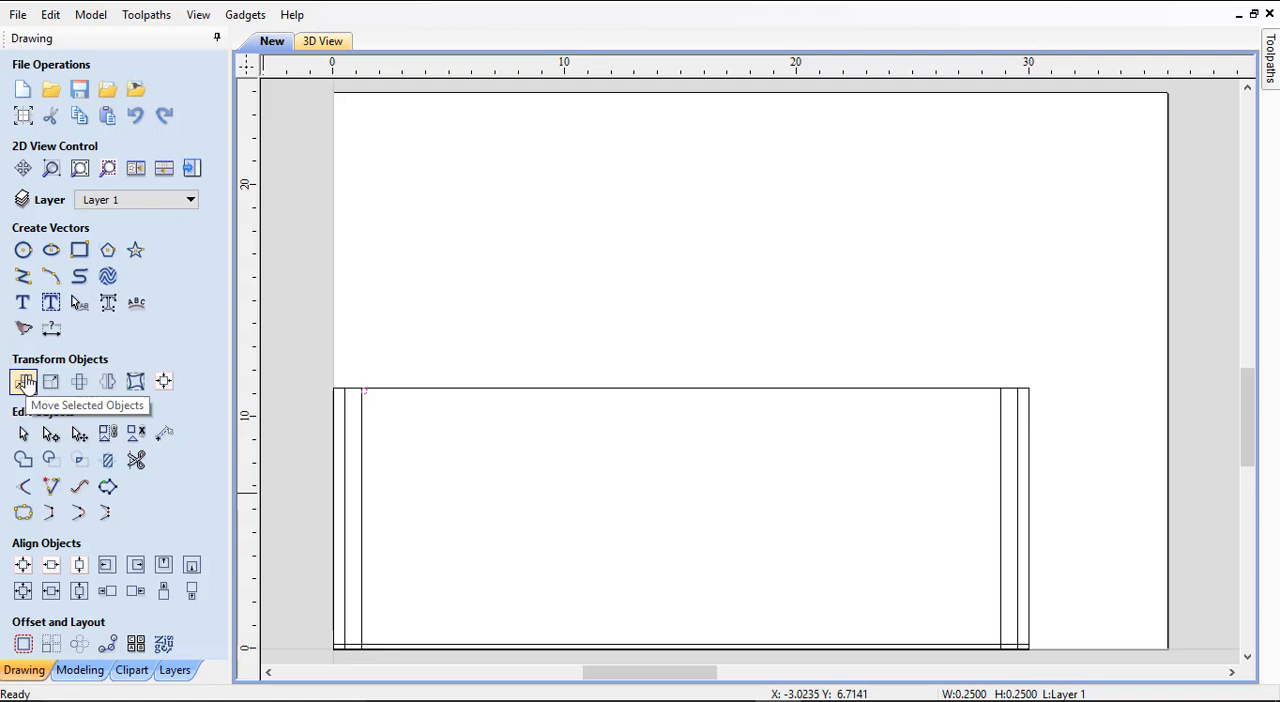
Move the circle 6 inches right along the top edge with a relative X move
left_click(24, 380)
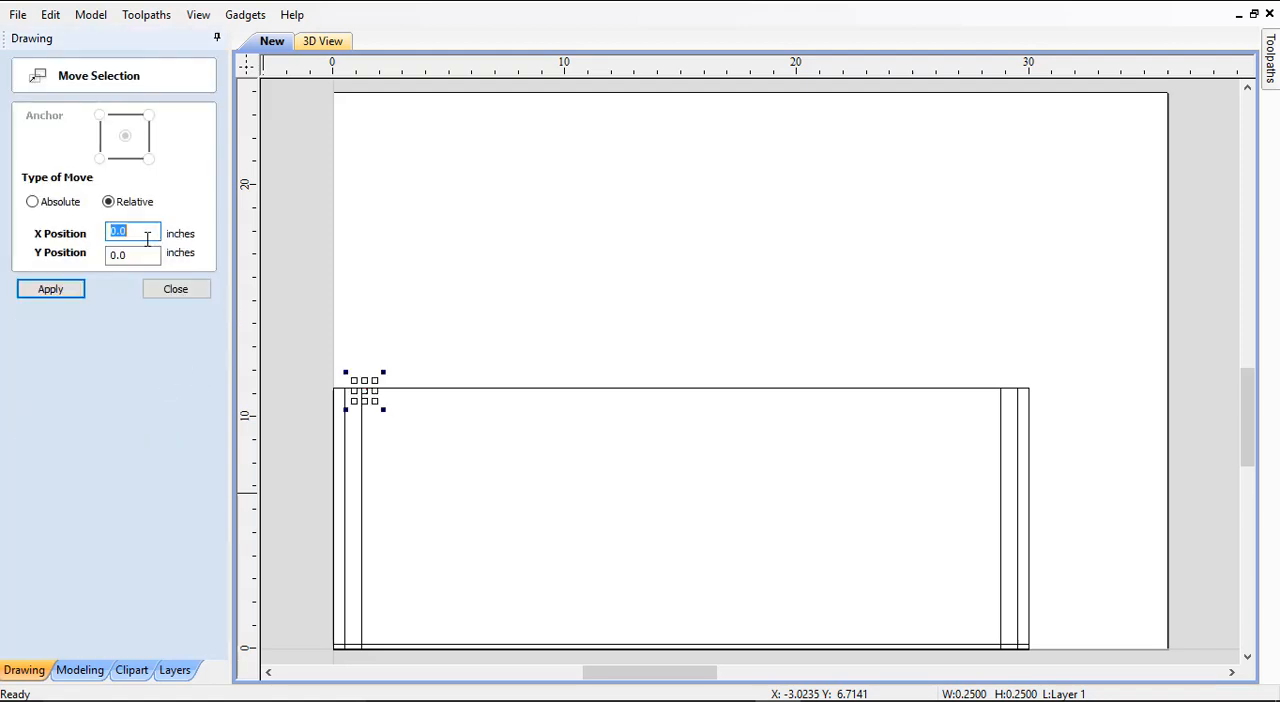
type("6")
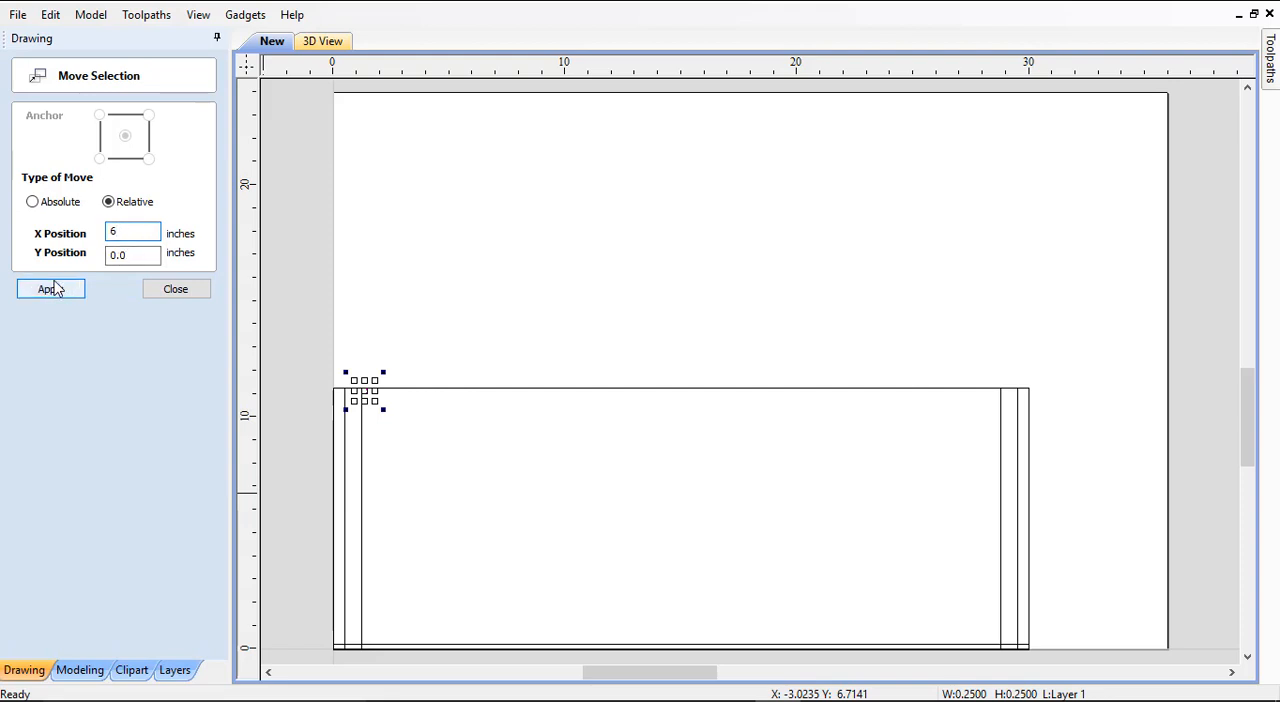
left_click(50, 288)
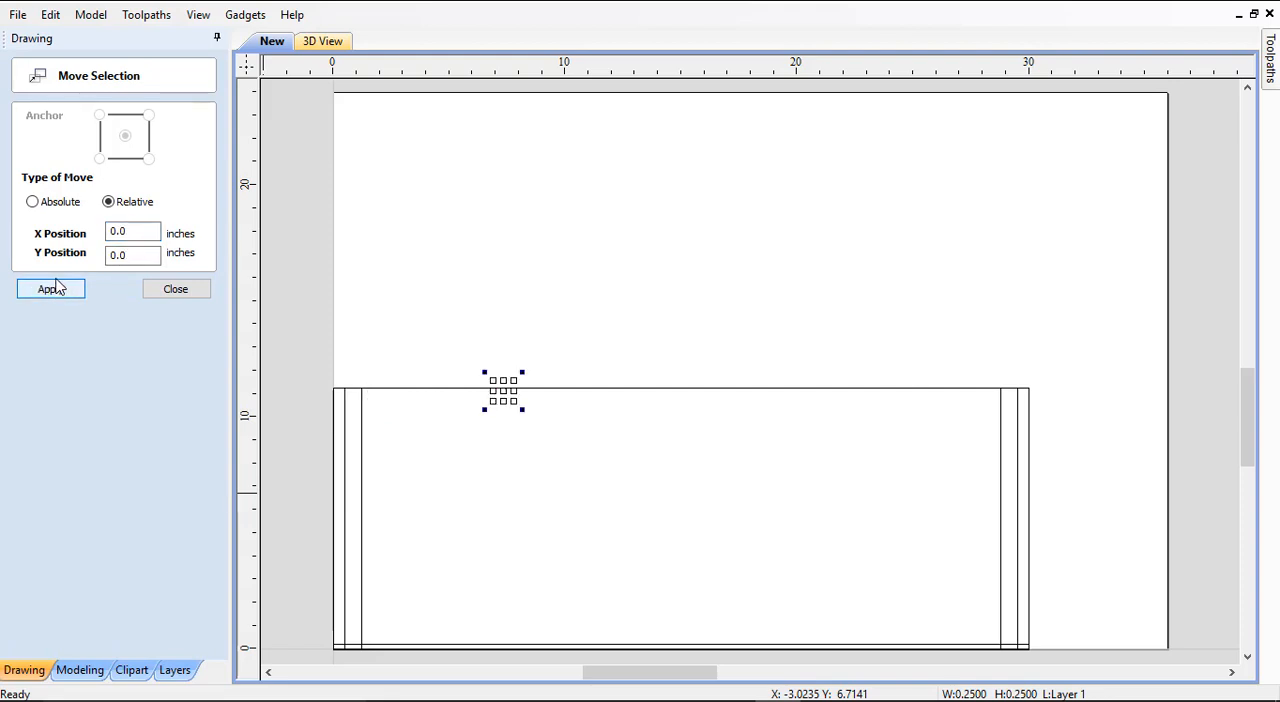
left_click(176, 288)
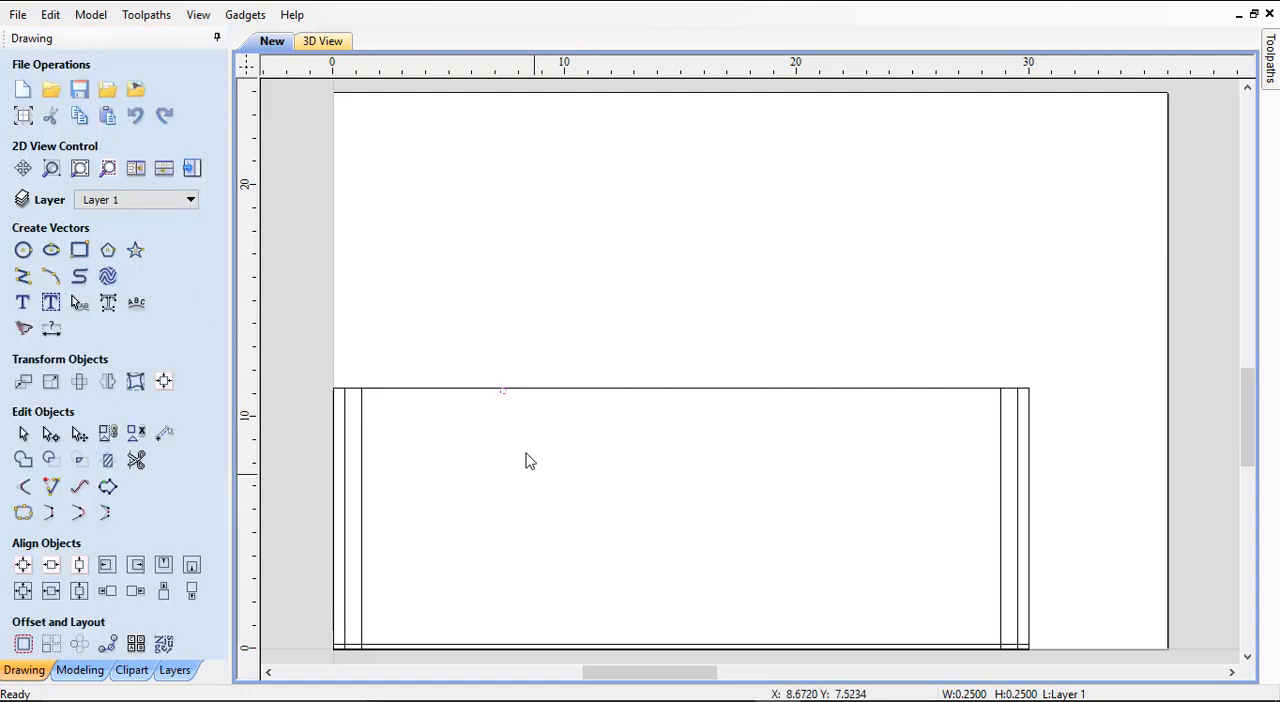
mouse_move(496, 404)
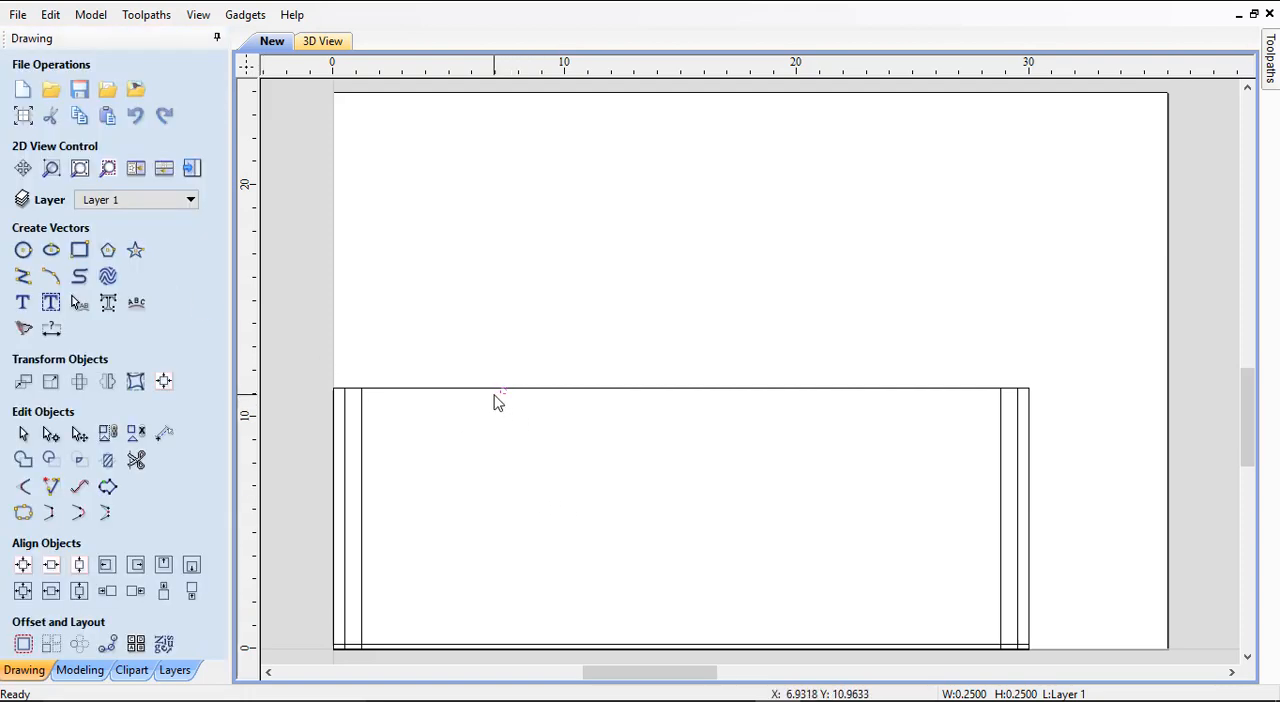
mouse_move(504, 398)
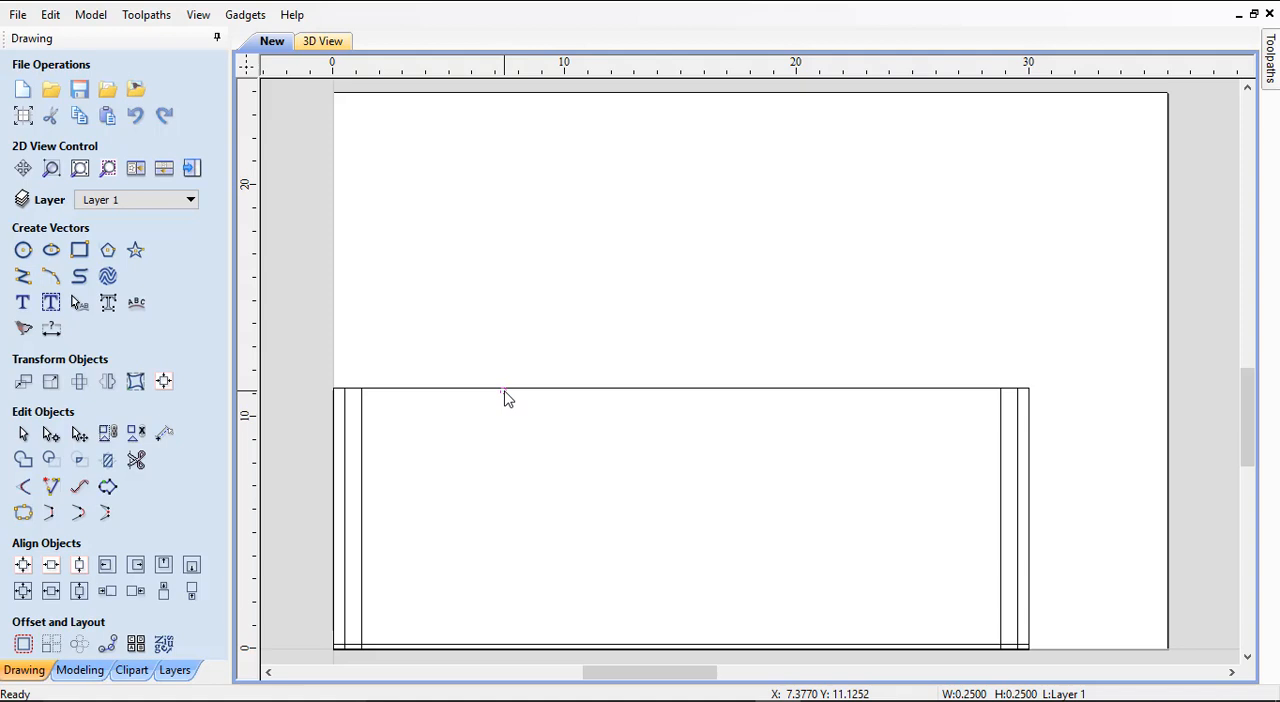
Select the small shelf pin circle together with the bottom dado line
left_click(504, 392)
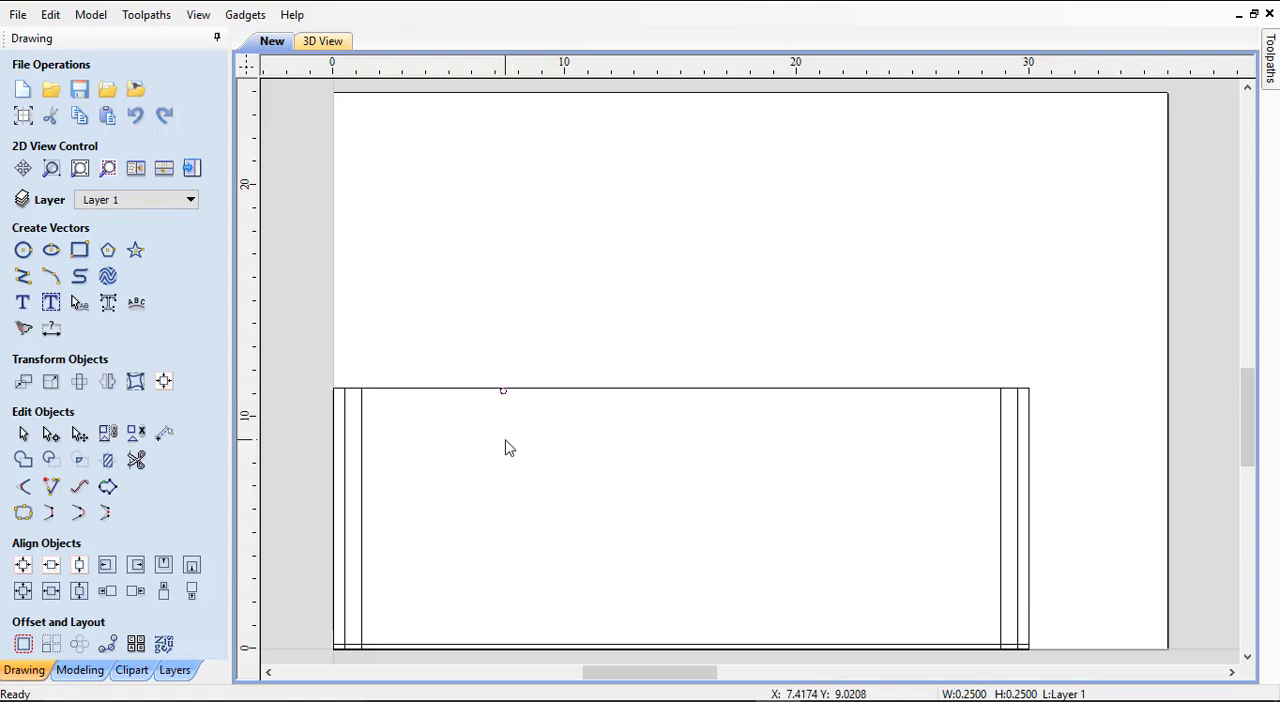
mouse_move(478, 662)
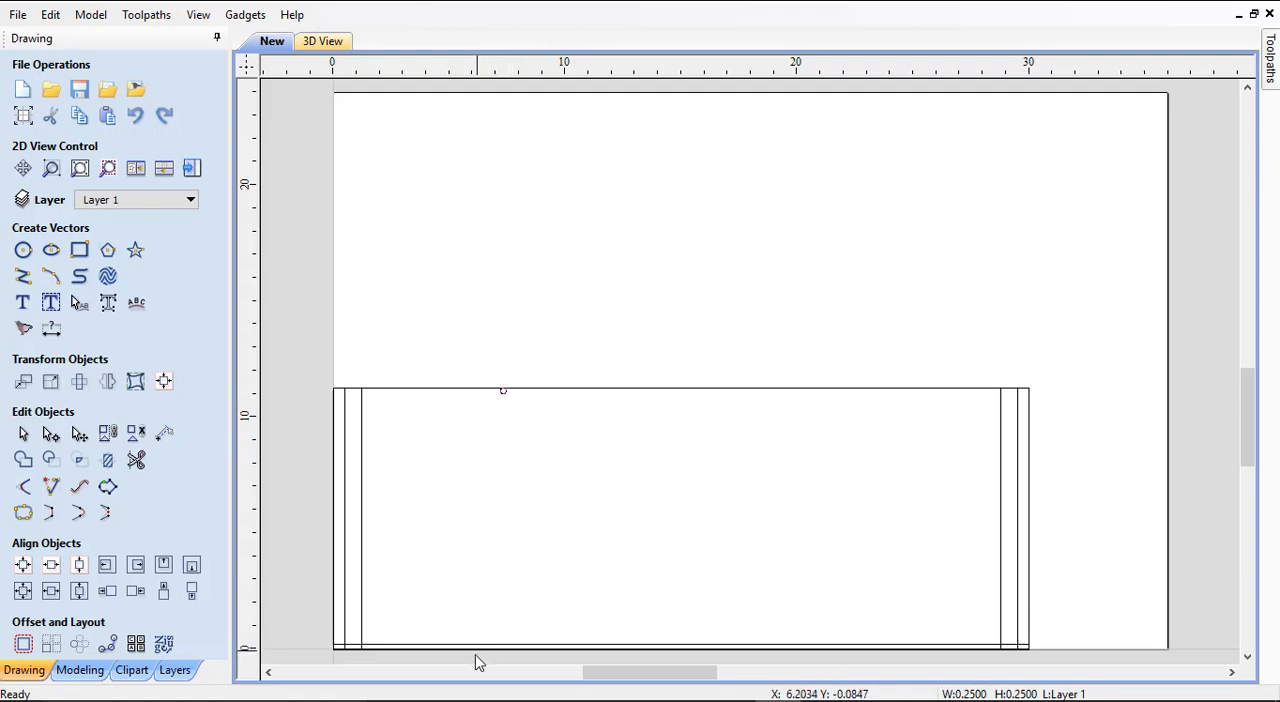
mouse_move(478, 652)
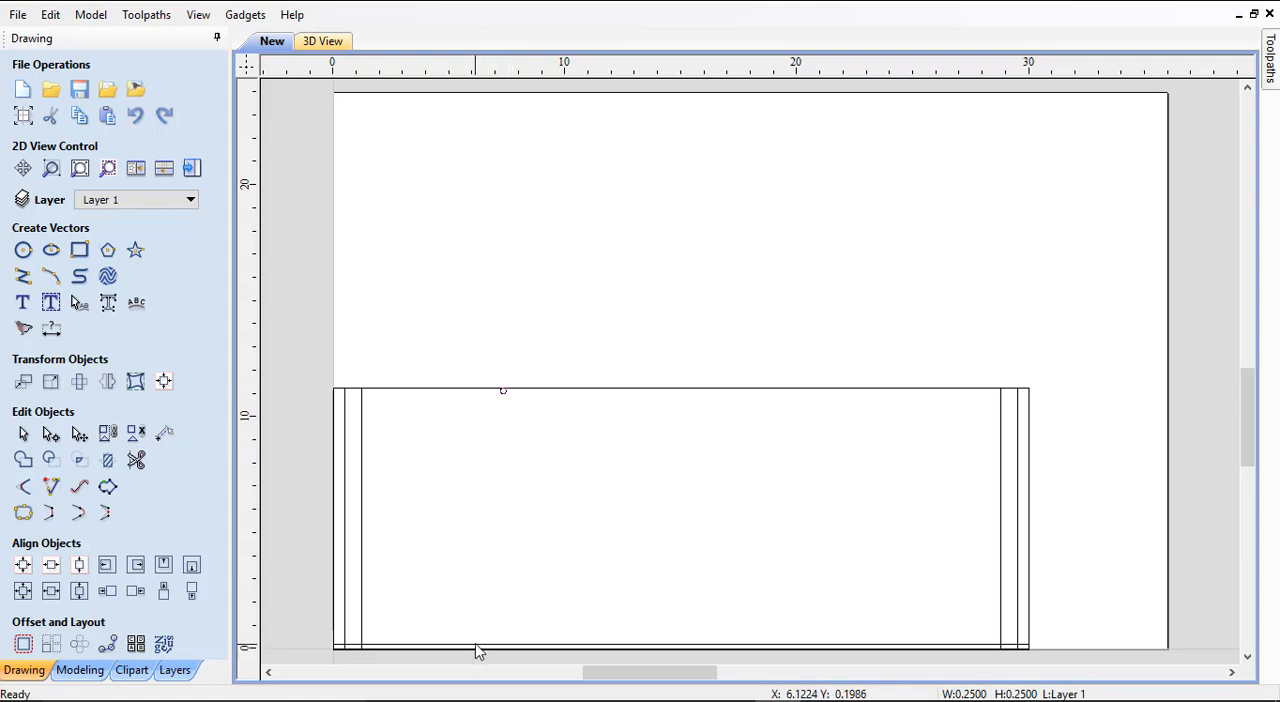
left_click(480, 648)
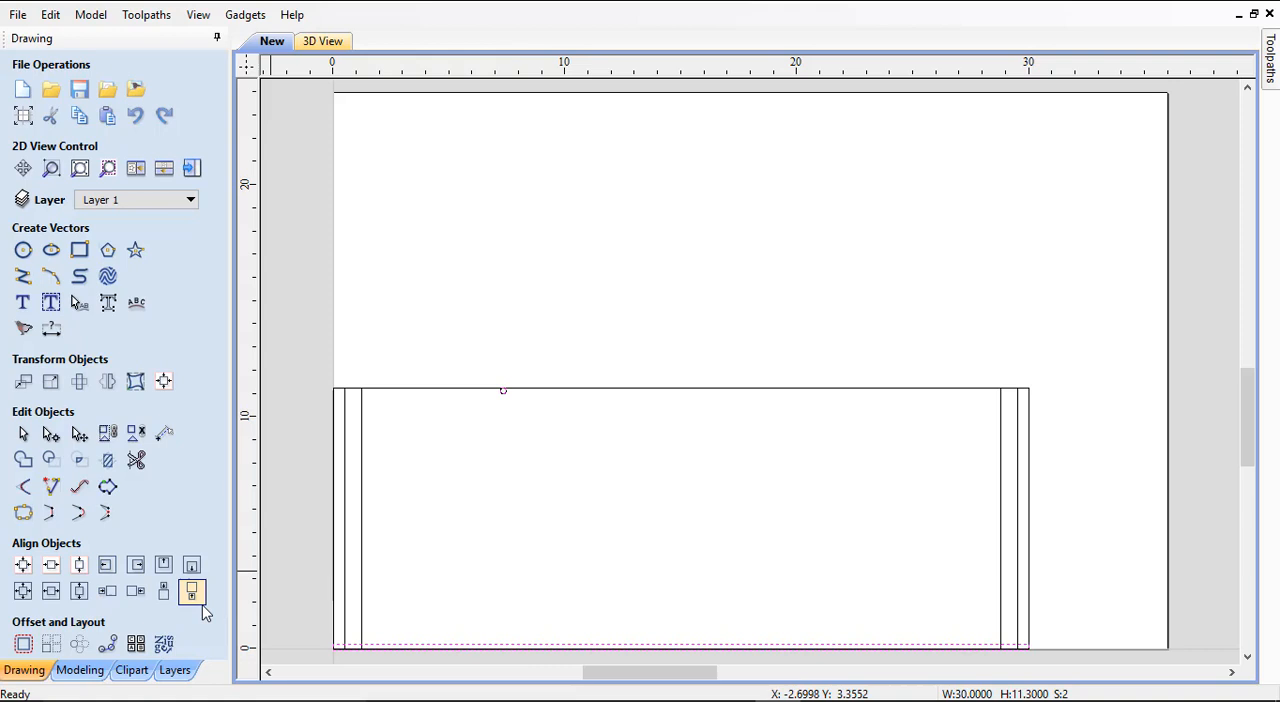
mouse_move(192, 564)
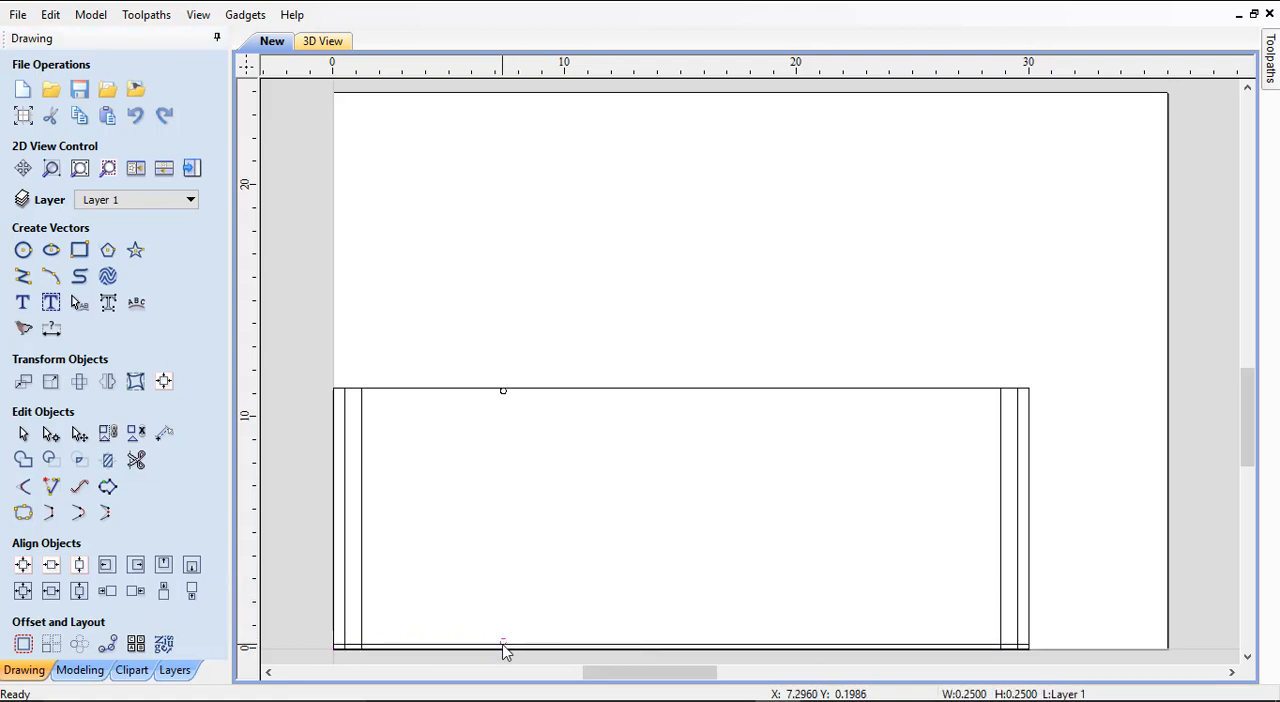
mouse_move(184, 344)
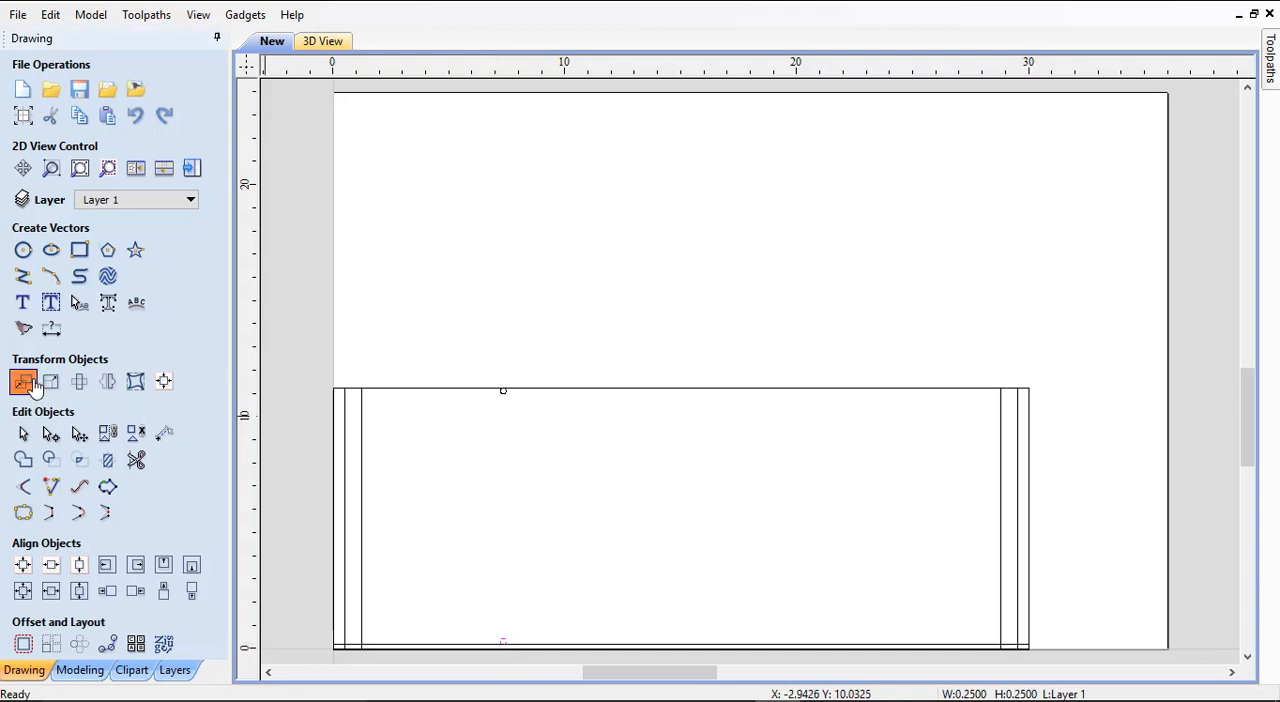
Shift the lower shelf pin hole up by a relative Y of 1.5 inches
left_click(24, 382)
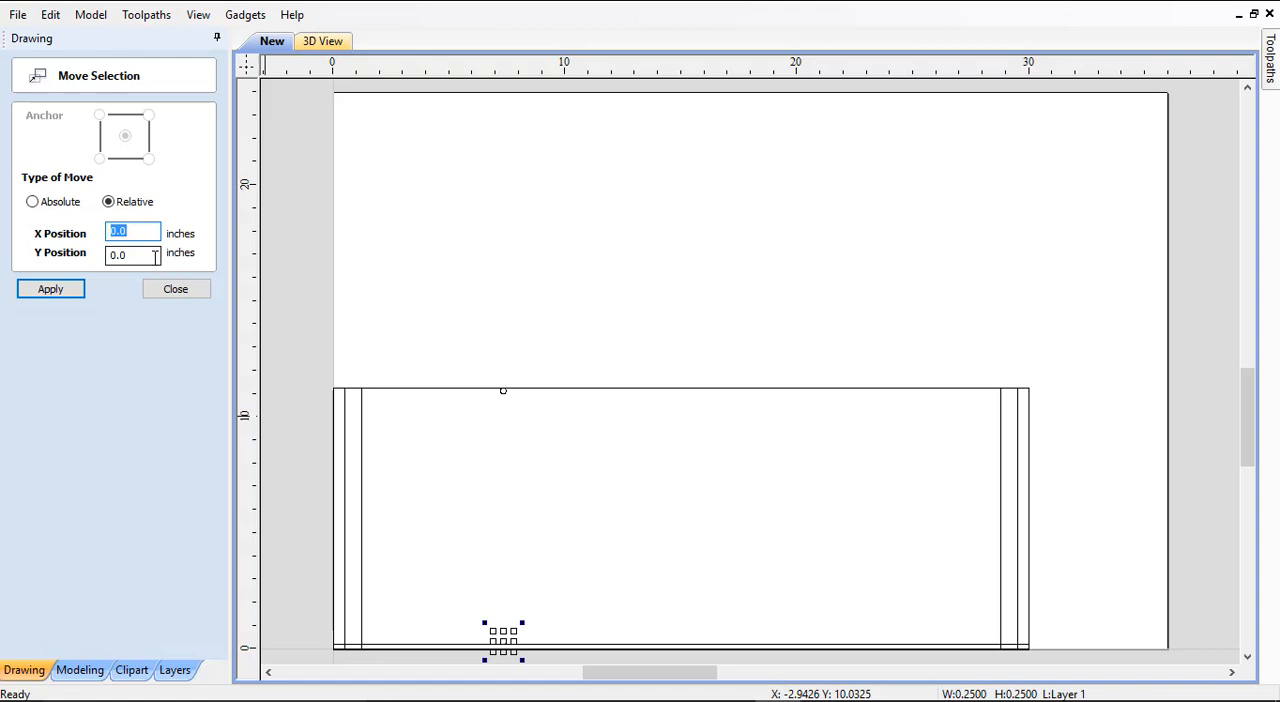
type("1.5")
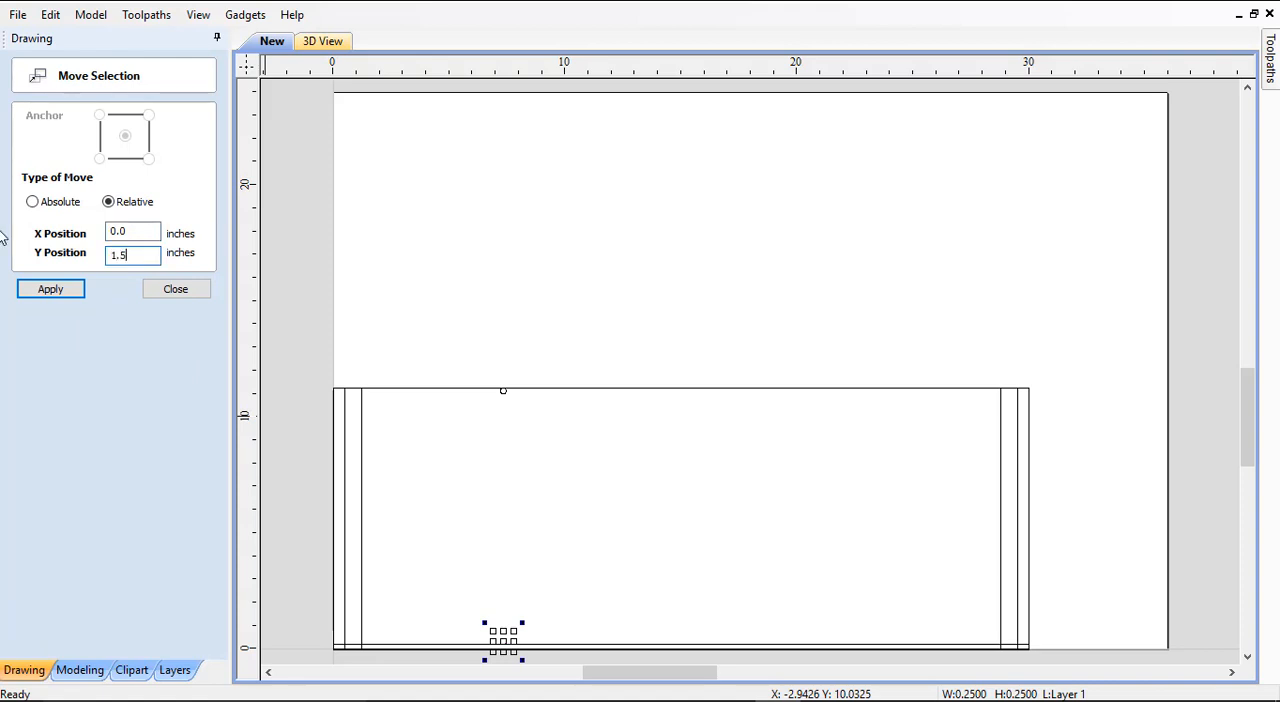
left_click(50, 288)
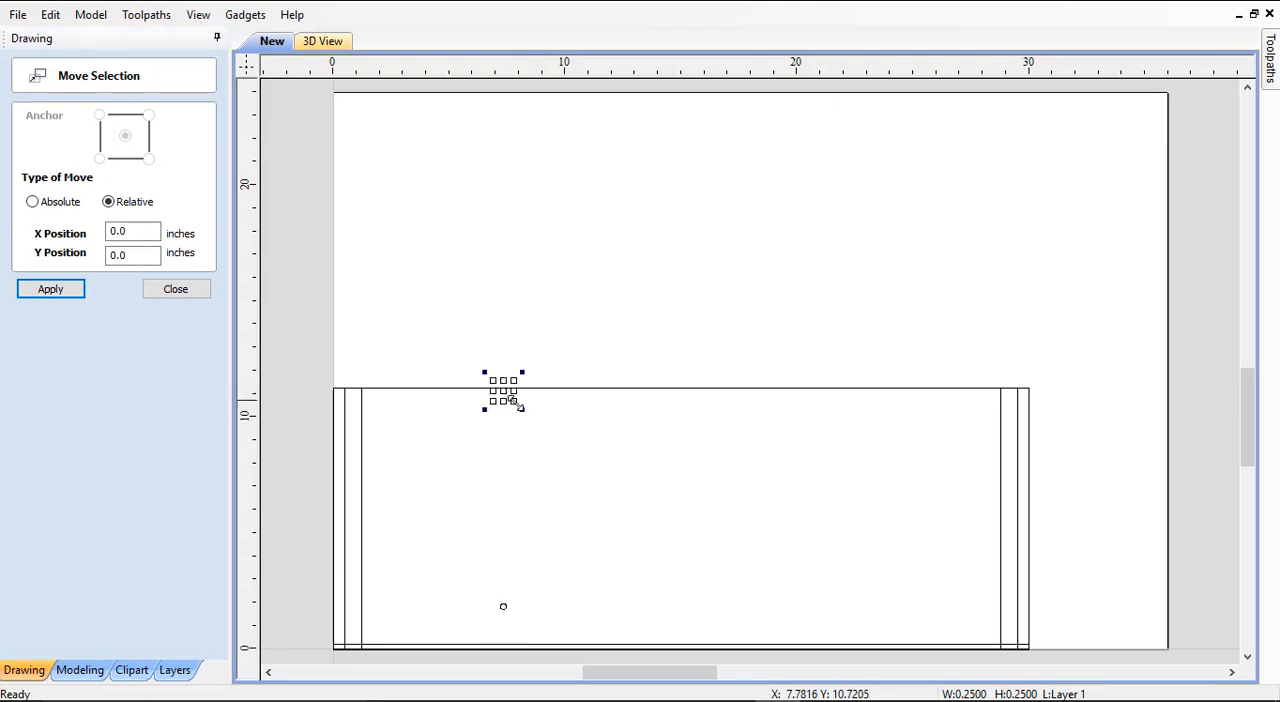
left_click(50, 288)
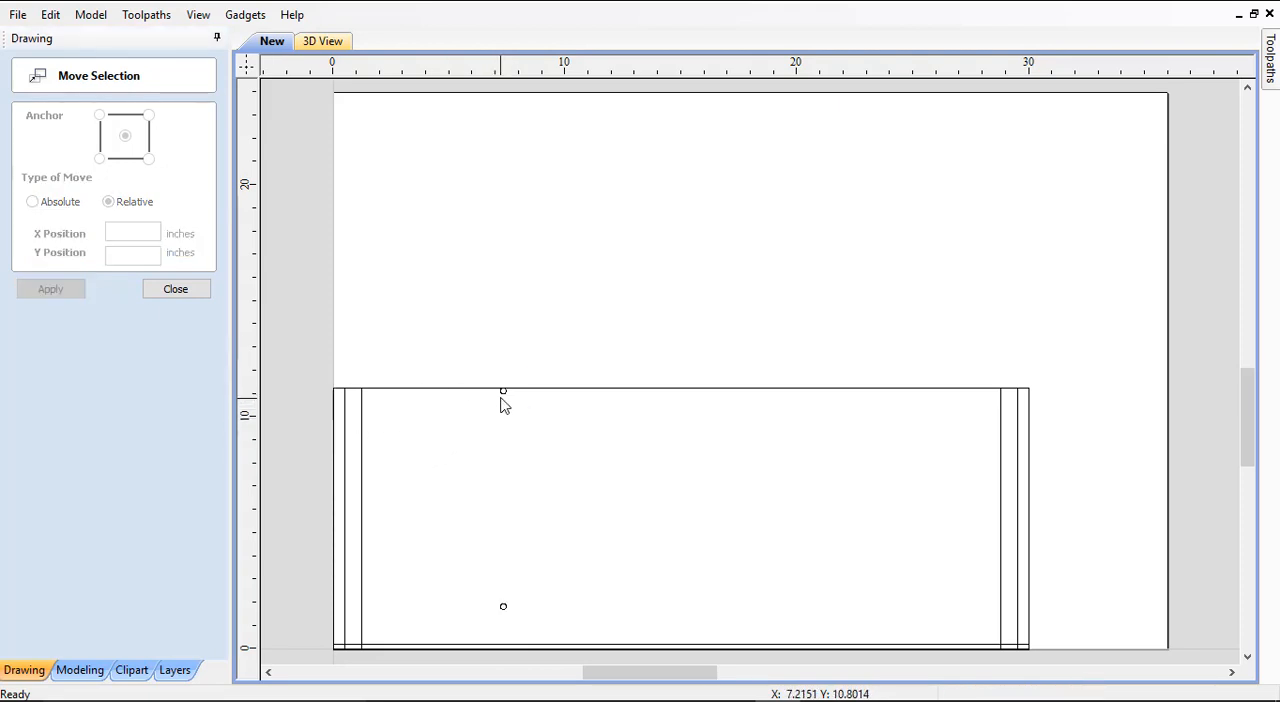
Shift the upper shelf pin hole down by a relative Y of -1.5 inches and finish
left_click(504, 390)
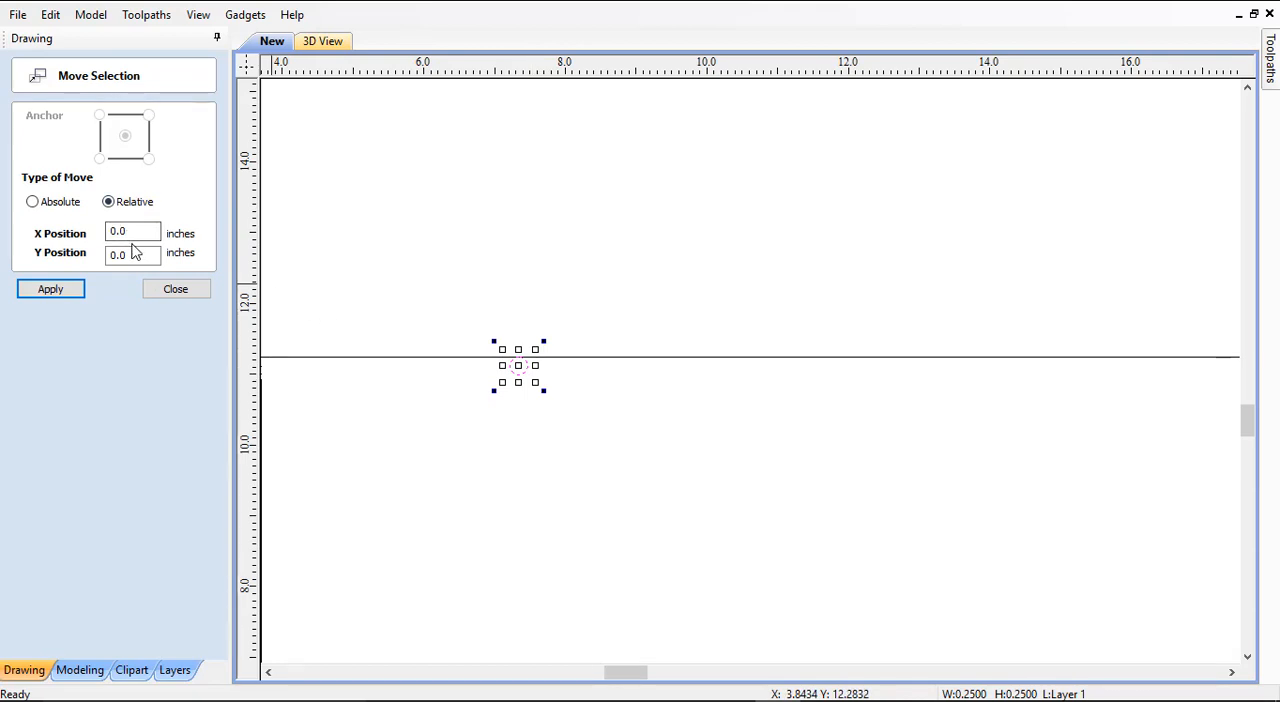
left_click(132, 252)
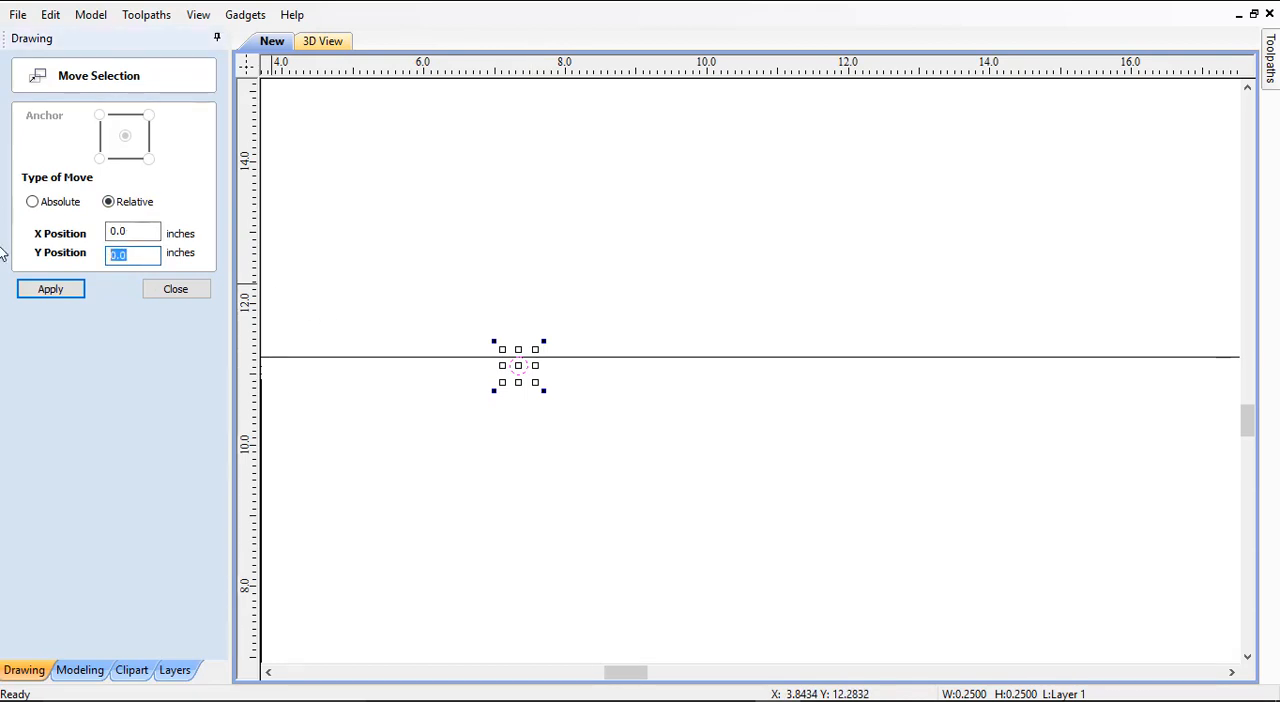
type("-1.5")
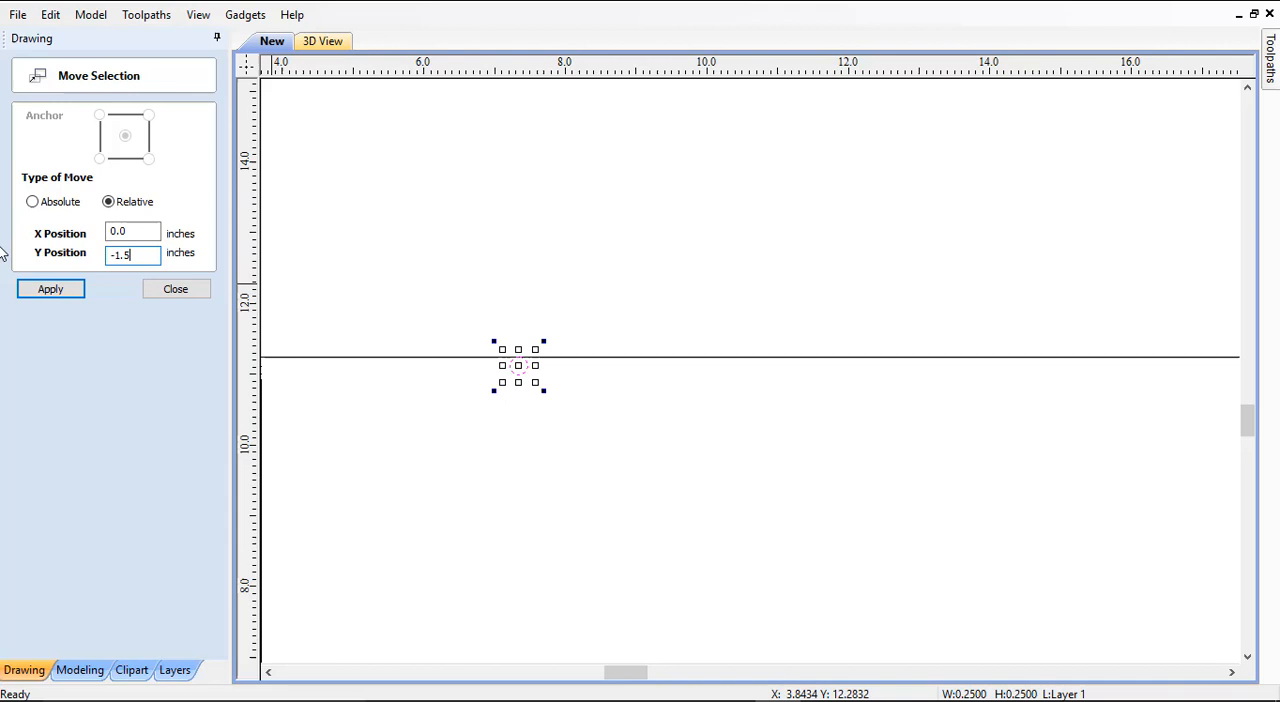
left_click(50, 288)
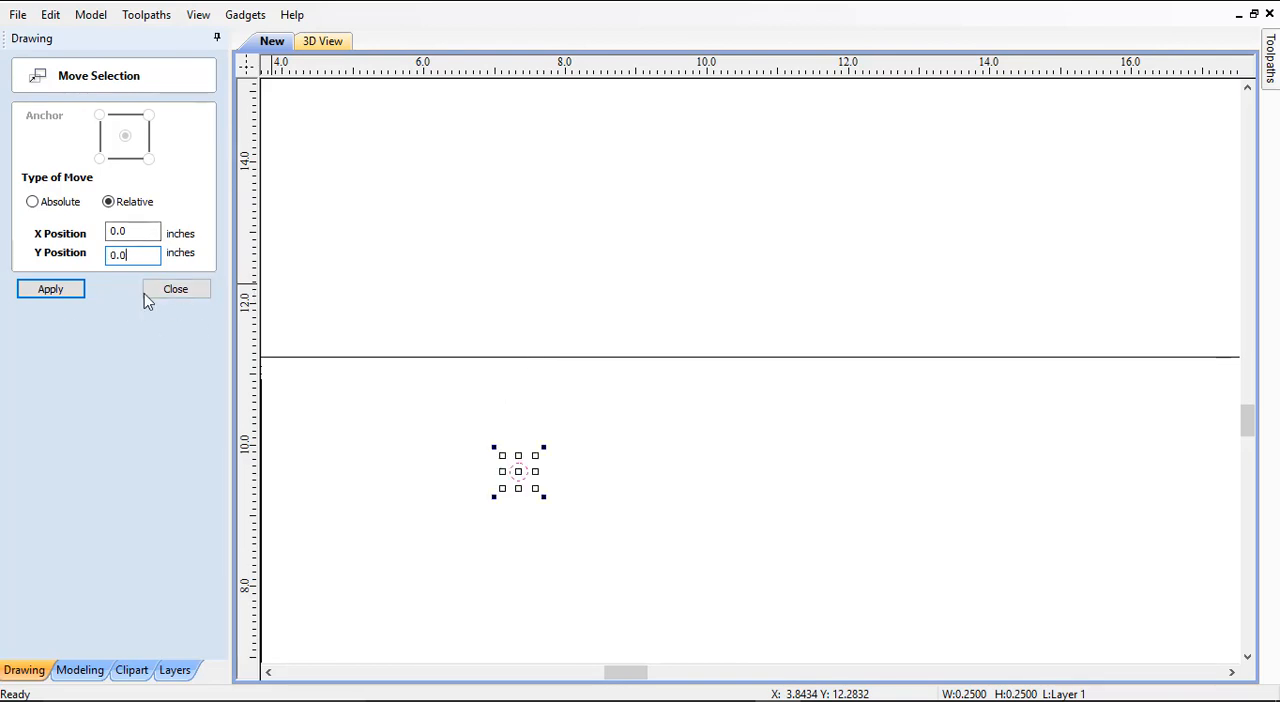
left_click(176, 288)
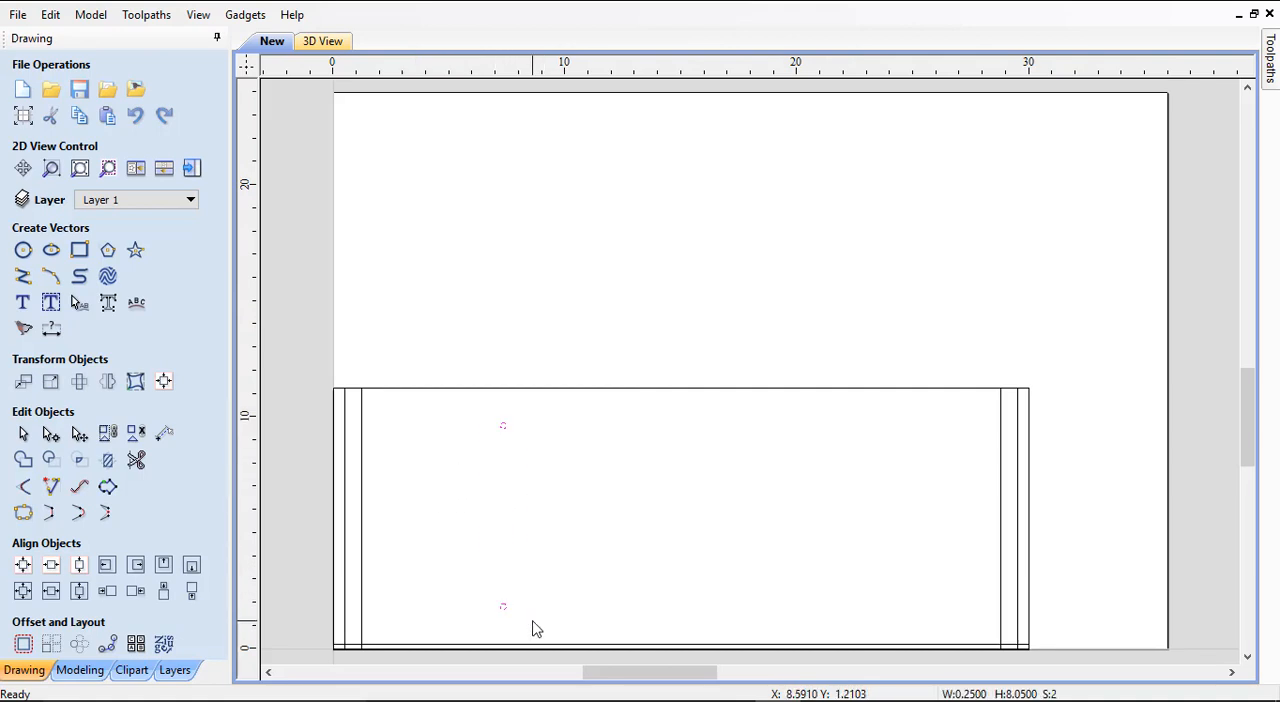
mouse_move(740, 446)
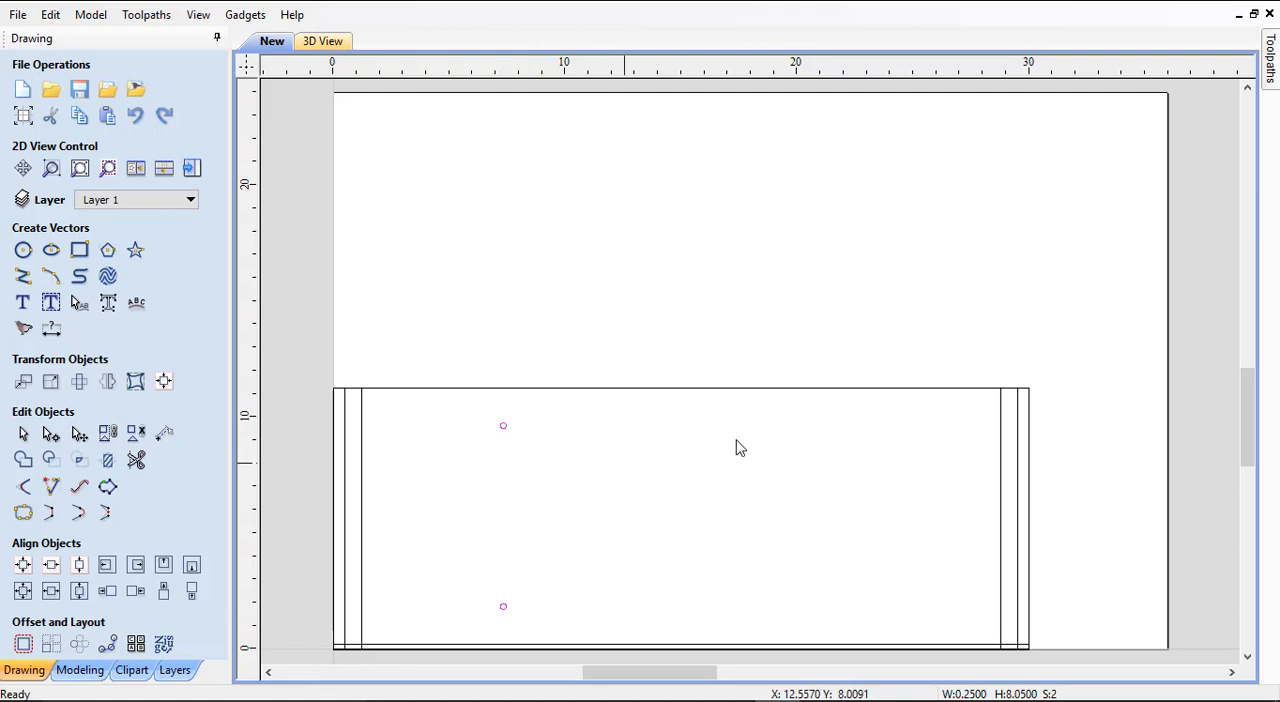
mouse_move(518, 430)
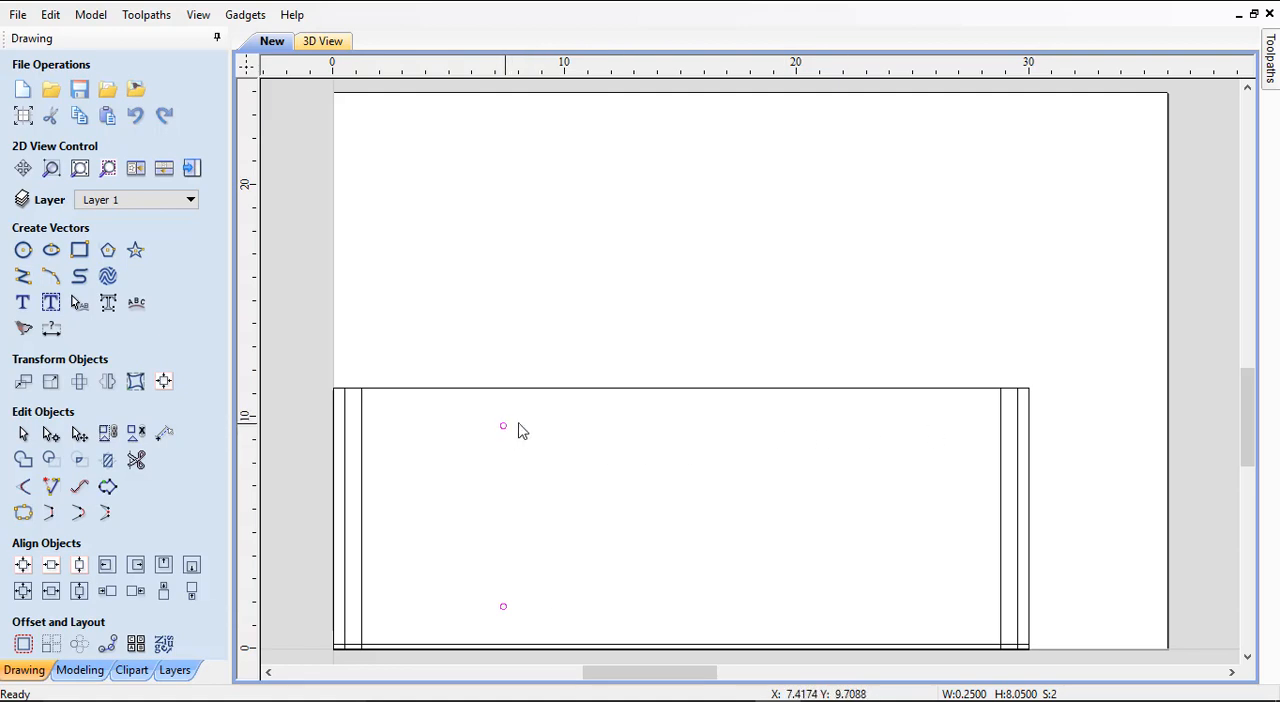
mouse_move(1020, 438)
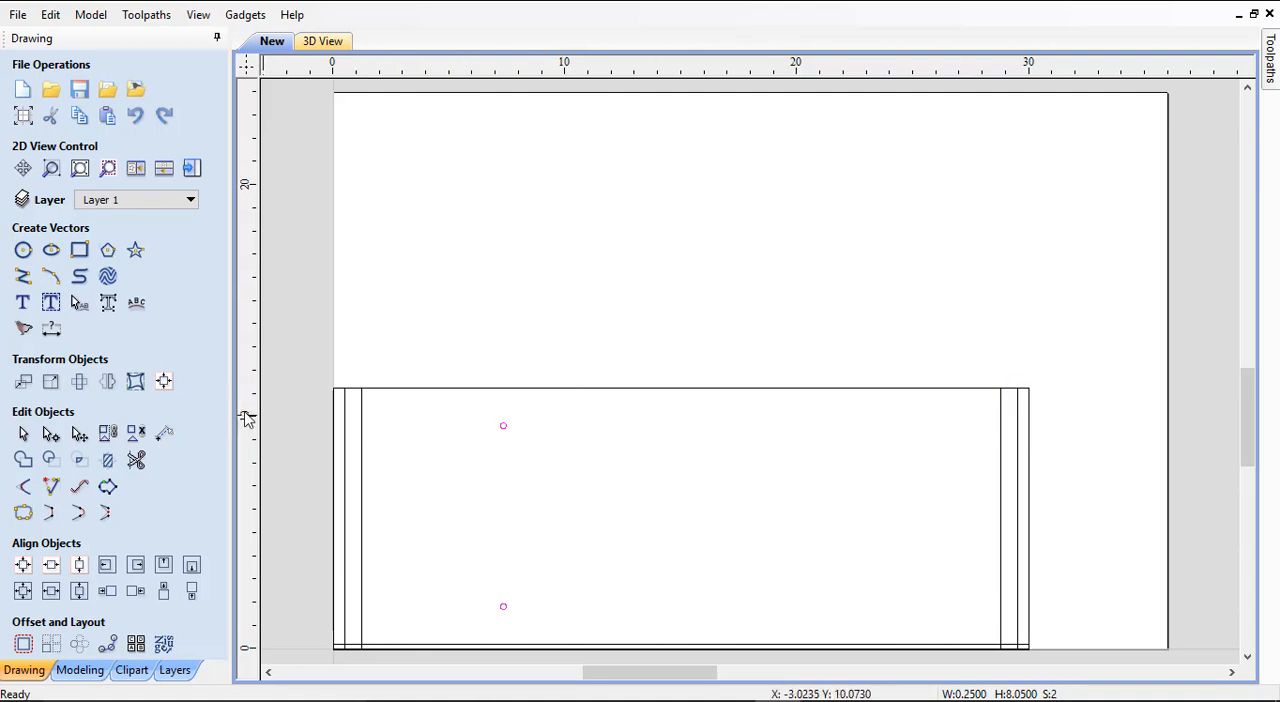
mouse_move(900, 434)
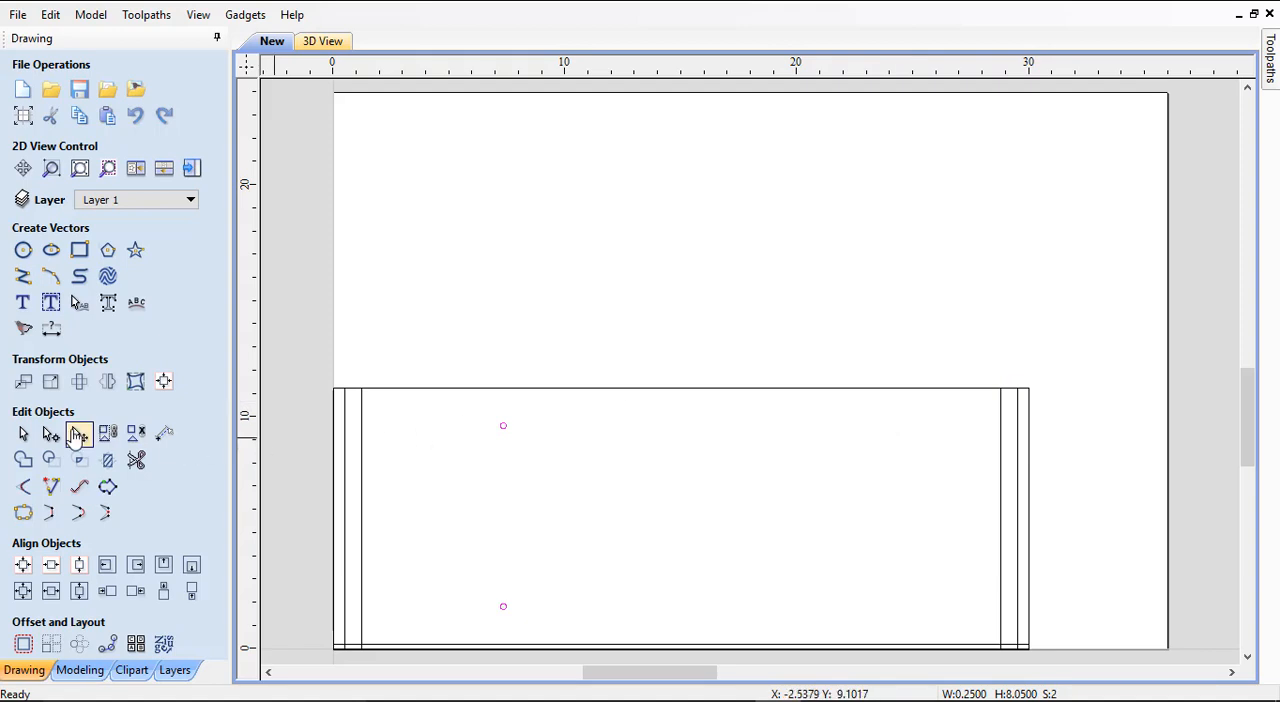
mouse_move(164, 432)
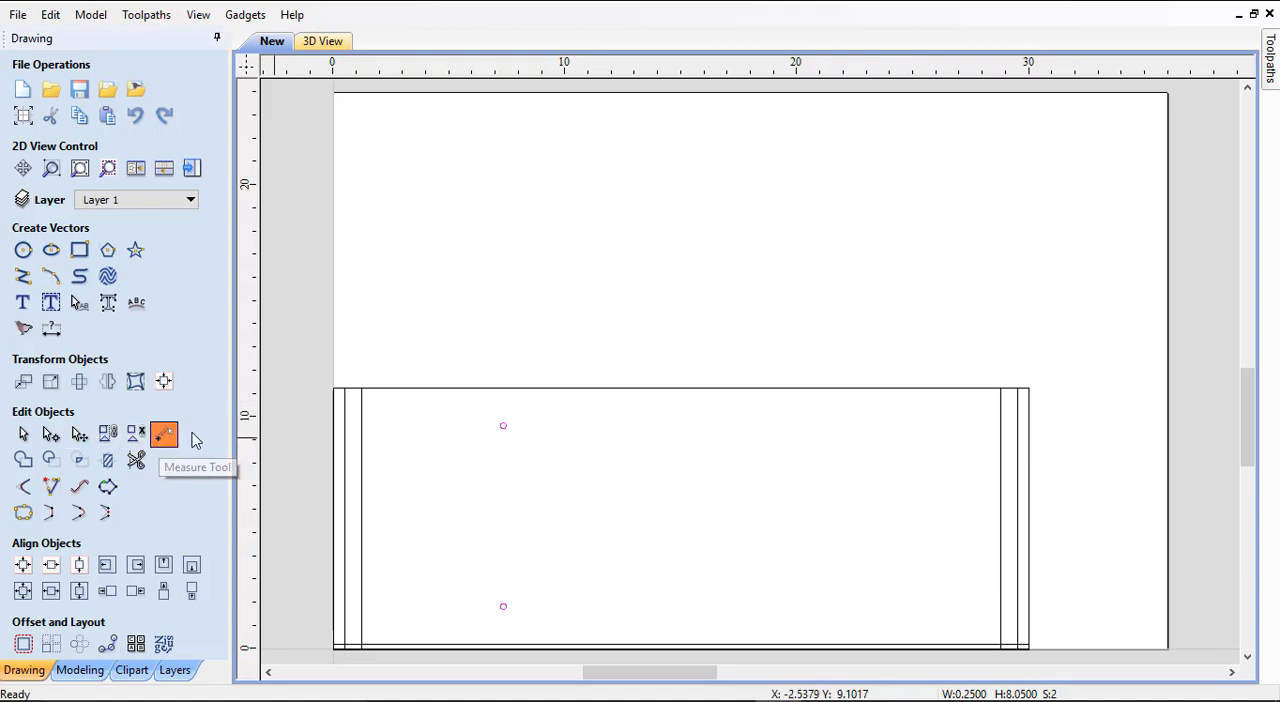
Measure from the upper pin hole centre to the far dado line, about 21.455 inches
left_click(164, 432)
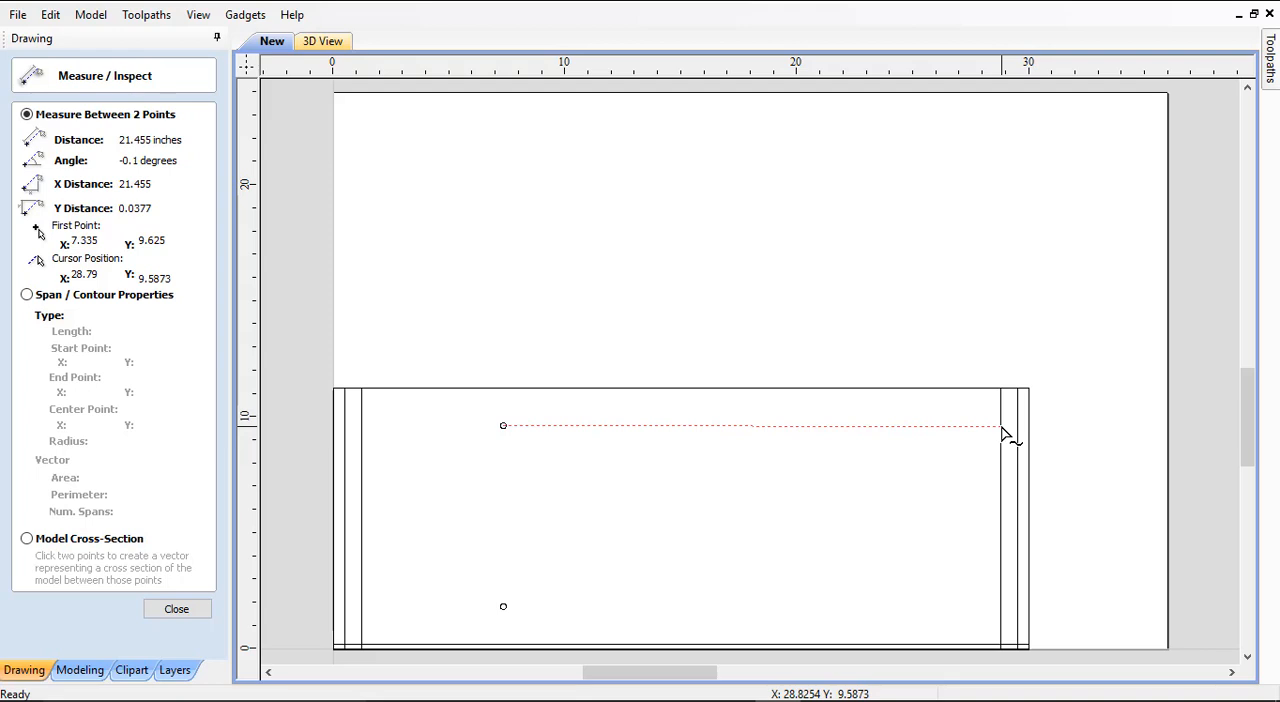
left_click(176, 608)
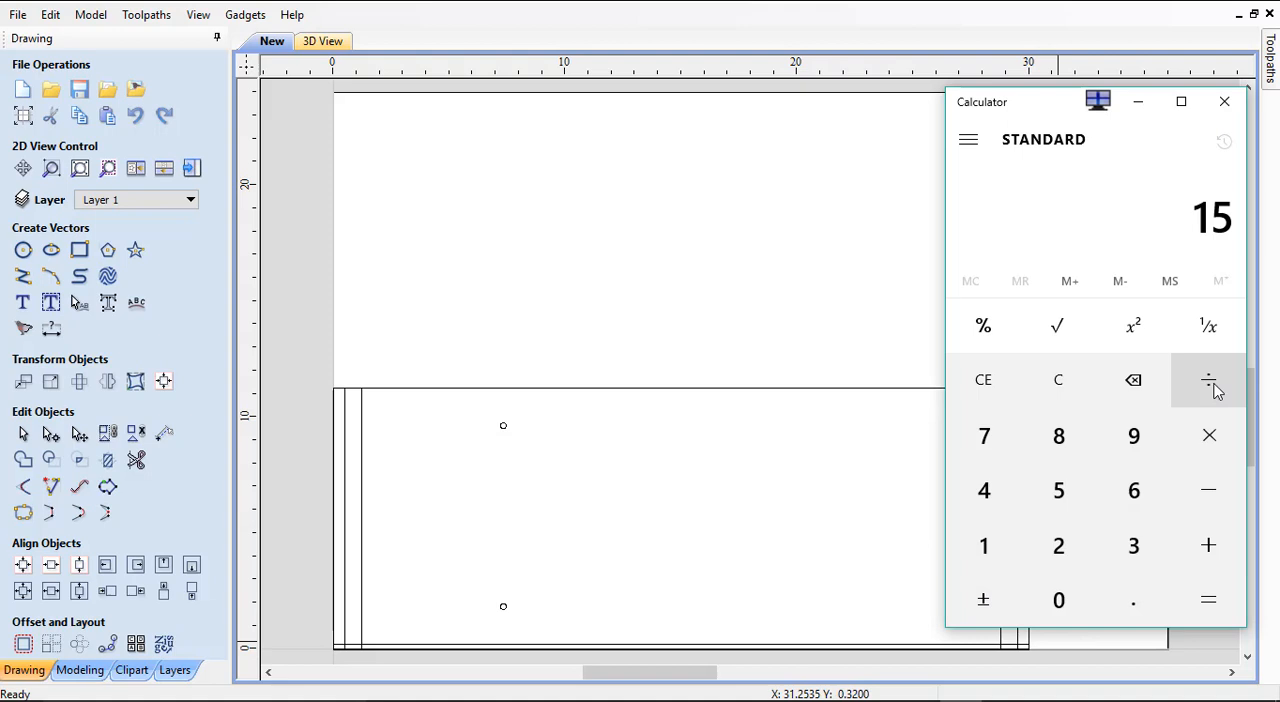
Work out 15 ÷ 1.25 = 12 in Calculator and close it
left_click(1208, 380)
type("1")
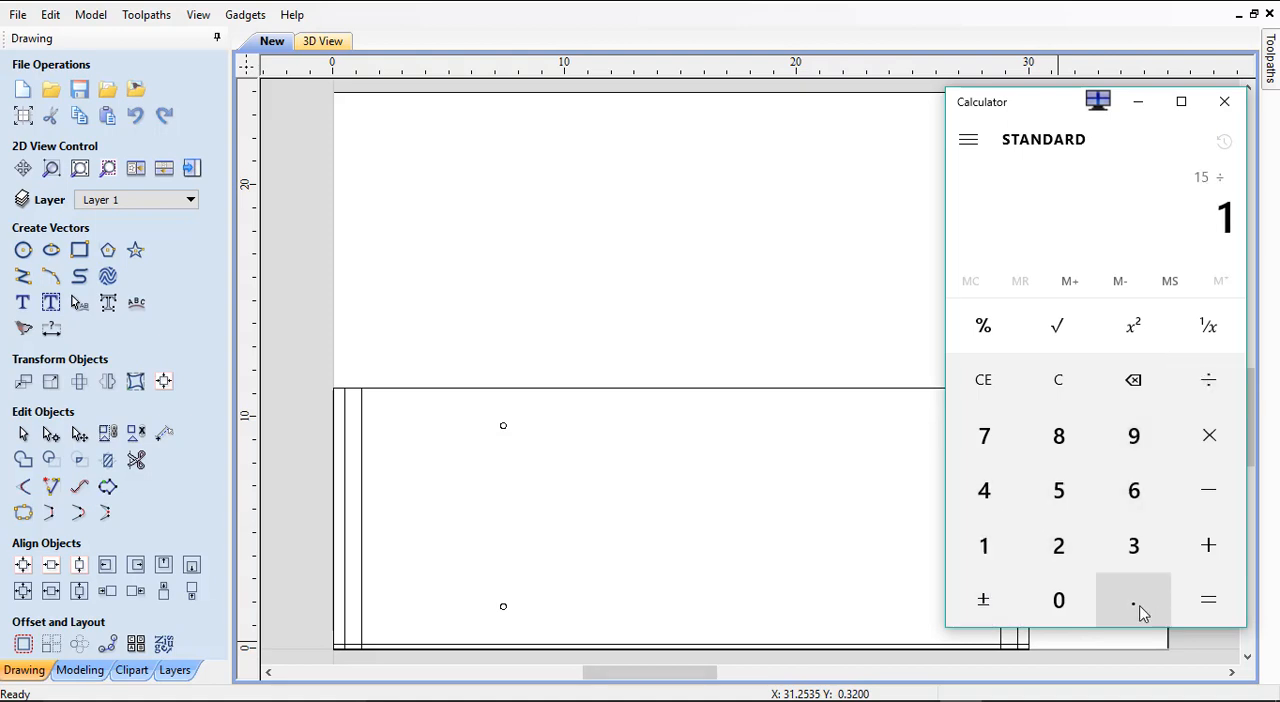
left_click(1208, 600)
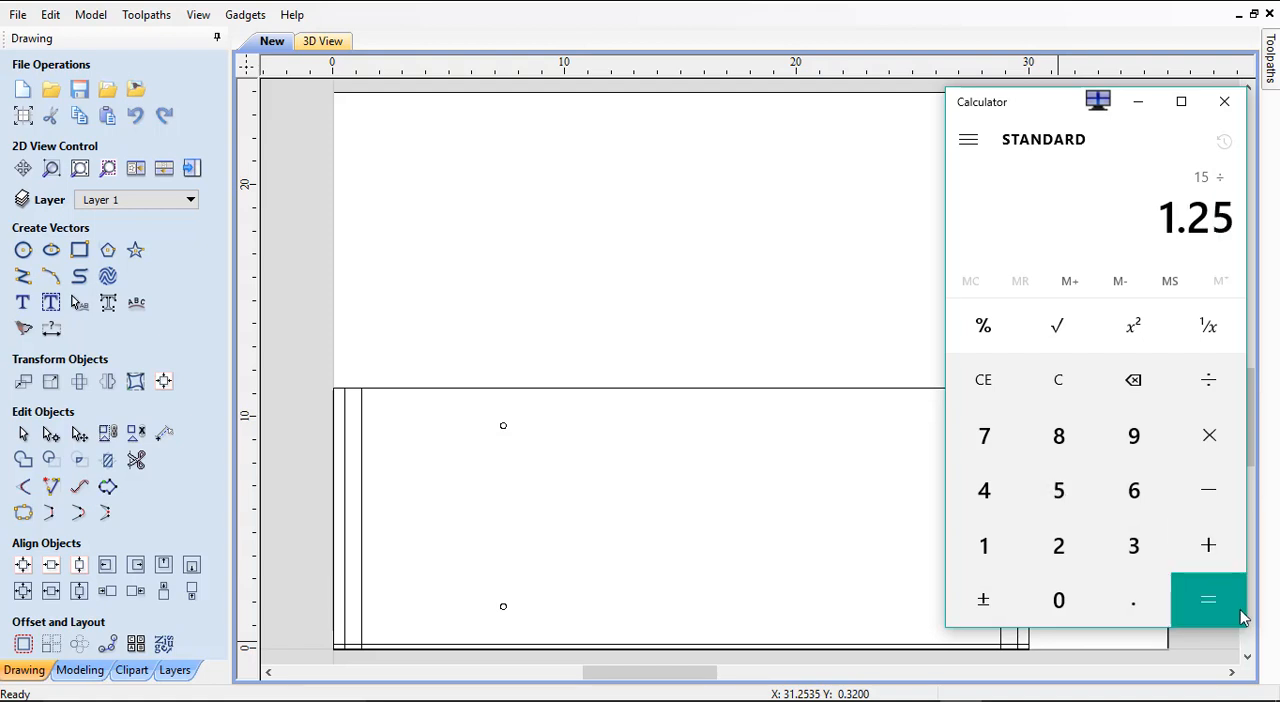
left_click(1208, 600)
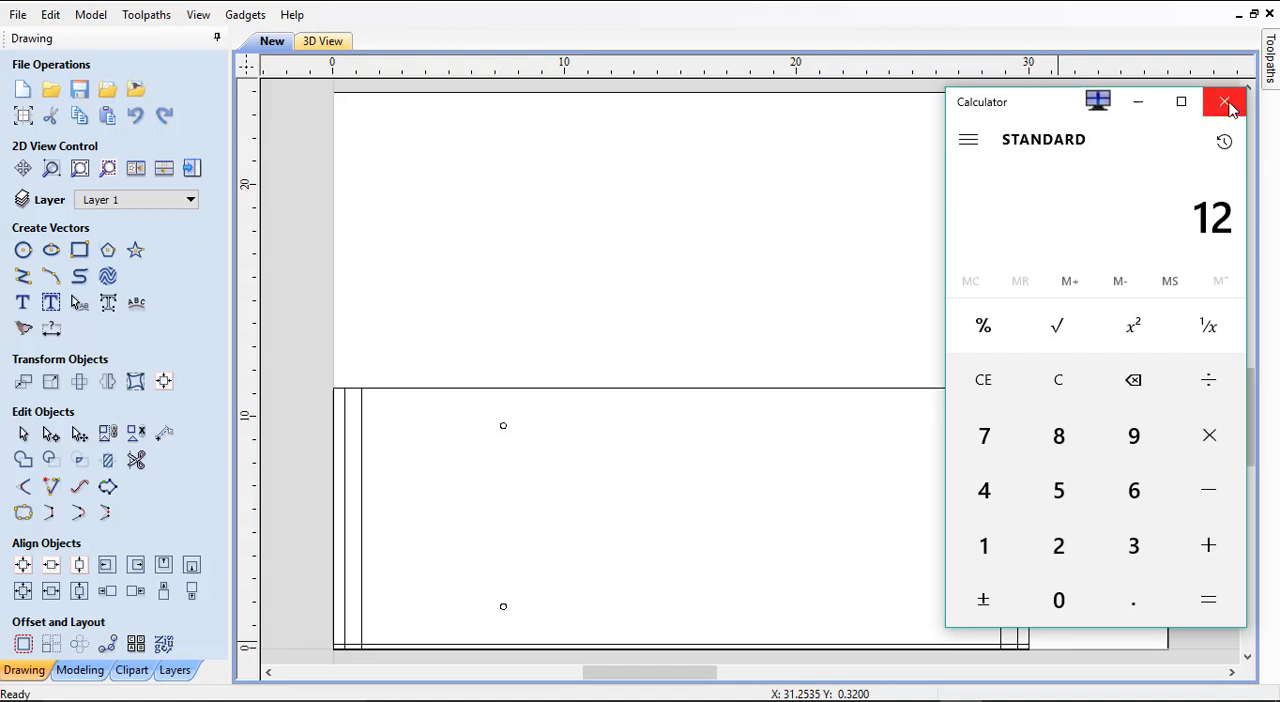
left_click(1224, 102)
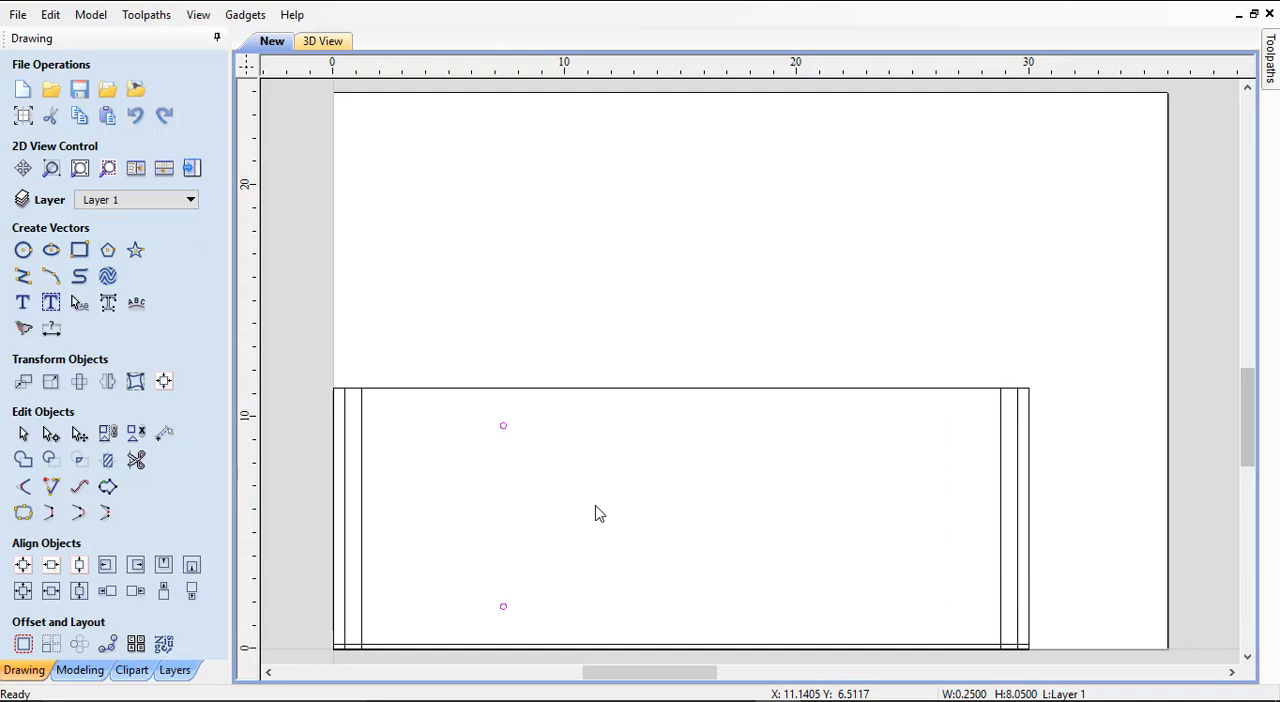
mouse_move(284, 528)
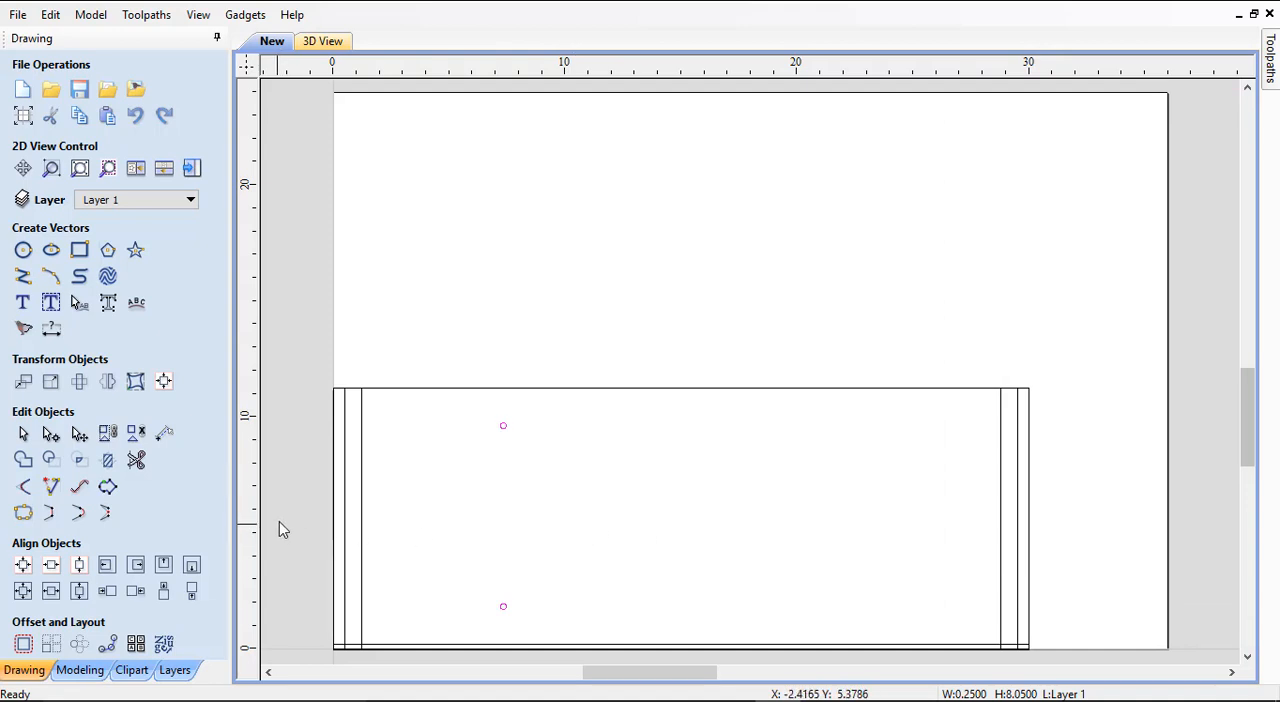
mouse_move(256, 560)
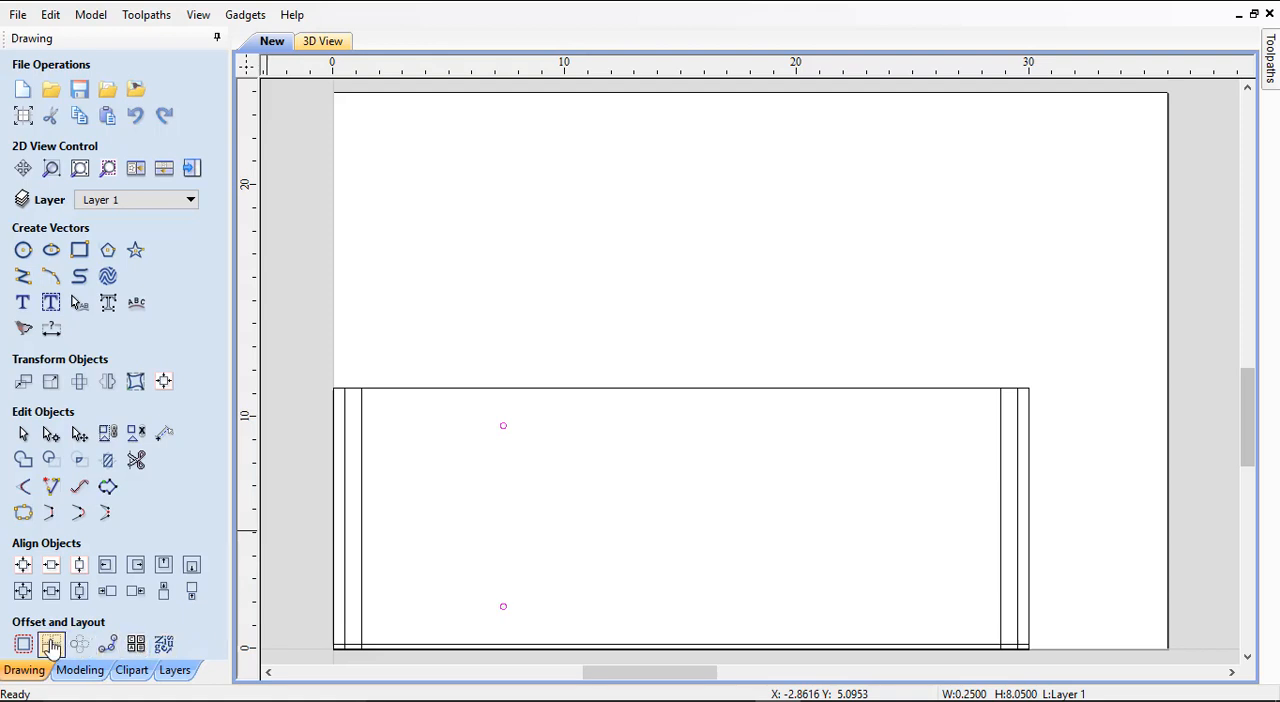
mouse_move(52, 644)
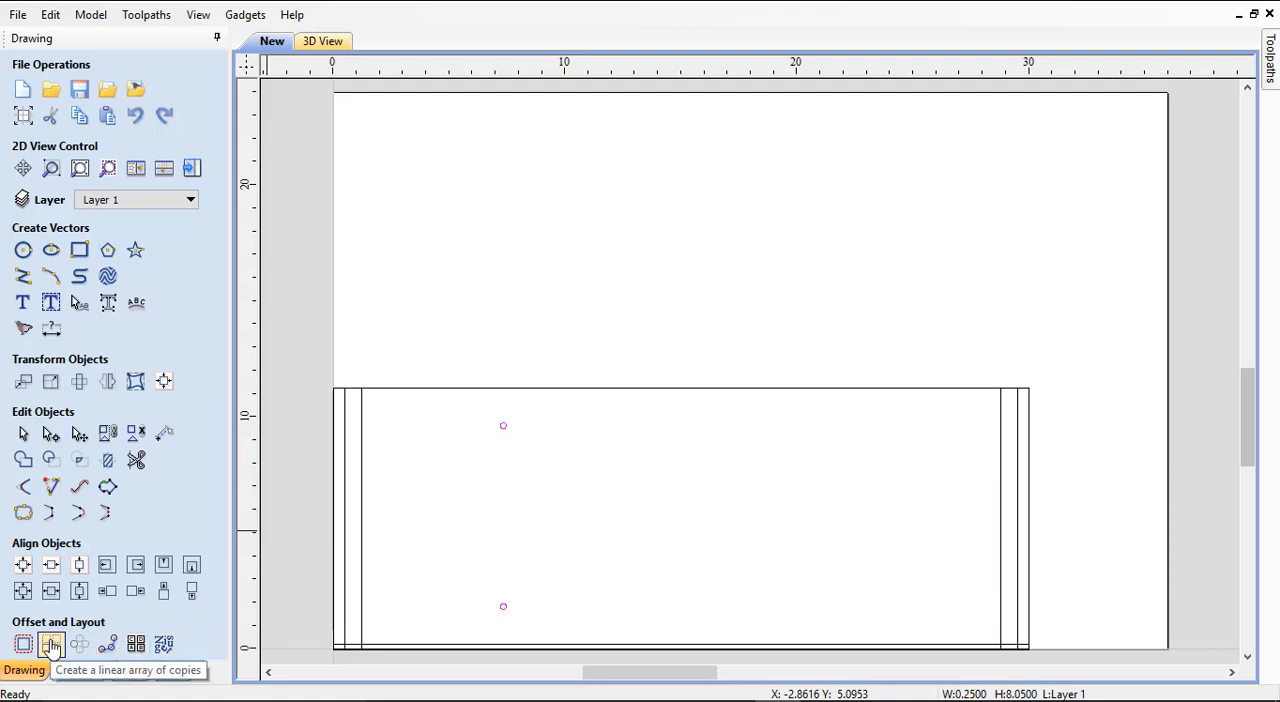
Array copy the holes into 12 columns spaced 1.25 inches apart in X
left_click(52, 644)
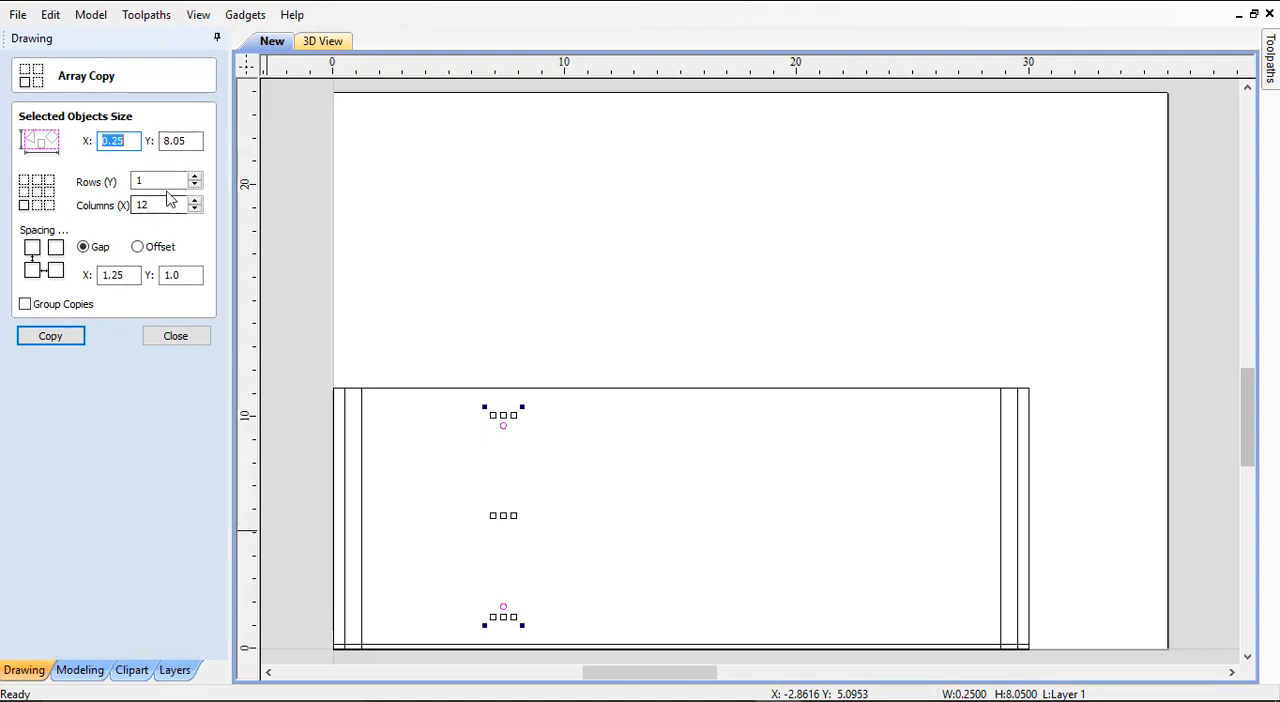
left_click(160, 204)
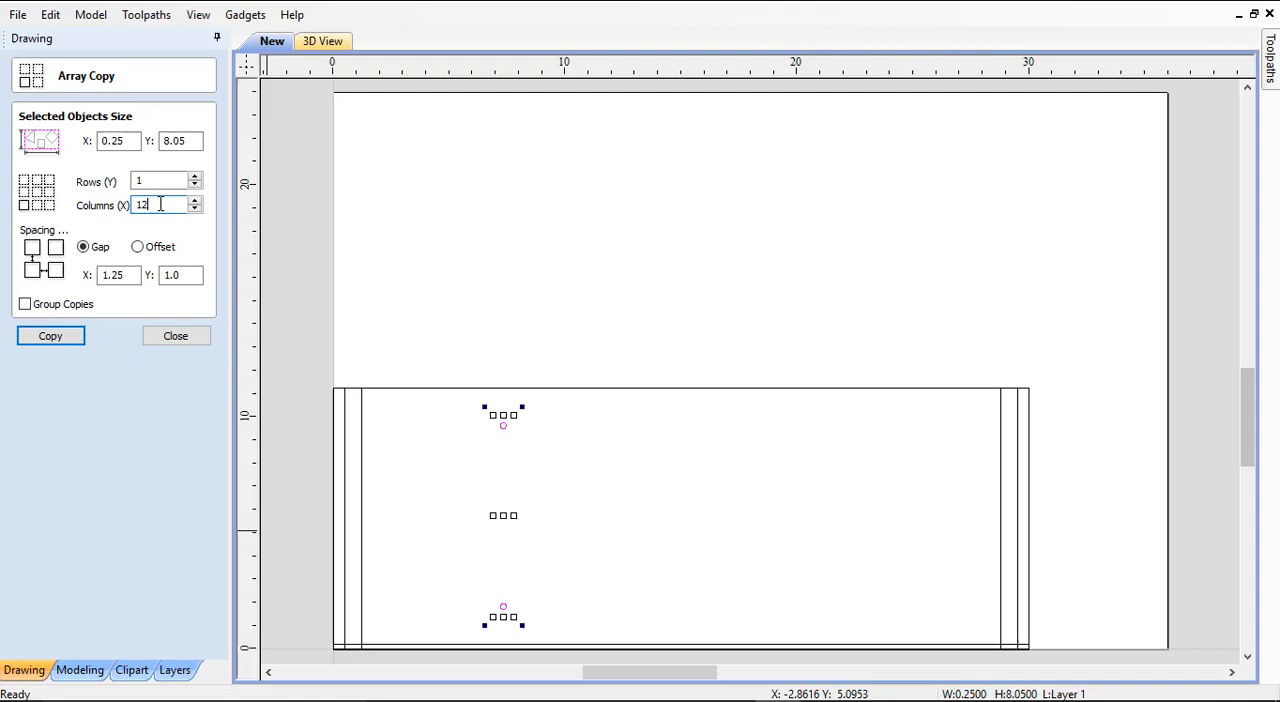
mouse_move(180, 232)
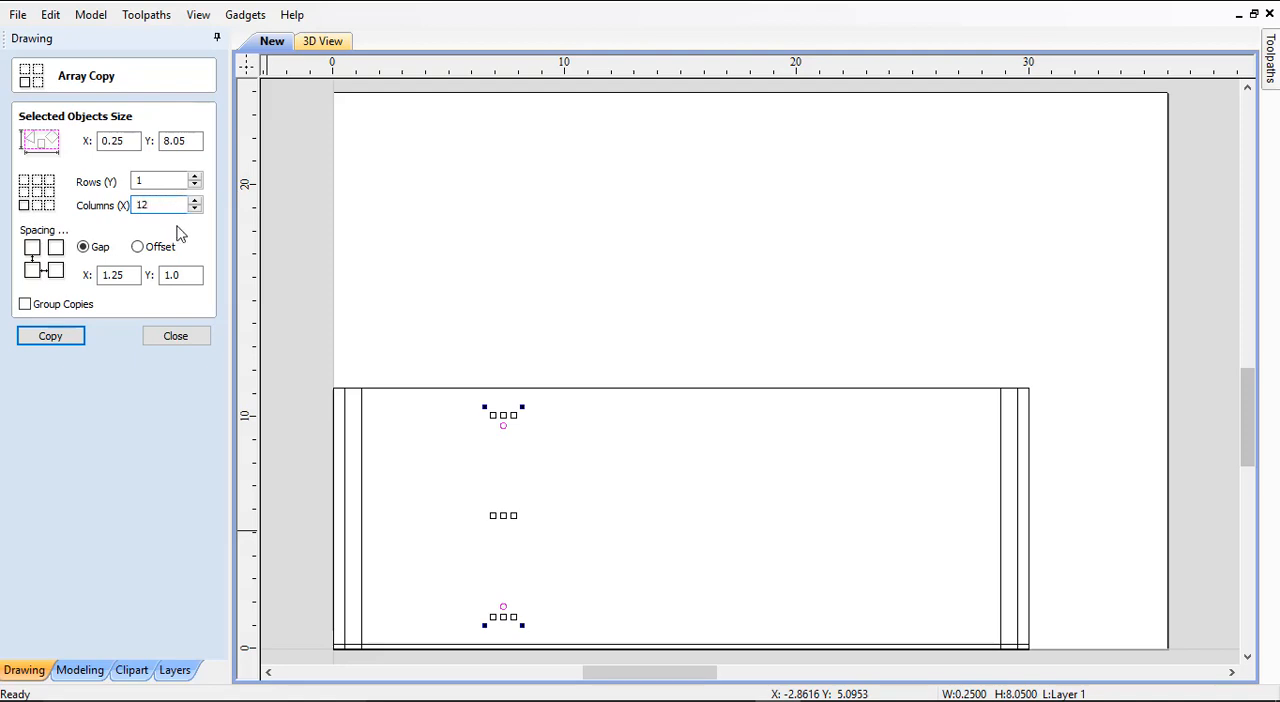
mouse_move(204, 240)
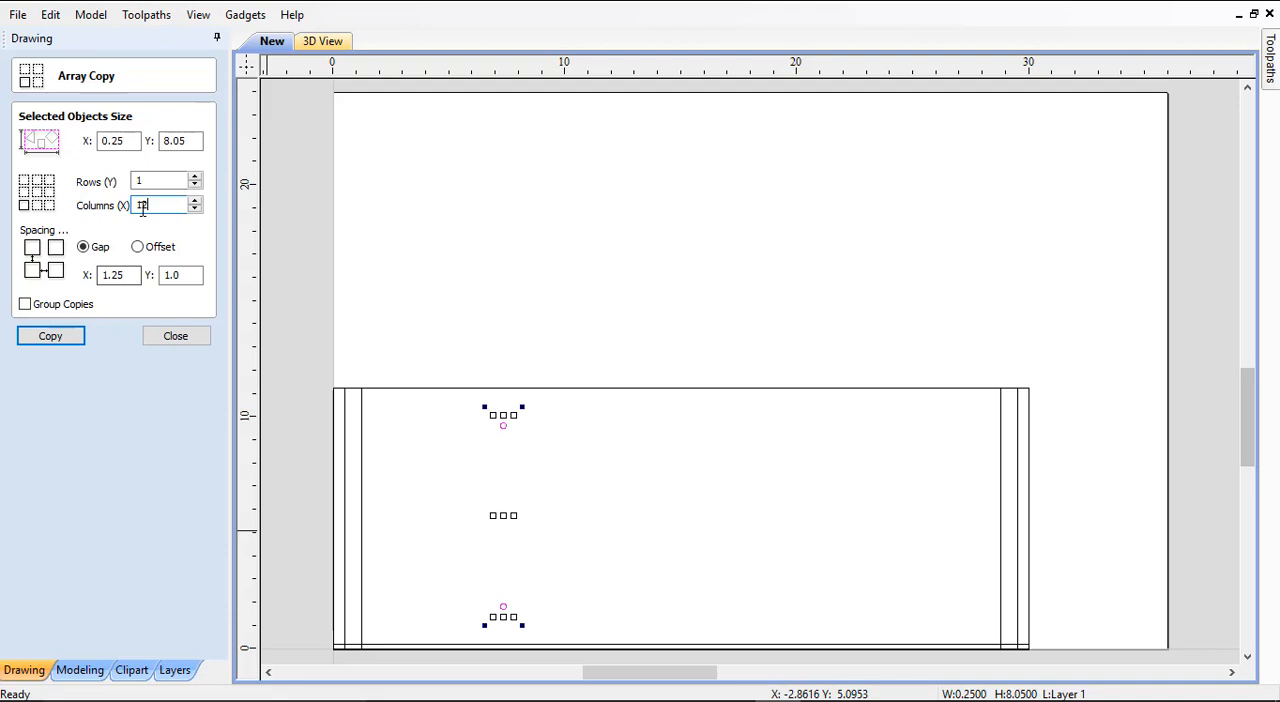
type("2")
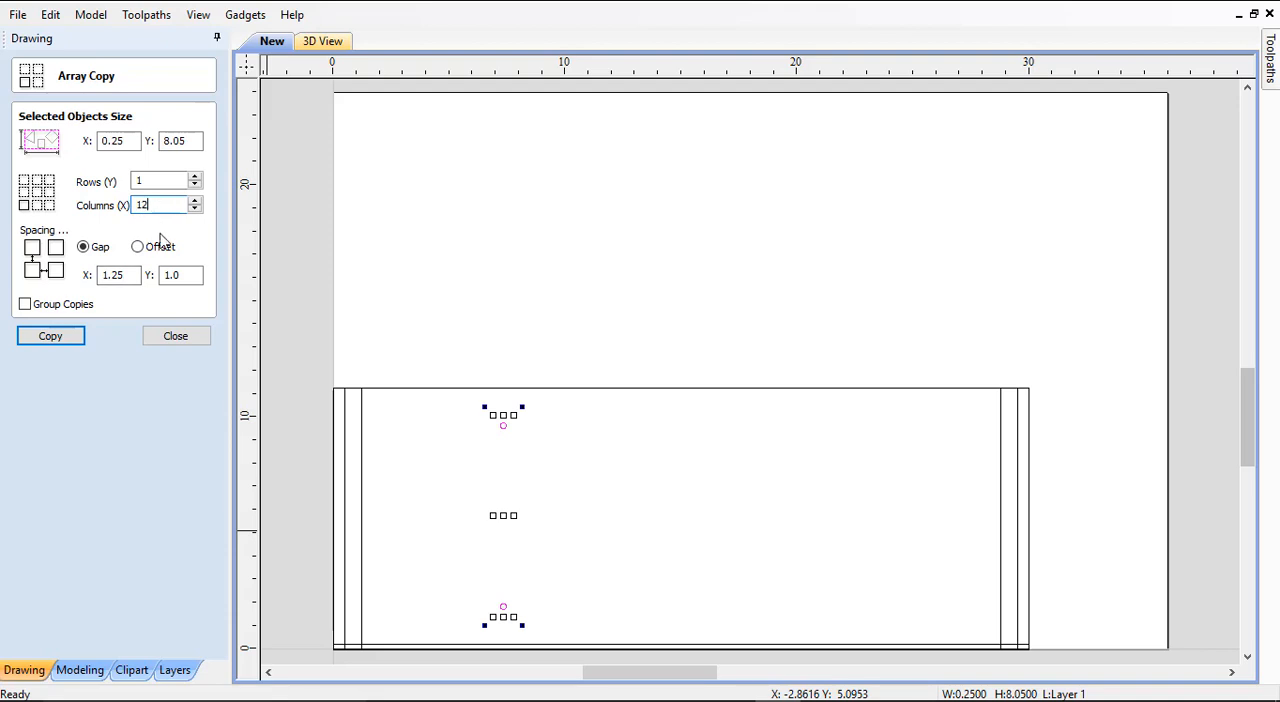
mouse_move(140, 308)
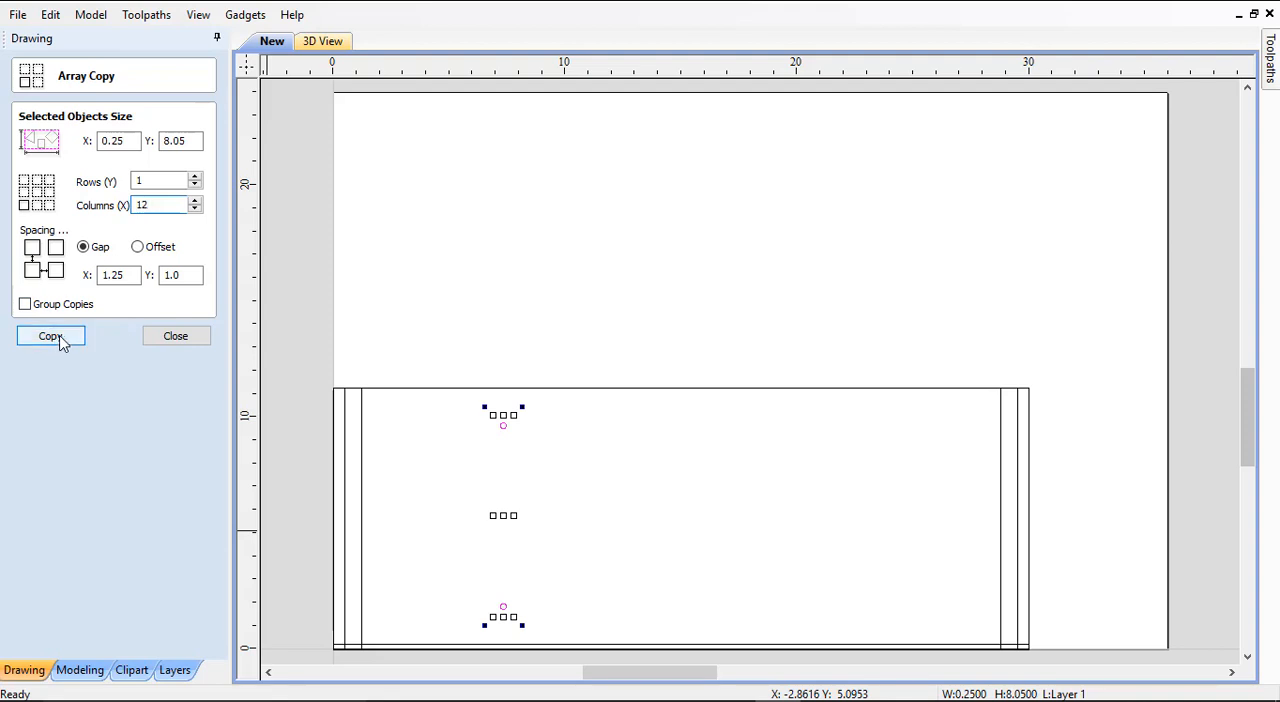
left_click(50, 336)
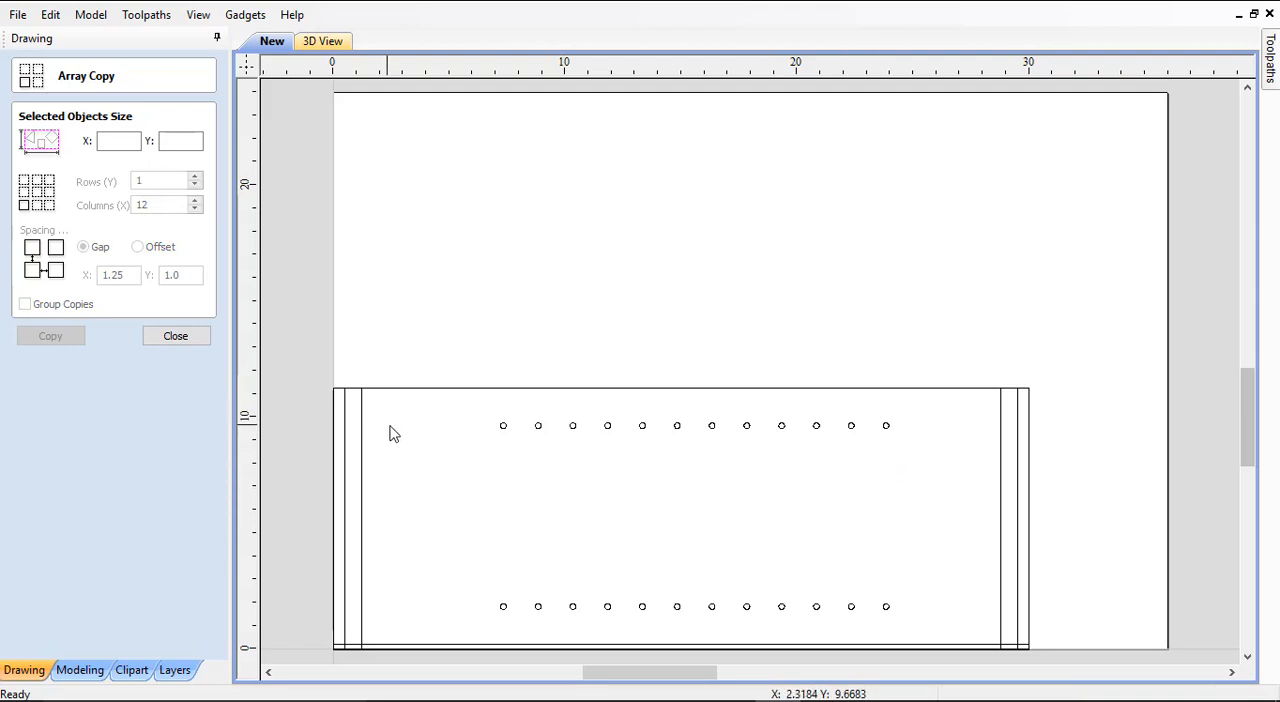
mouse_move(880, 468)
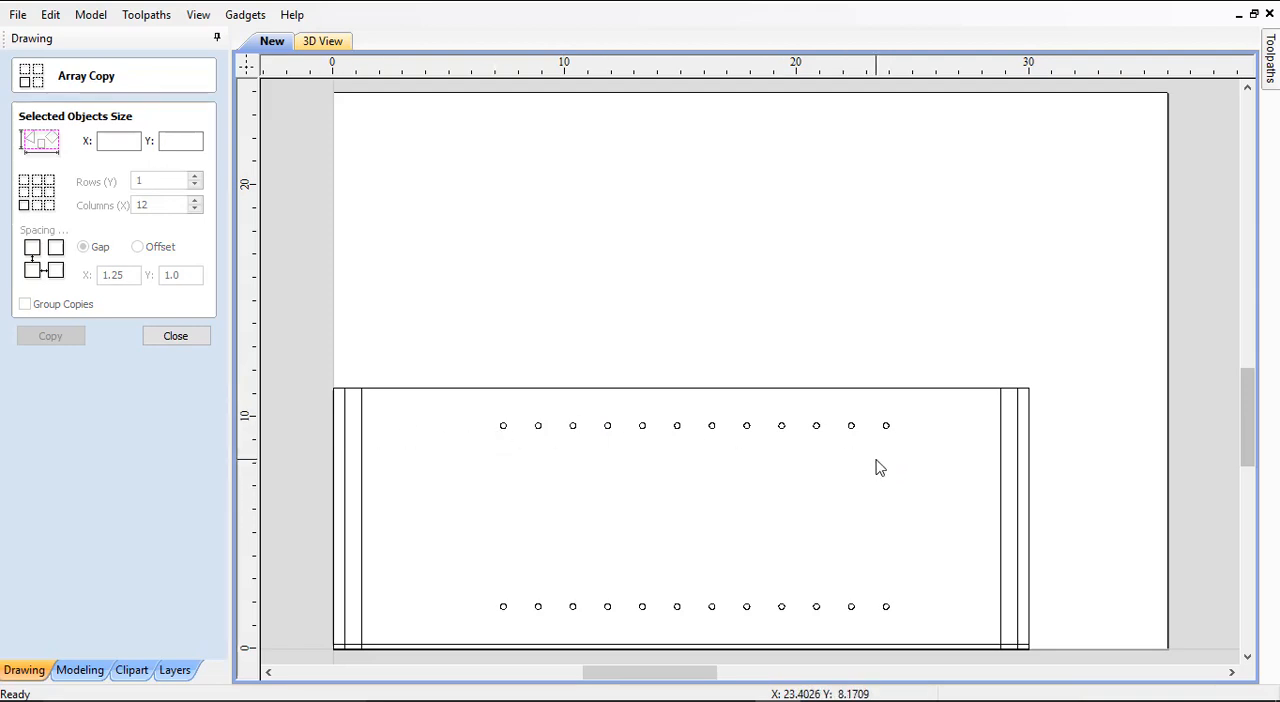
mouse_move(968, 436)
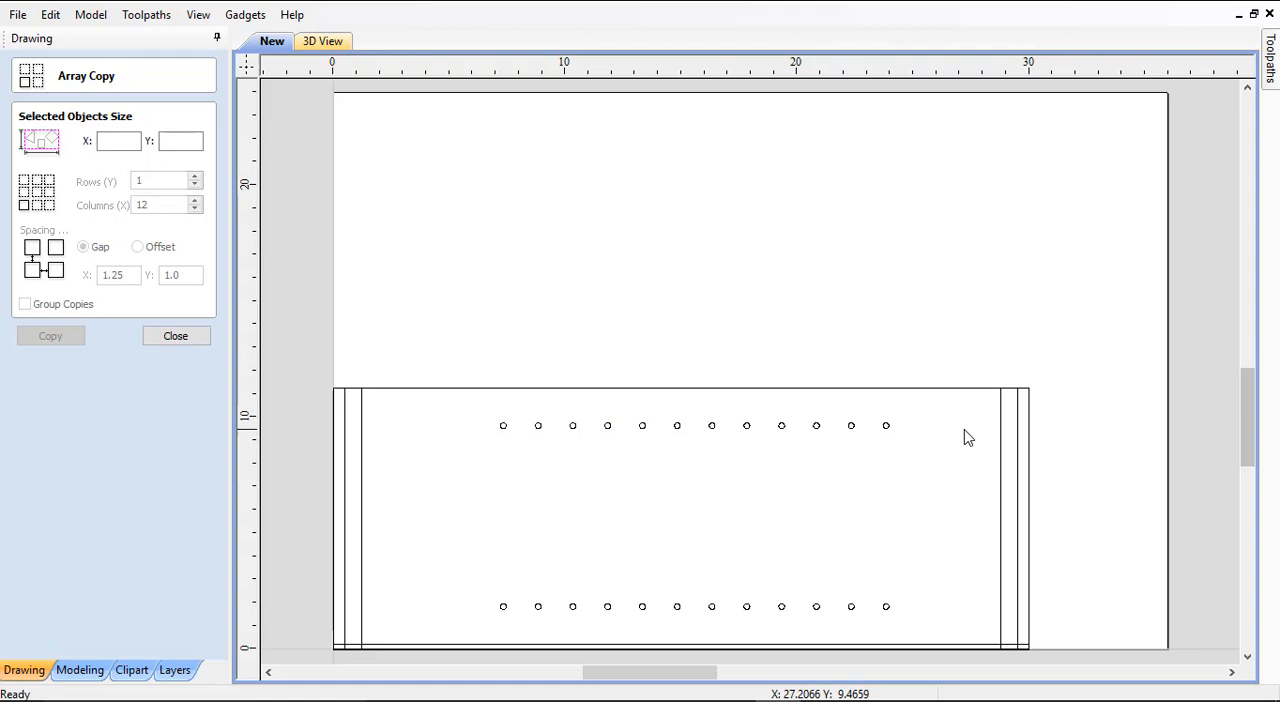
mouse_move(1004, 496)
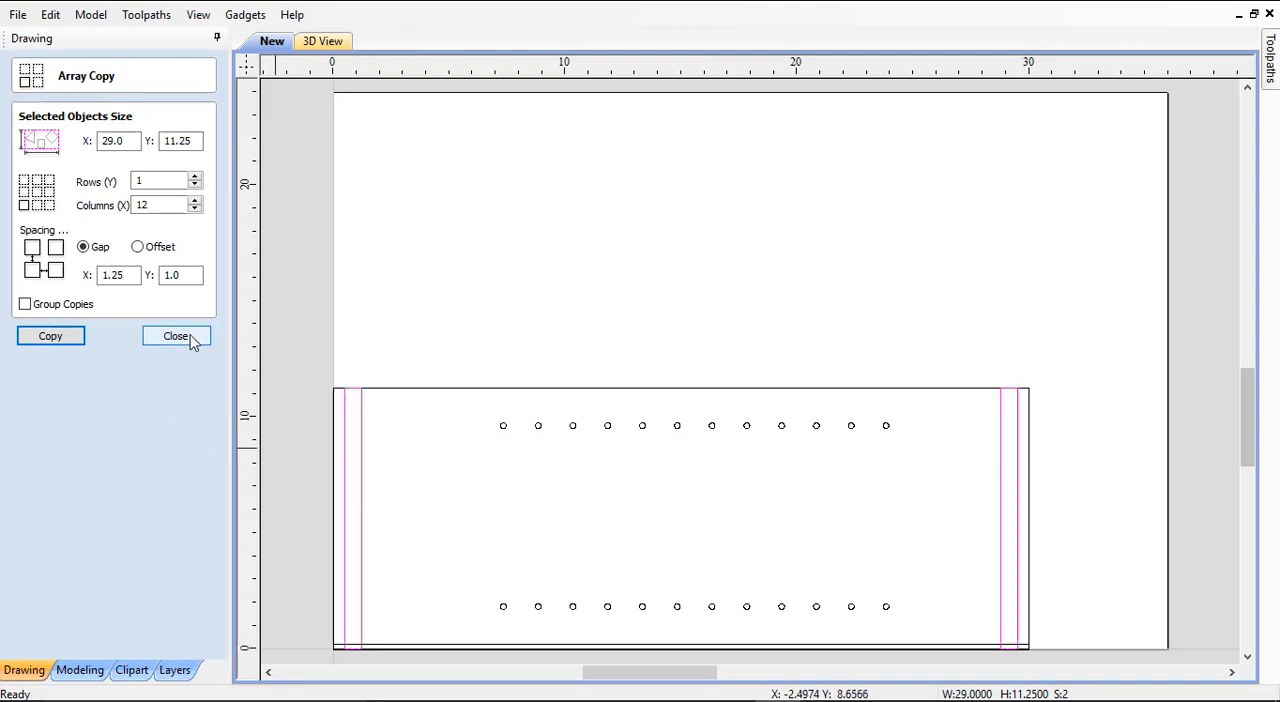
left_click(176, 336)
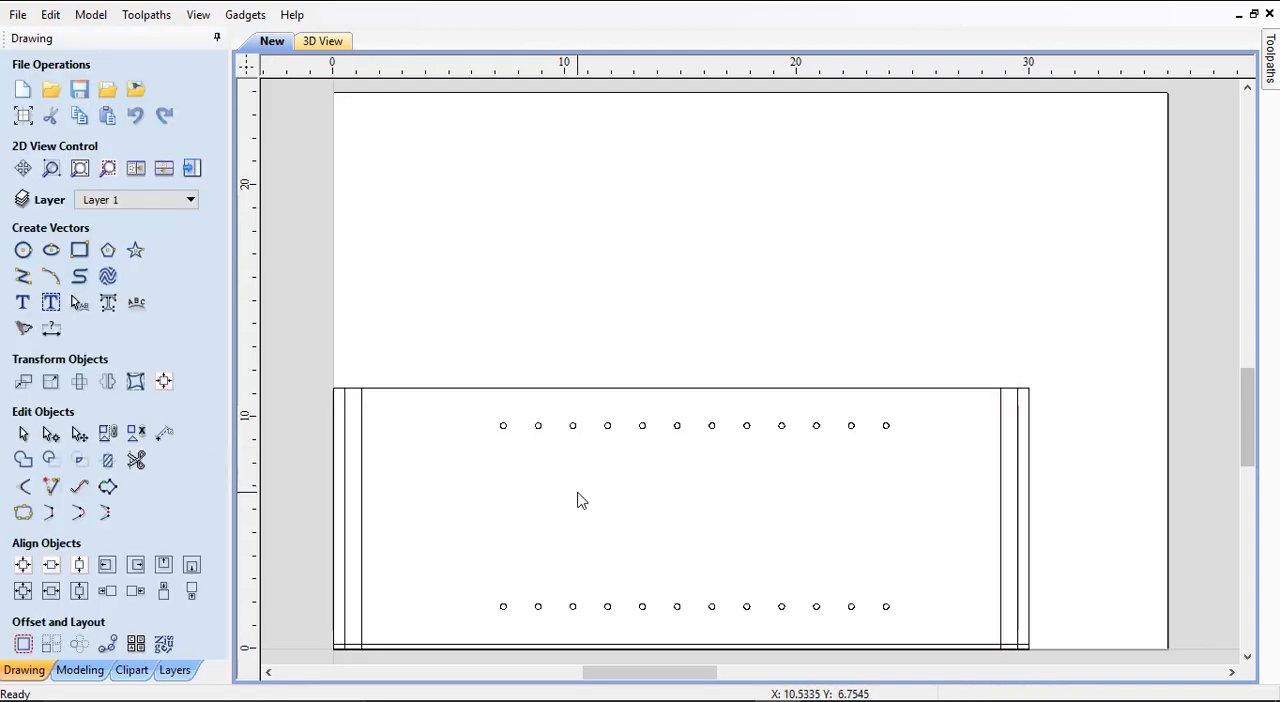
mouse_move(504, 452)
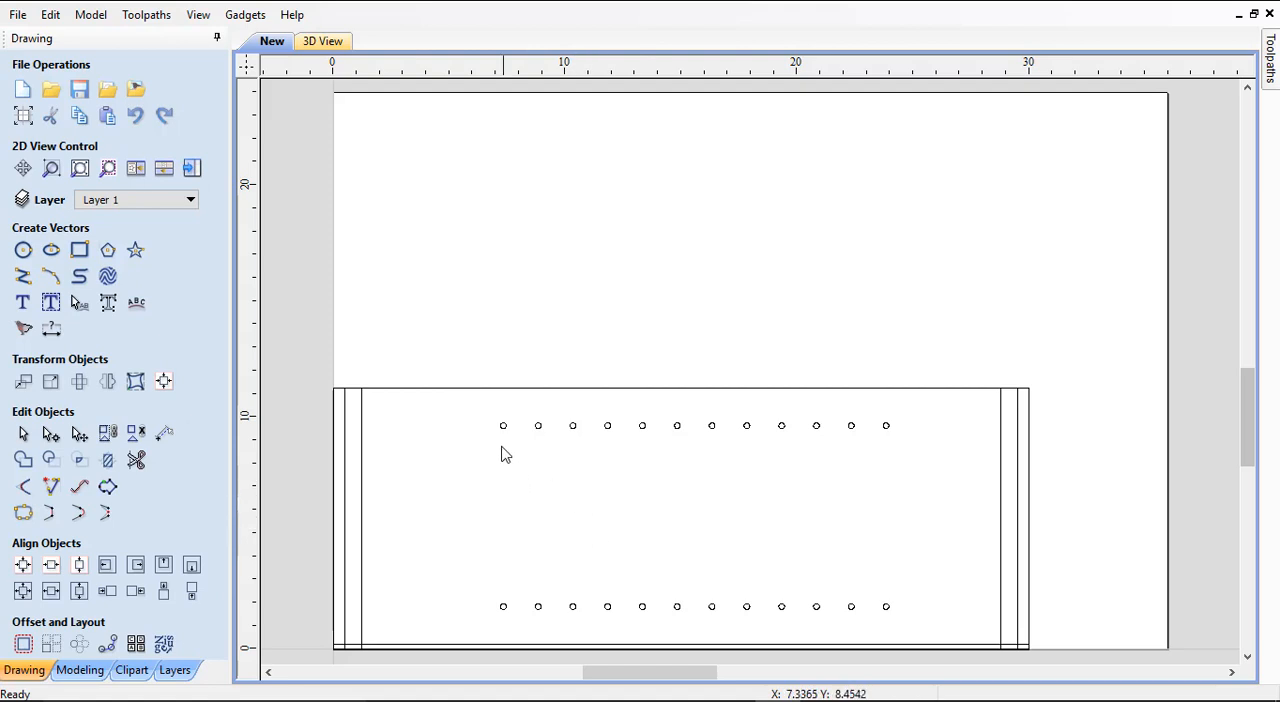
Select the shelf pin hole circles for centring on the panel
left_click(504, 424)
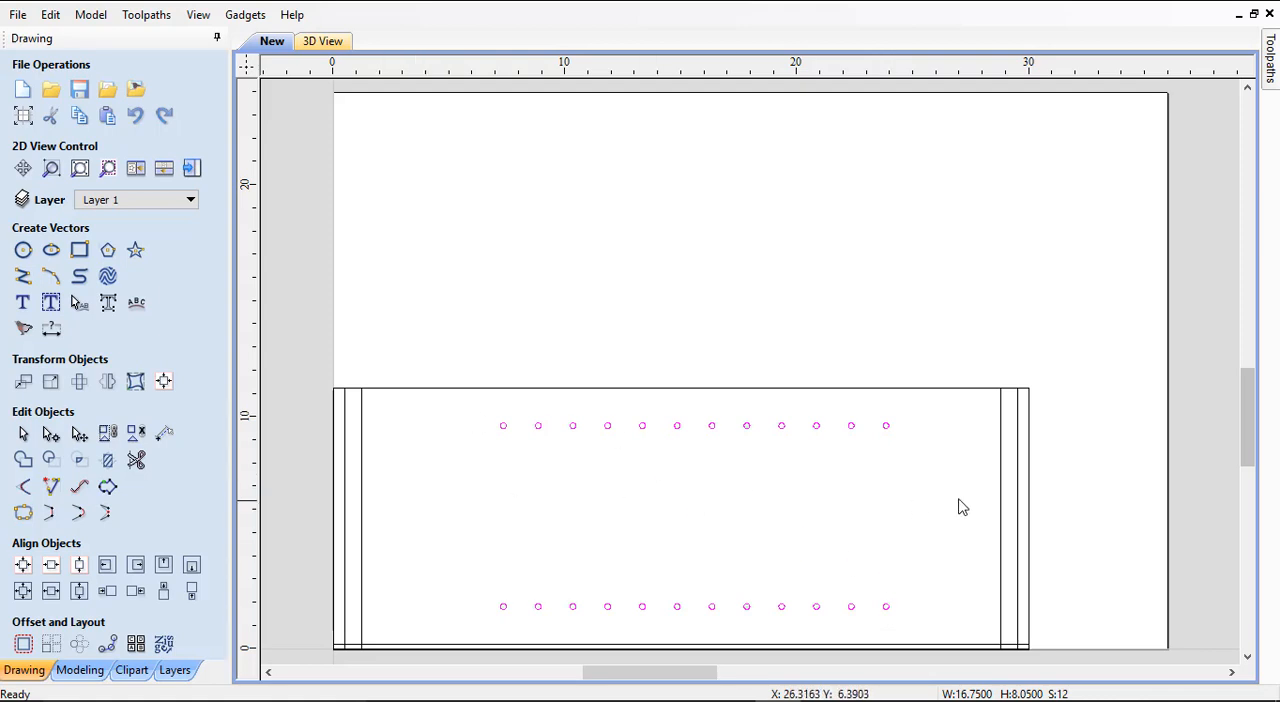
mouse_move(372, 512)
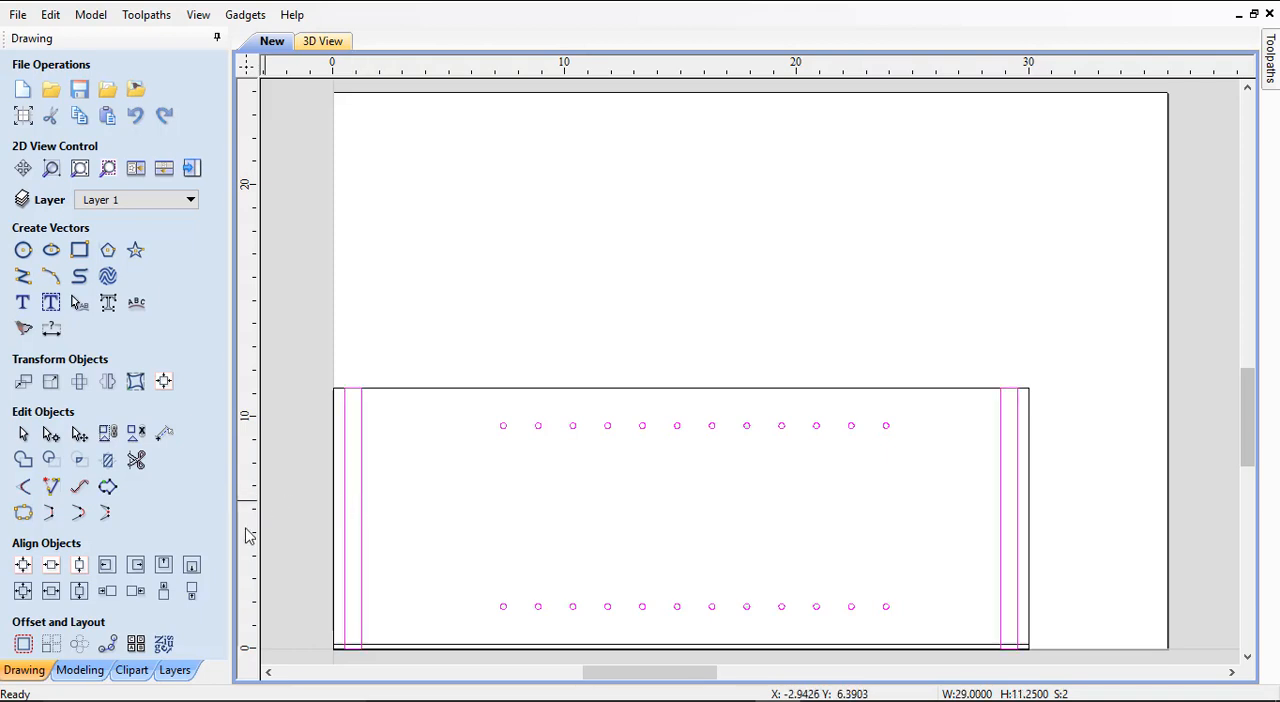
mouse_move(50, 592)
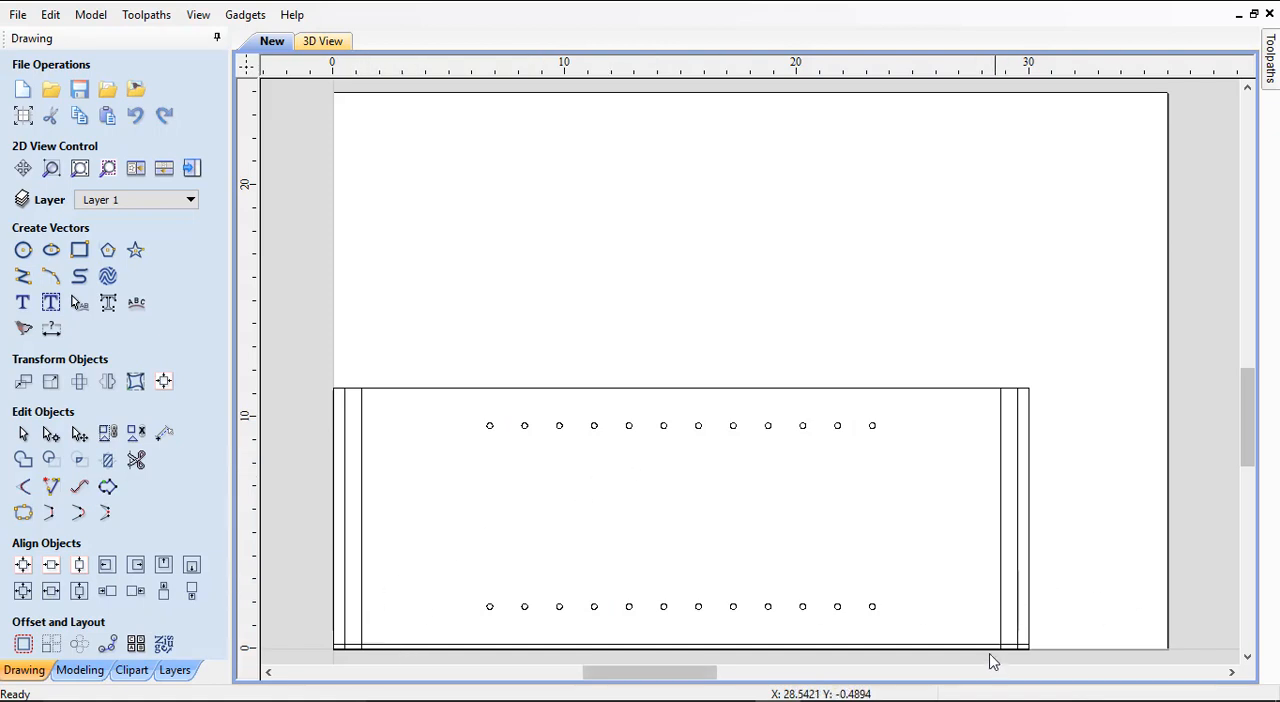
mouse_move(592, 626)
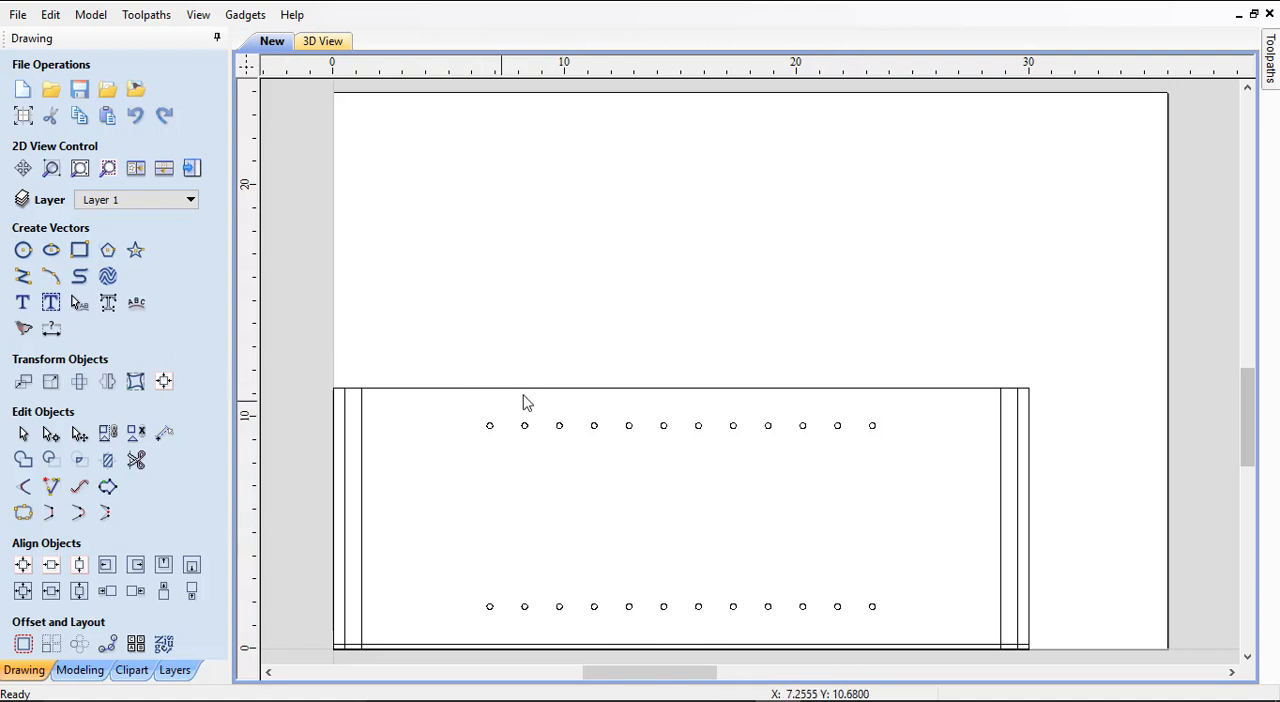
mouse_move(460, 416)
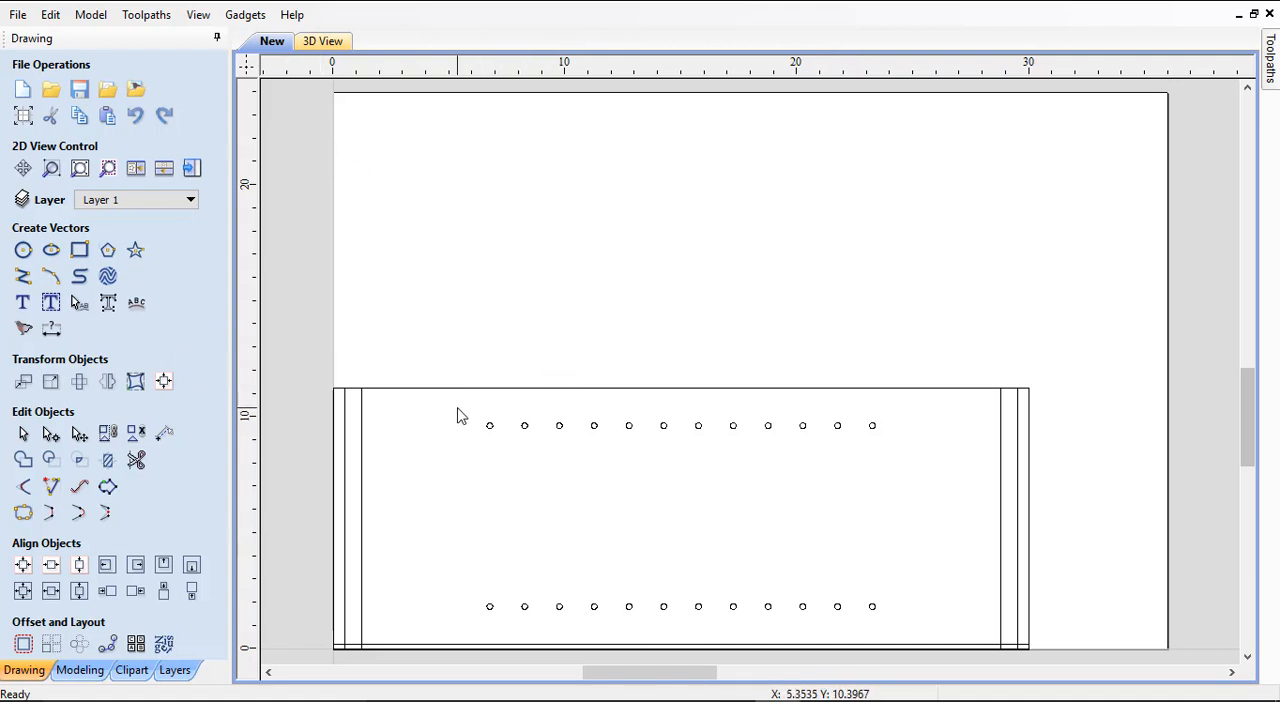
mouse_move(488, 432)
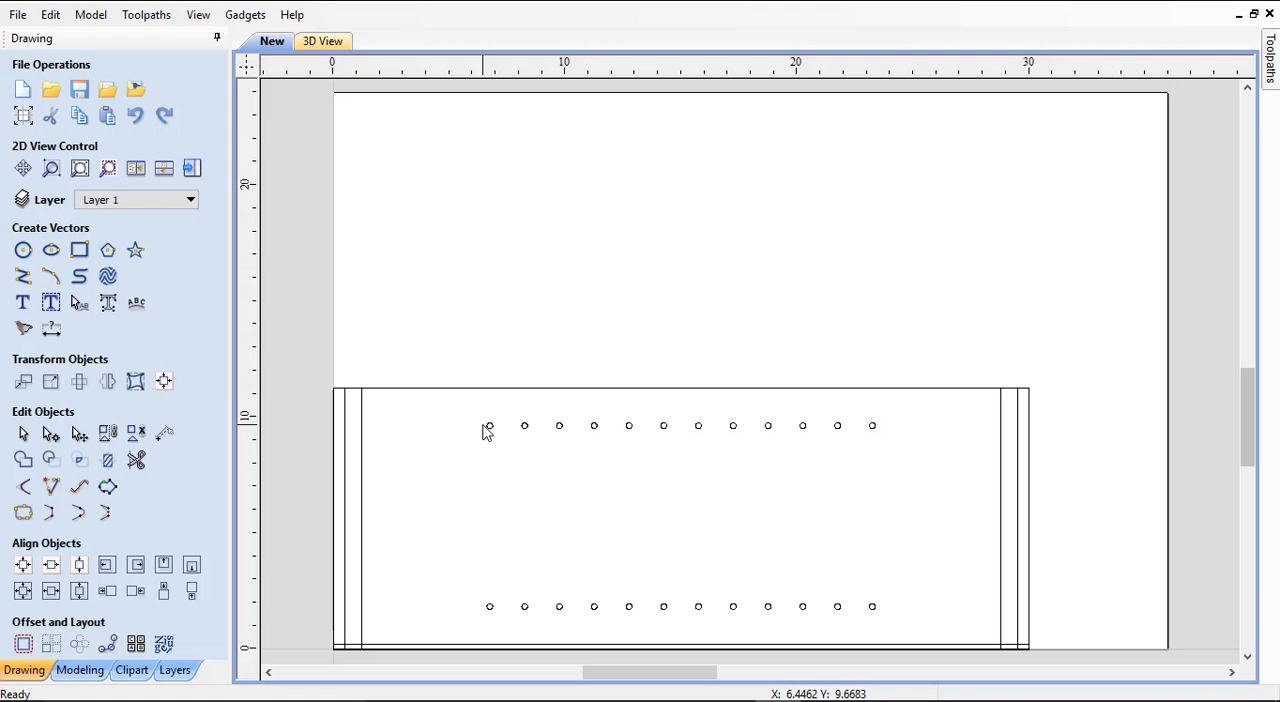
mouse_move(464, 412)
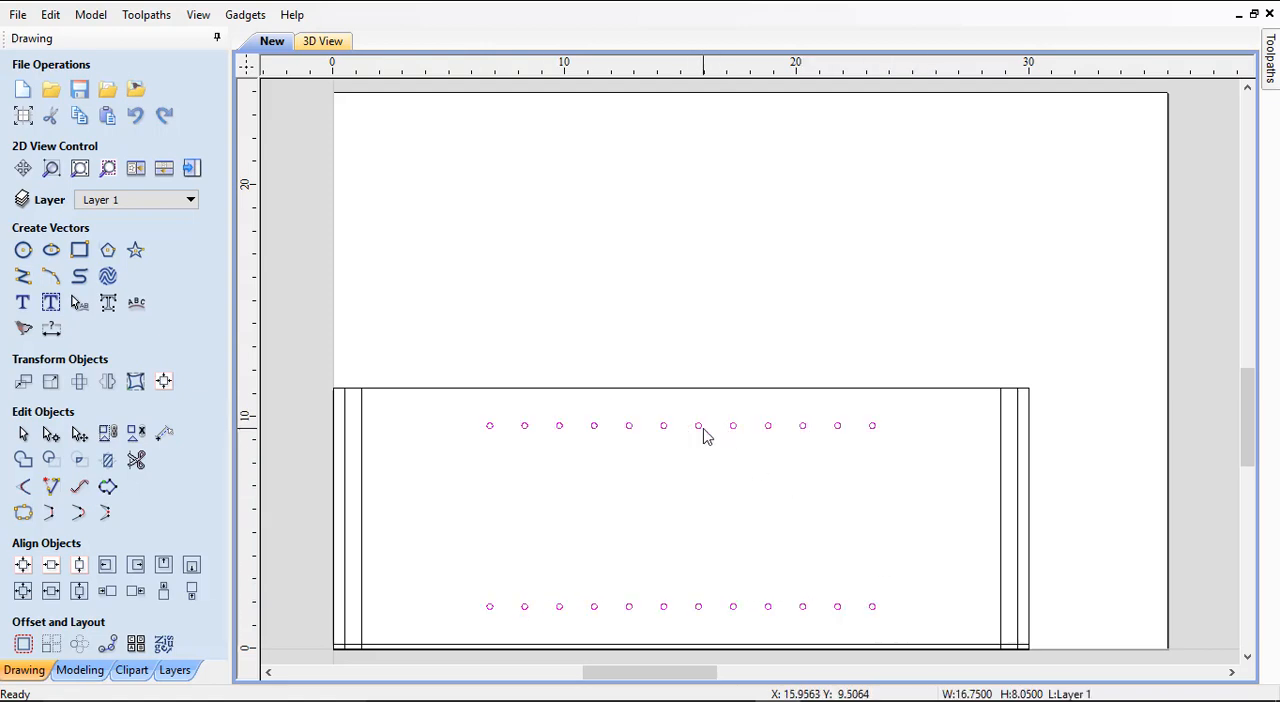
Move the selected holes to a new light blue layer named Shelf pin holes
right_click(704, 432)
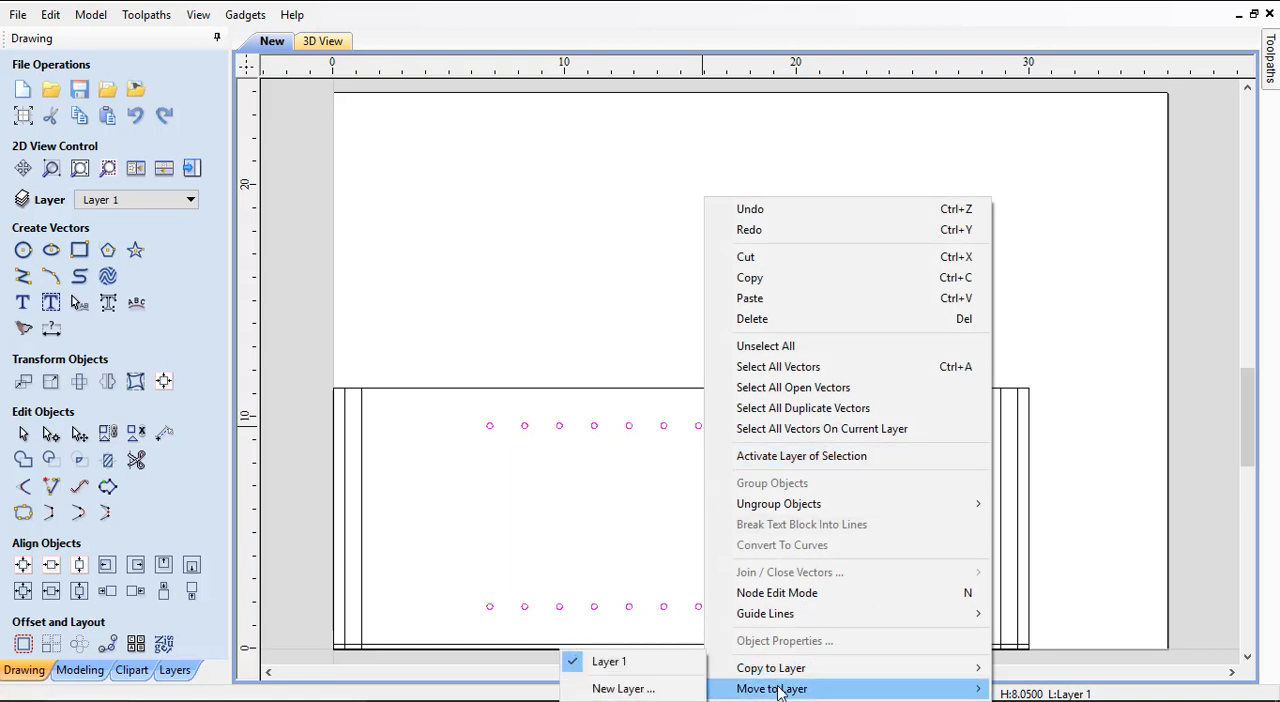
left_click(624, 688)
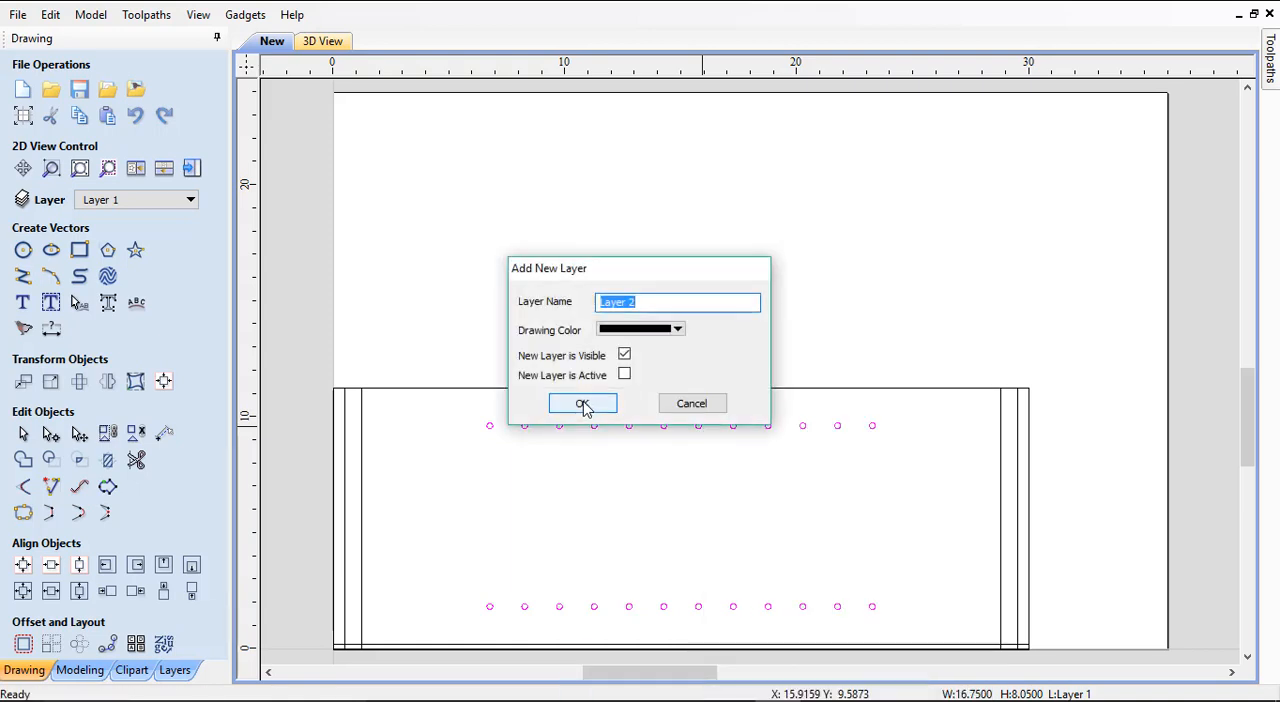
type("Shelf pin holes")
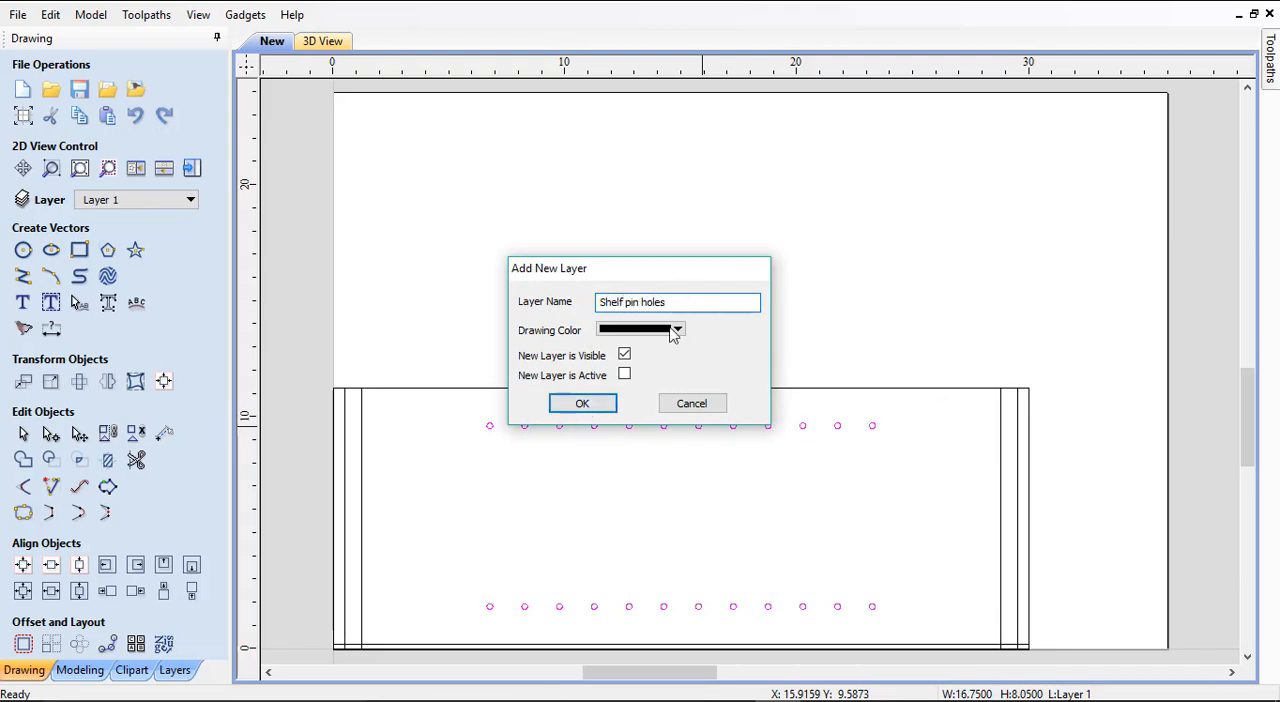
left_click(676, 330)
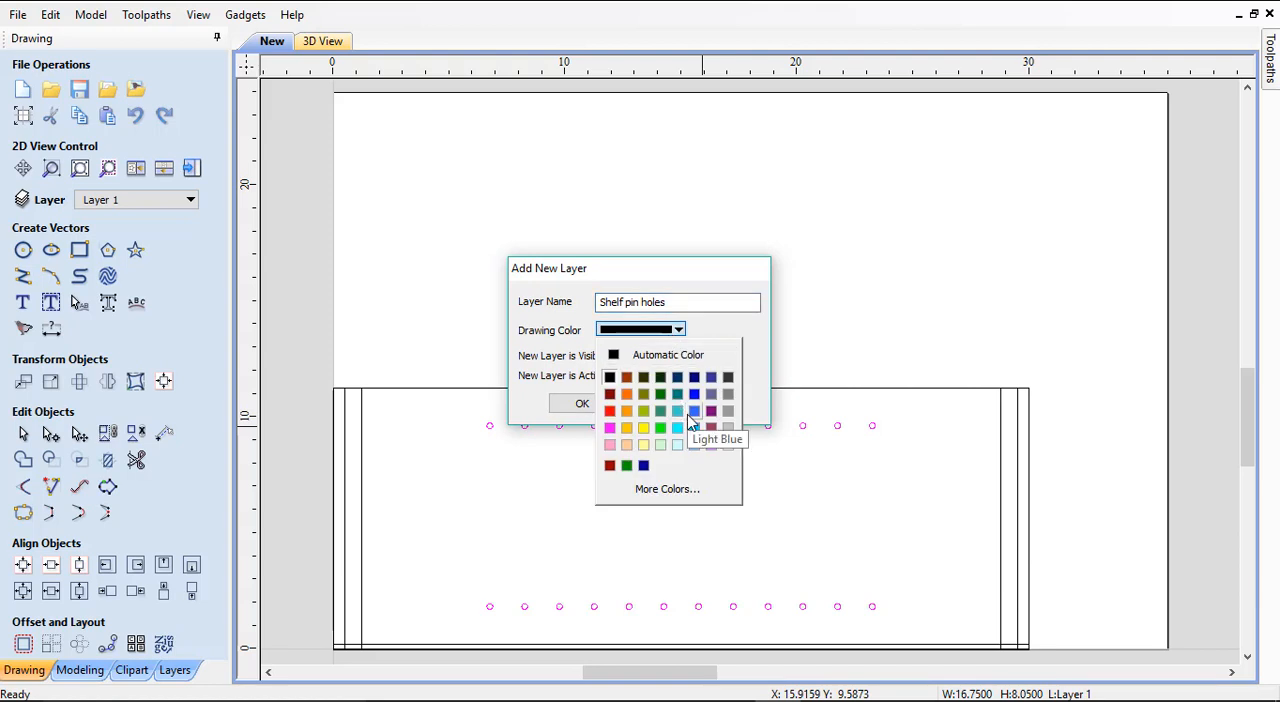
left_click(582, 402)
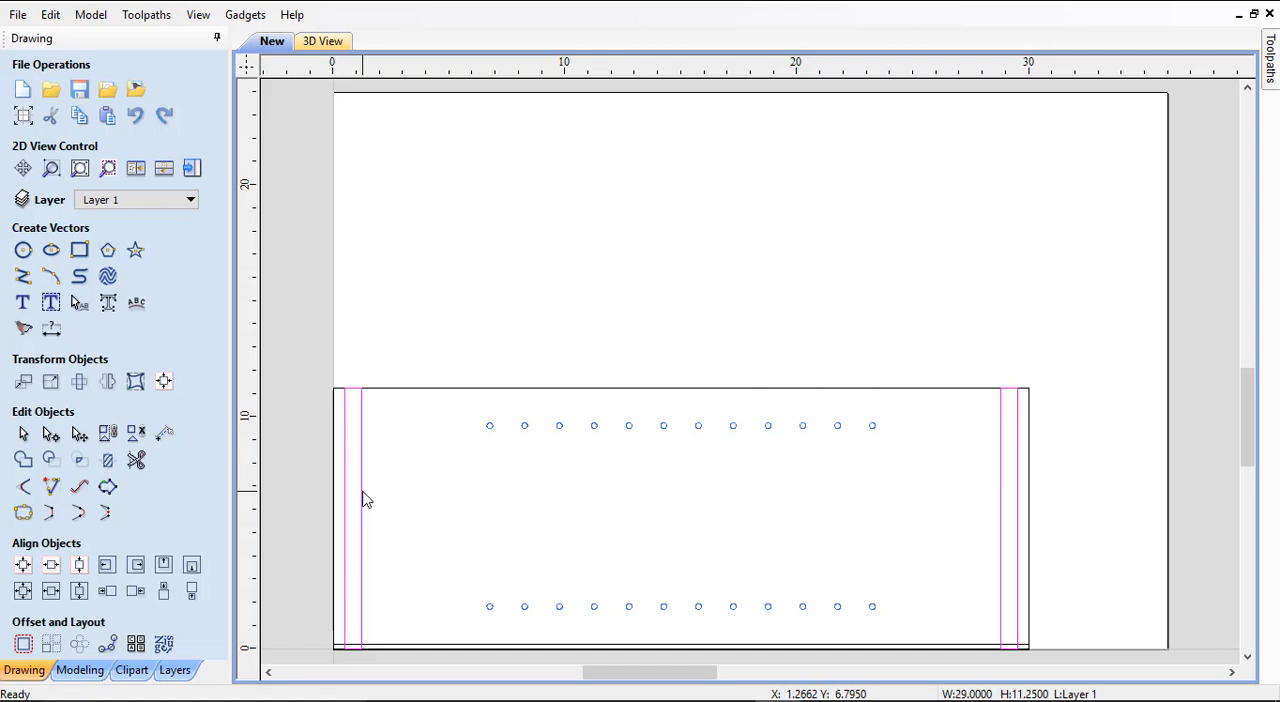
Move the end strips to a new orange layer named Wall cabinet shelves
right_click(364, 498)
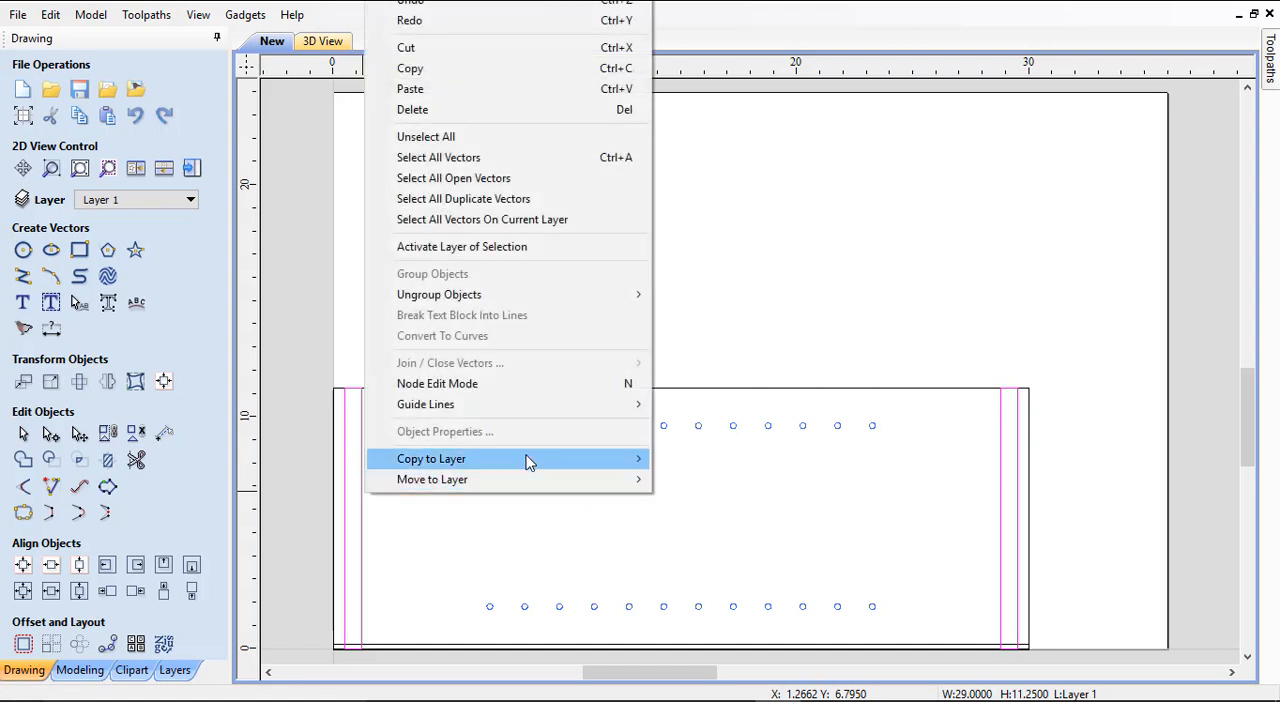
mouse_move(432, 480)
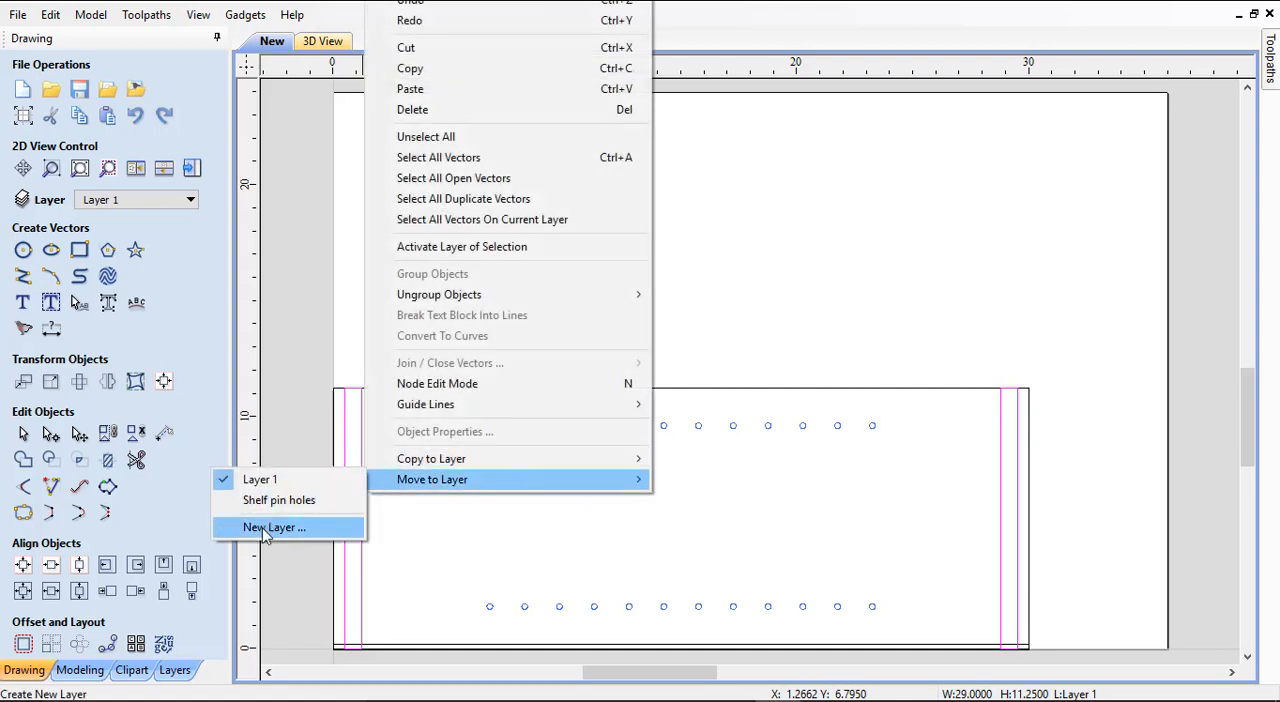
left_click(272, 528)
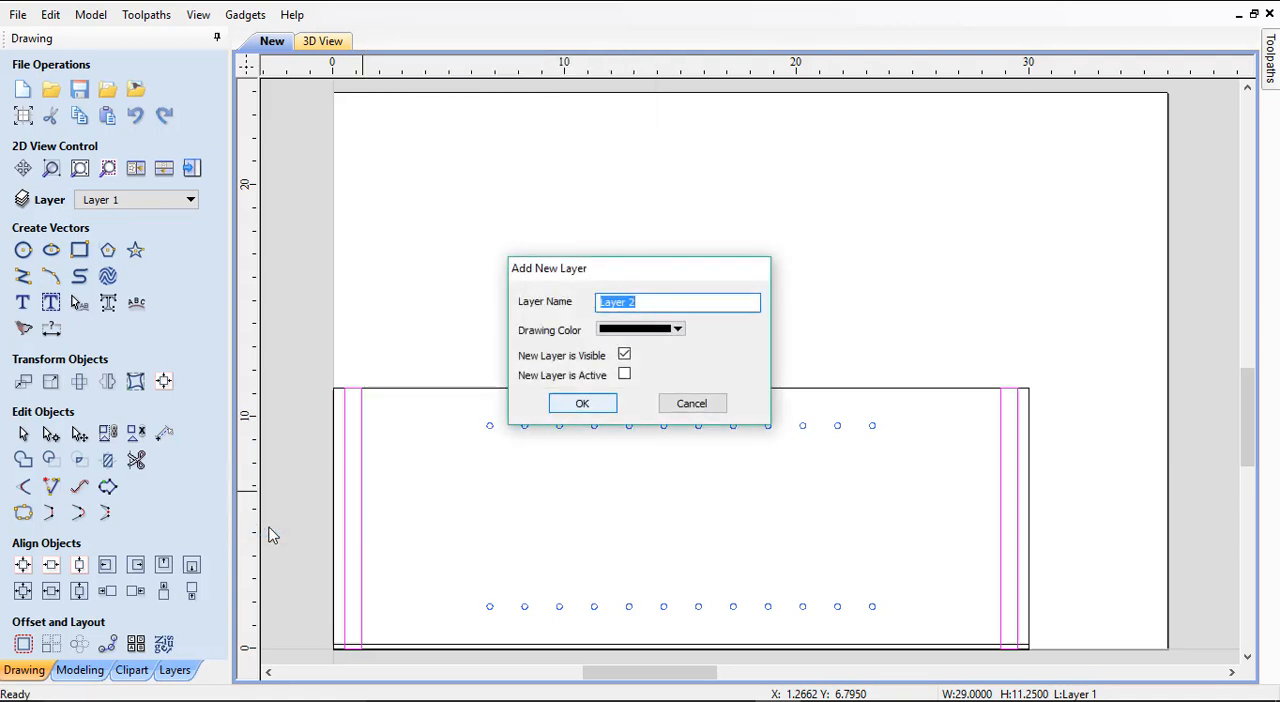
type("Wall cabinet she")
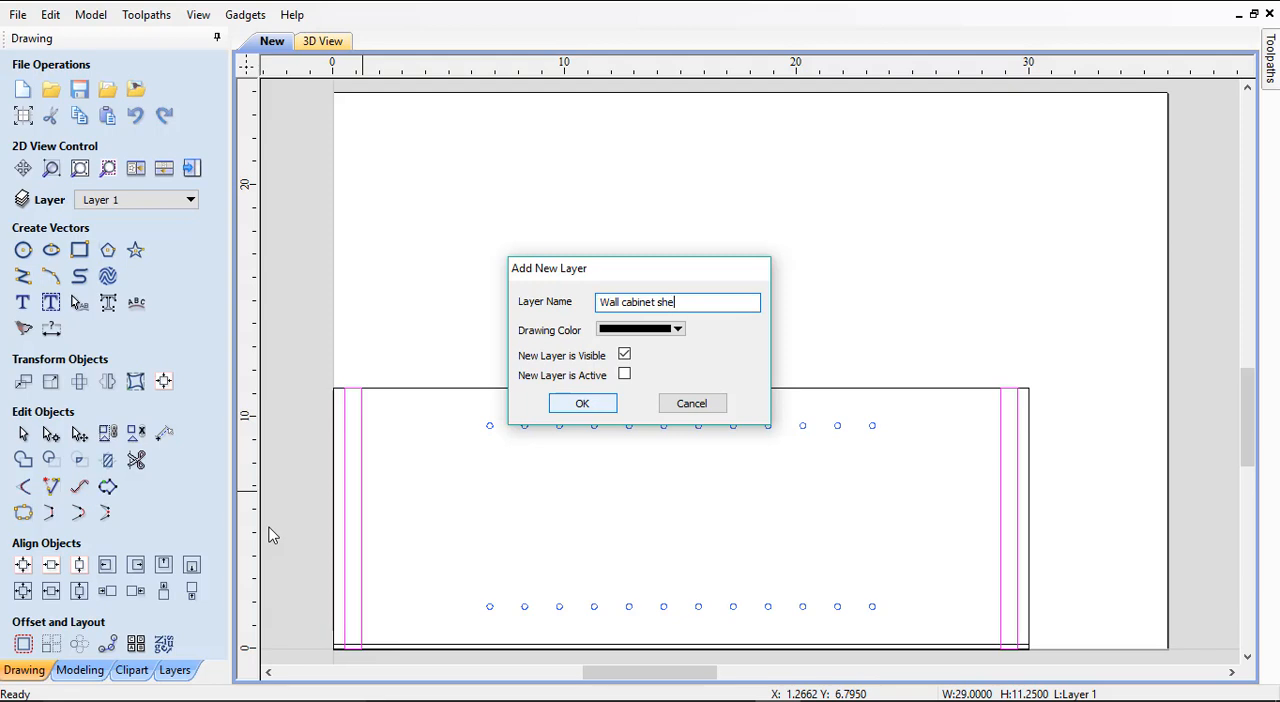
type("lves")
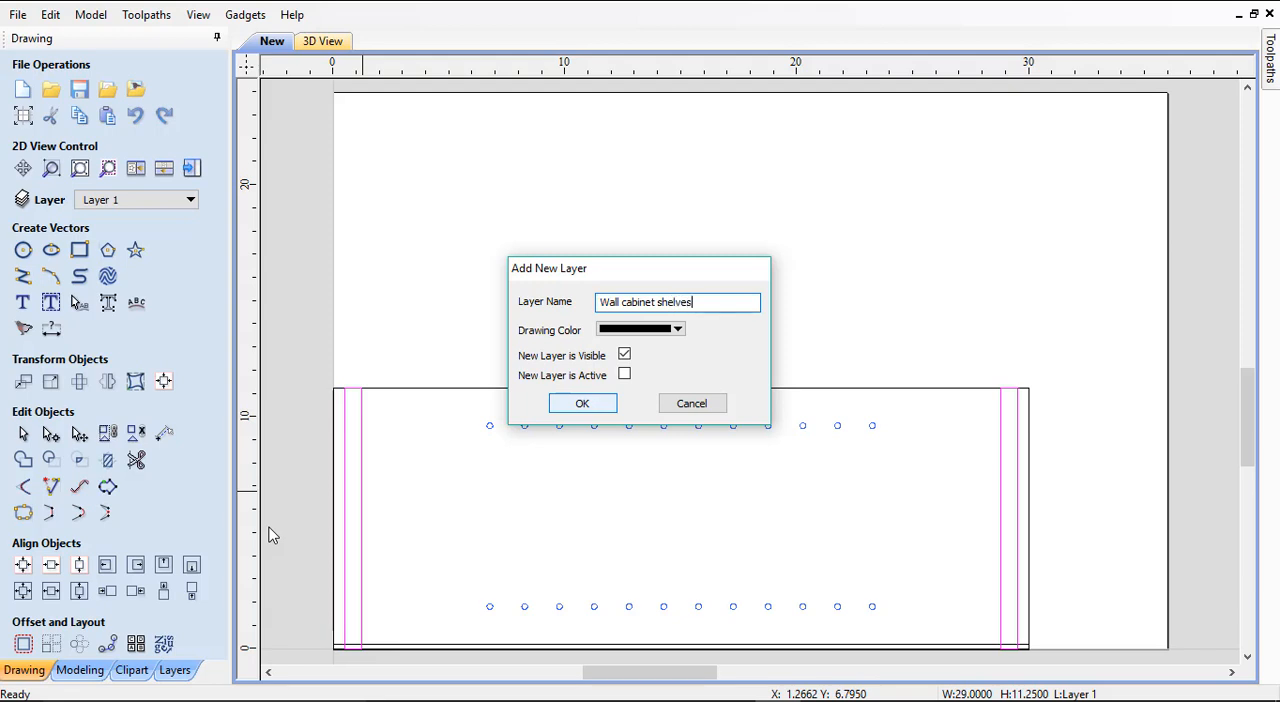
left_click(676, 330)
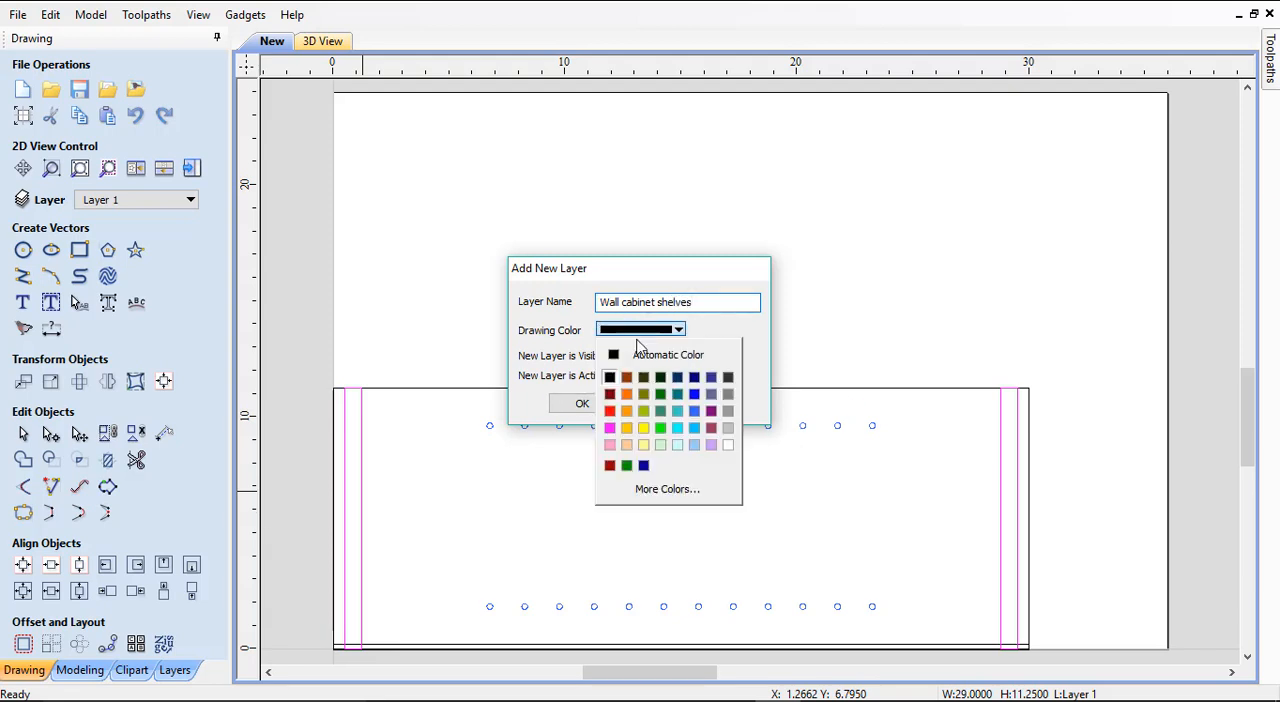
left_click(582, 404)
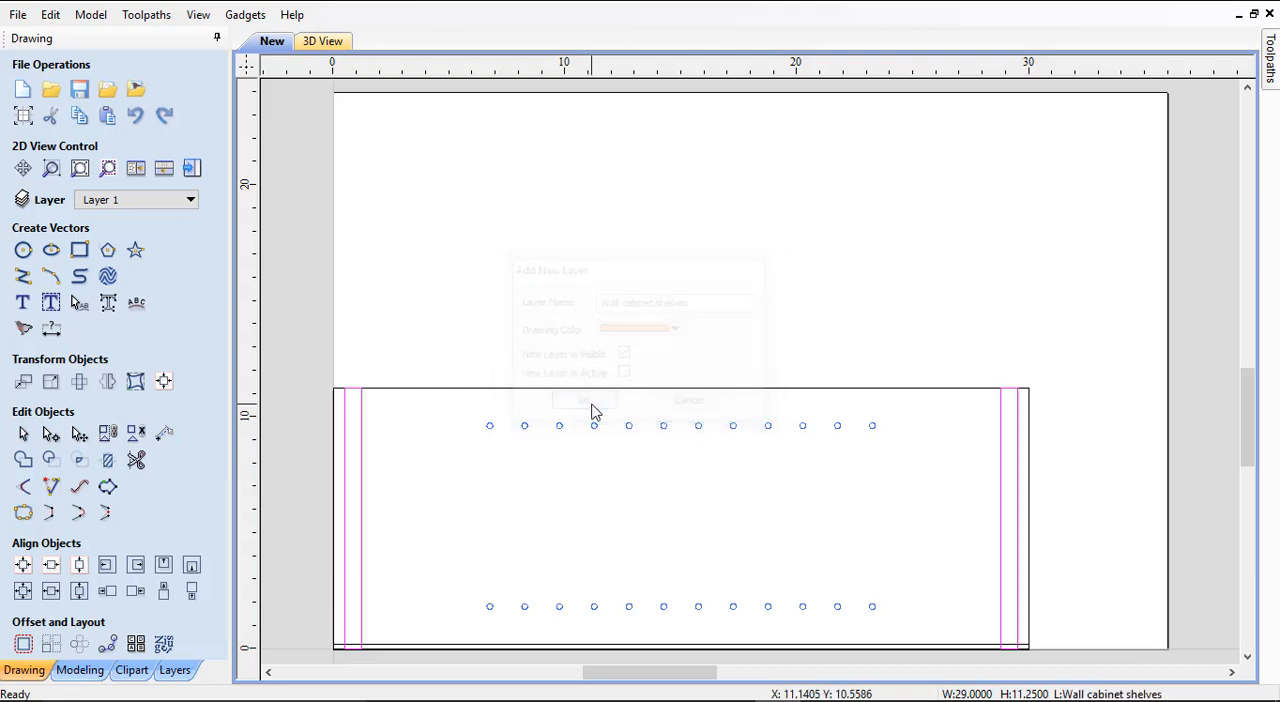
left_click(586, 400)
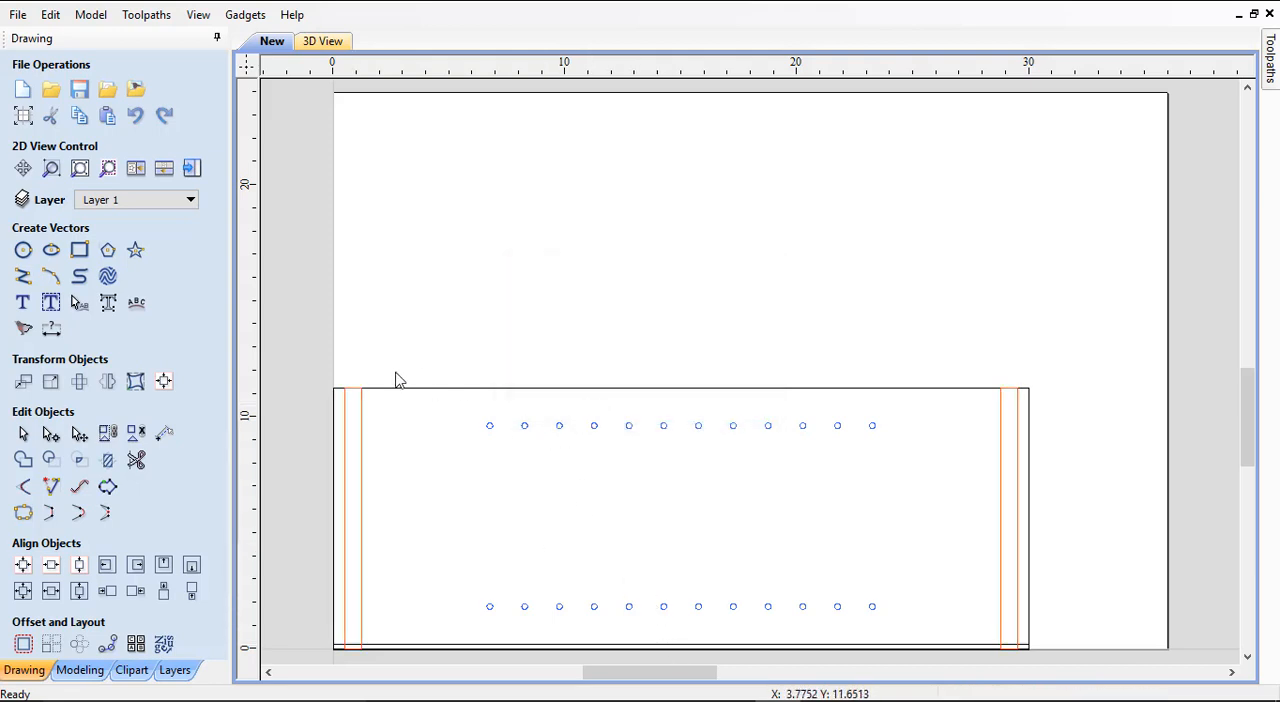
mouse_move(390, 648)
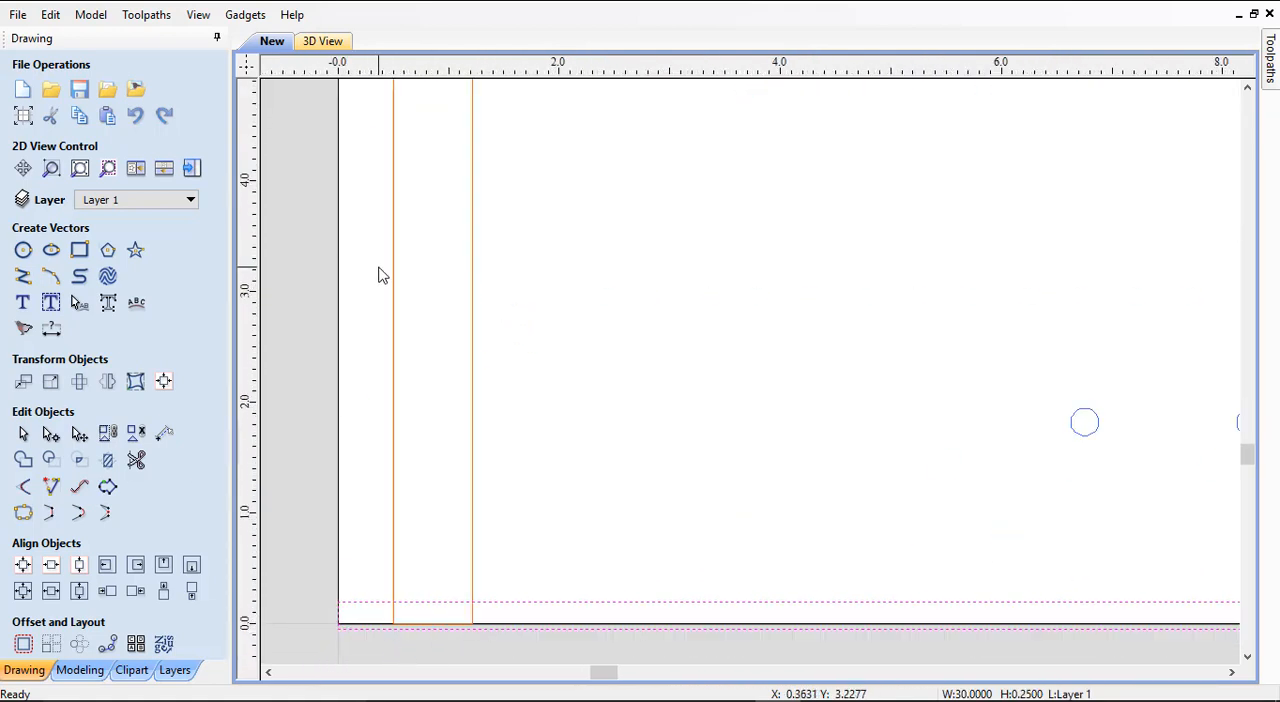
mouse_move(592, 616)
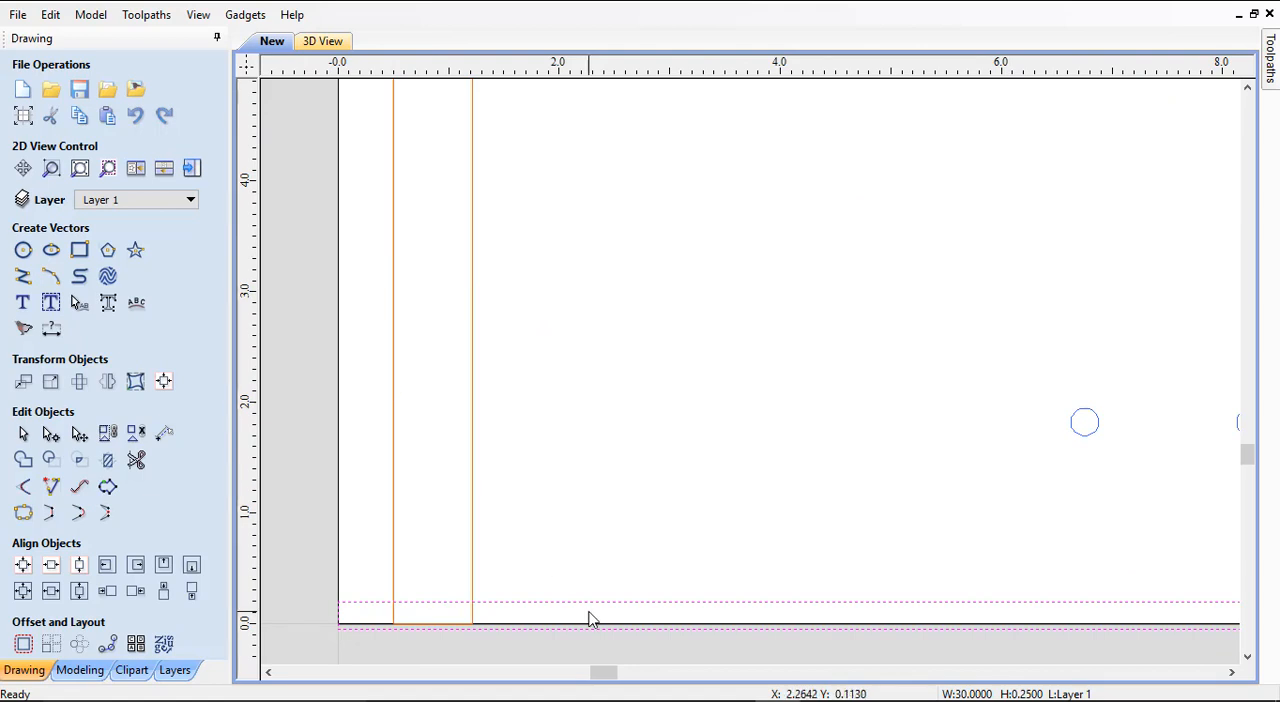
Move the bottom strip to a new magenta layer named Wall cabinet rabbet back
right_click(590, 618)
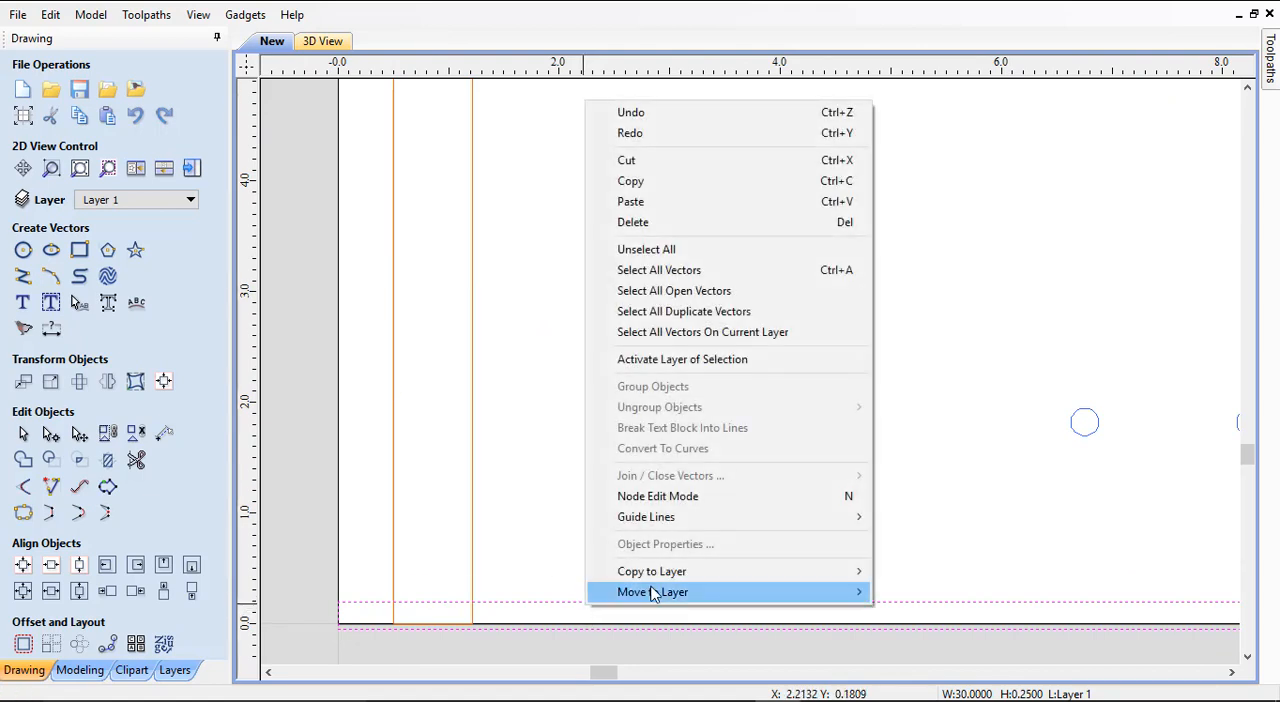
mouse_move(652, 592)
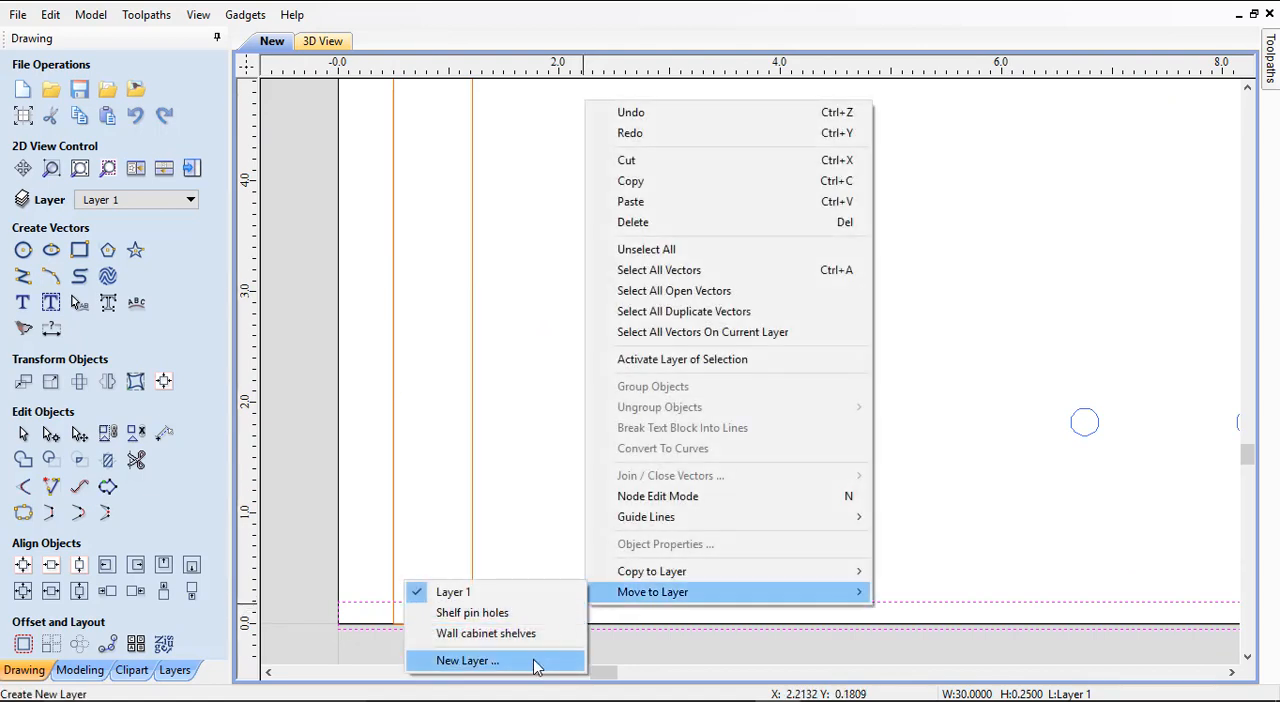
left_click(468, 660)
type("Wall cabinet rabbet")
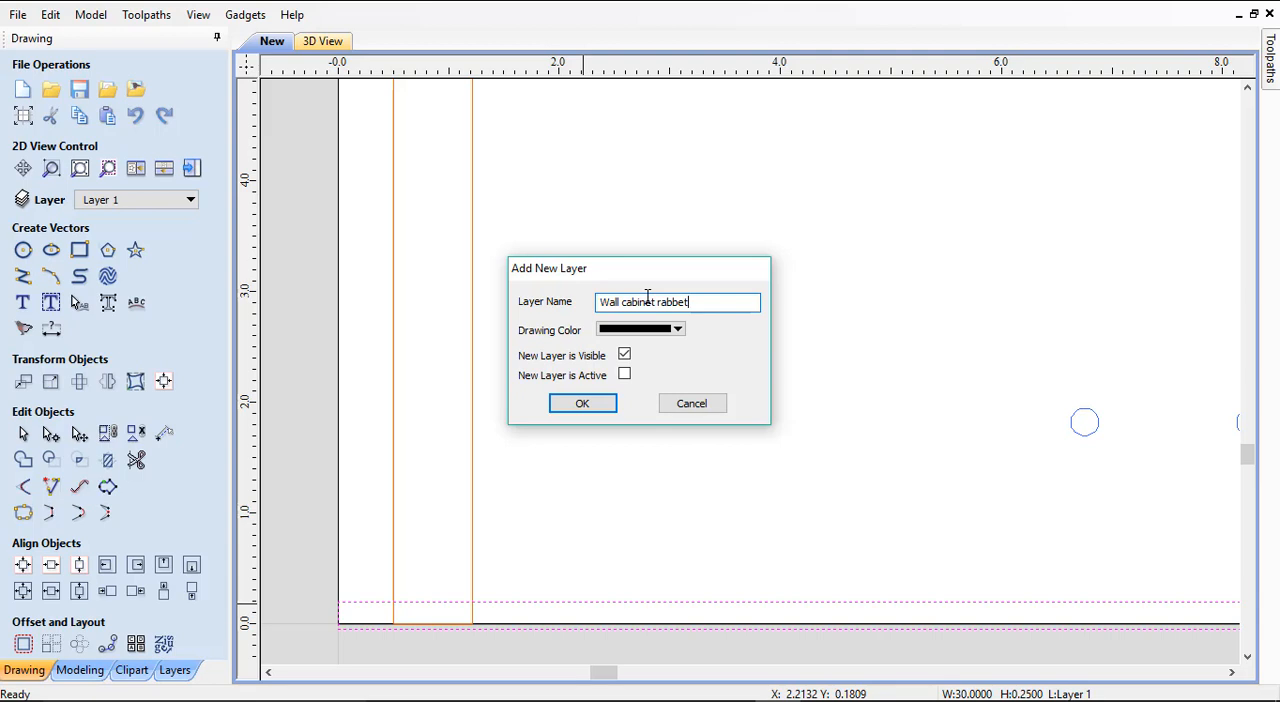
type("back")
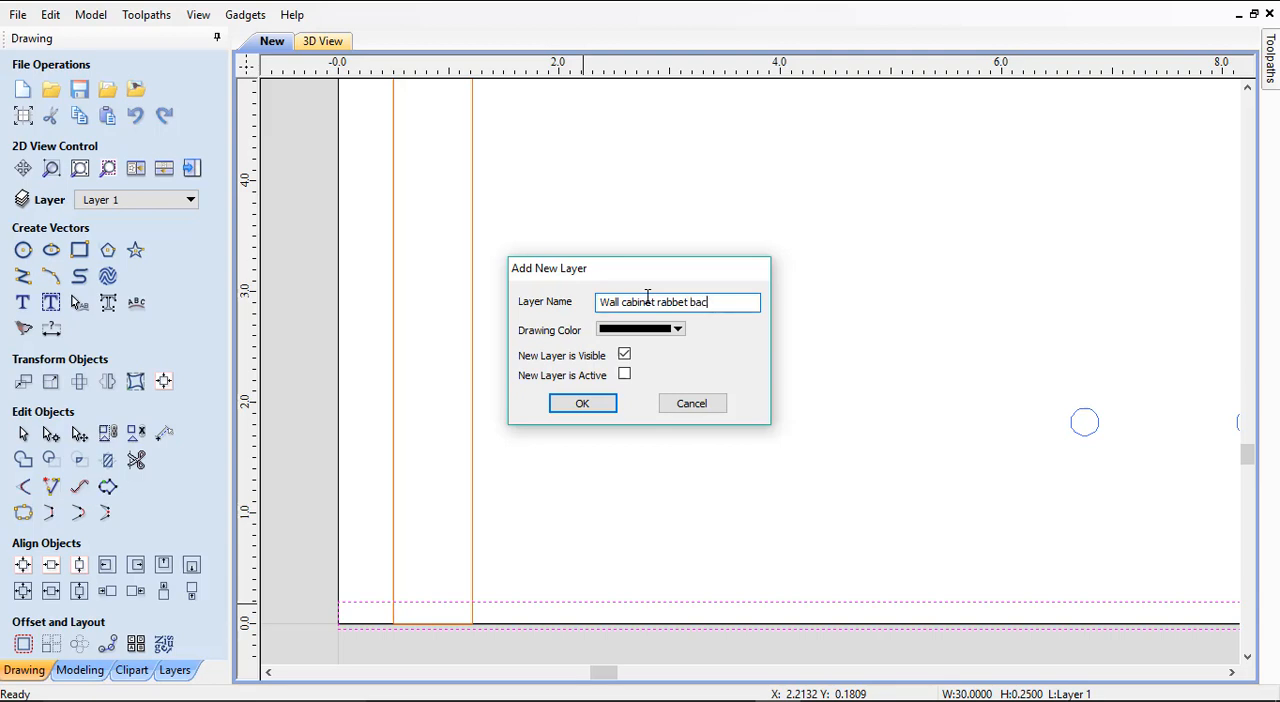
type("k")
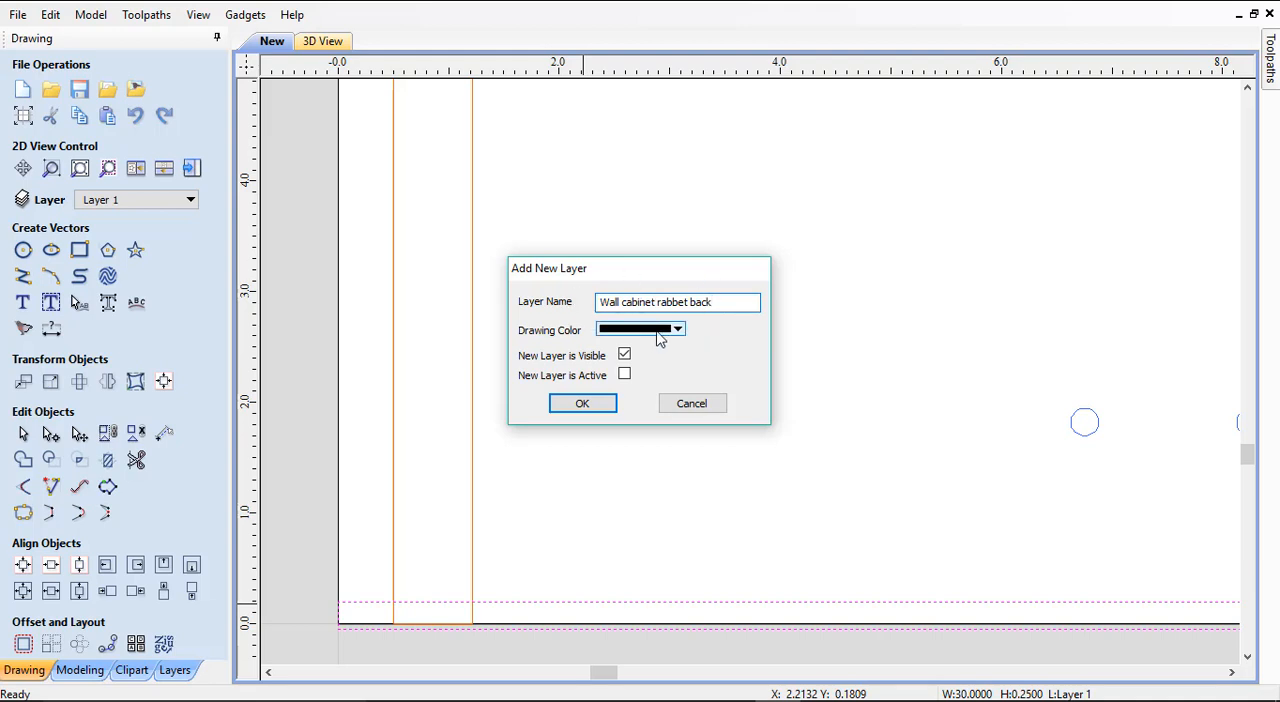
left_click(678, 328)
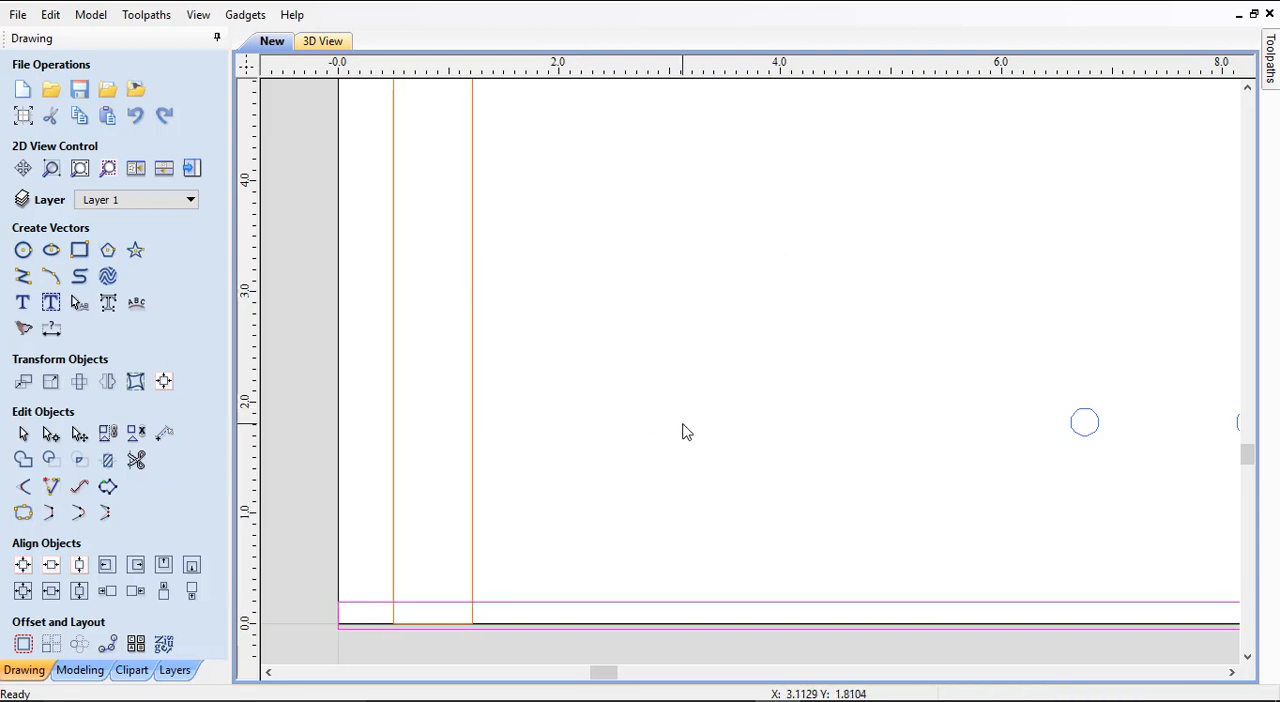
mouse_move(596, 262)
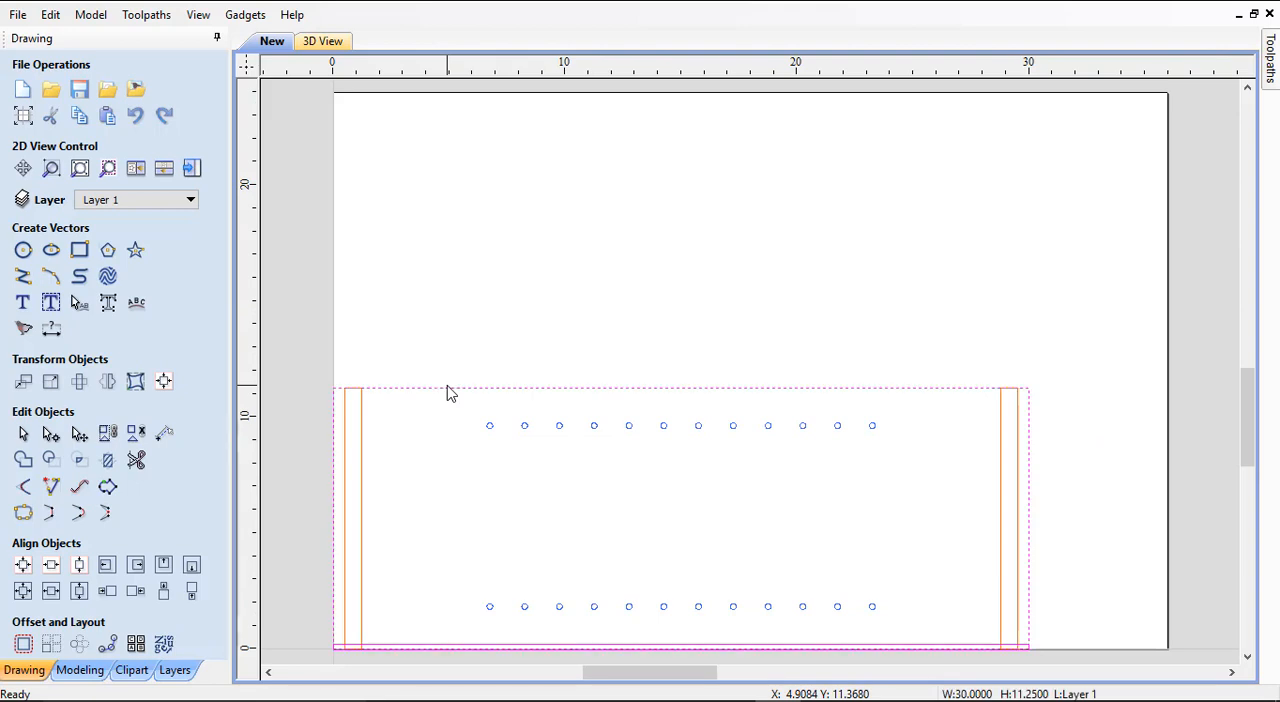
Rename the default Layer 1 to Wall Cabinet Cutout
left_click(190, 198)
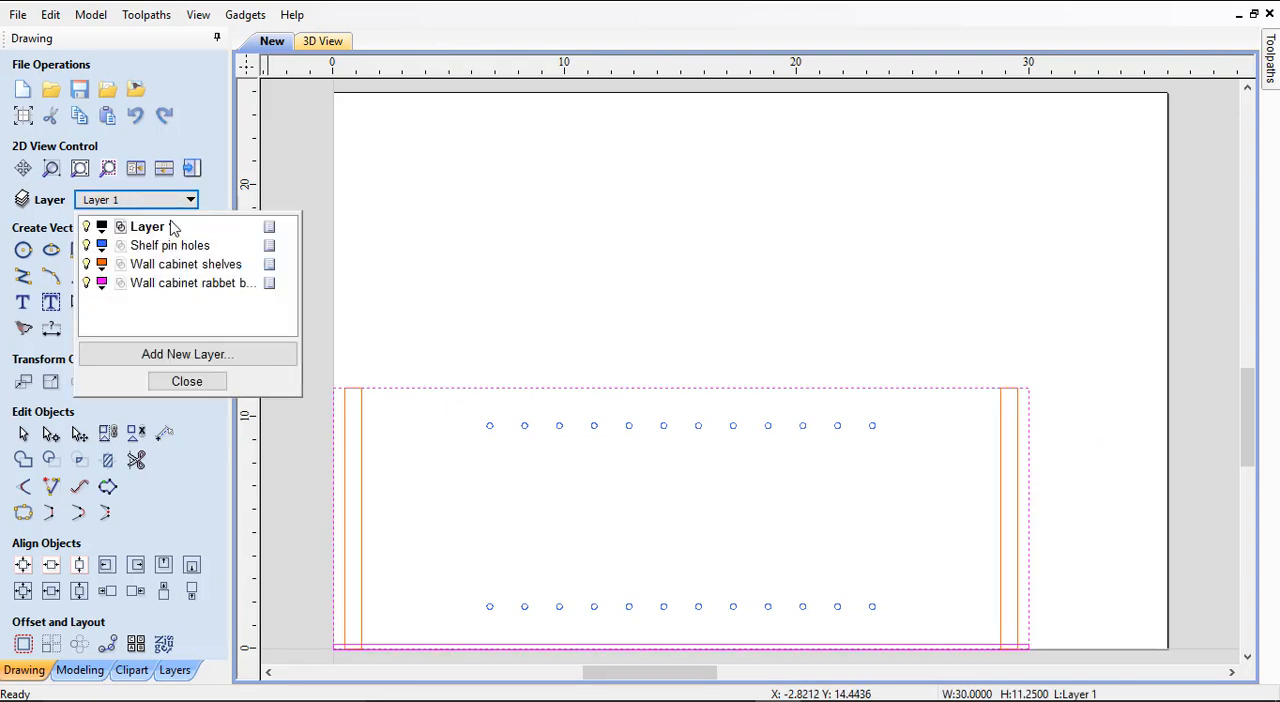
double_click(146, 226)
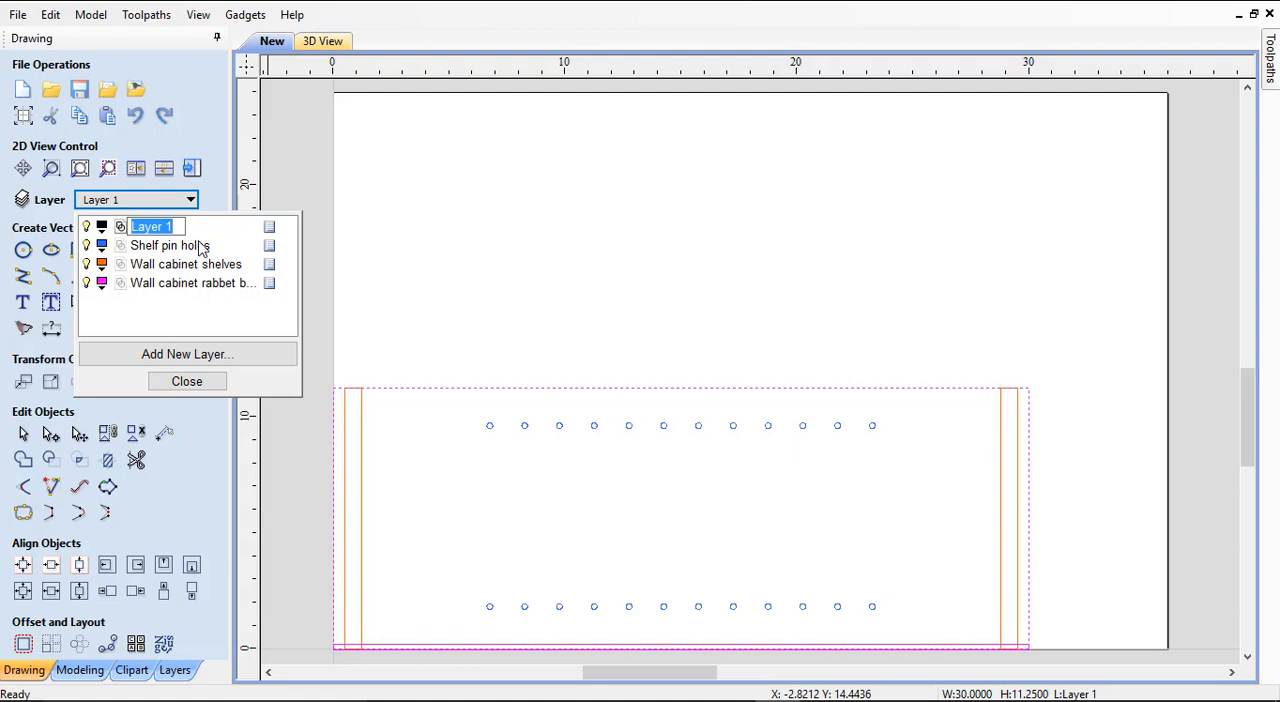
type("Wall")
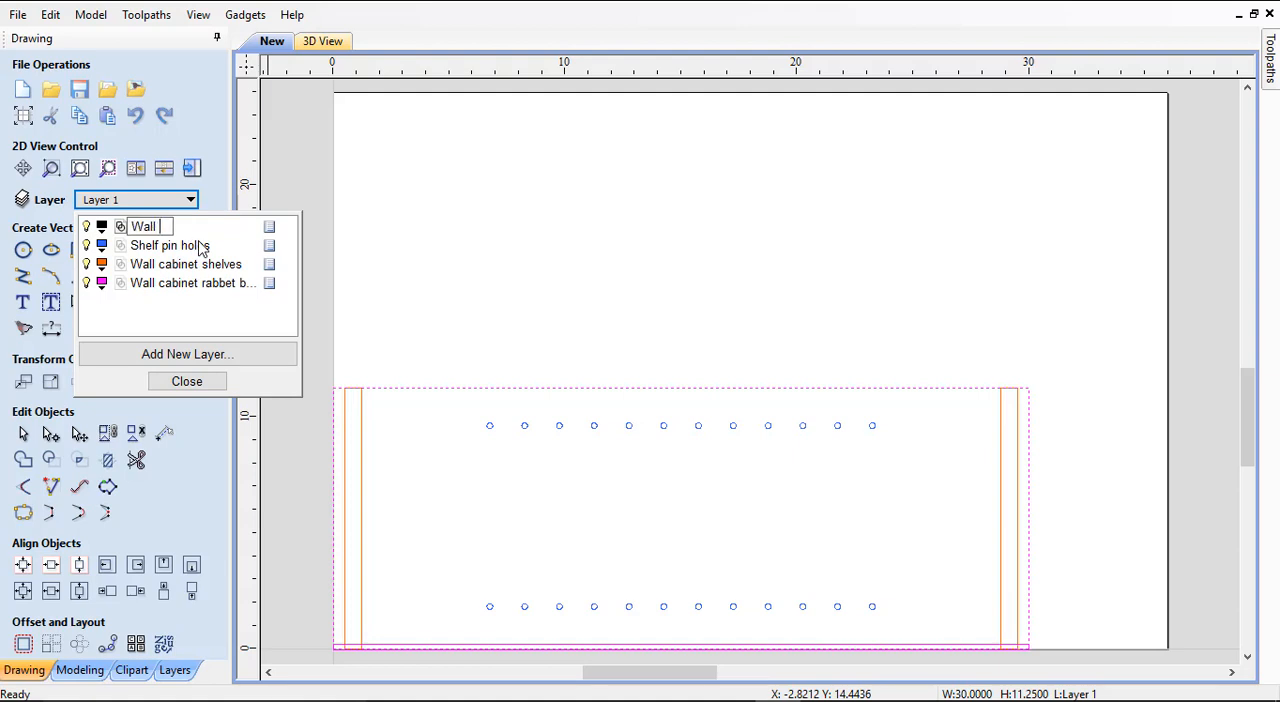
type("Cabine")
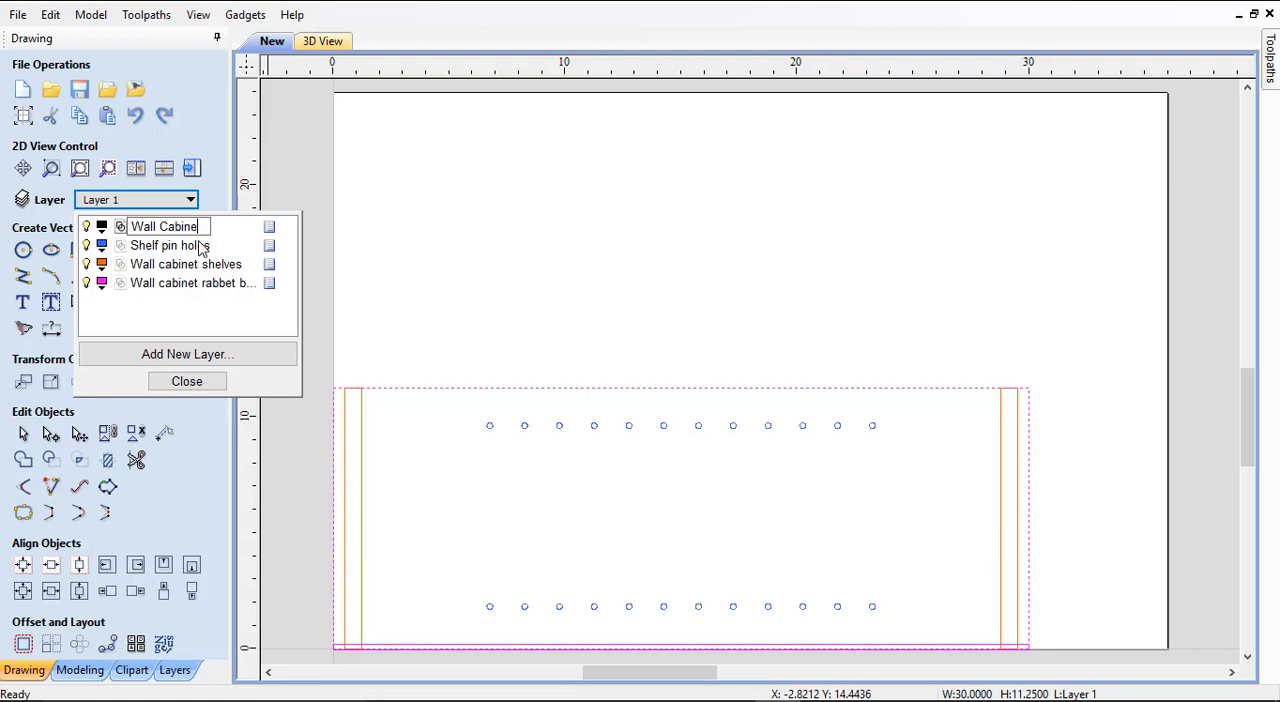
type("C")
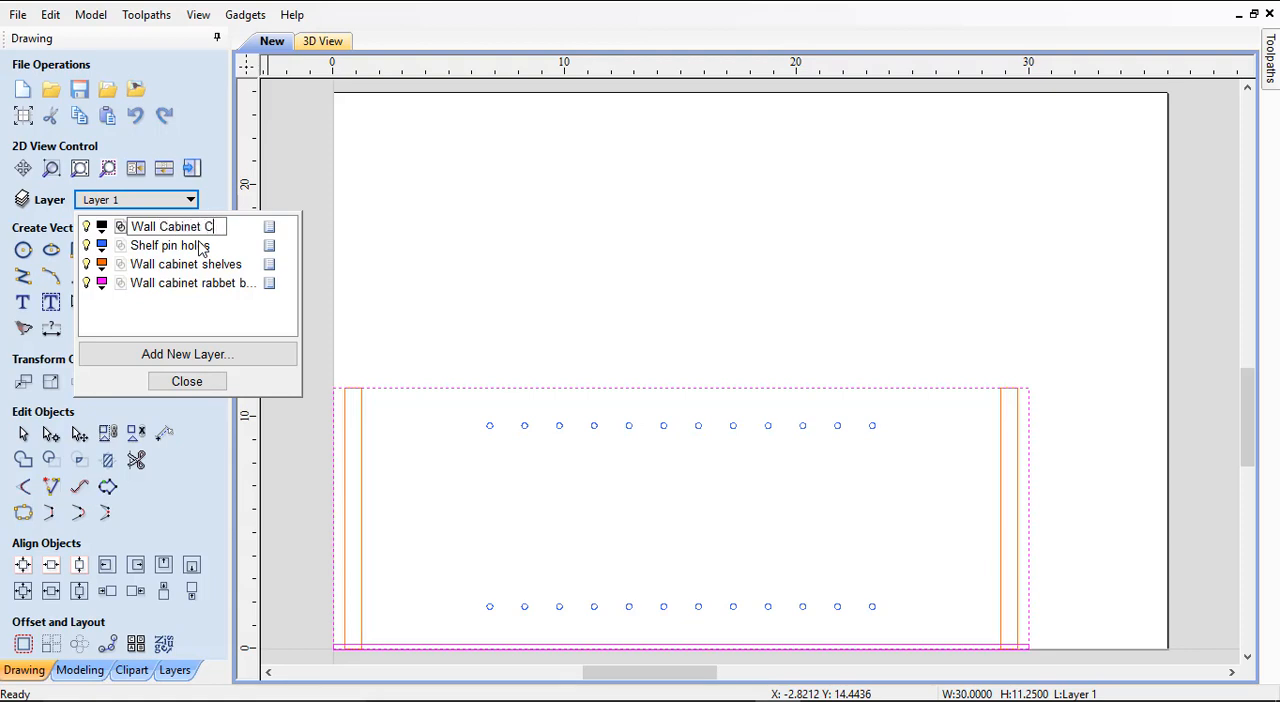
type("uto")
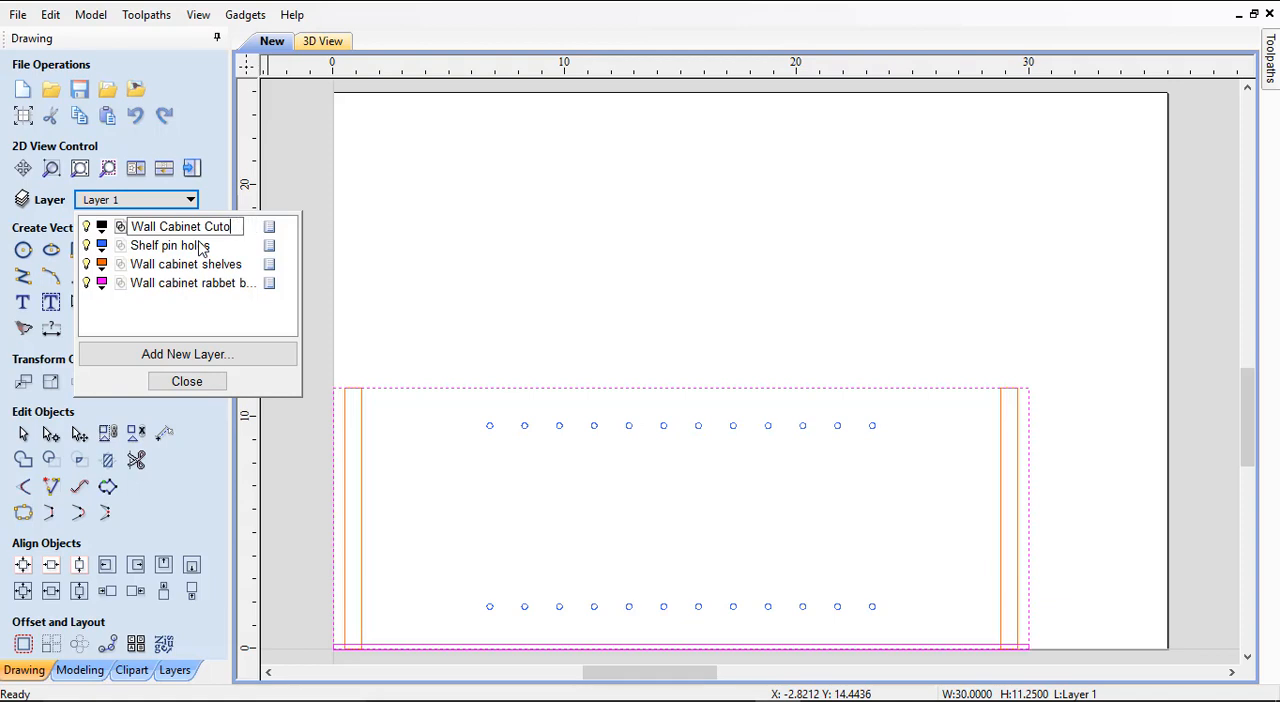
type("ut")
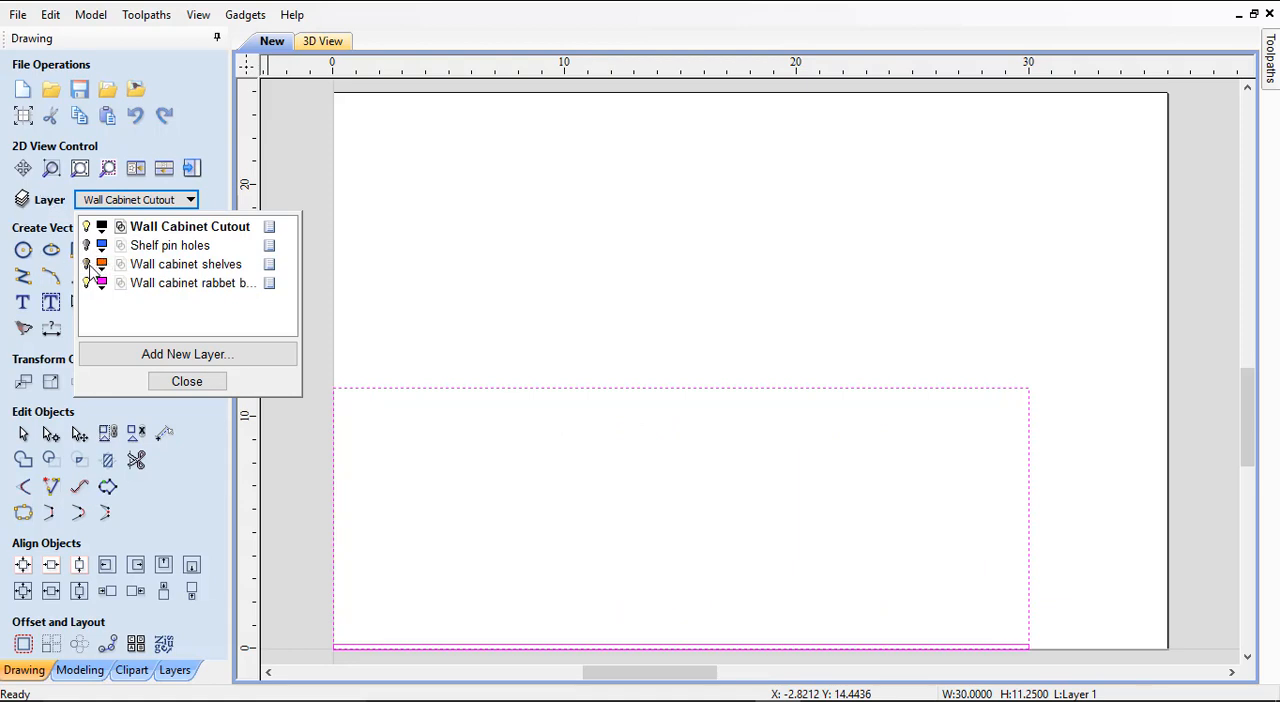
left_click(186, 380)
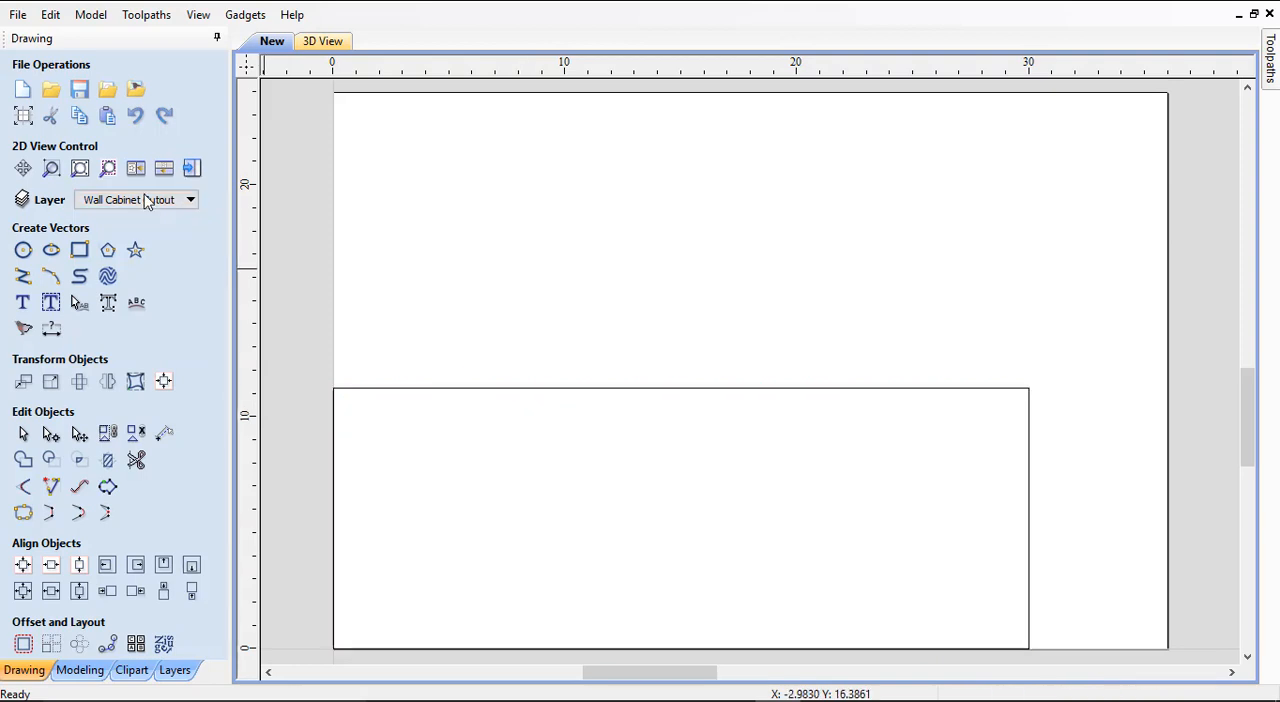
Make the shelves and rabbet layers visible again in the layer list
left_click(188, 198)
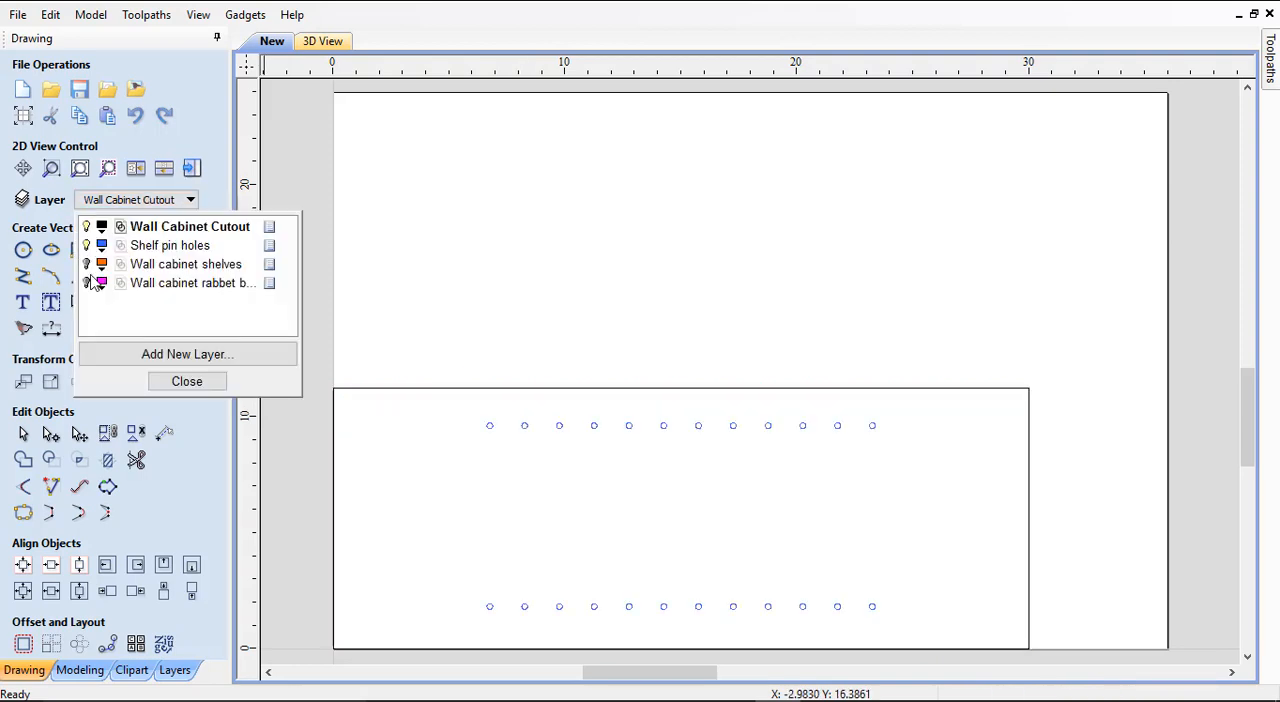
left_click(86, 284)
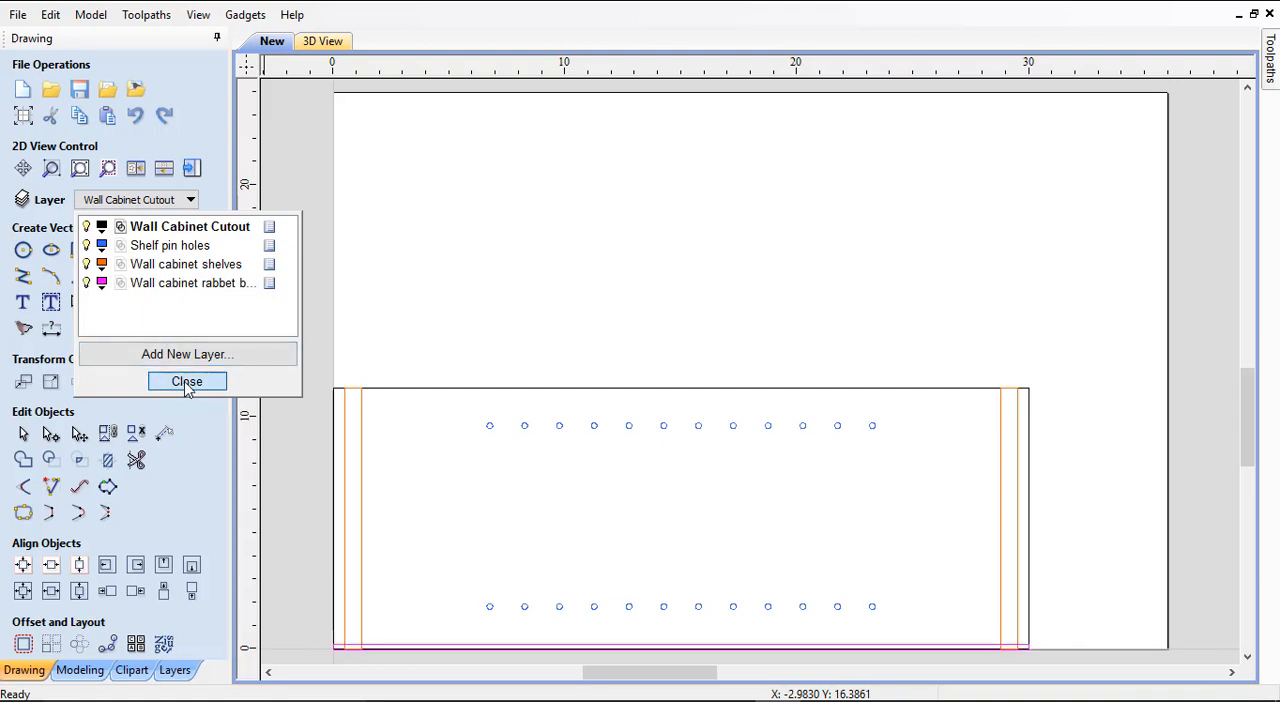
left_click(186, 380)
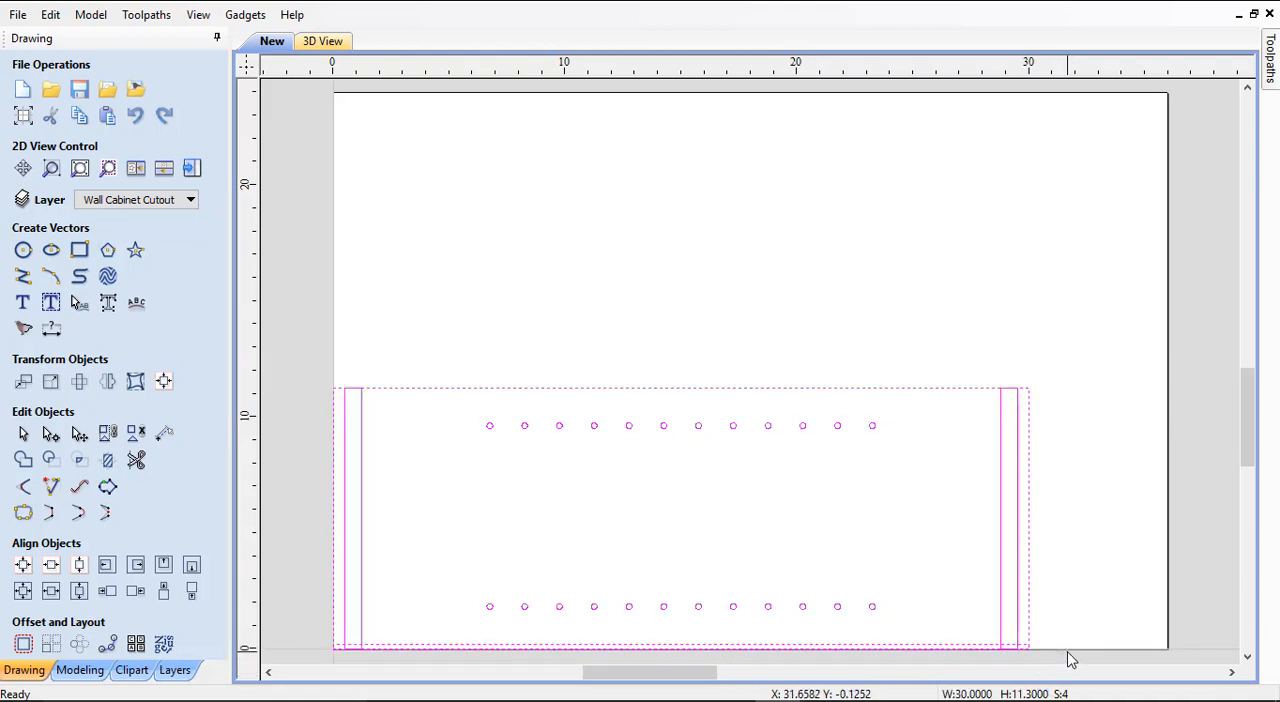
mouse_move(332, 404)
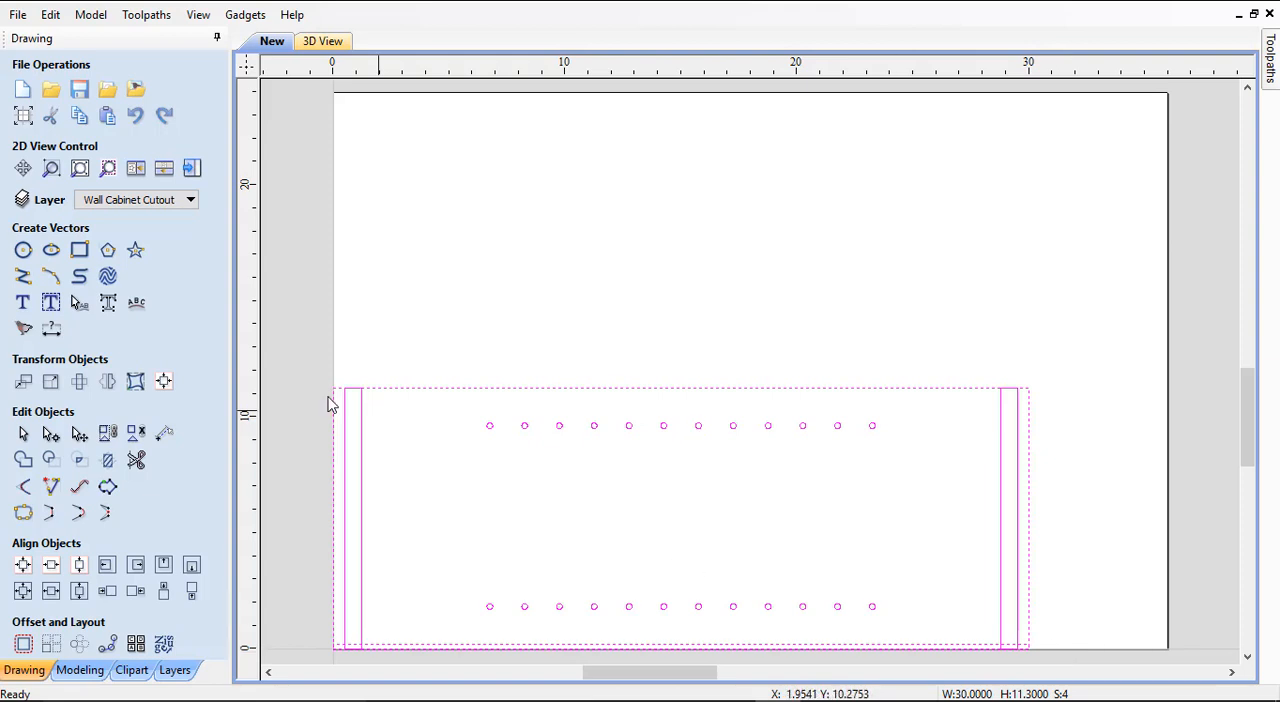
mouse_move(108, 382)
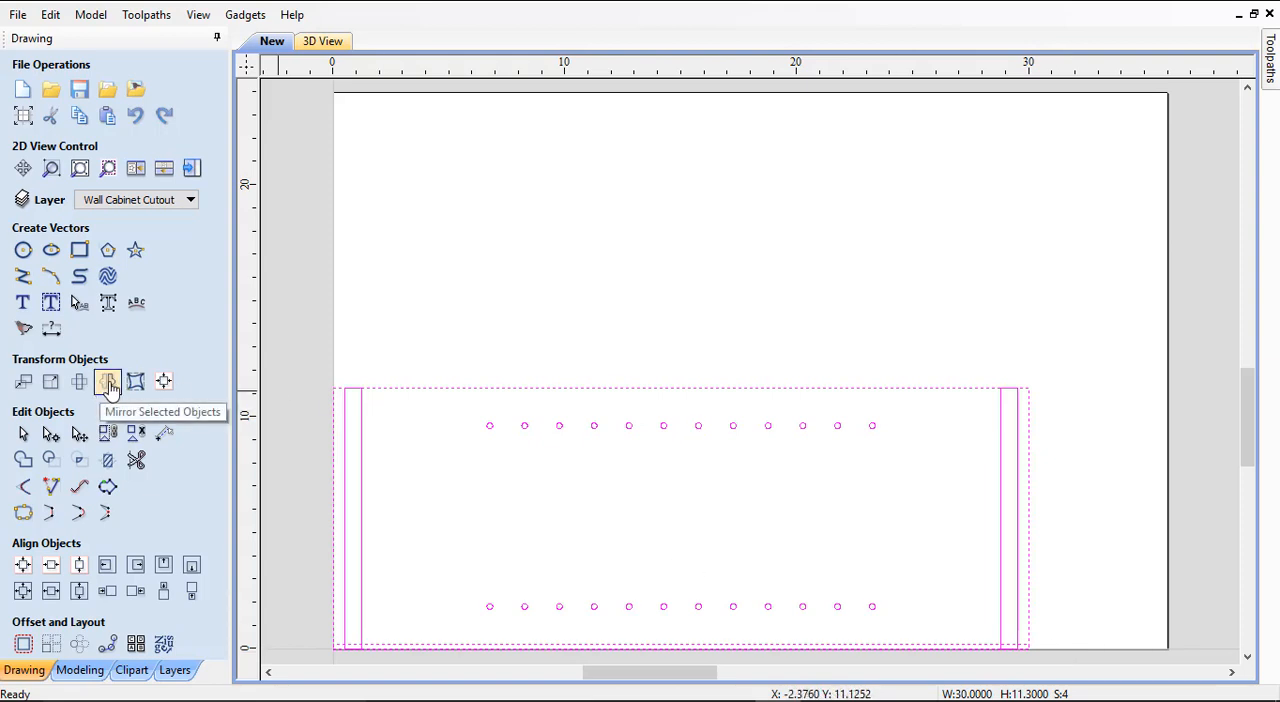
left_click(108, 382)
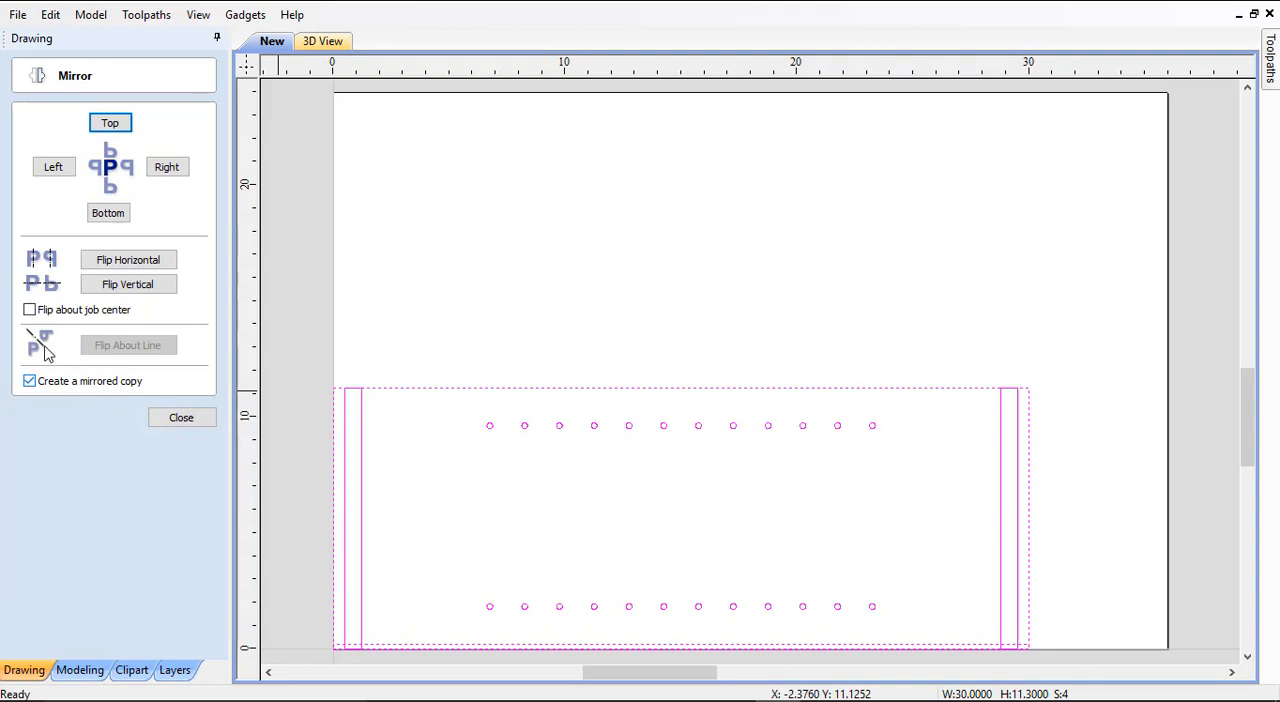
left_click(28, 380)
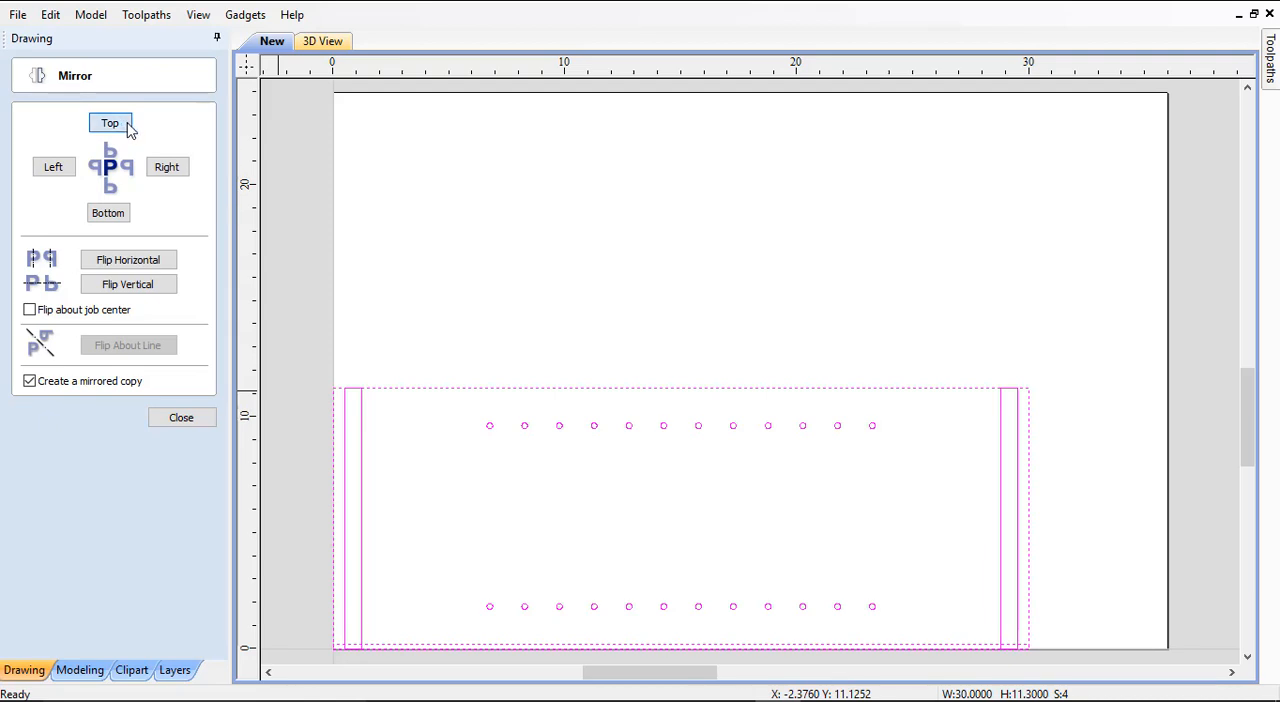
left_click(180, 416)
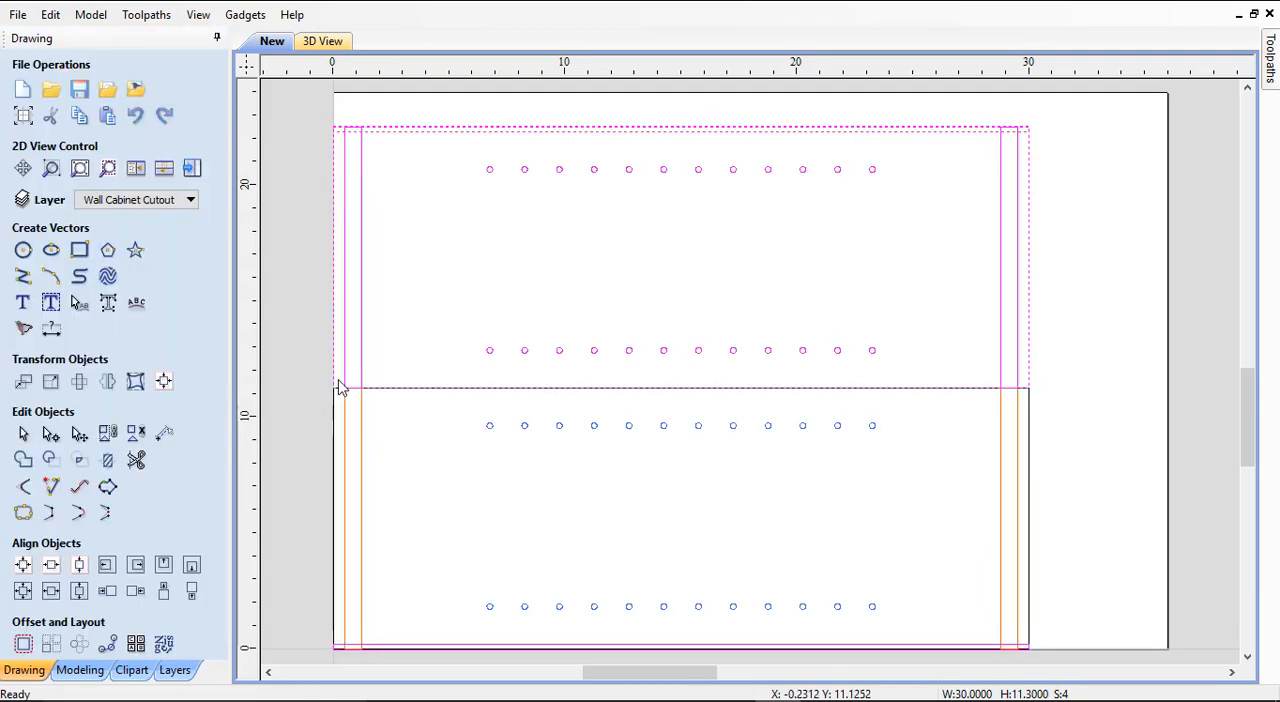
left_click(340, 388)
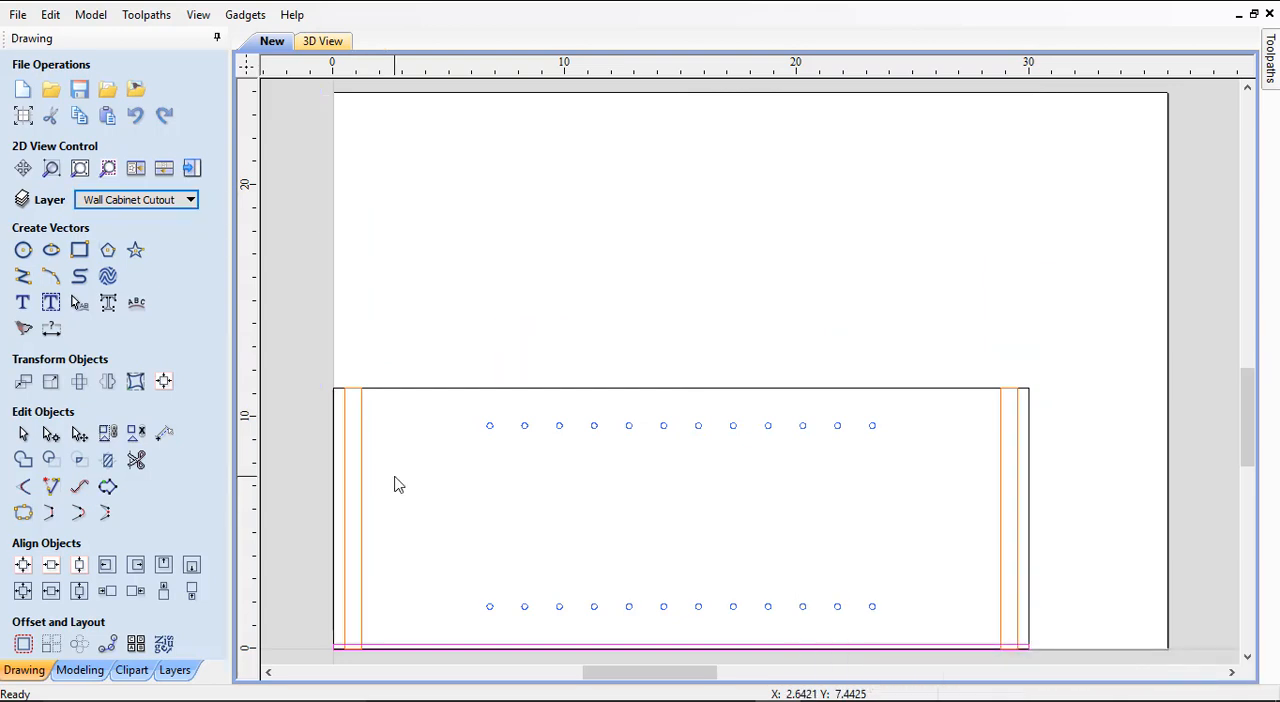
mouse_move(360, 470)
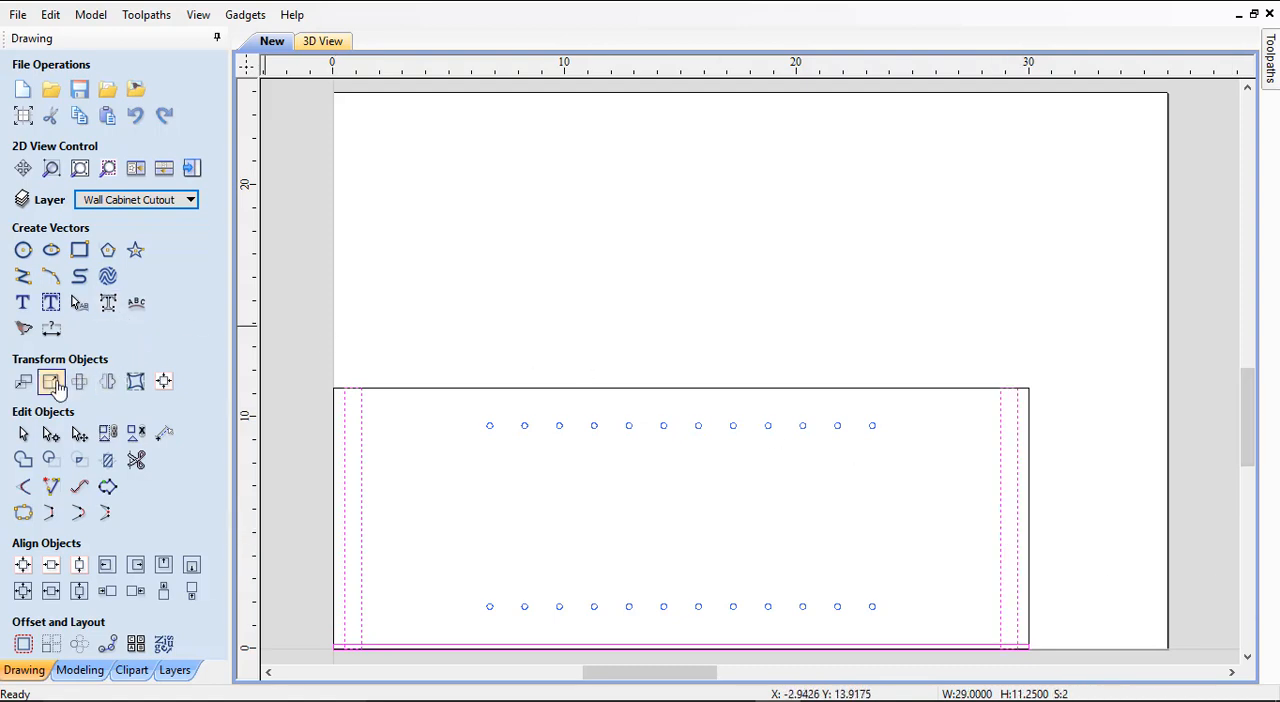
Resize both selected dado rectangles to 11.45 in tall so they overhang the panel's top edge
left_click(52, 382)
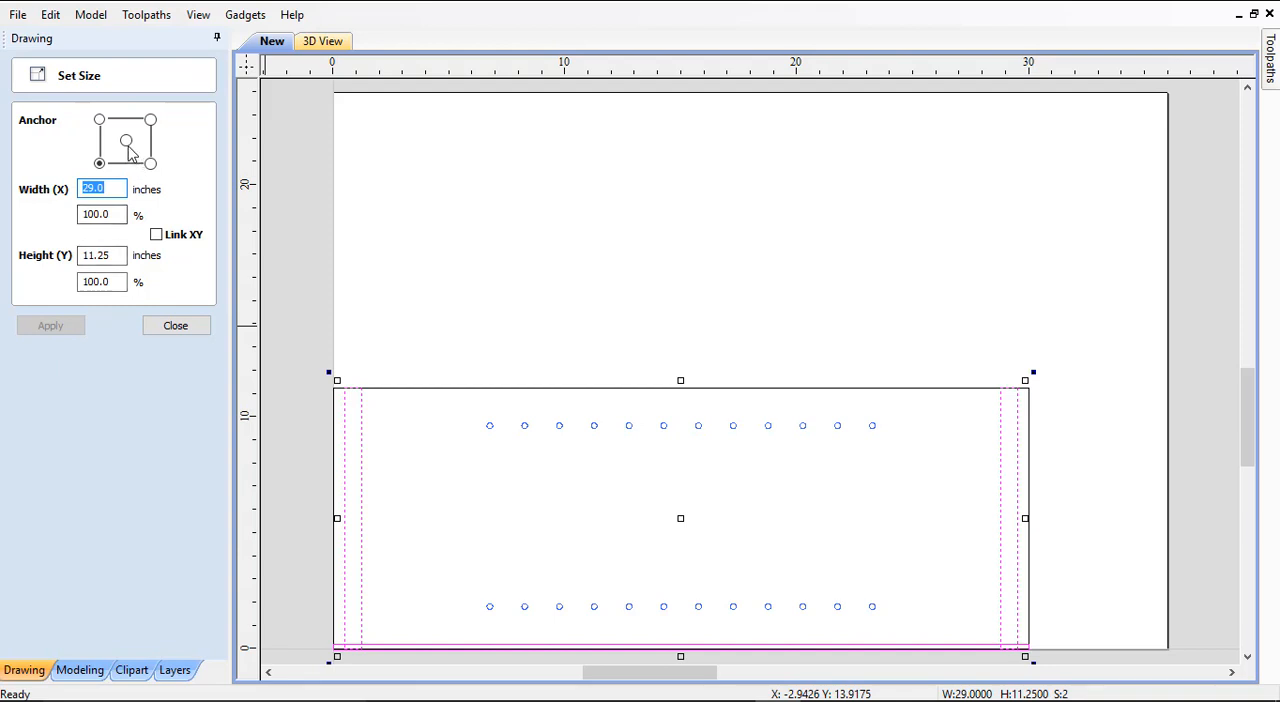
left_click(100, 164)
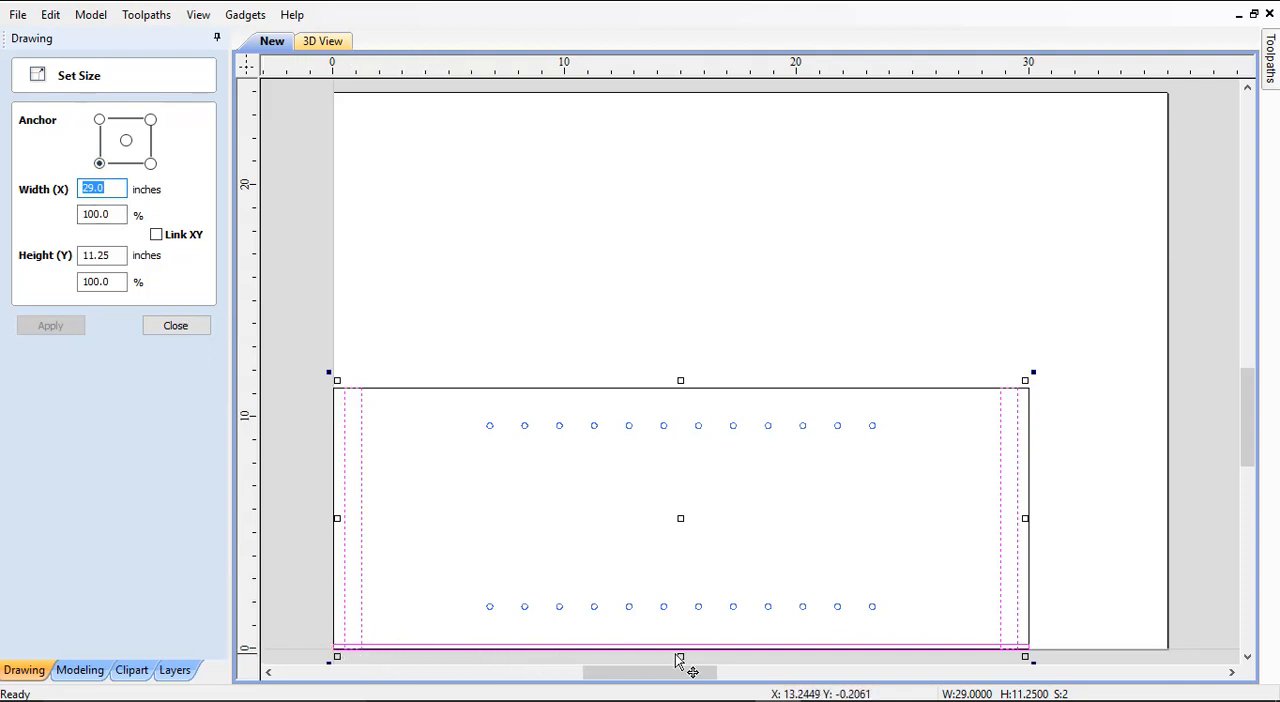
mouse_move(540, 660)
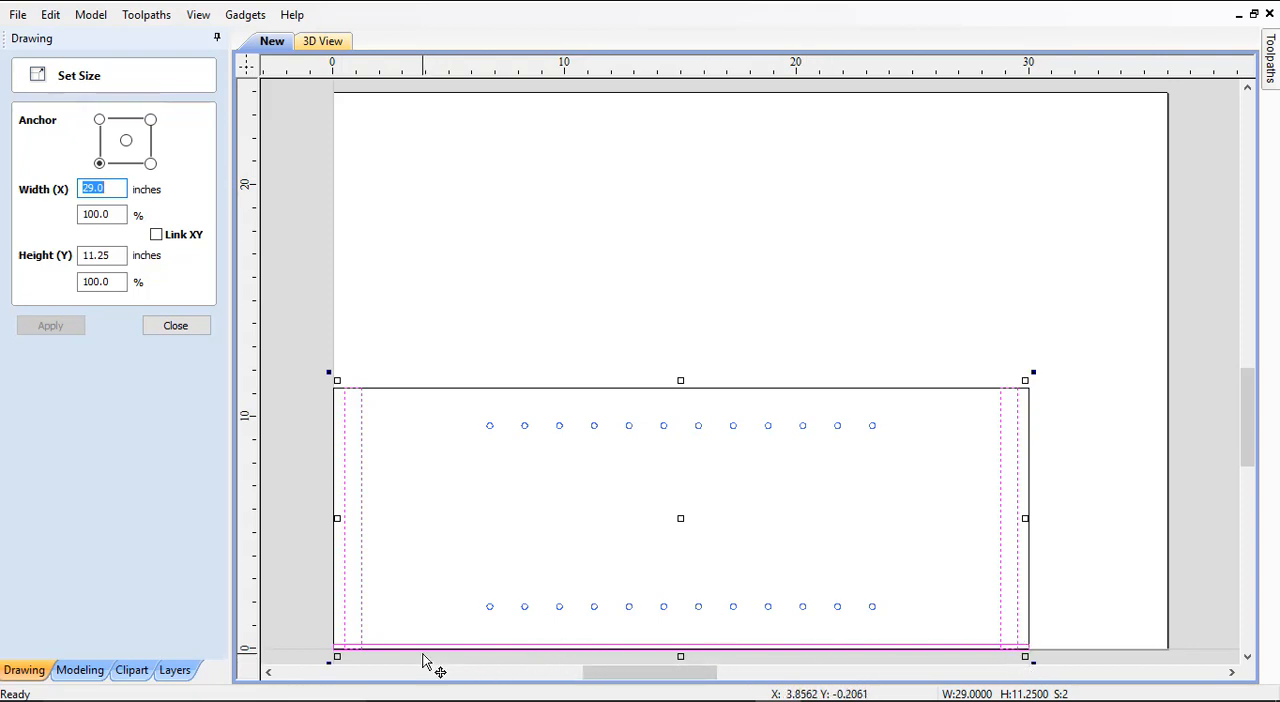
mouse_move(358, 396)
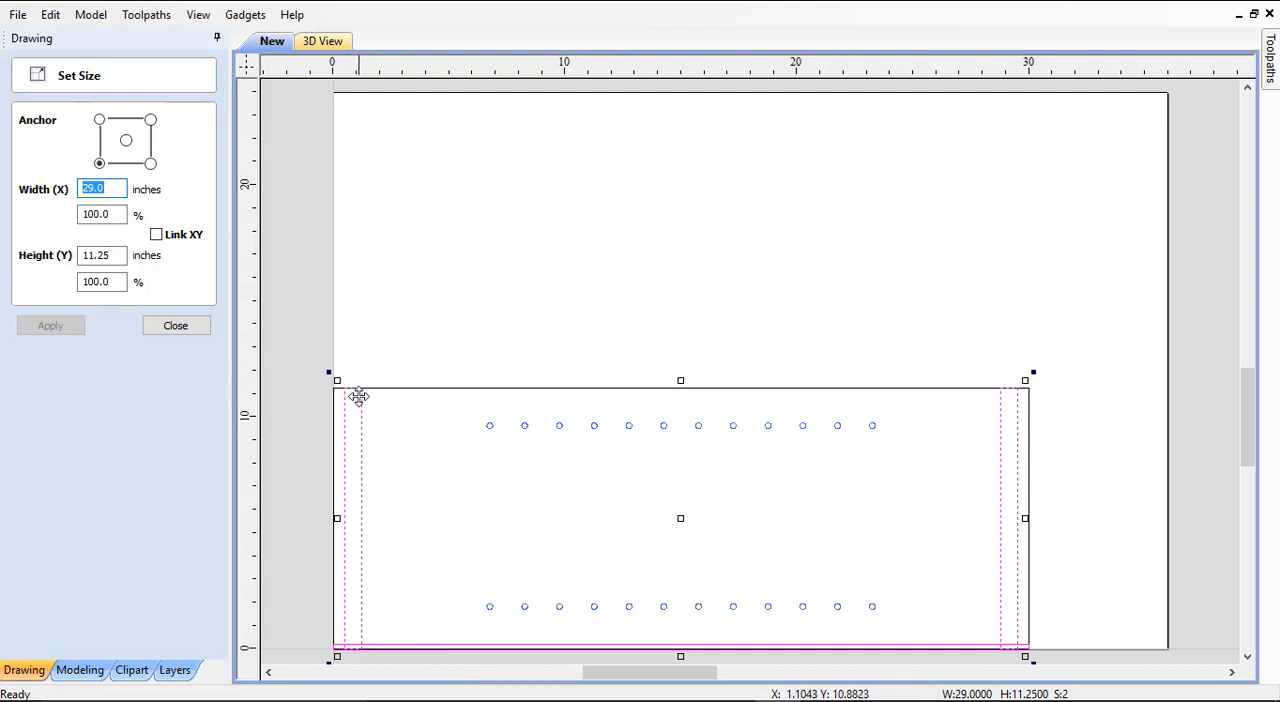
mouse_move(1058, 418)
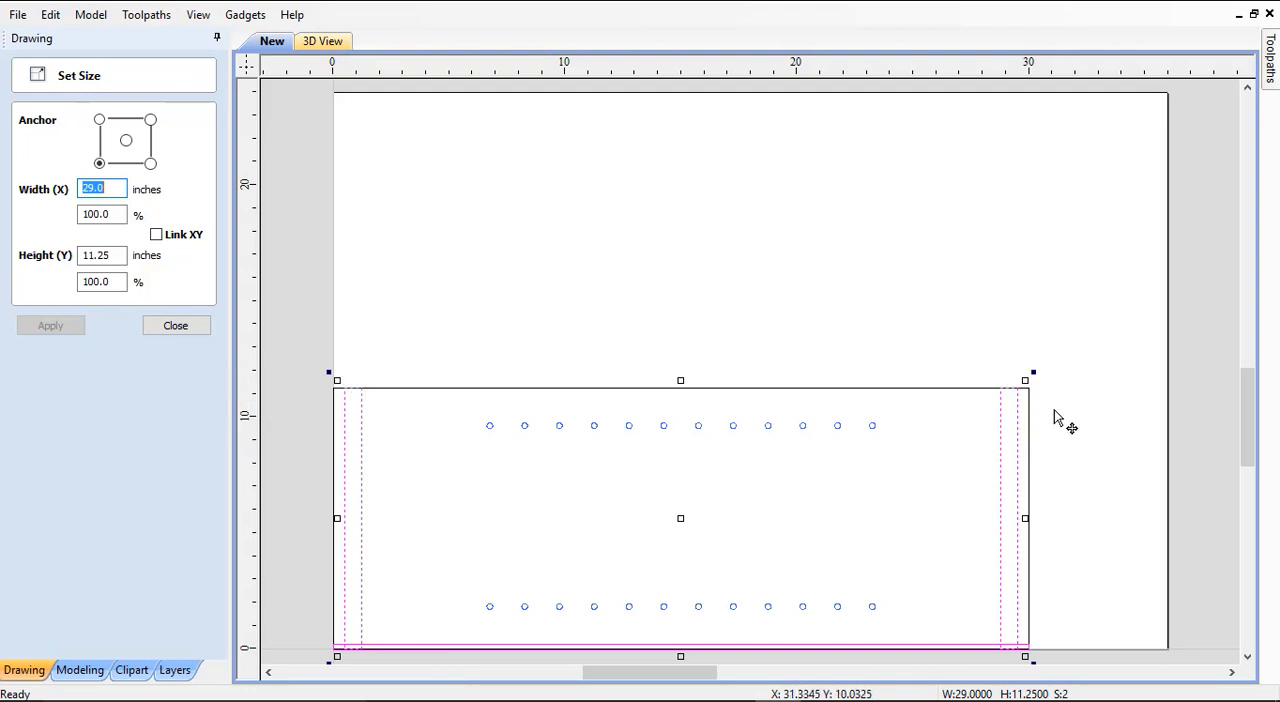
mouse_move(404, 444)
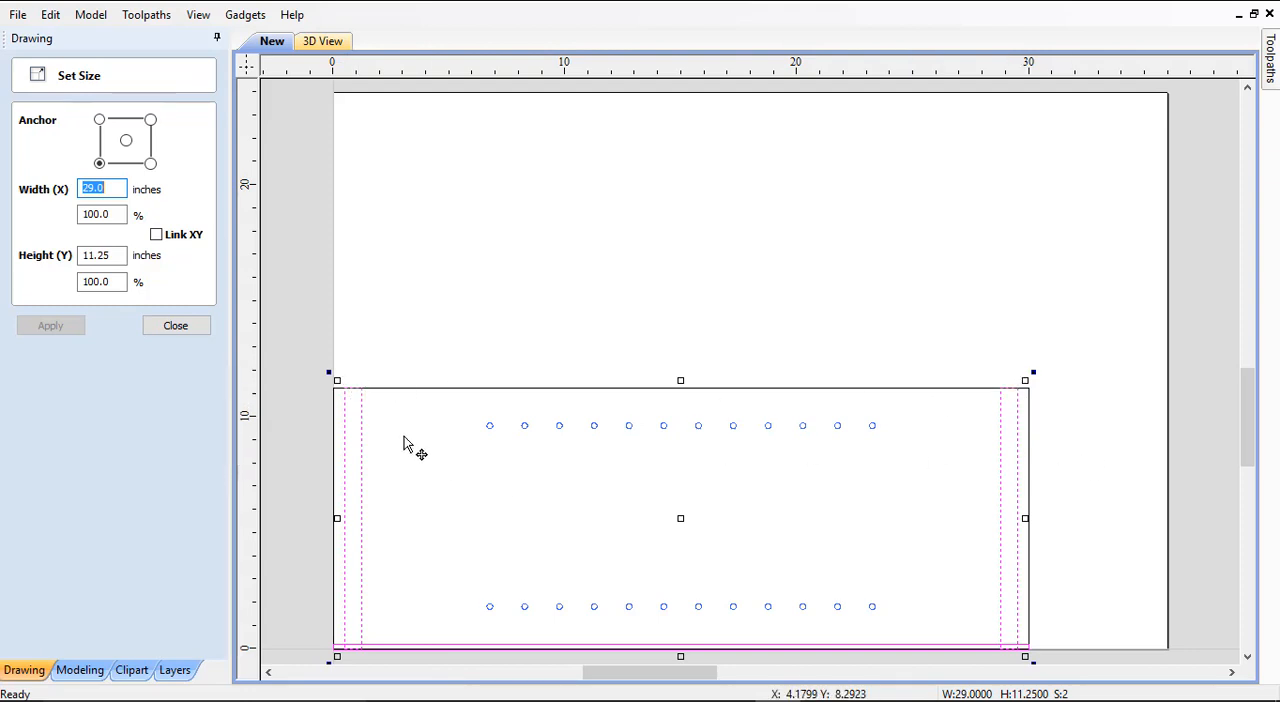
mouse_move(382, 430)
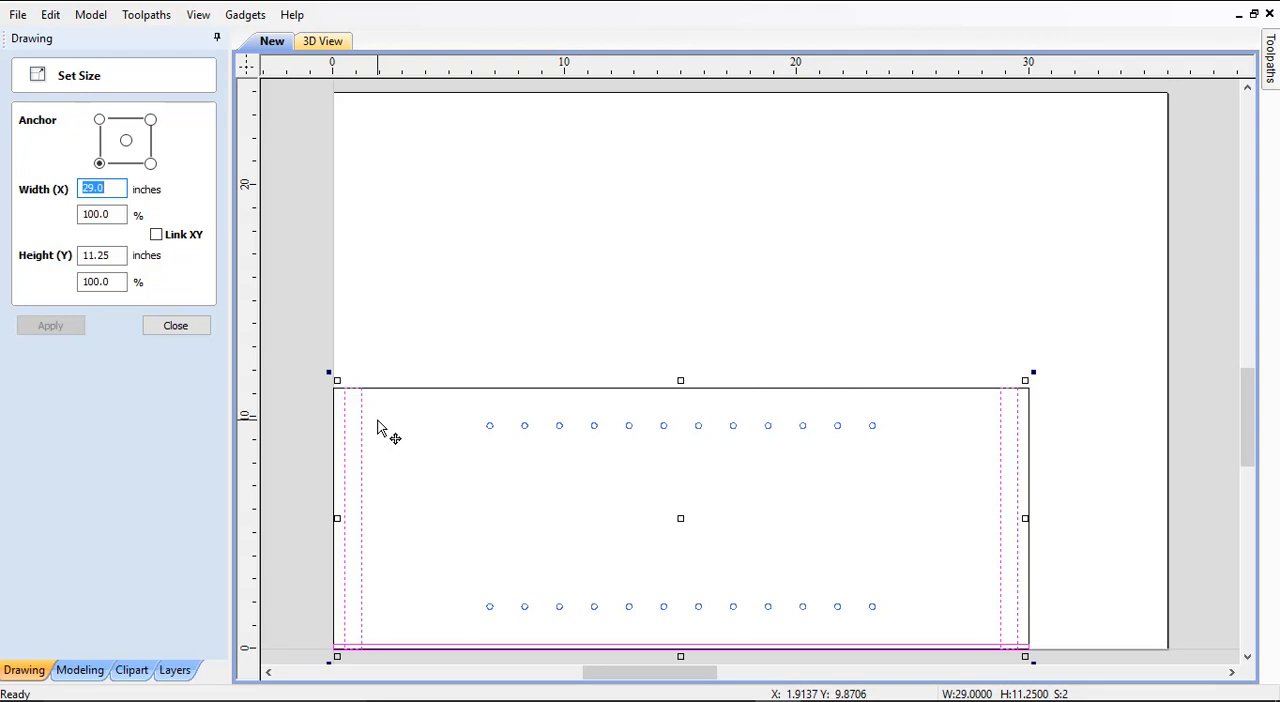
mouse_move(816, 450)
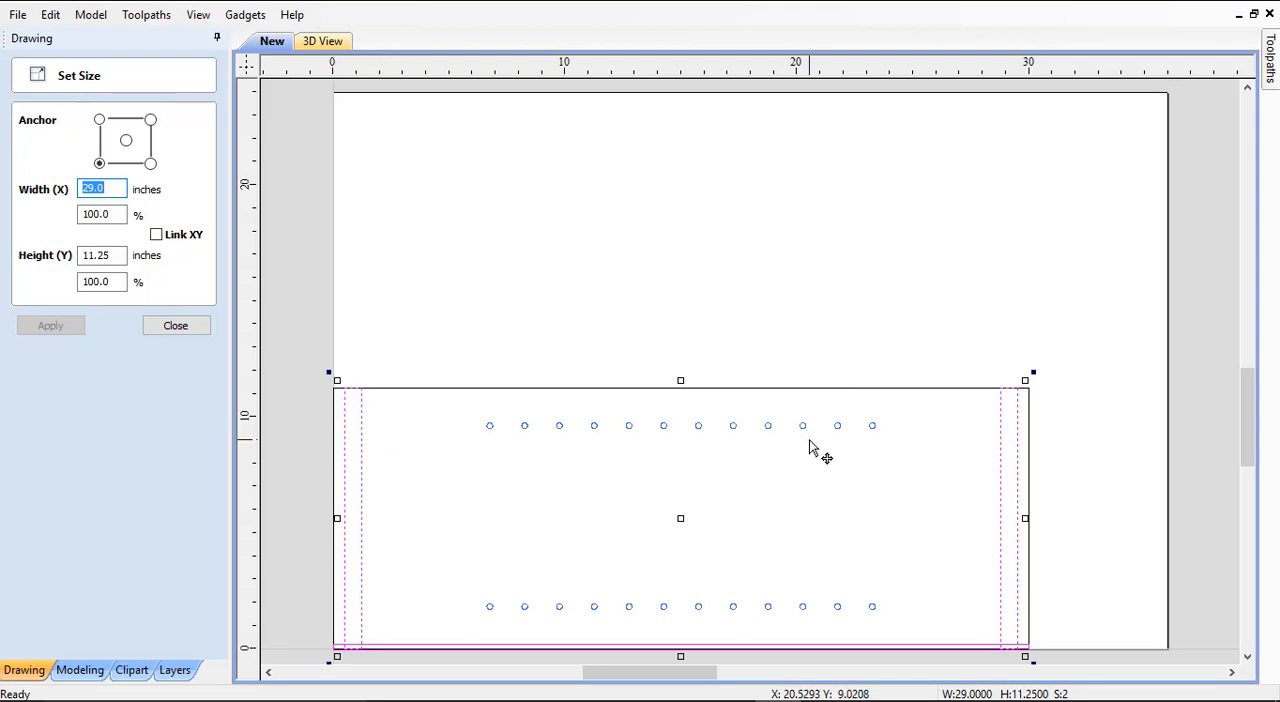
mouse_move(140, 252)
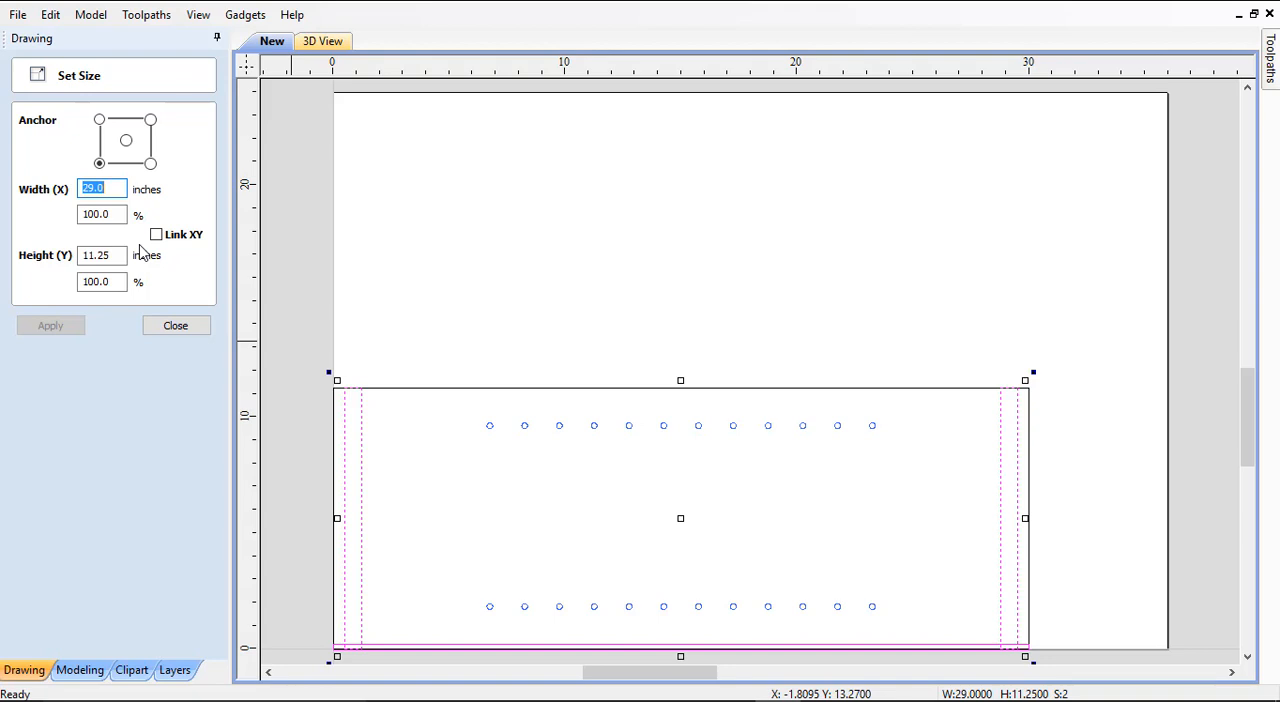
mouse_move(30, 120)
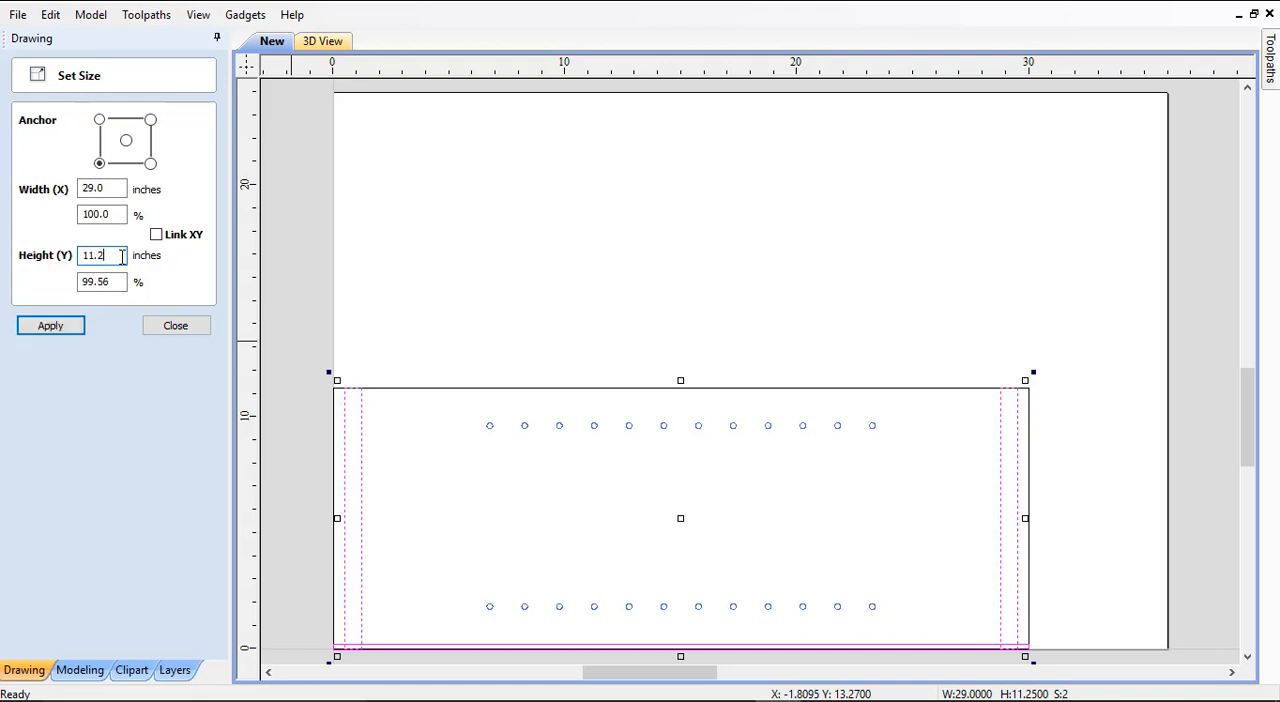
type("11.45")
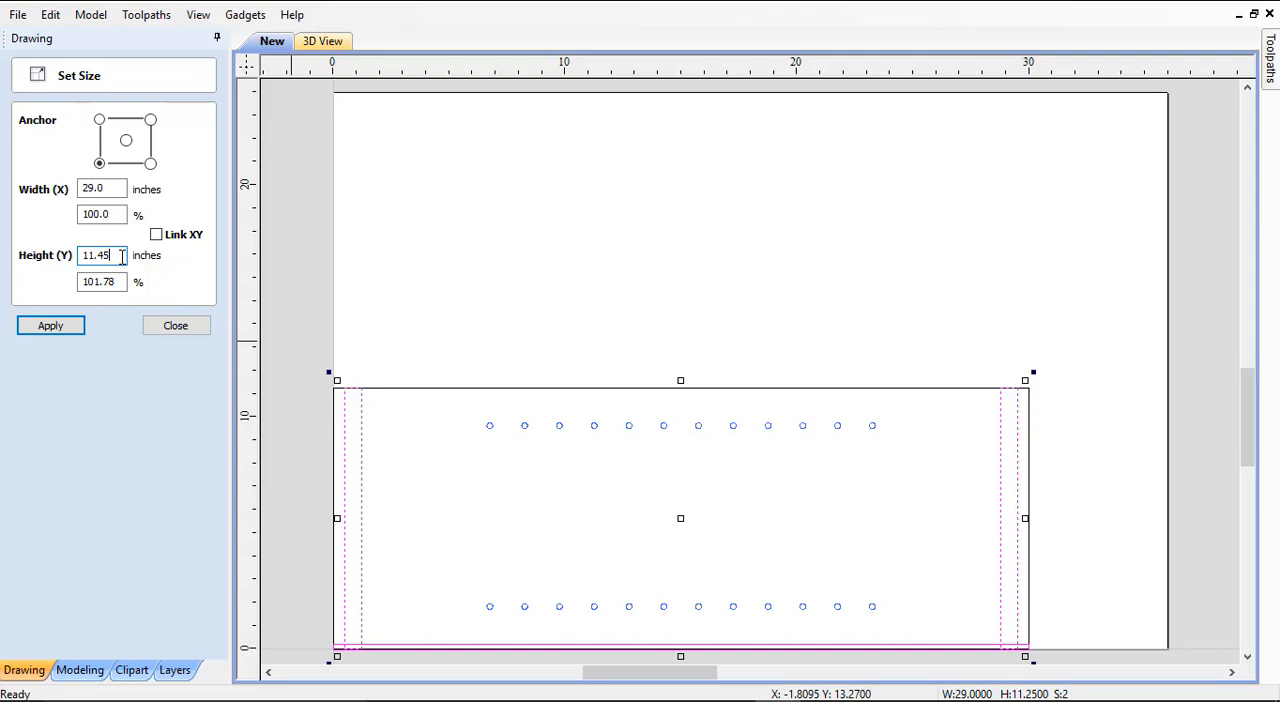
left_click(50, 324)
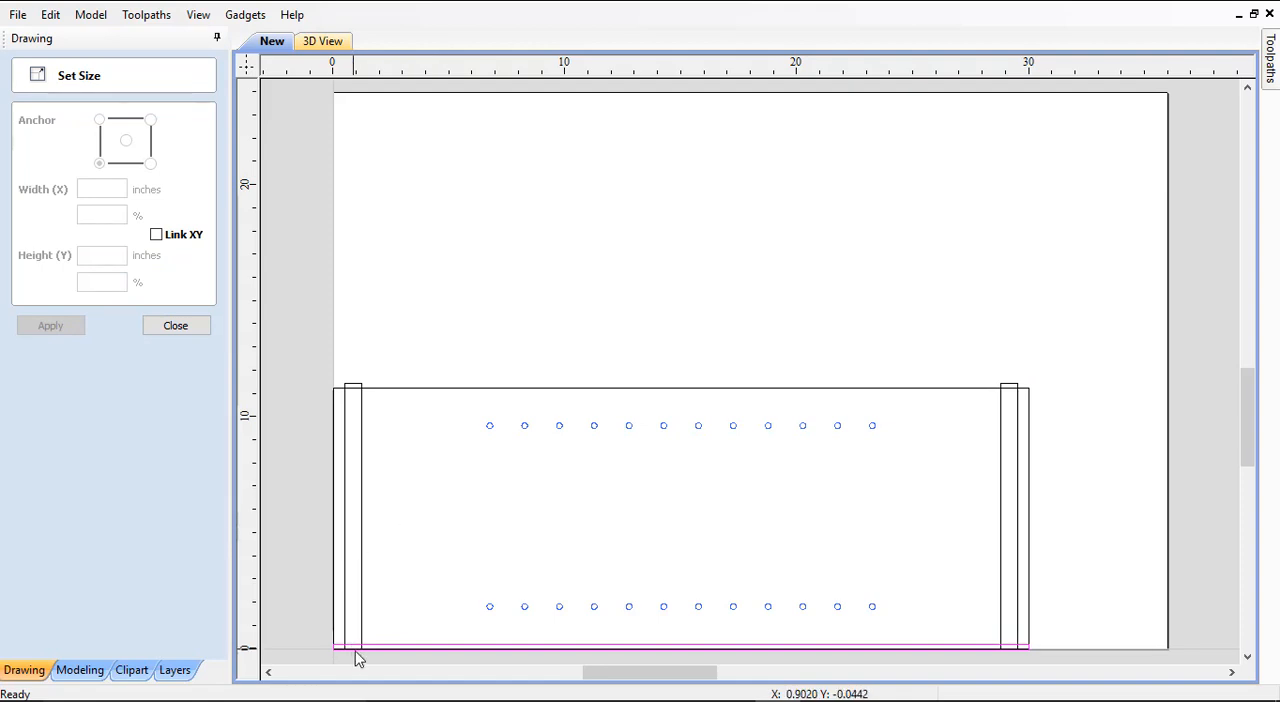
mouse_move(390, 654)
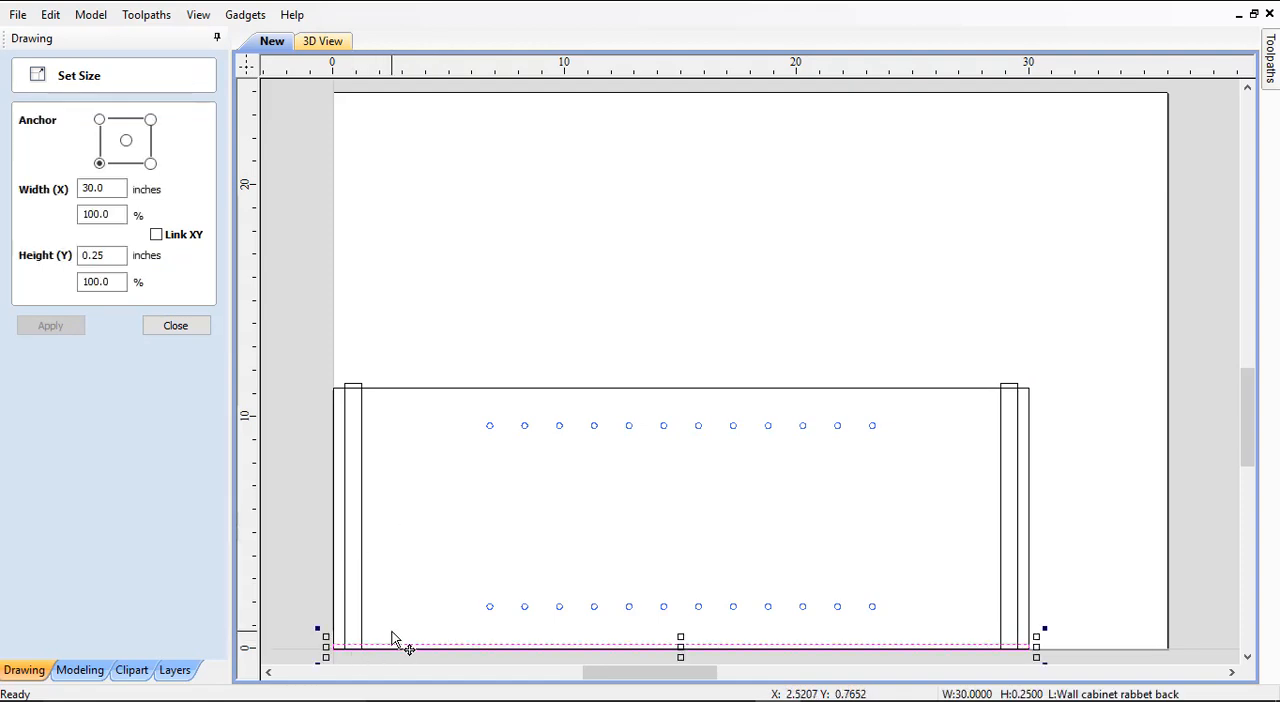
mouse_move(212, 384)
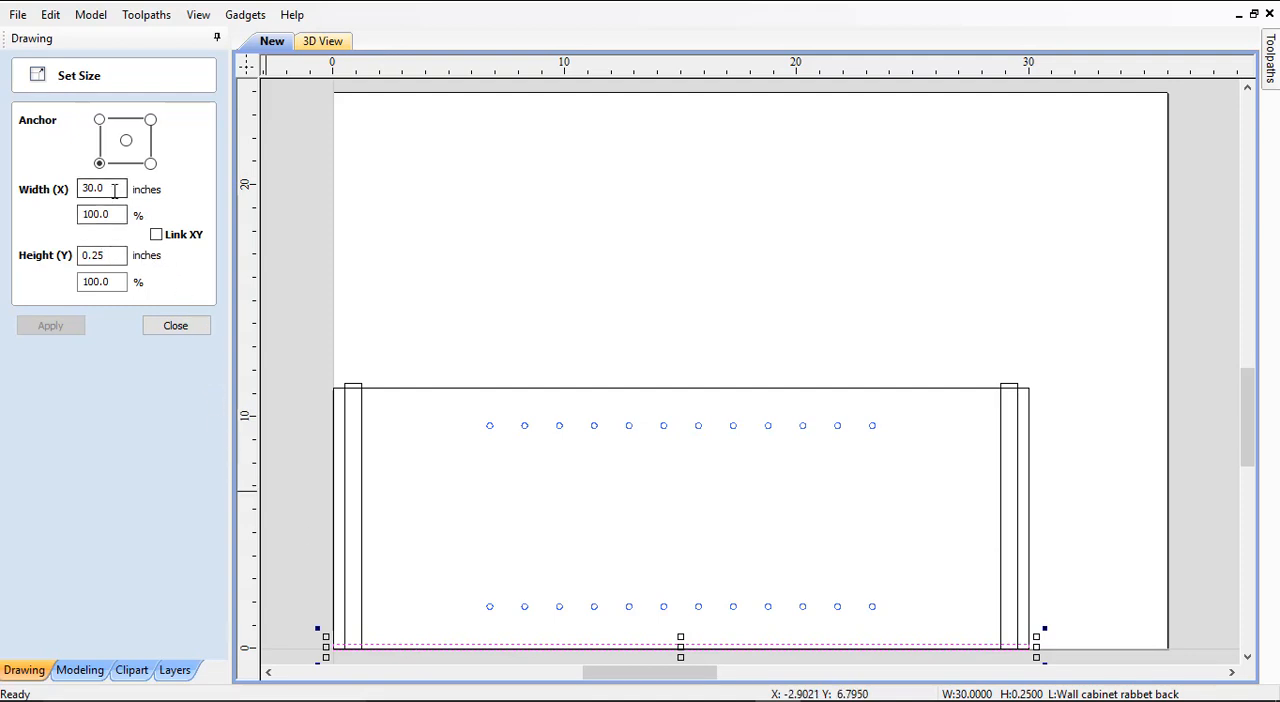
Widen the rabbet back strip to 30.4 in, centred, so it extends past both panel ends
left_click(100, 188)
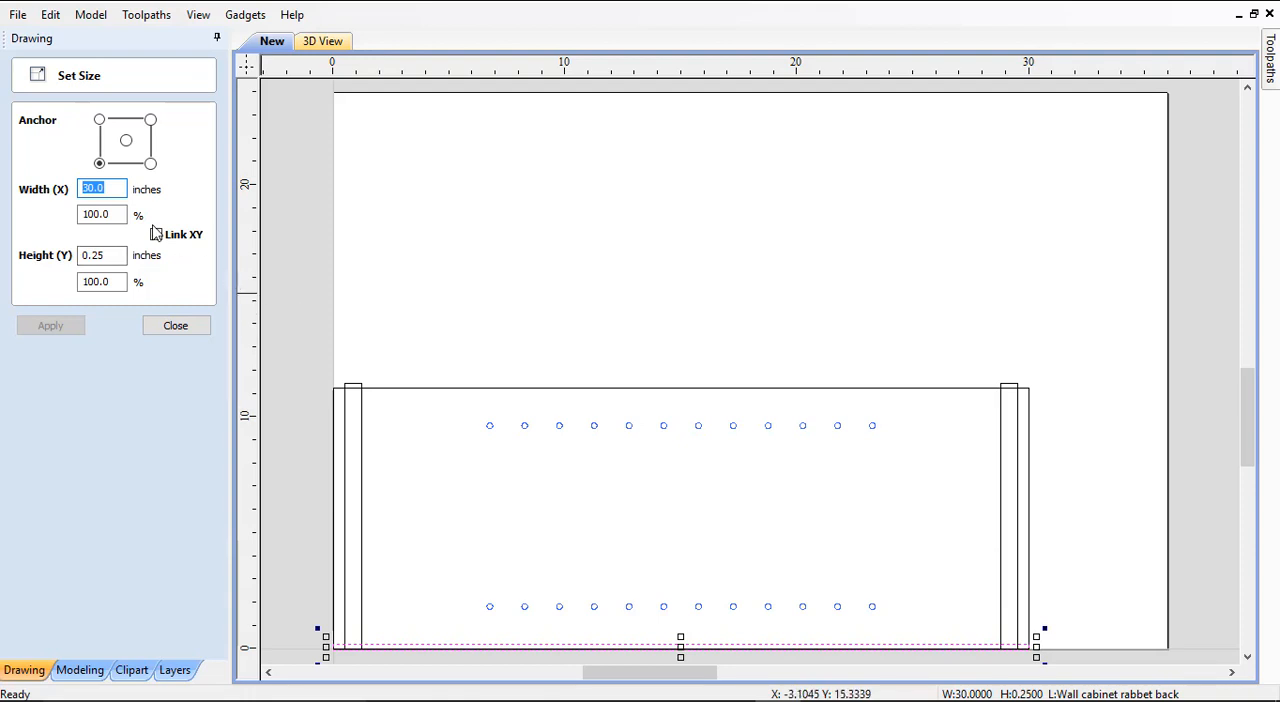
type("3")
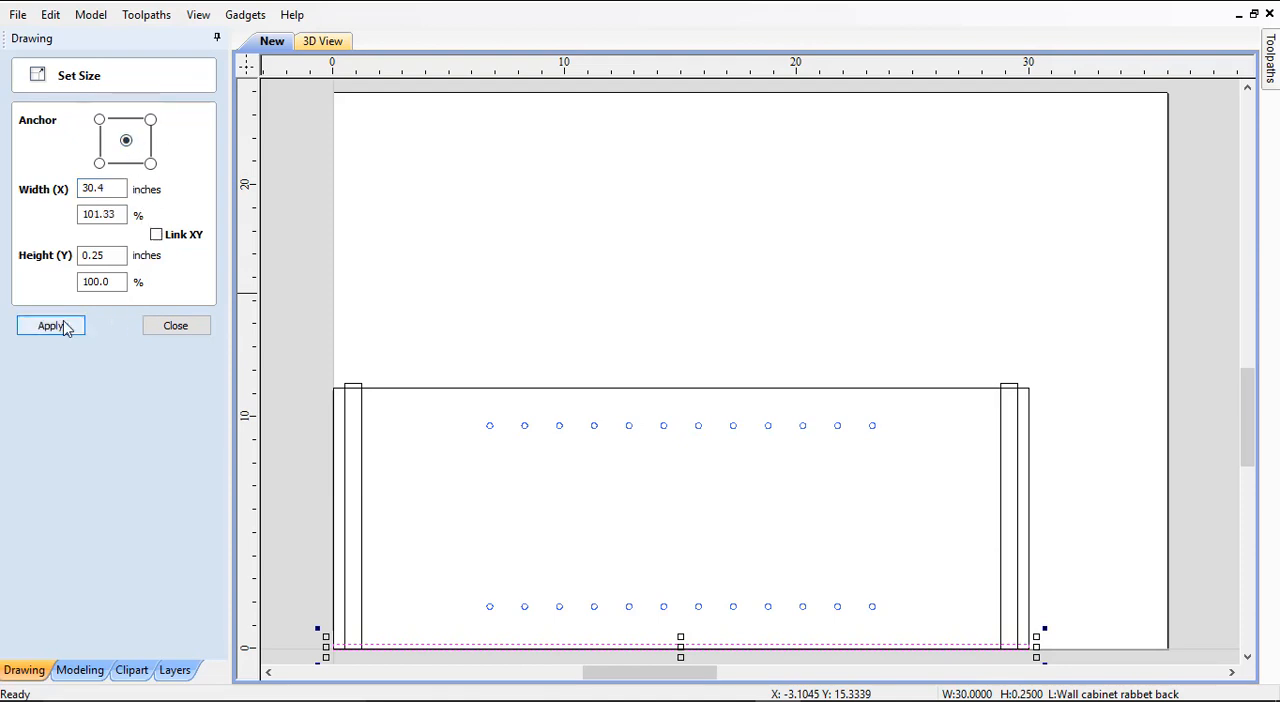
left_click(50, 324)
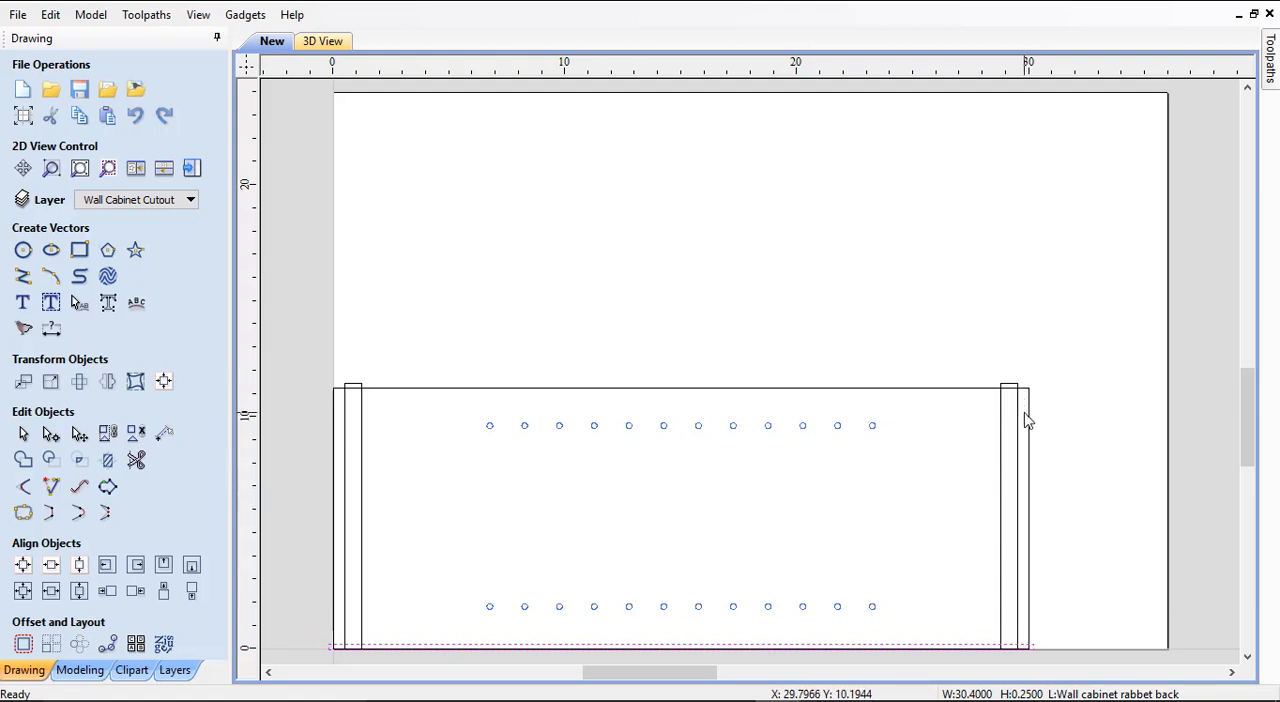
mouse_move(1032, 440)
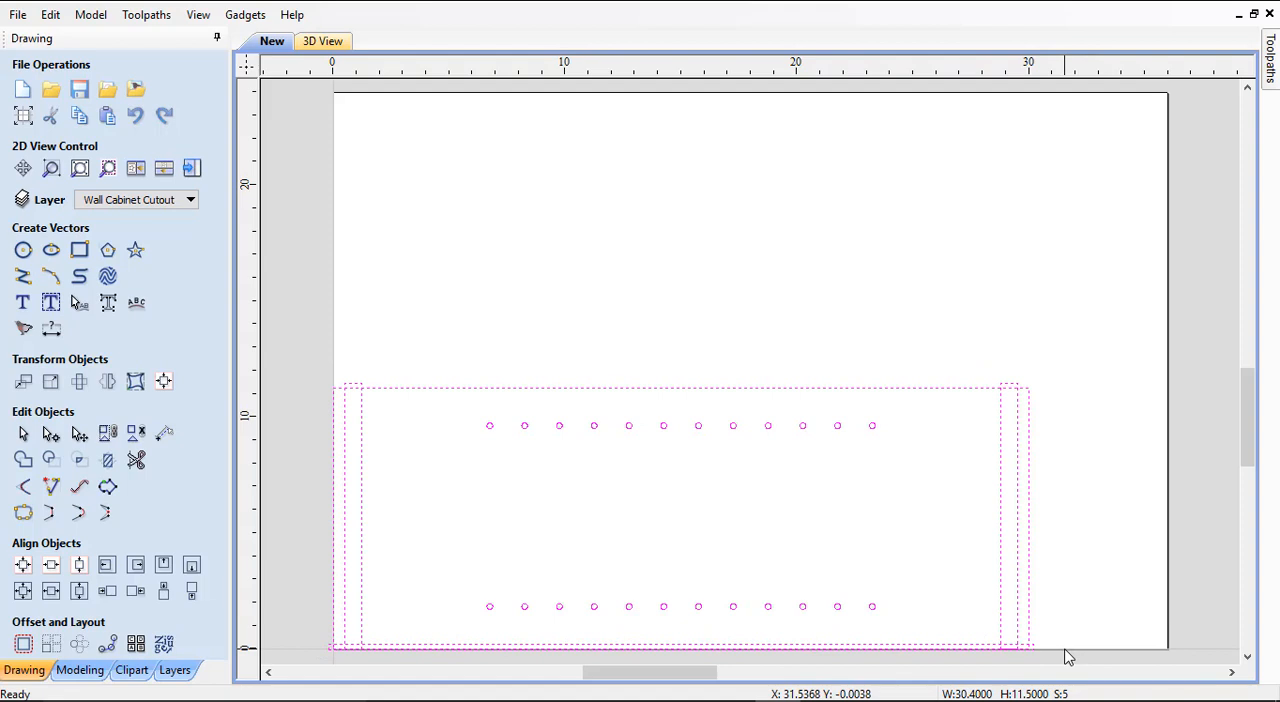
mouse_move(180, 408)
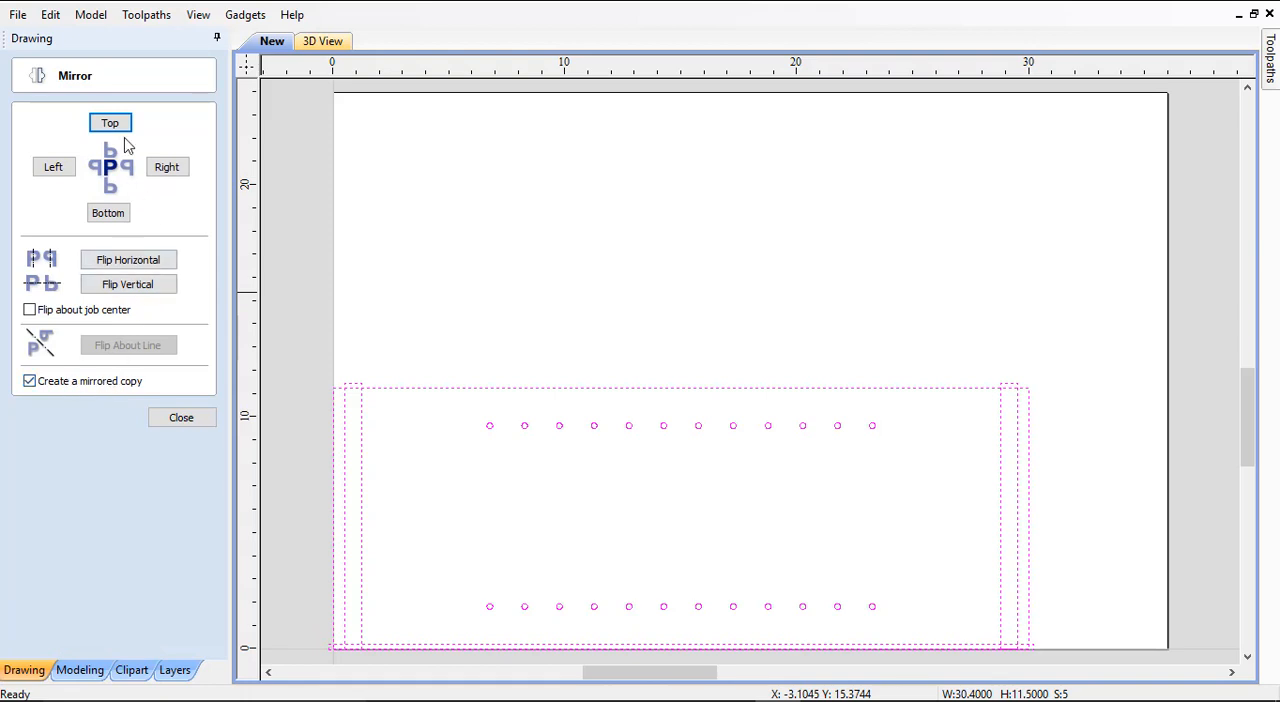
Create a mirrored copy of the whole side panel directly above the original
left_click(110, 122)
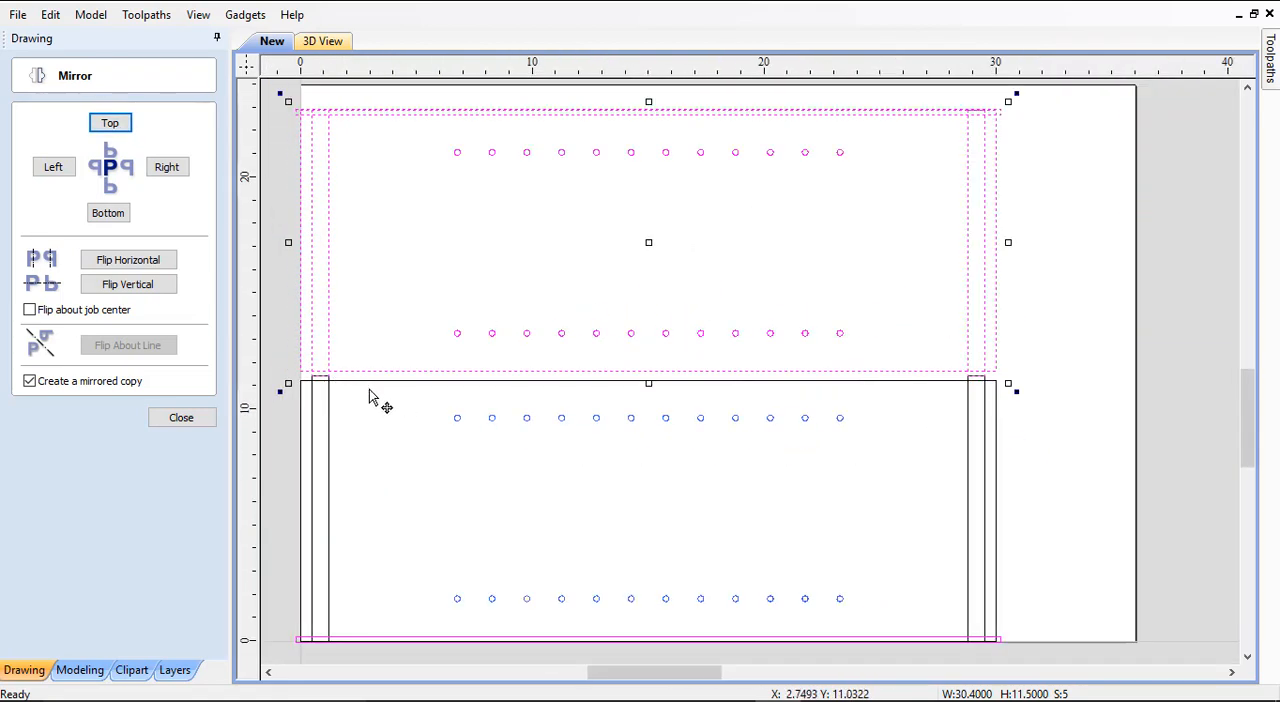
mouse_move(540, 428)
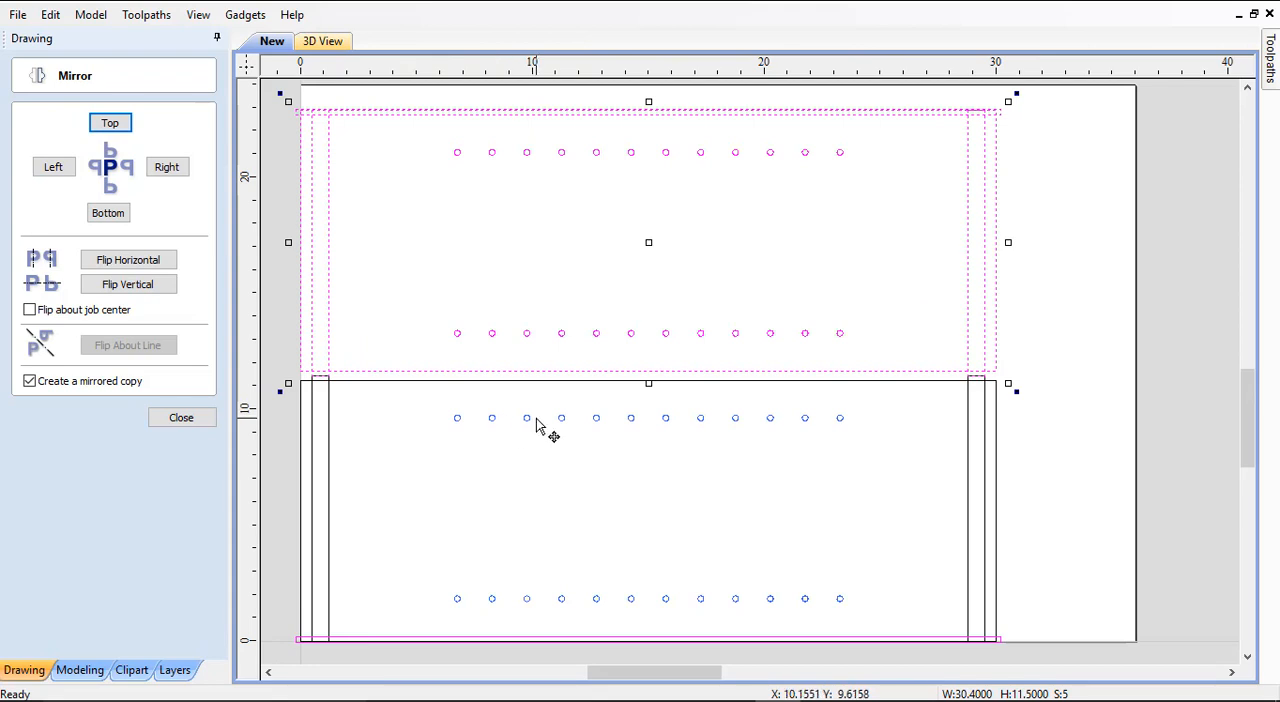
mouse_move(256, 444)
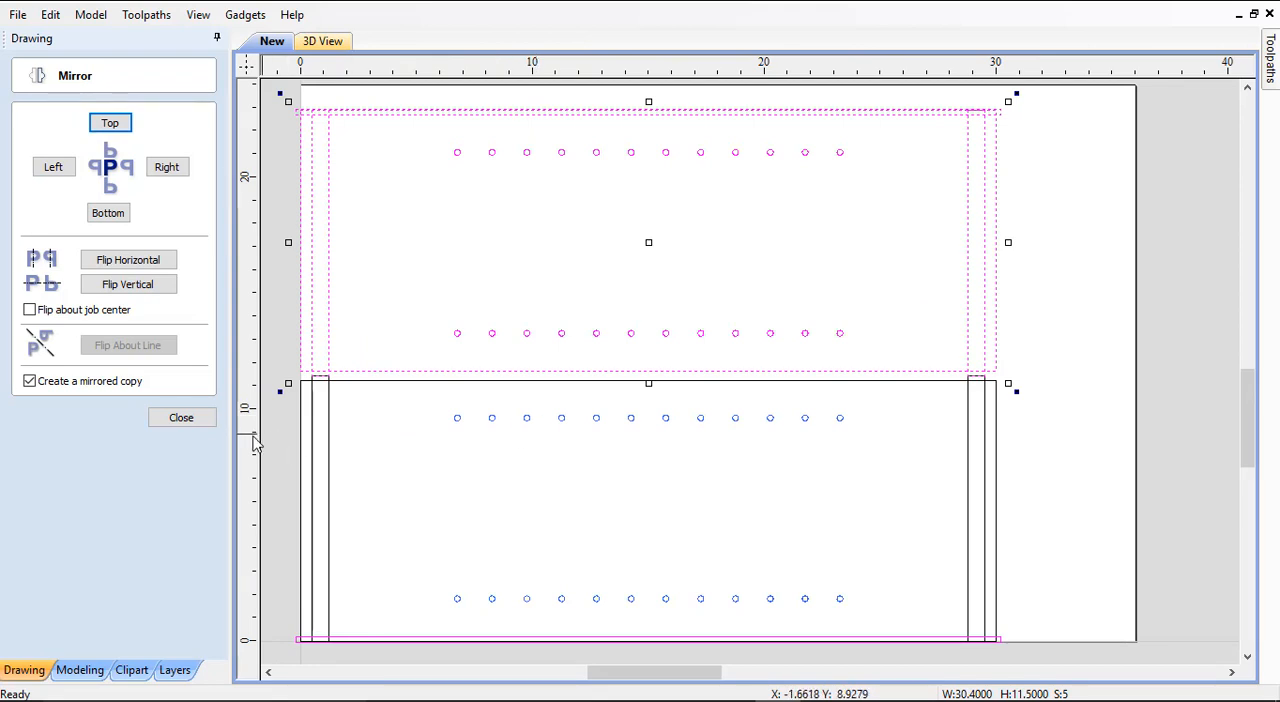
left_click(180, 416)
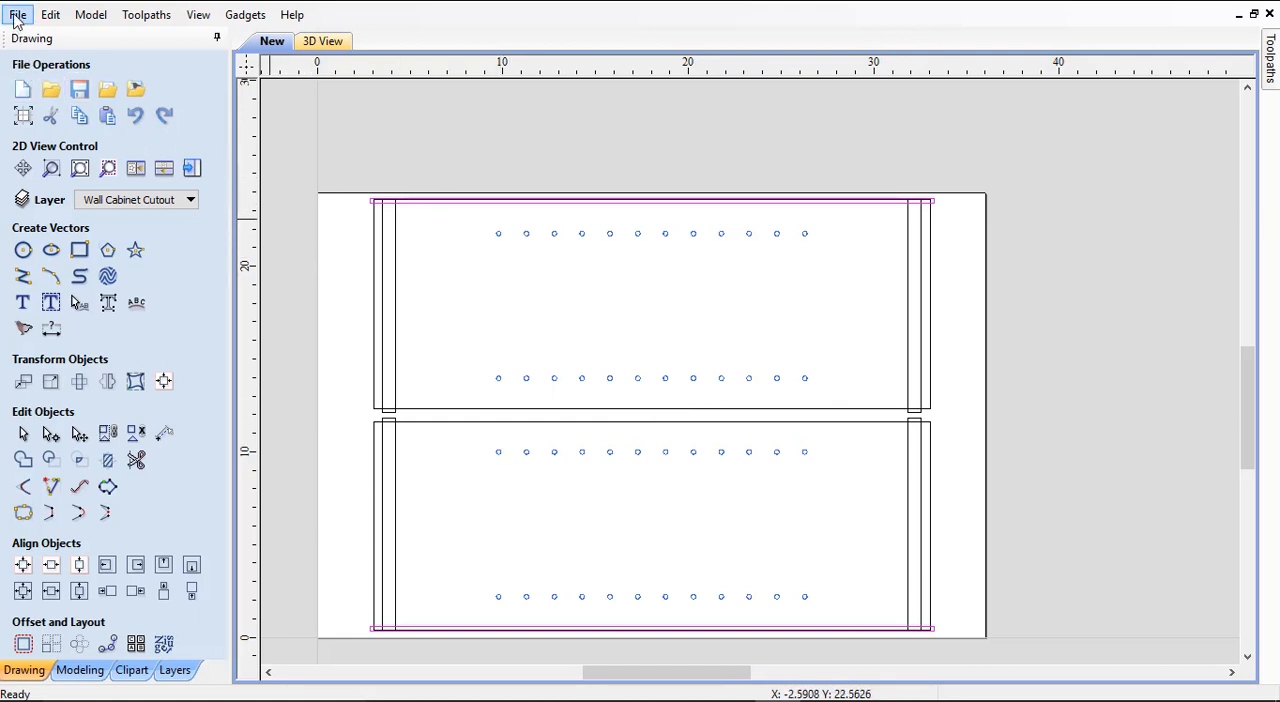
Save the two-panel design as a job file named 'Wall Cab 30'
left_click(16, 14)
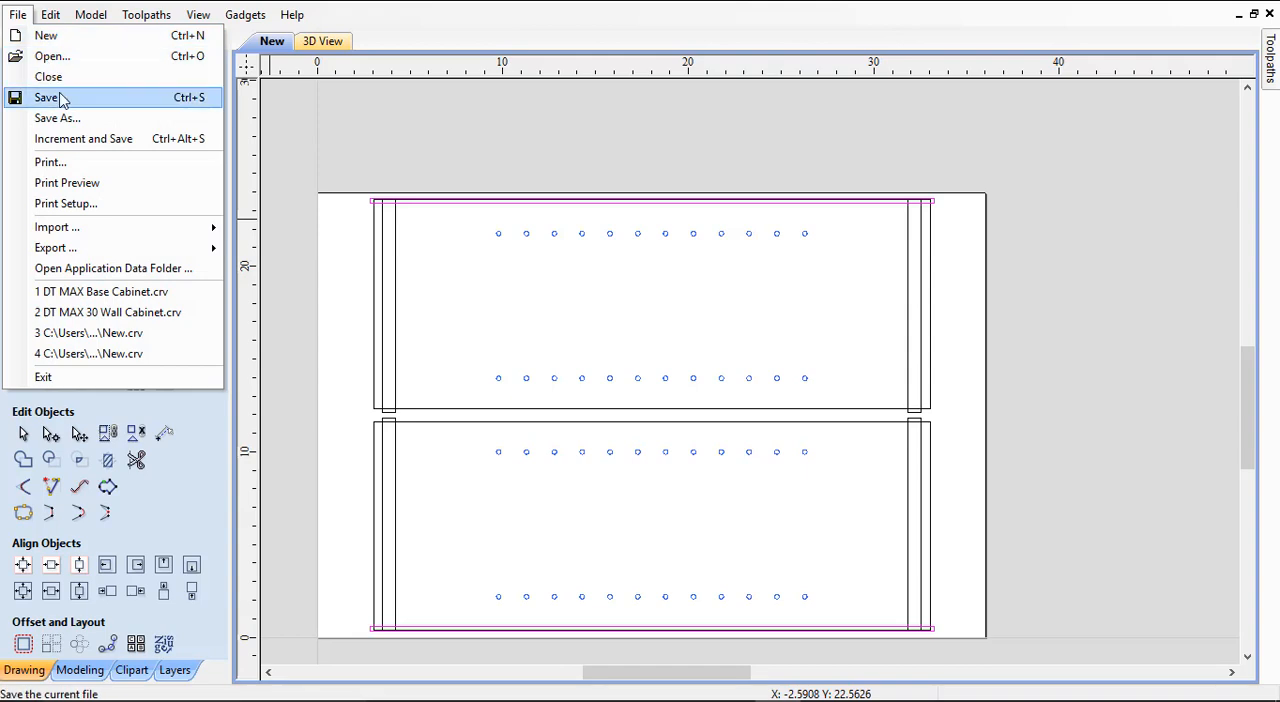
left_click(46, 96)
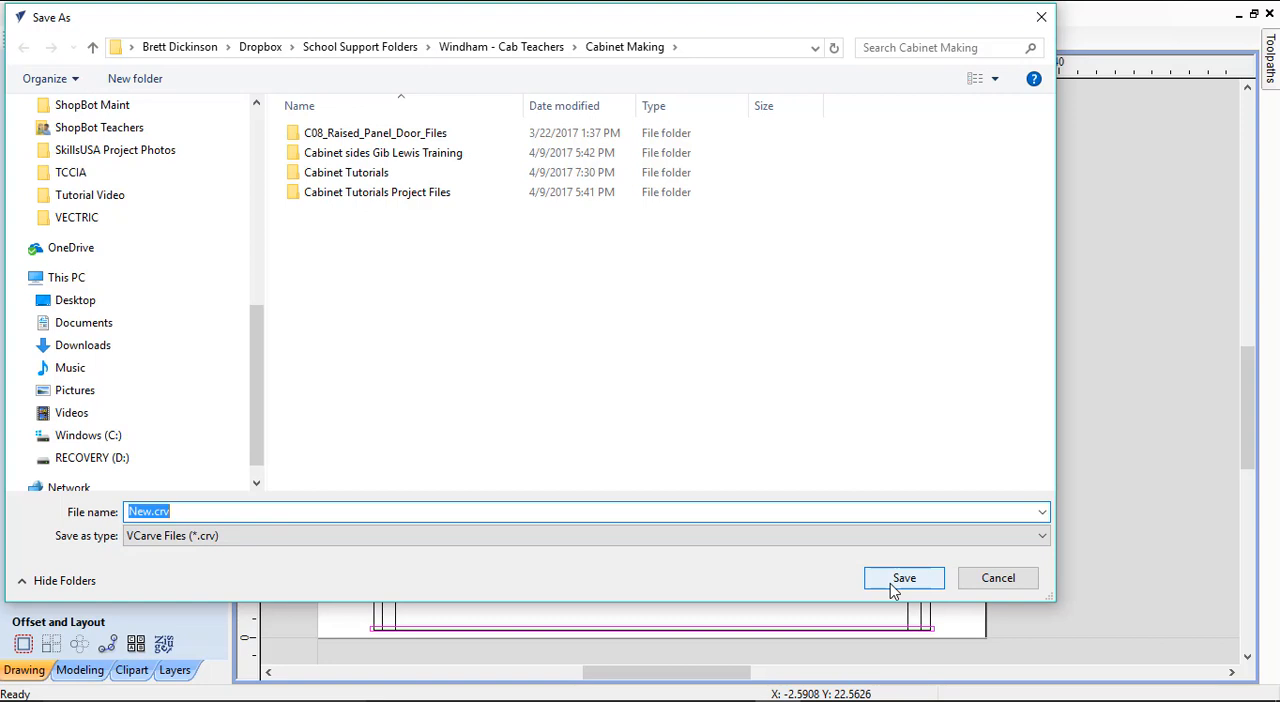
type("Wall")
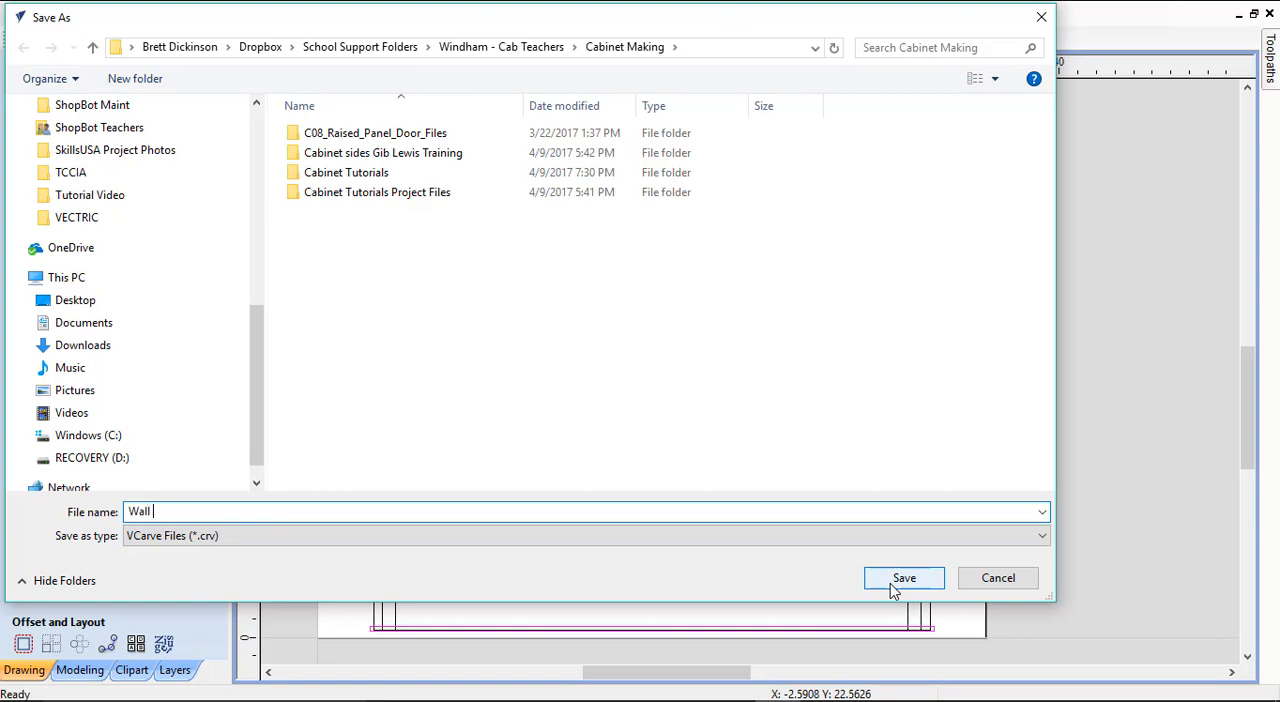
type("Cab")
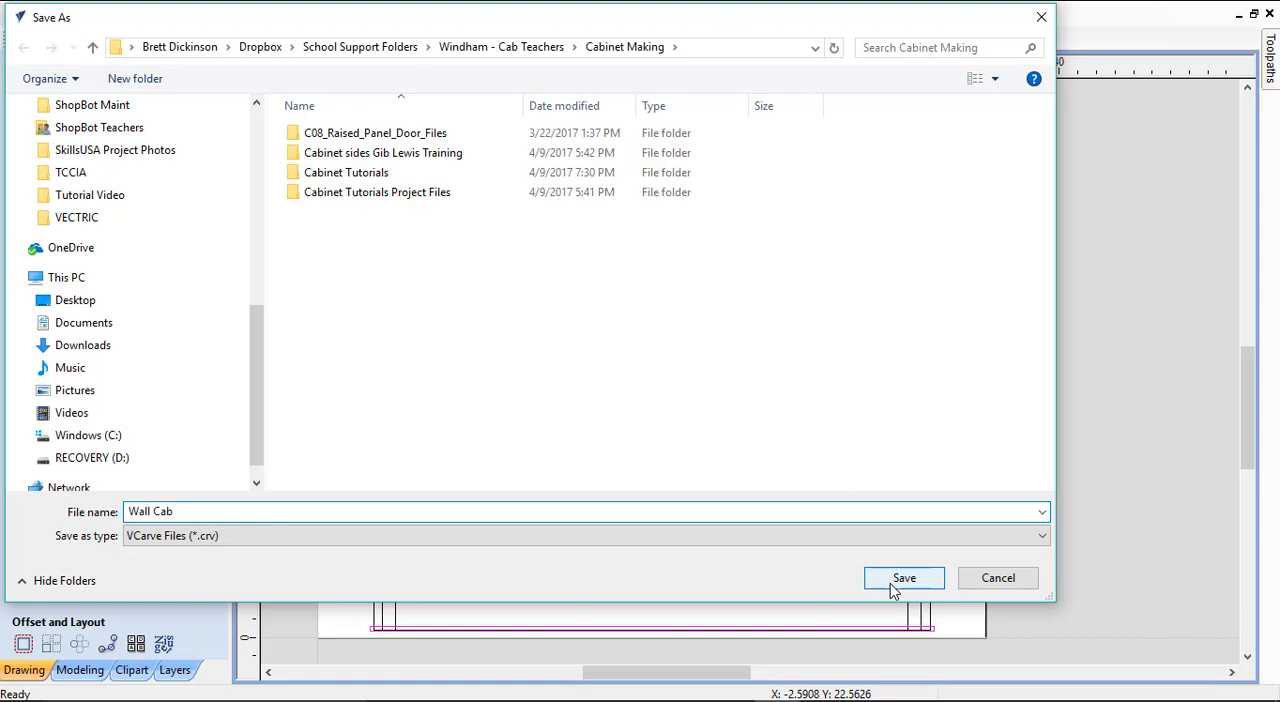
type("30")
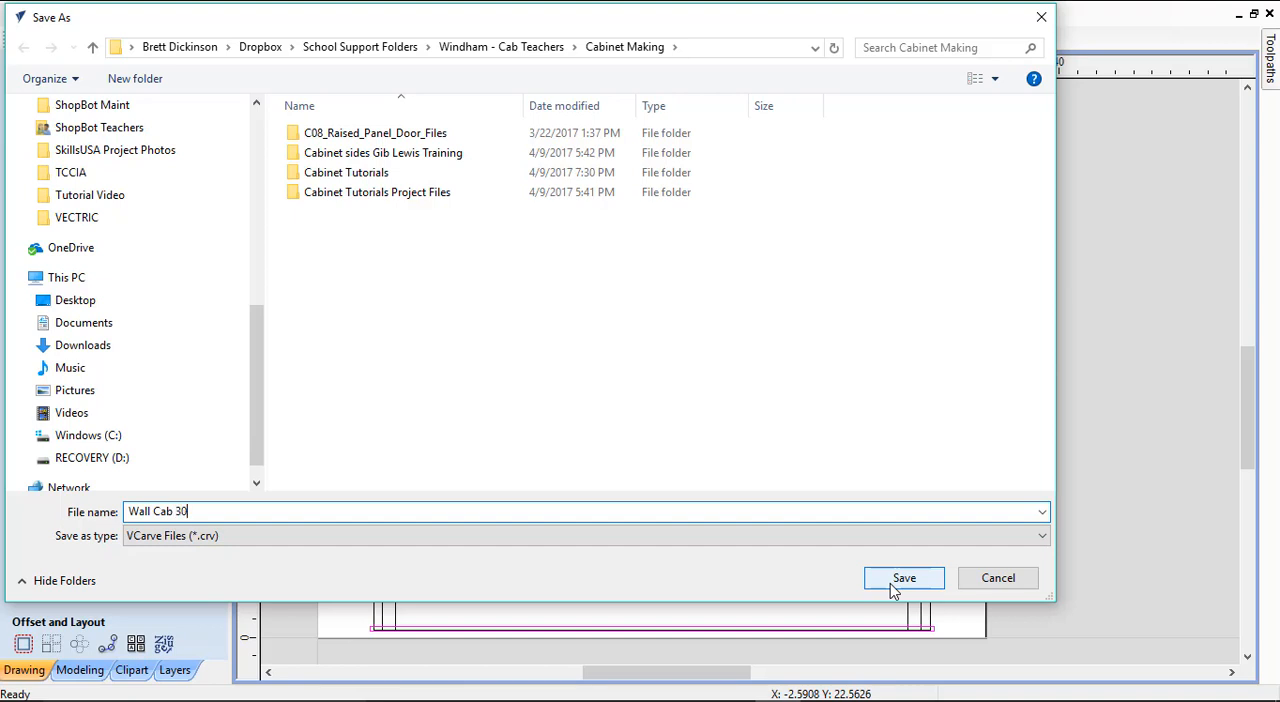
mouse_move(1120, 628)
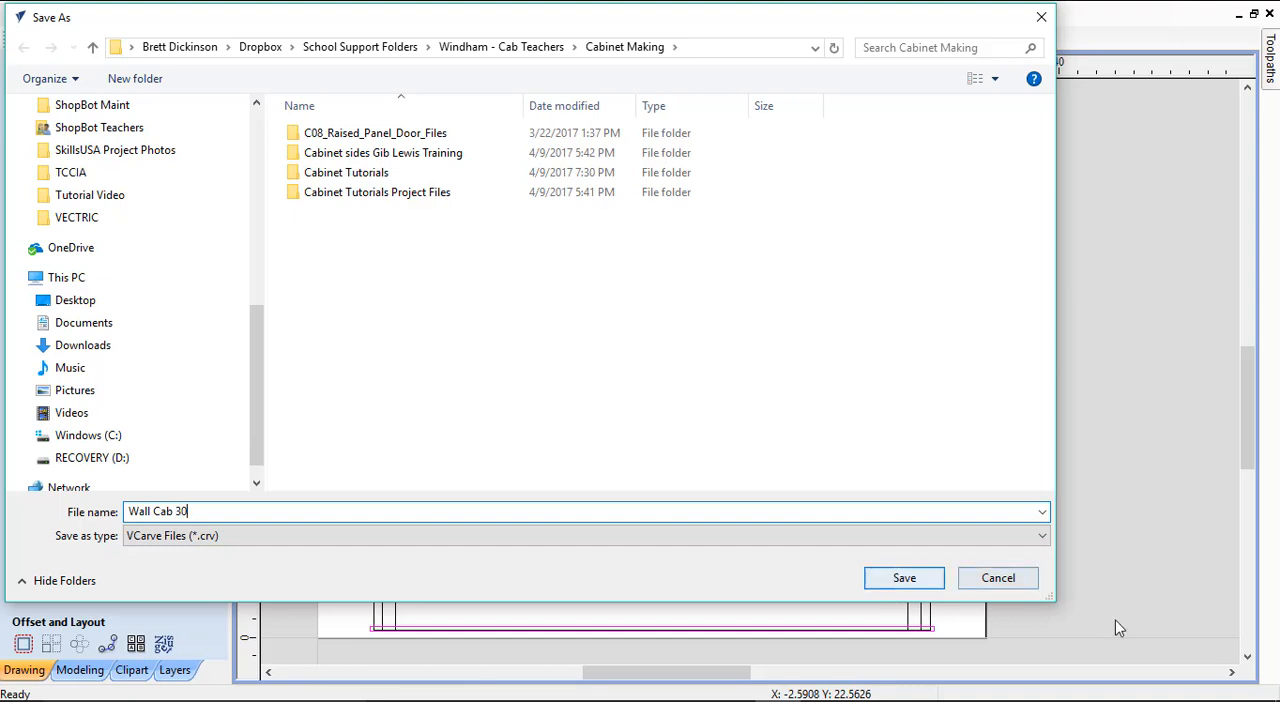
mouse_move(904, 578)
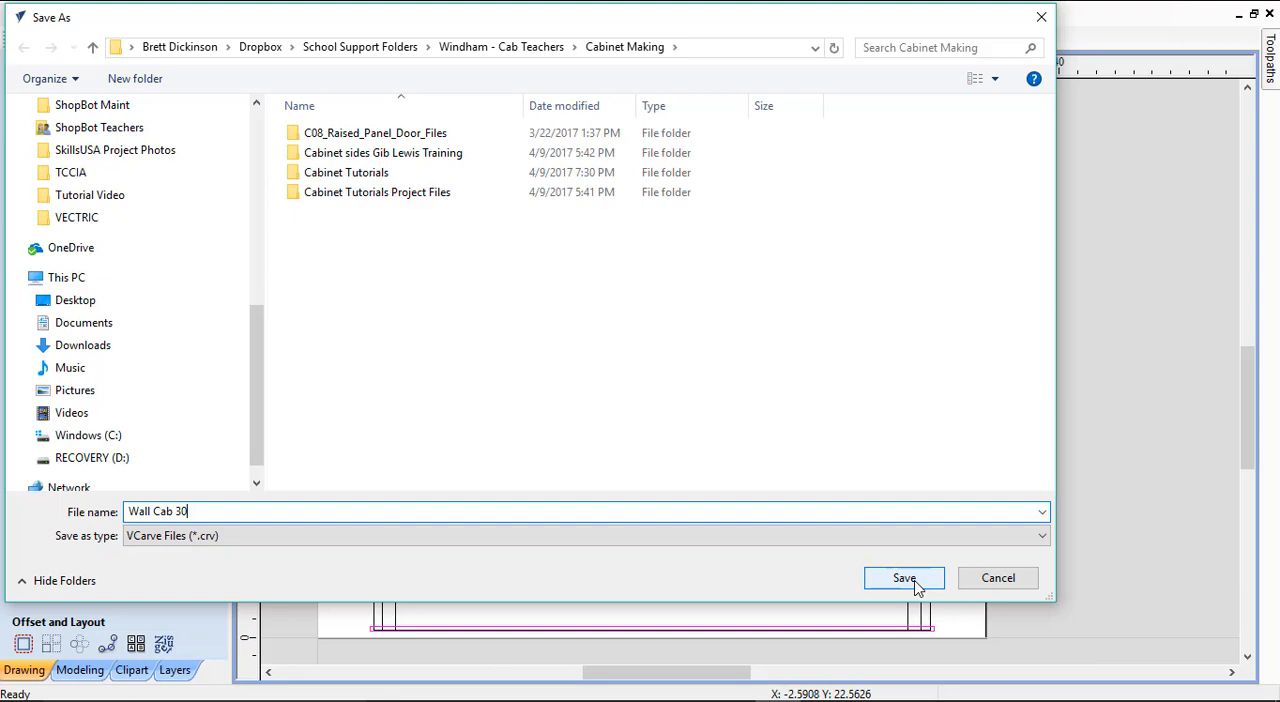
left_click(904, 576)
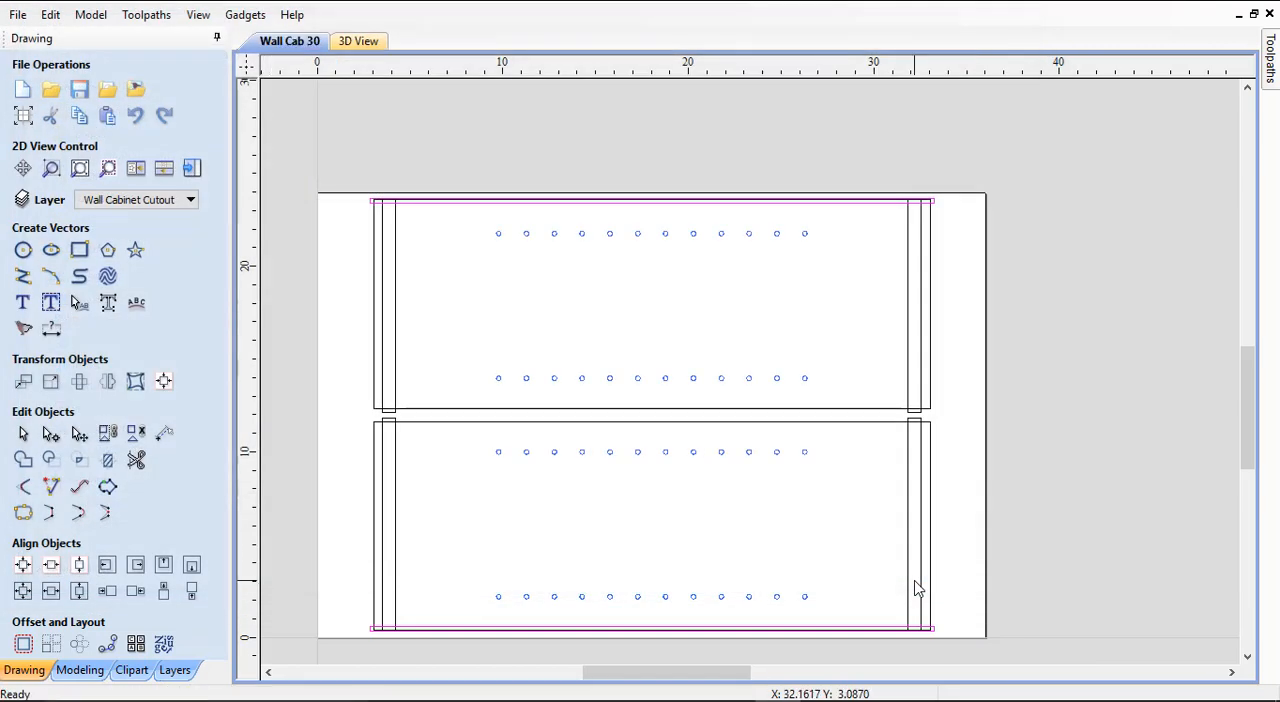
mouse_move(964, 540)
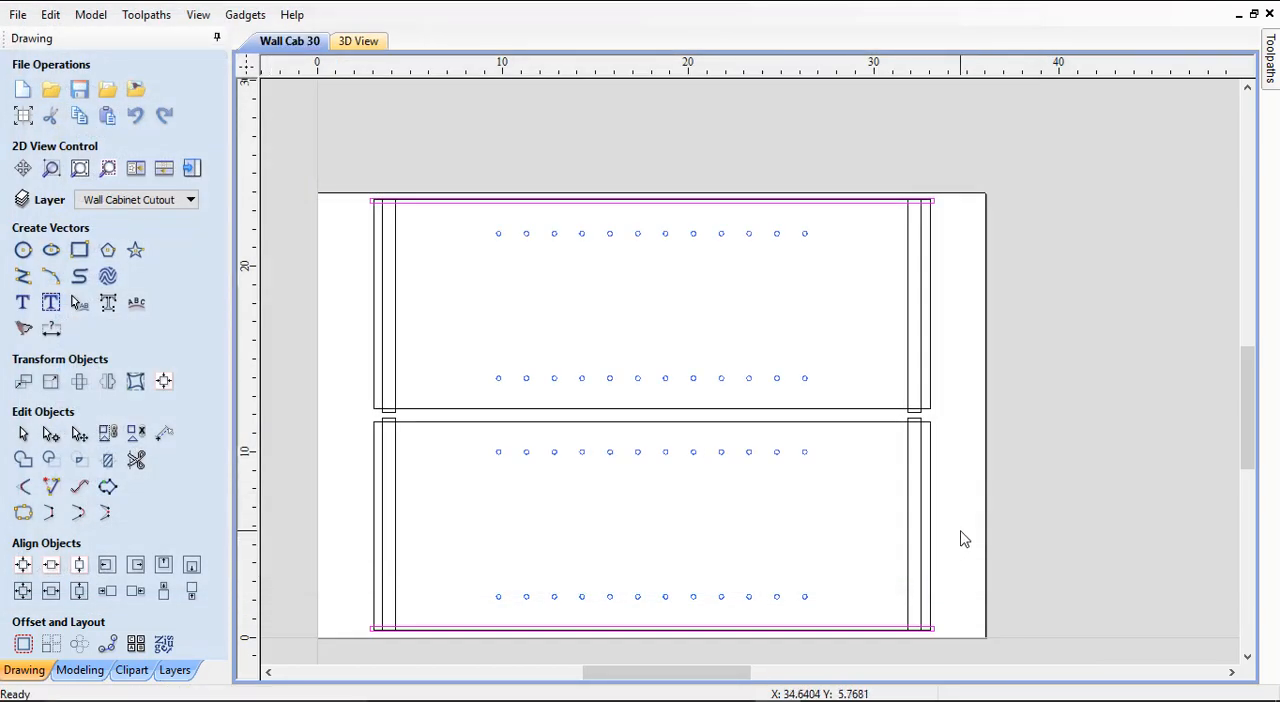